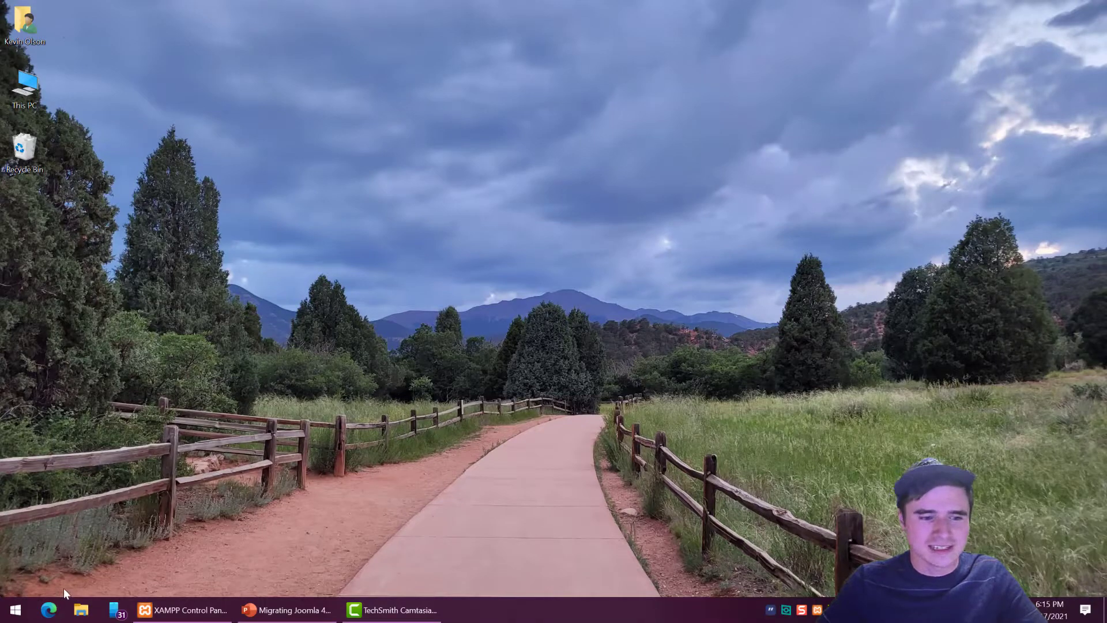
Launch Edge and scroll through the locally hosted Kevin's Guides homepage
click(48, 609)
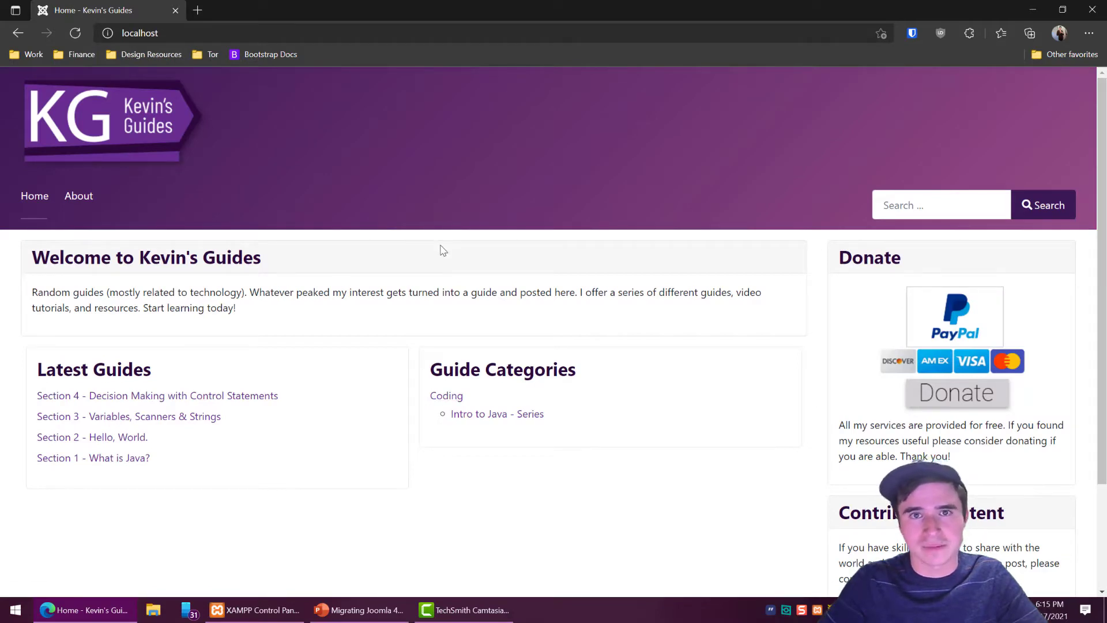
scroll(down, 3)
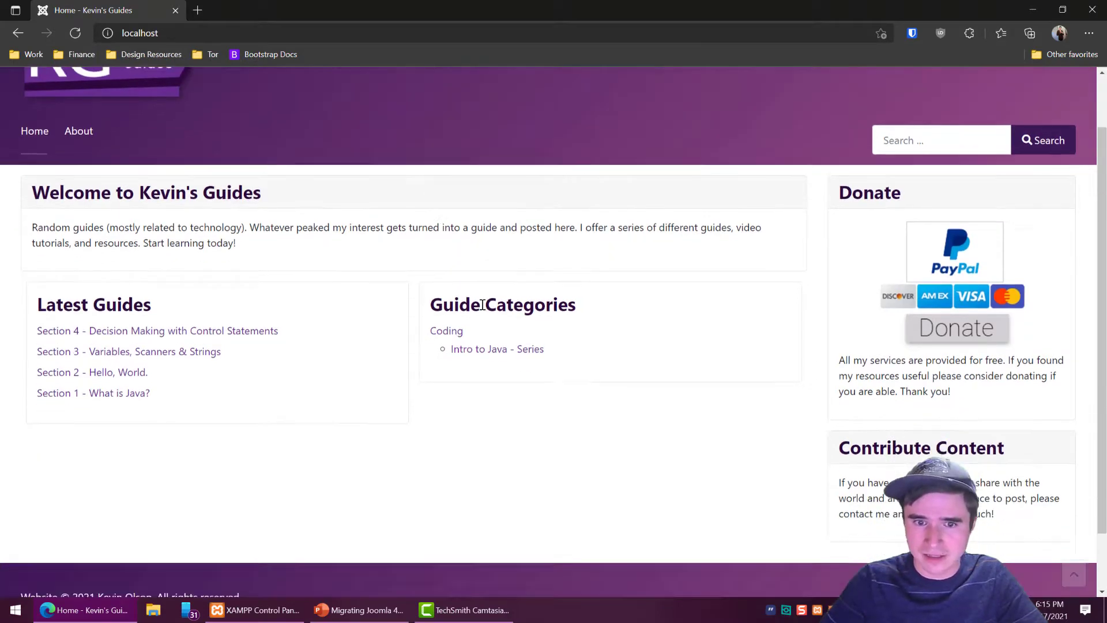
scroll(up, 3)
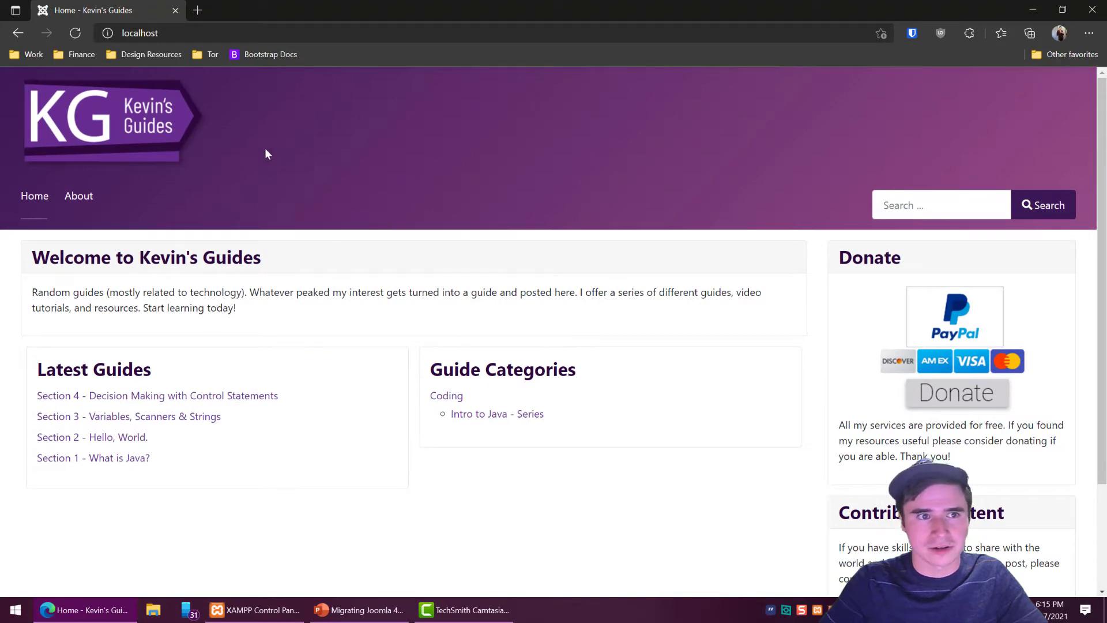
mouse_move(533, 241)
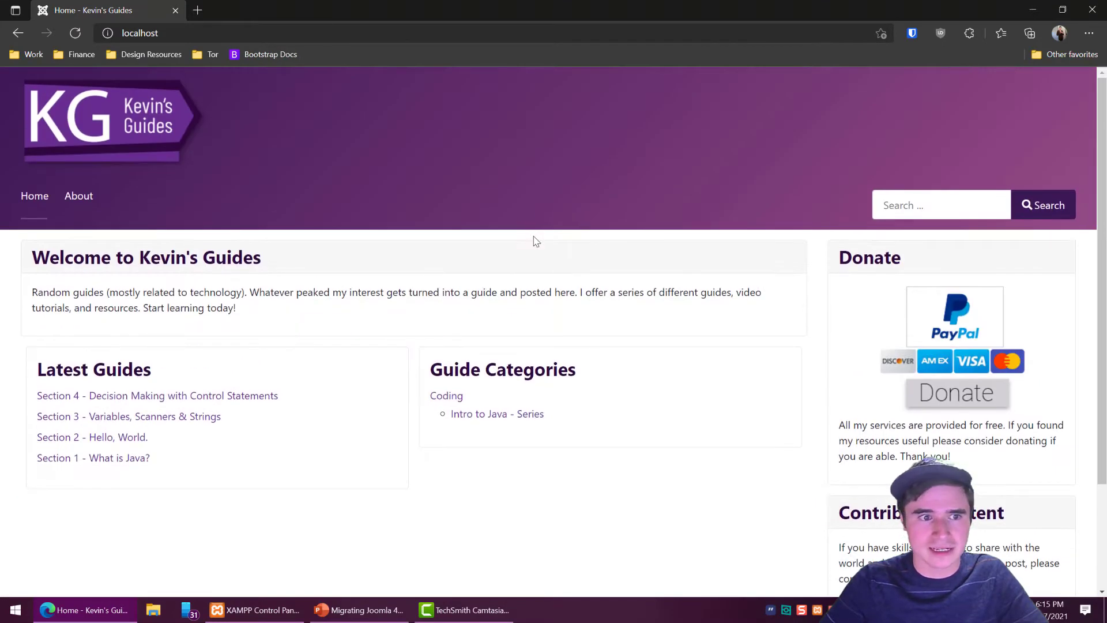
mouse_move(197, 10)
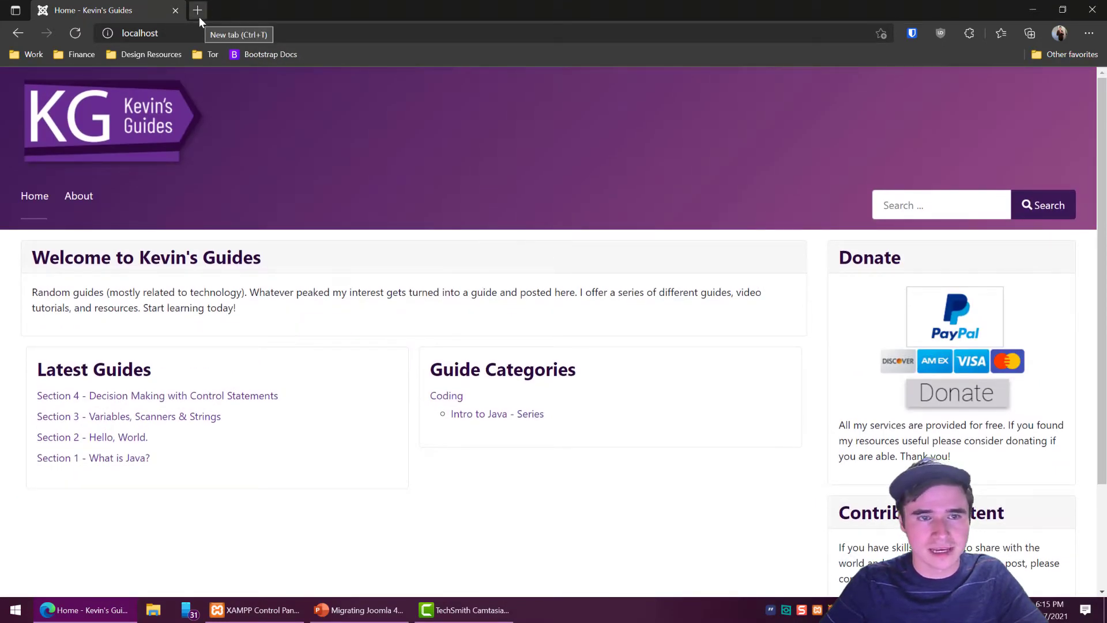
mouse_move(326, 200)
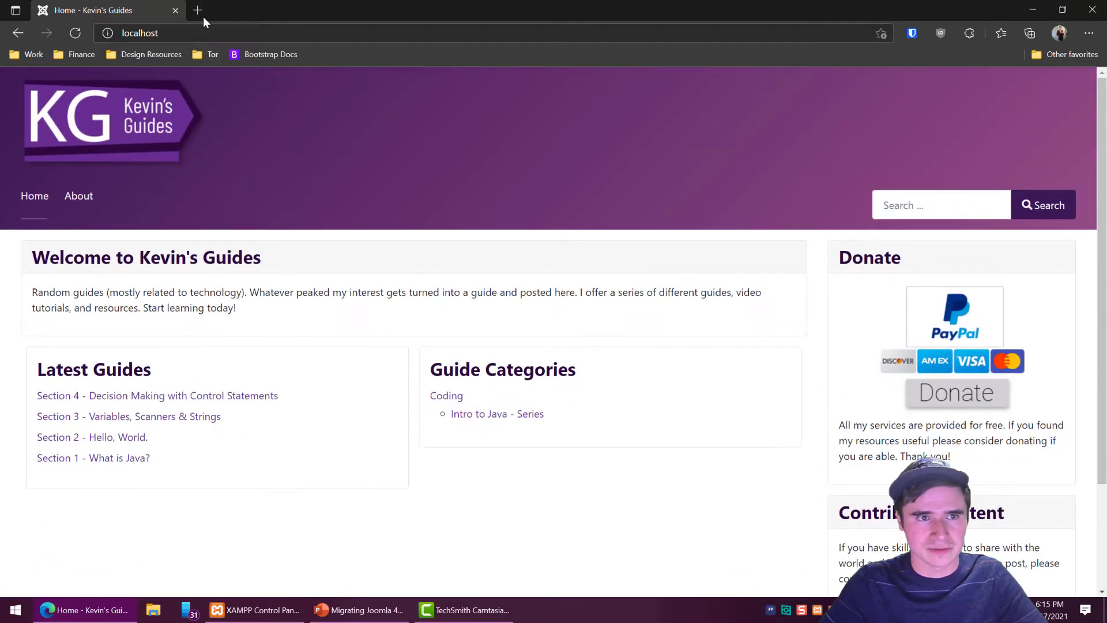
Load the live kevinsguides.com site in a new tab and scroll through it
click(198, 10)
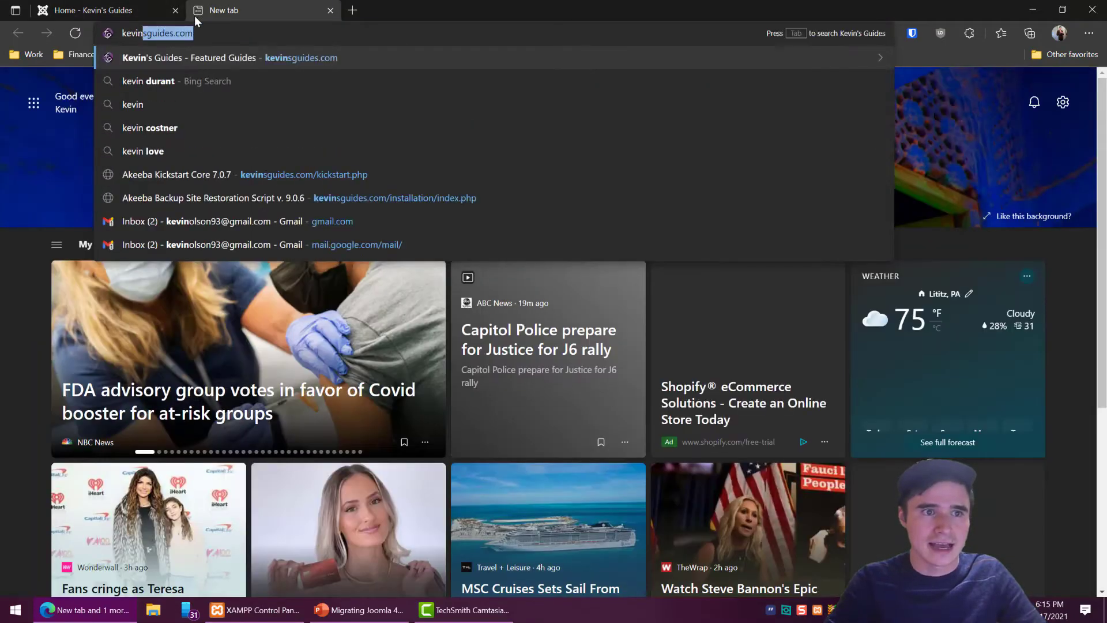
click(229, 58)
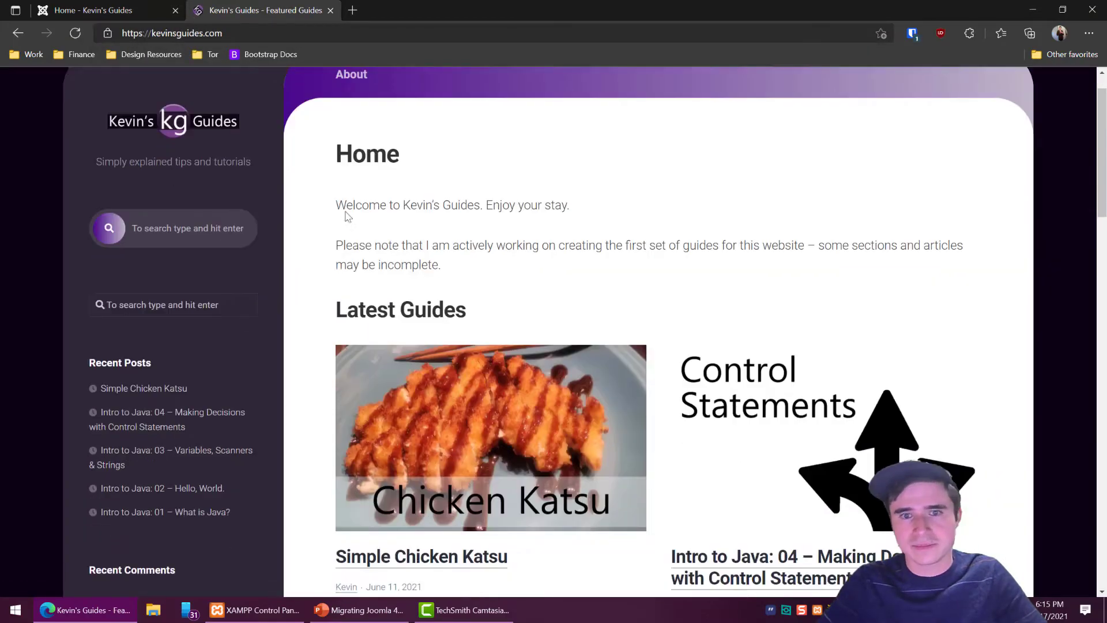
scroll(up, 3)
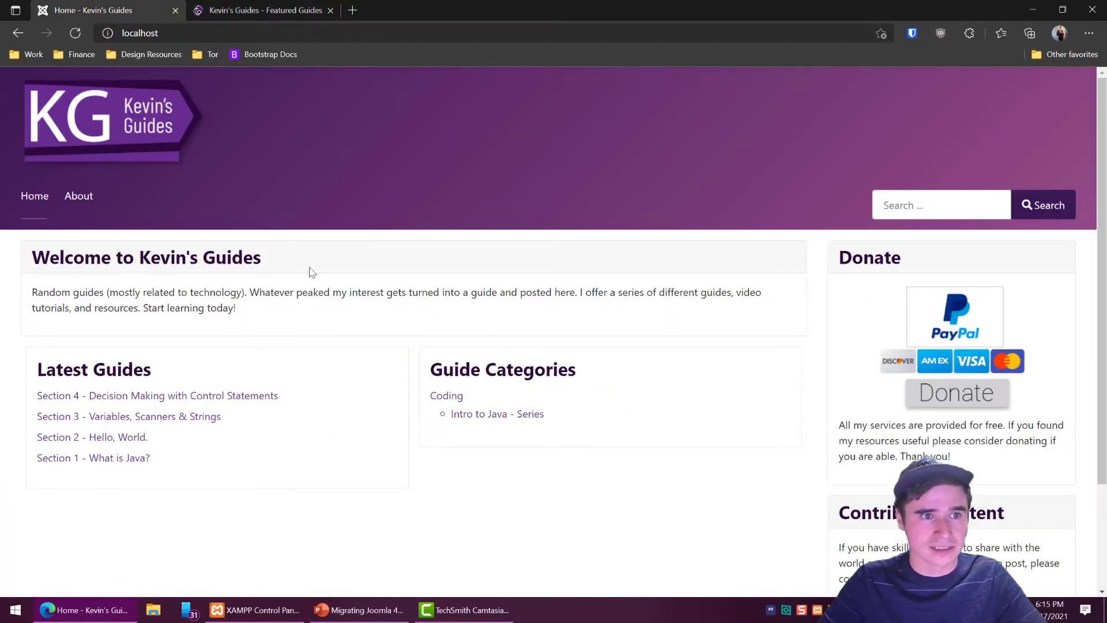
scroll(down, 3)
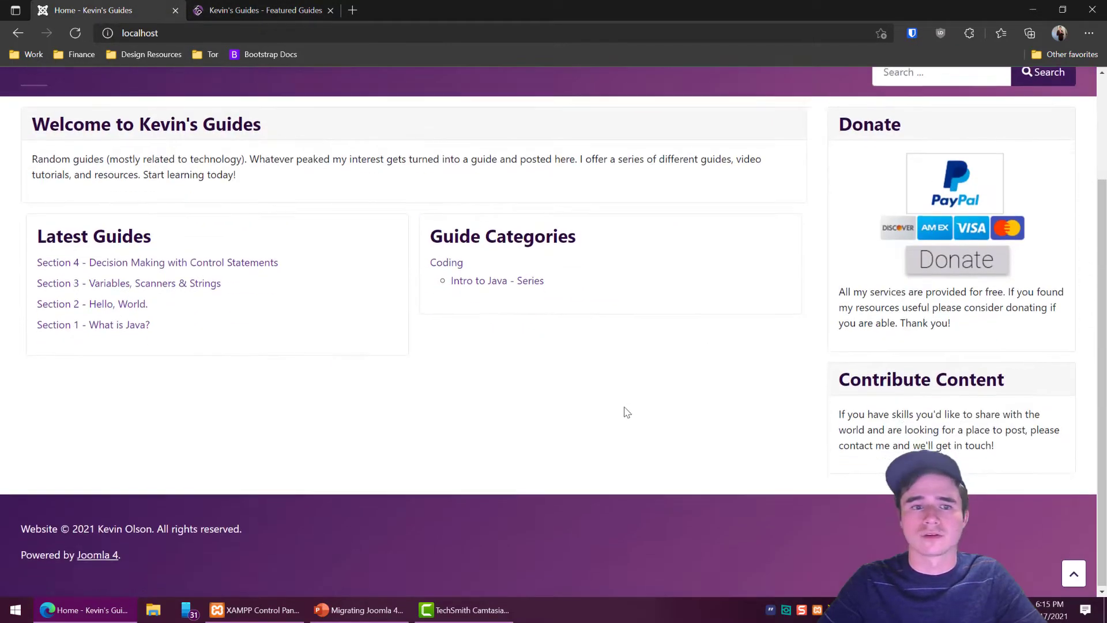
scroll(up, 3)
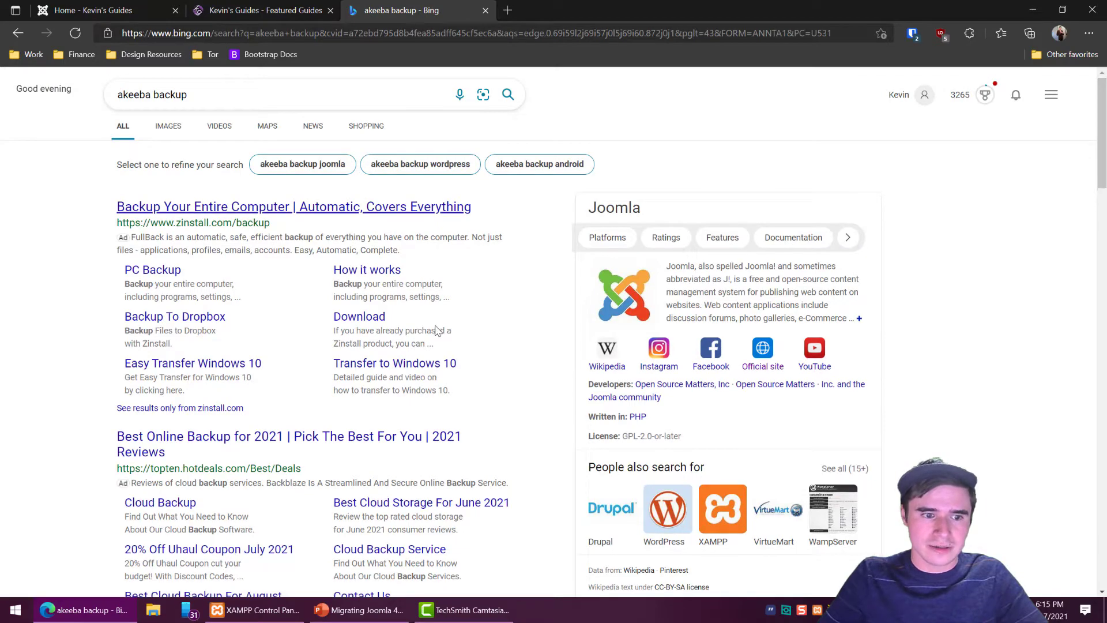
Find Akeeba Backup for Joomla via Bing and download Core v9.0.6 for Joomla 4
scroll(down, 3)
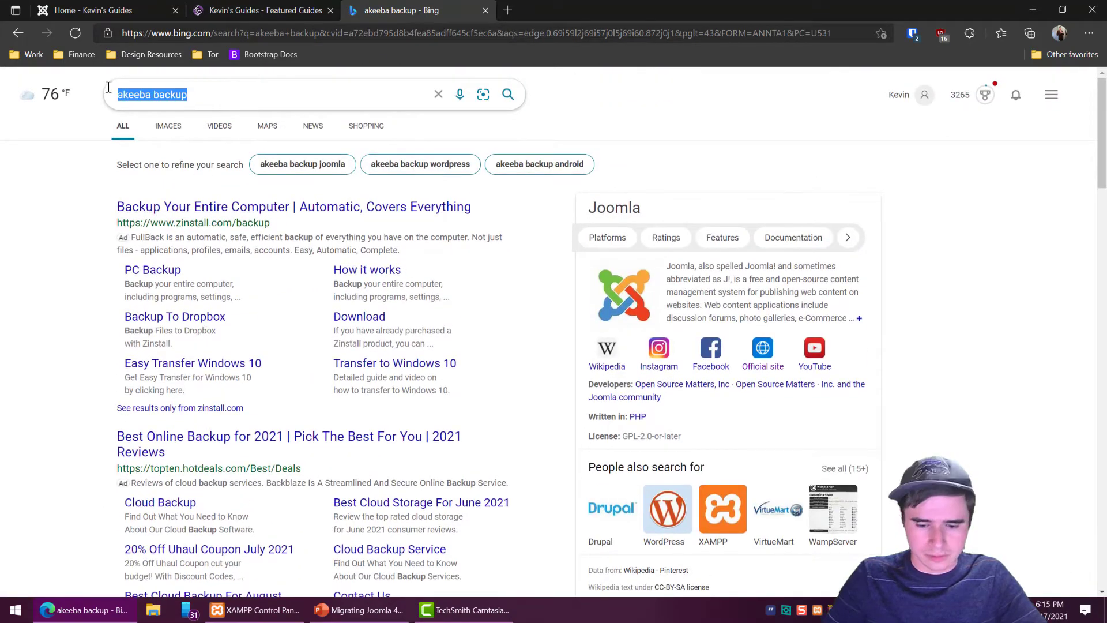
text(j)
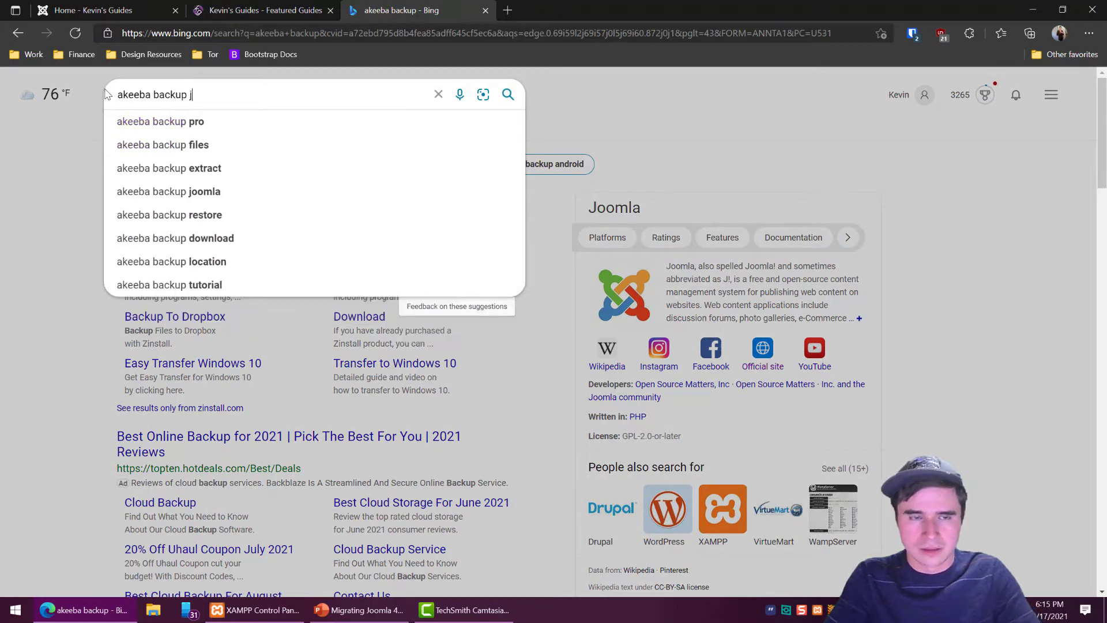
click(167, 191)
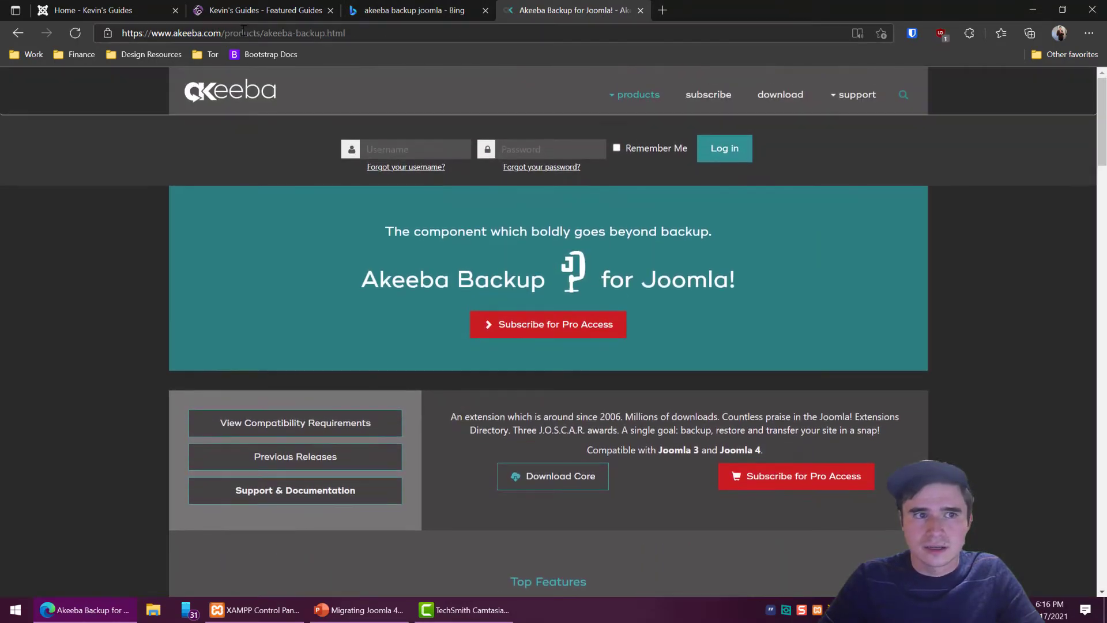
scroll(down, 3)
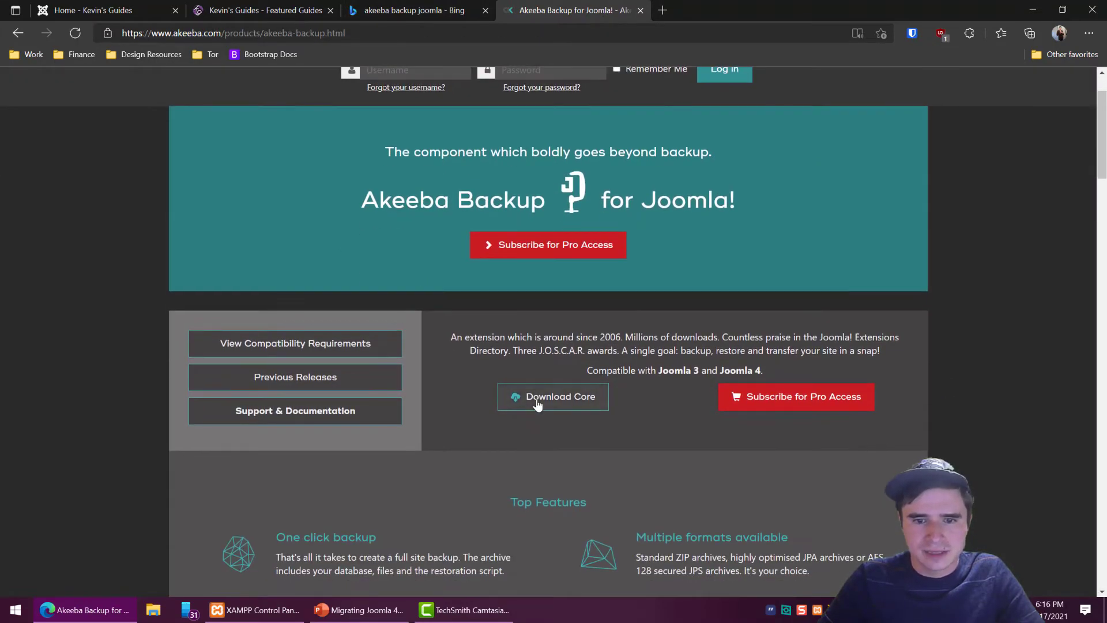
click(552, 396)
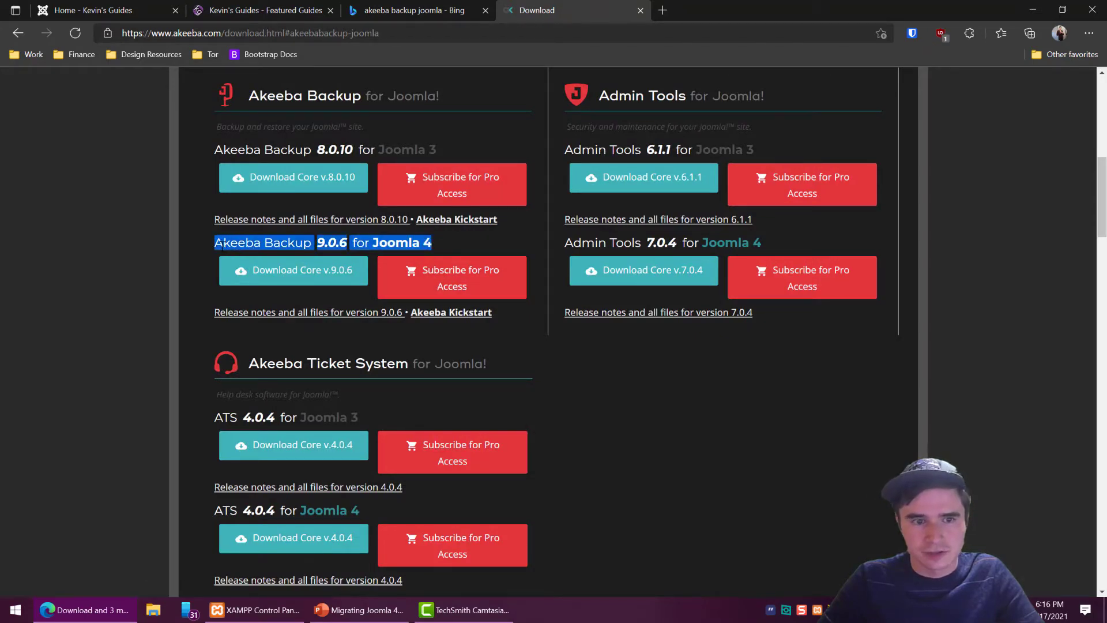
click(293, 269)
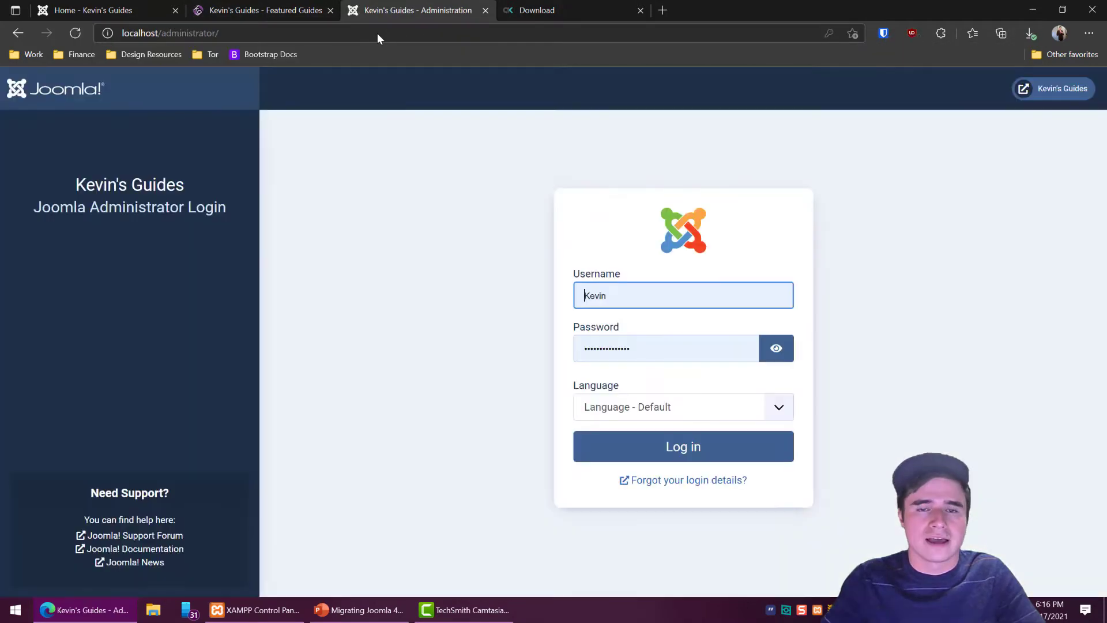
Sign in to the local Joomla administrator in a tab beside the local site
click(682, 446)
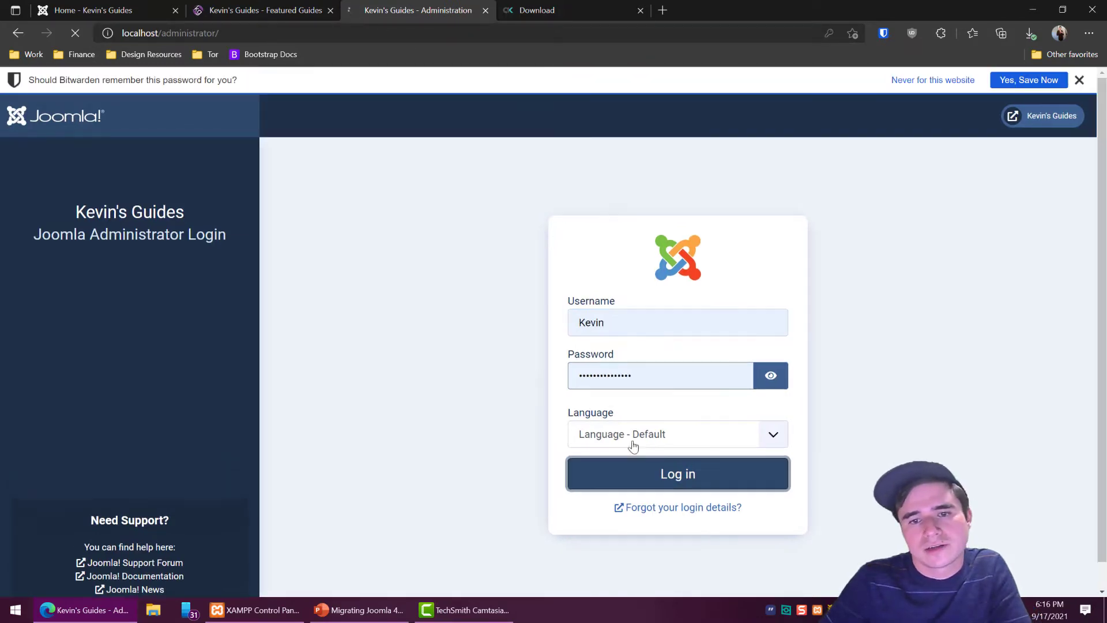
click(677, 472)
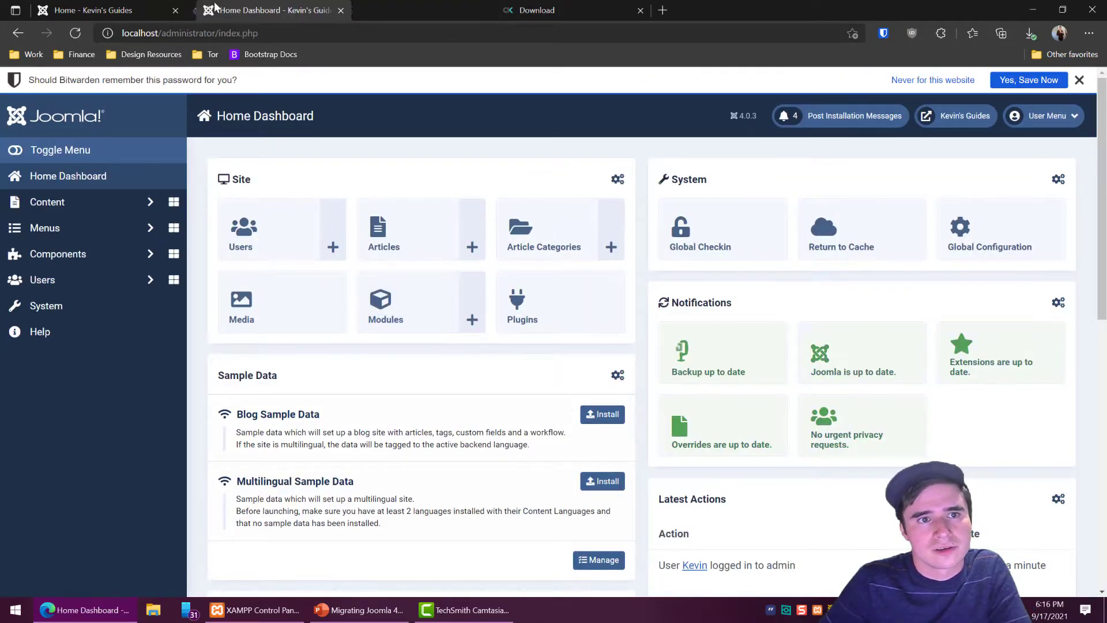
click(965, 116)
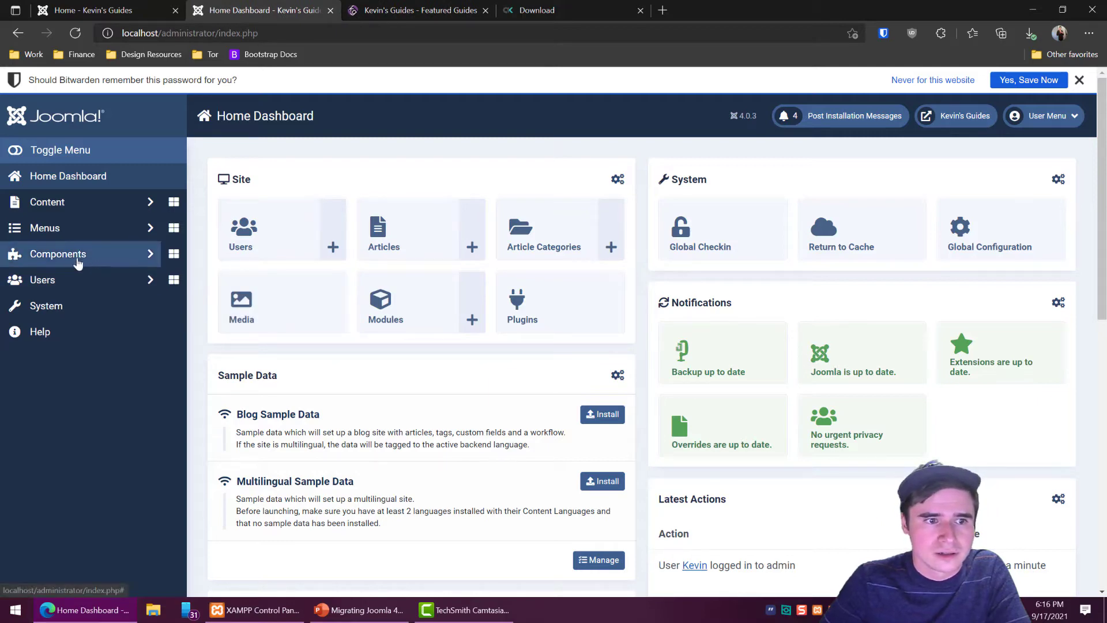
Browse for the Akeeba Backup zip from System > Install > Extensions
click(46, 305)
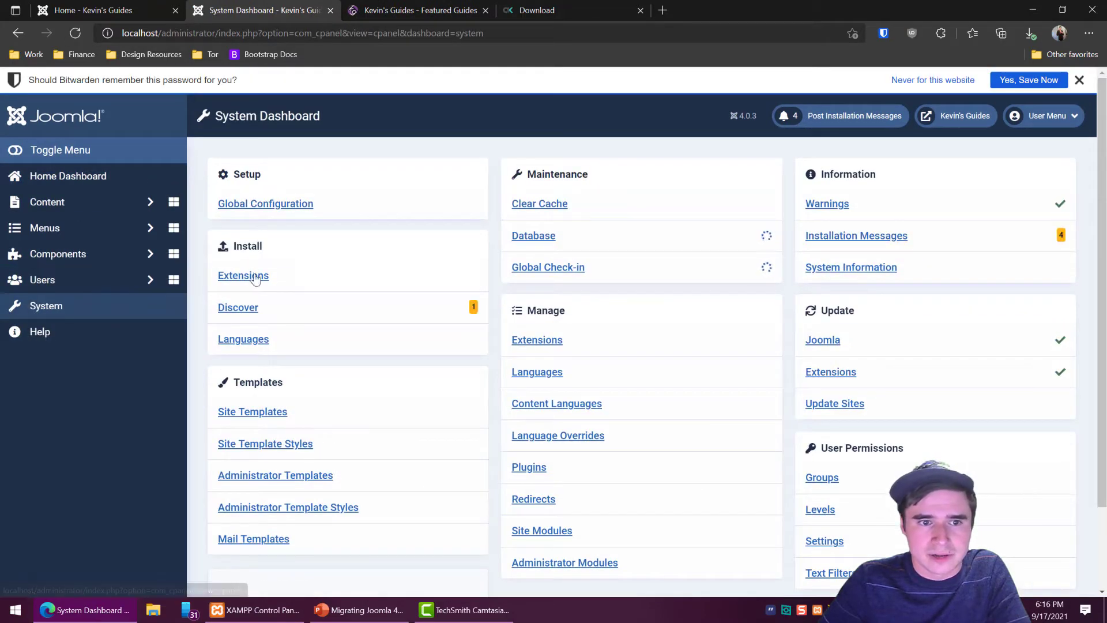
click(243, 276)
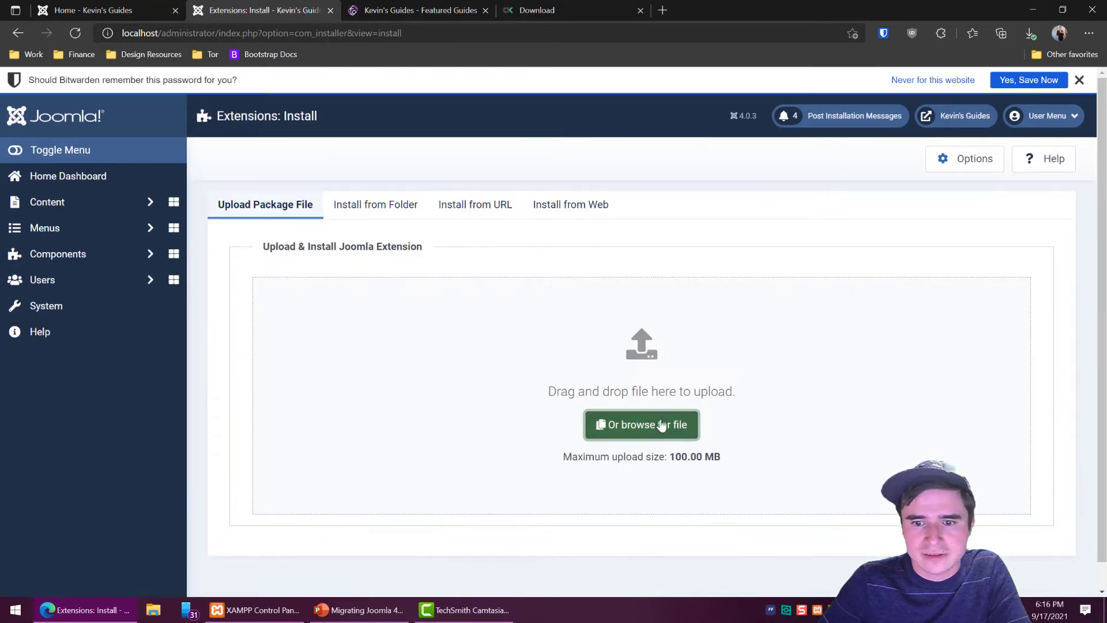
click(641, 424)
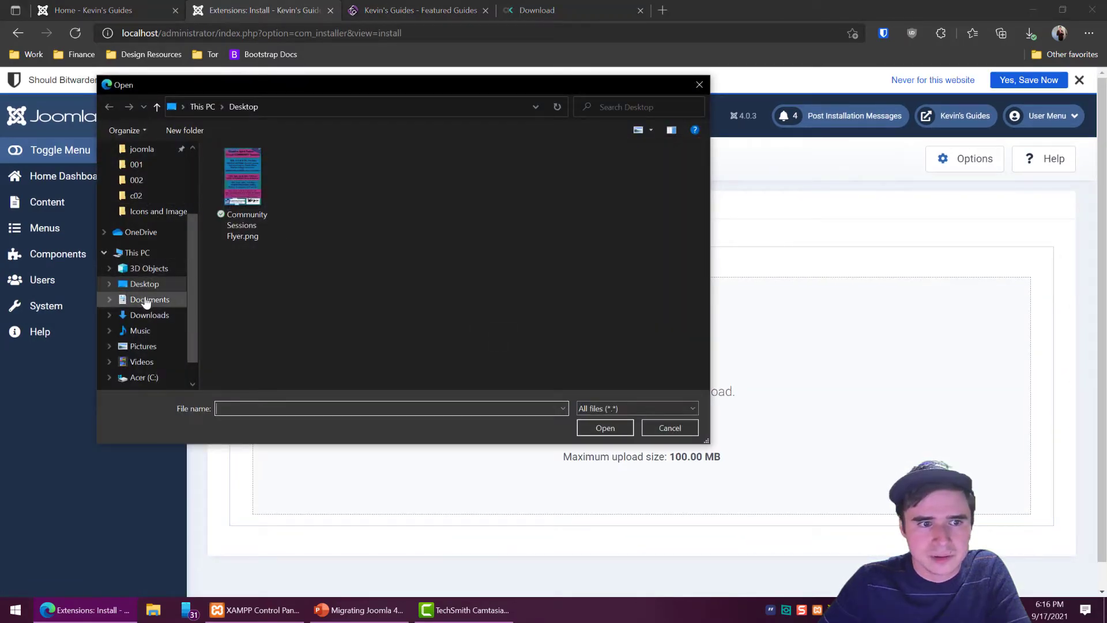
click(148, 315)
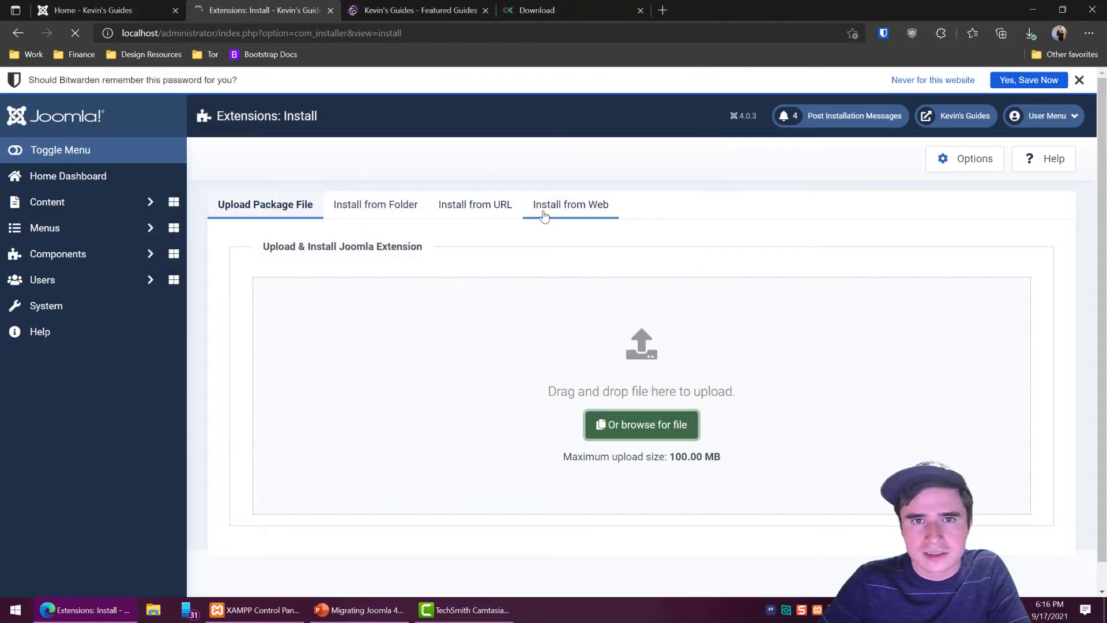
mouse_move(579, 210)
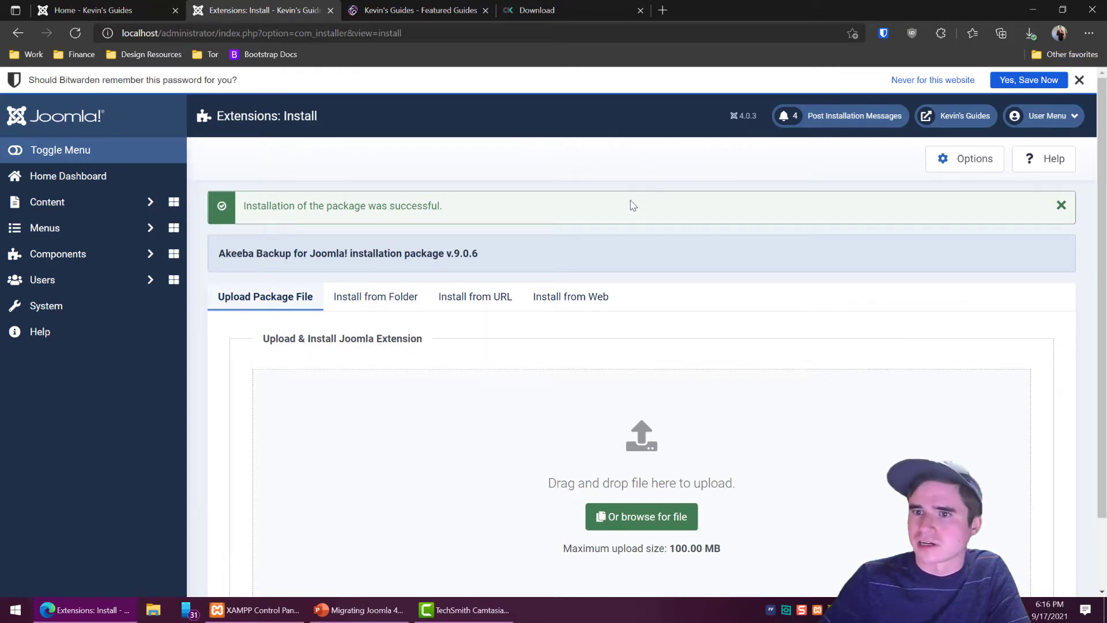
click(1078, 80)
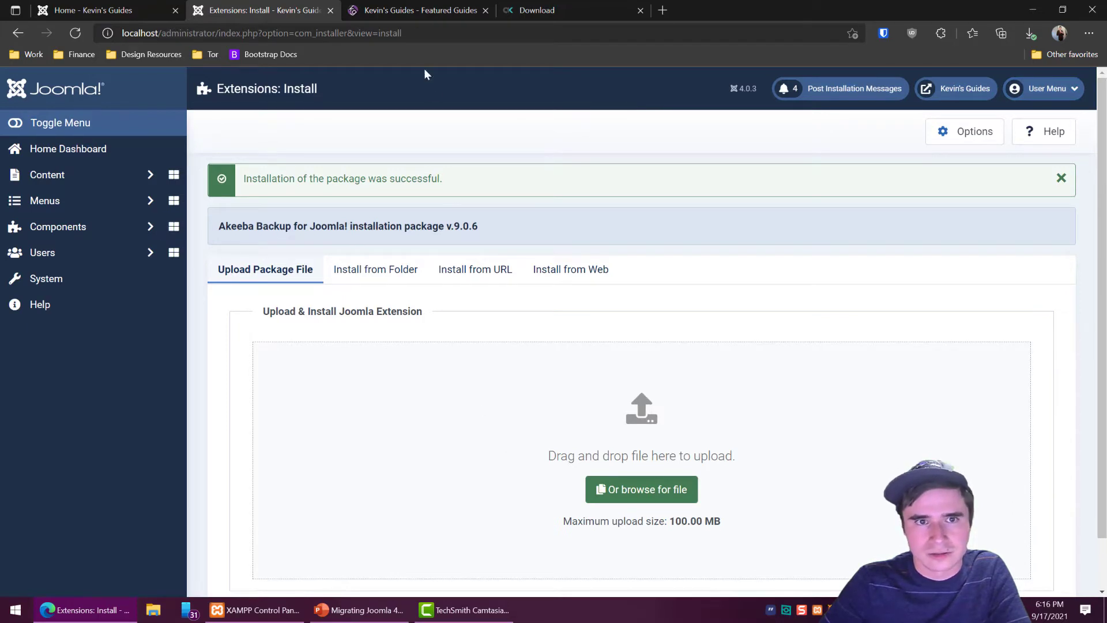
mouse_move(430, 171)
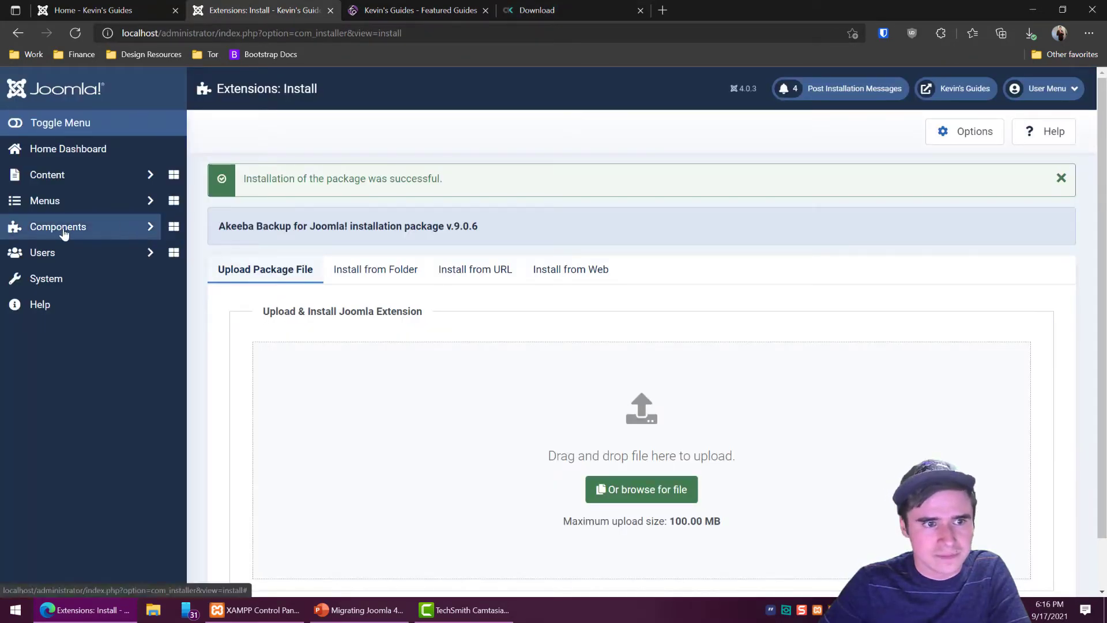
click(58, 226)
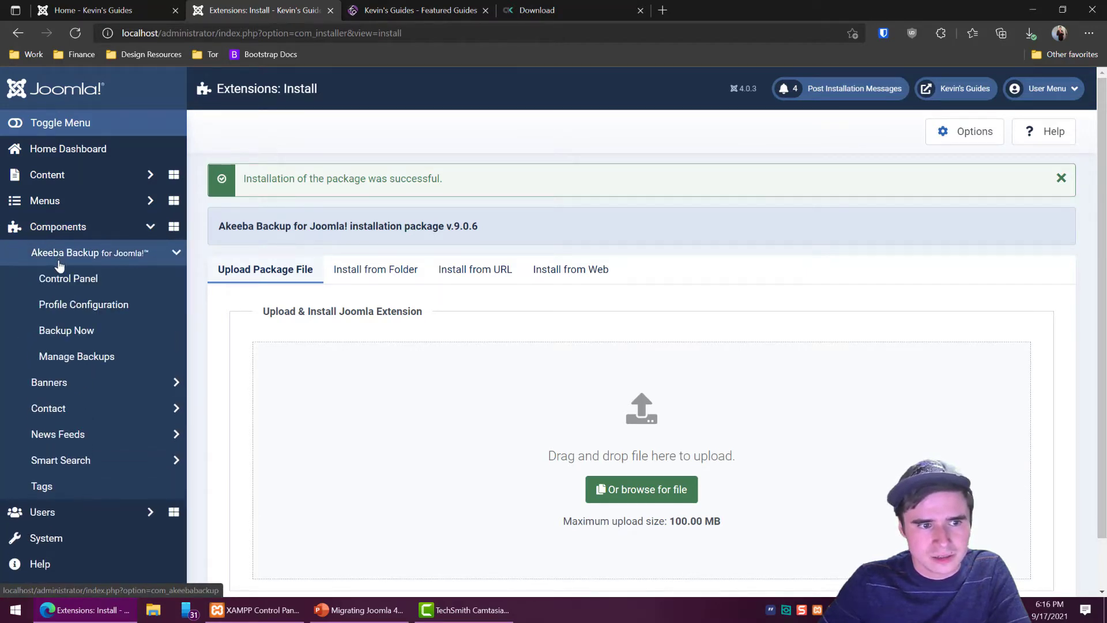
mouse_move(69, 278)
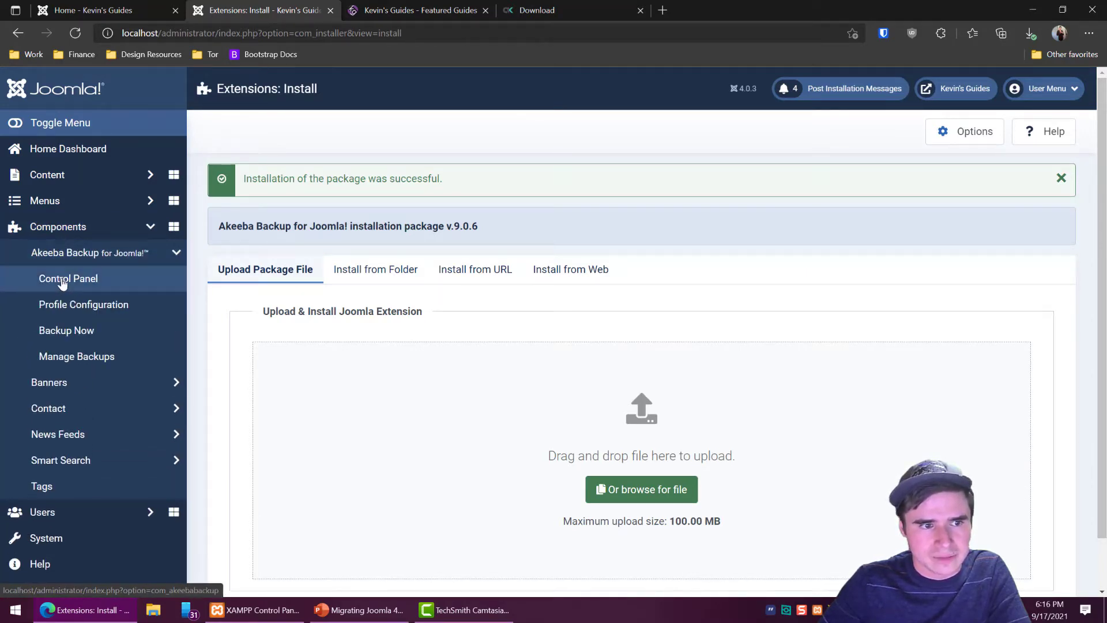
click(68, 278)
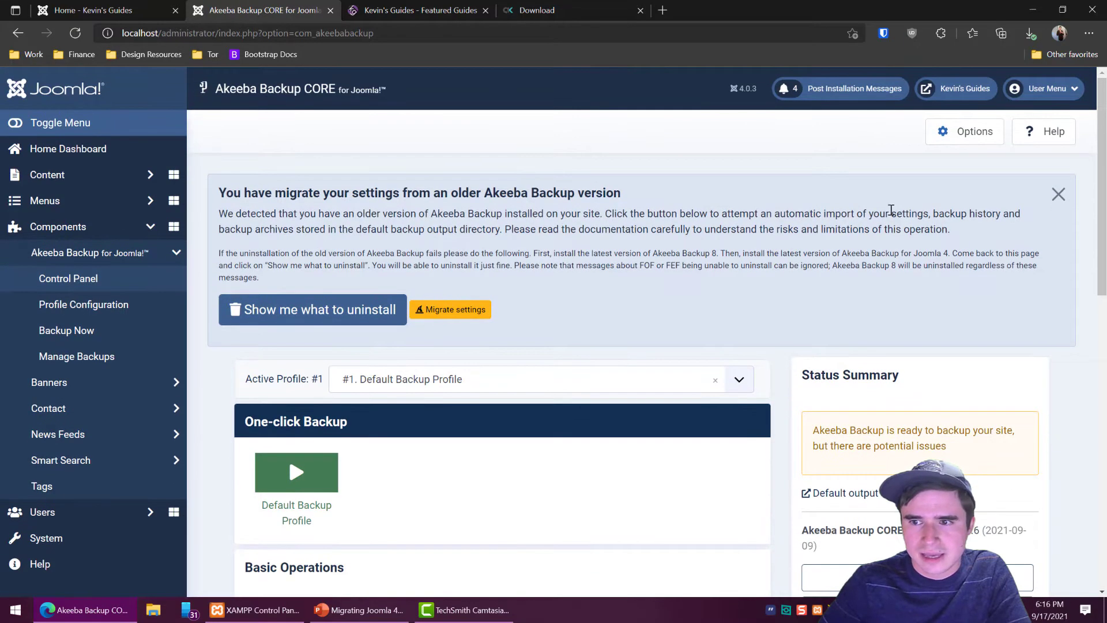
click(1059, 195)
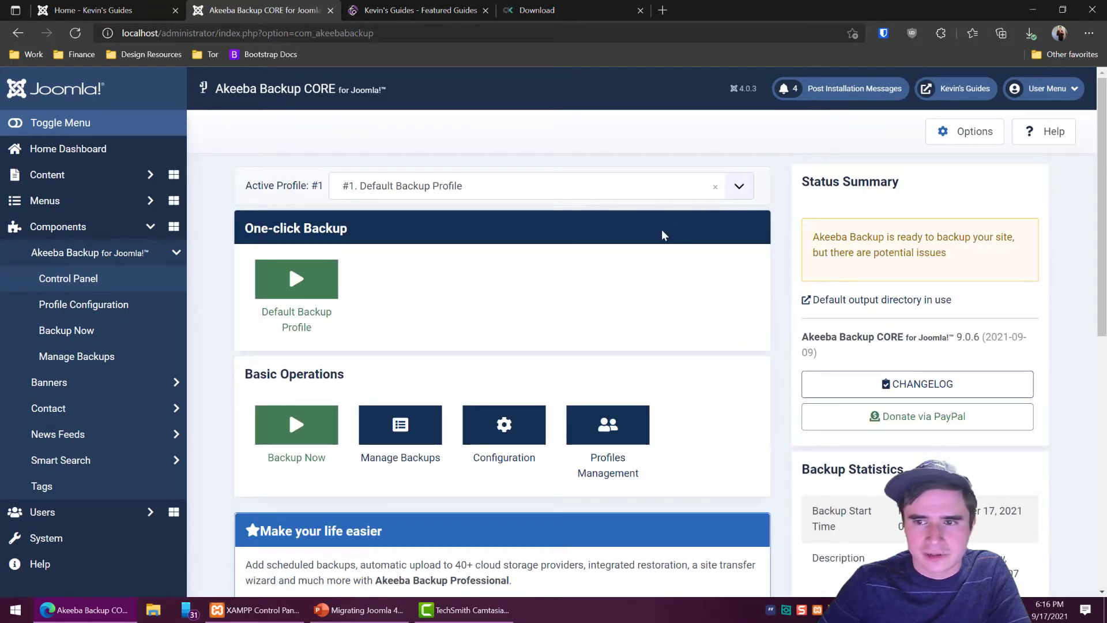
scroll(down, 3)
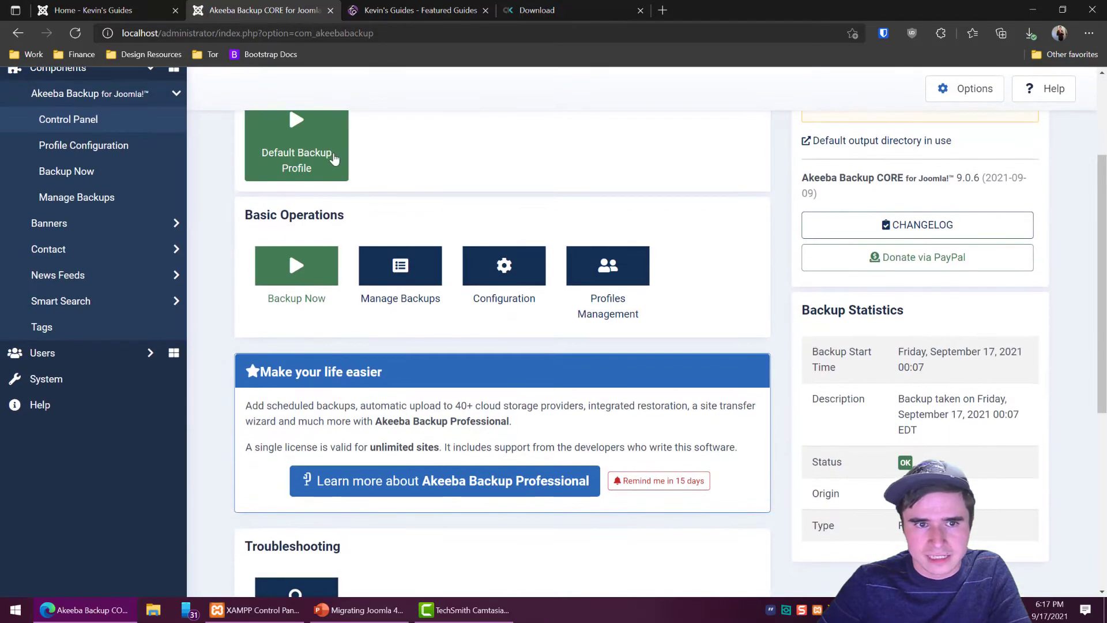
scroll(up, 3)
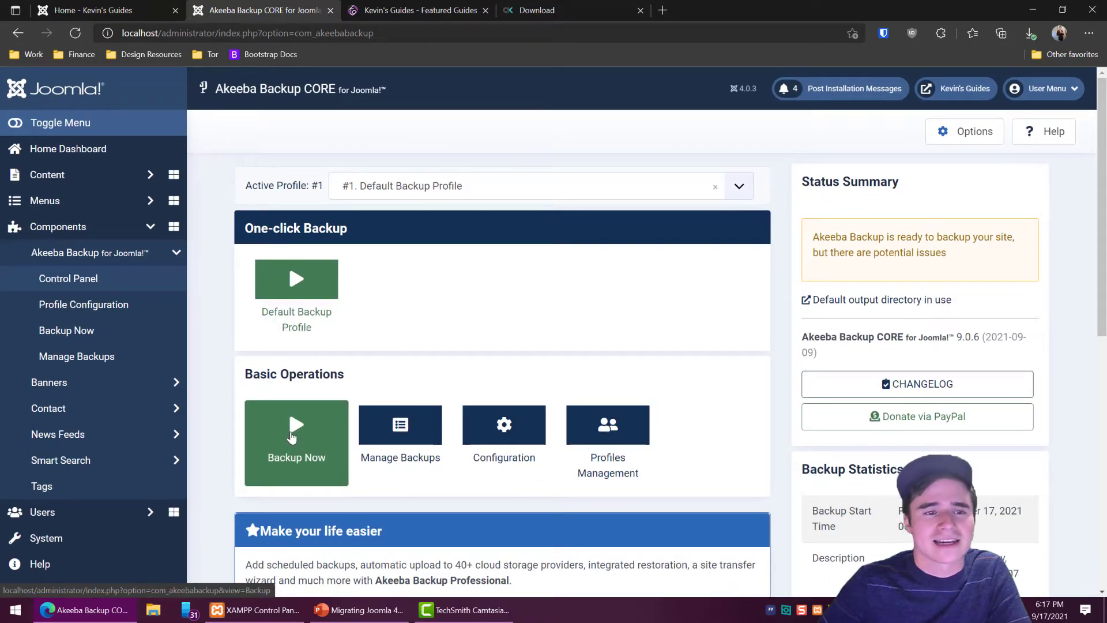
mouse_move(504, 443)
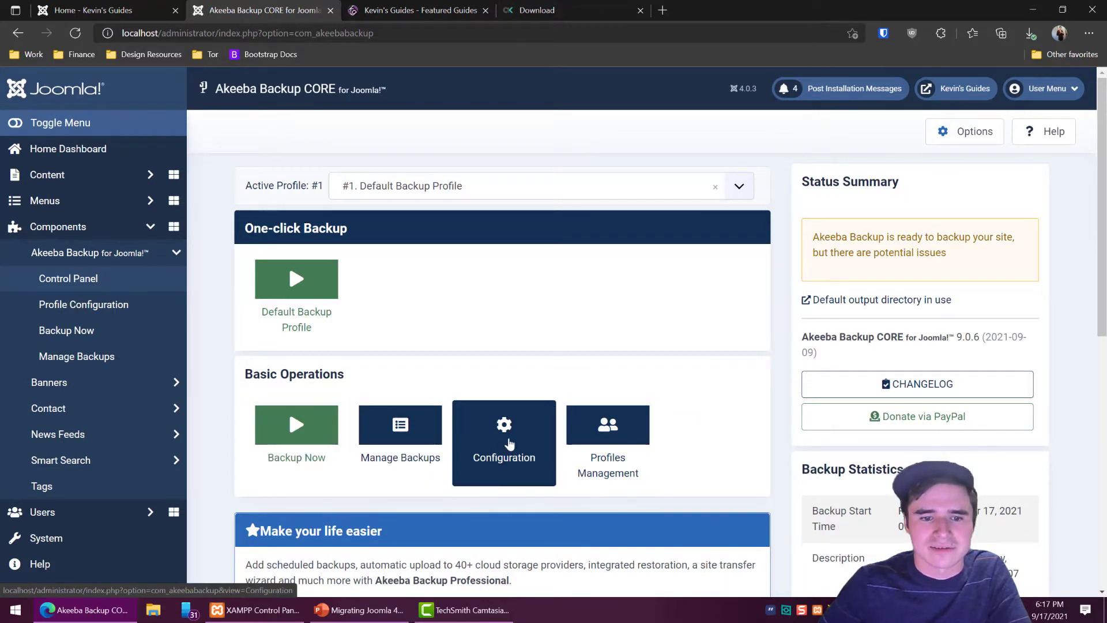
click(503, 434)
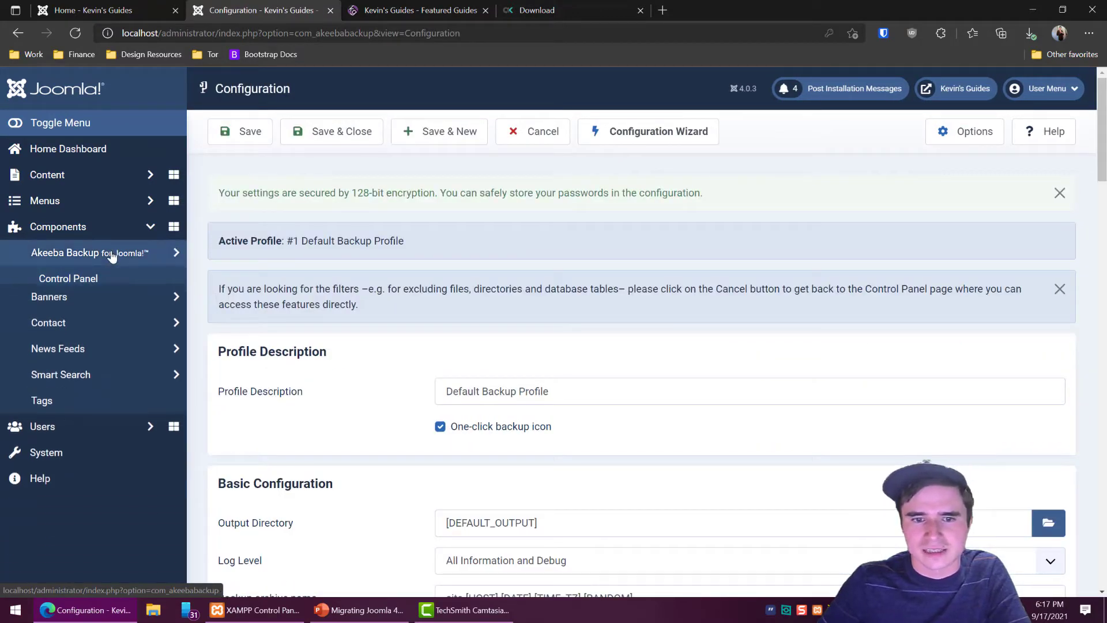
click(69, 277)
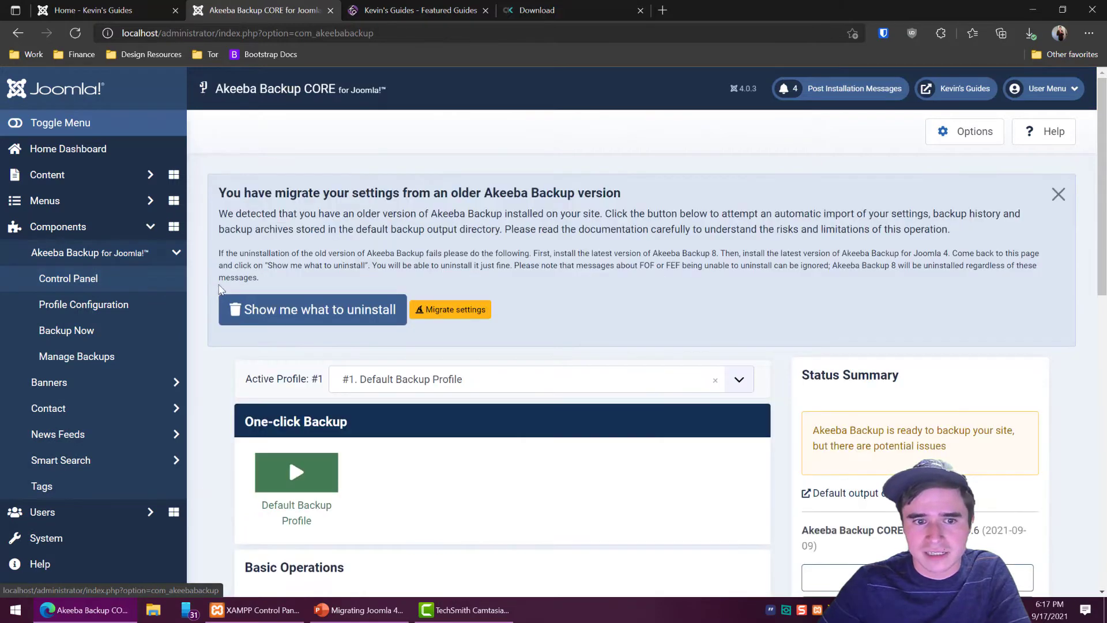
scroll(down, 3)
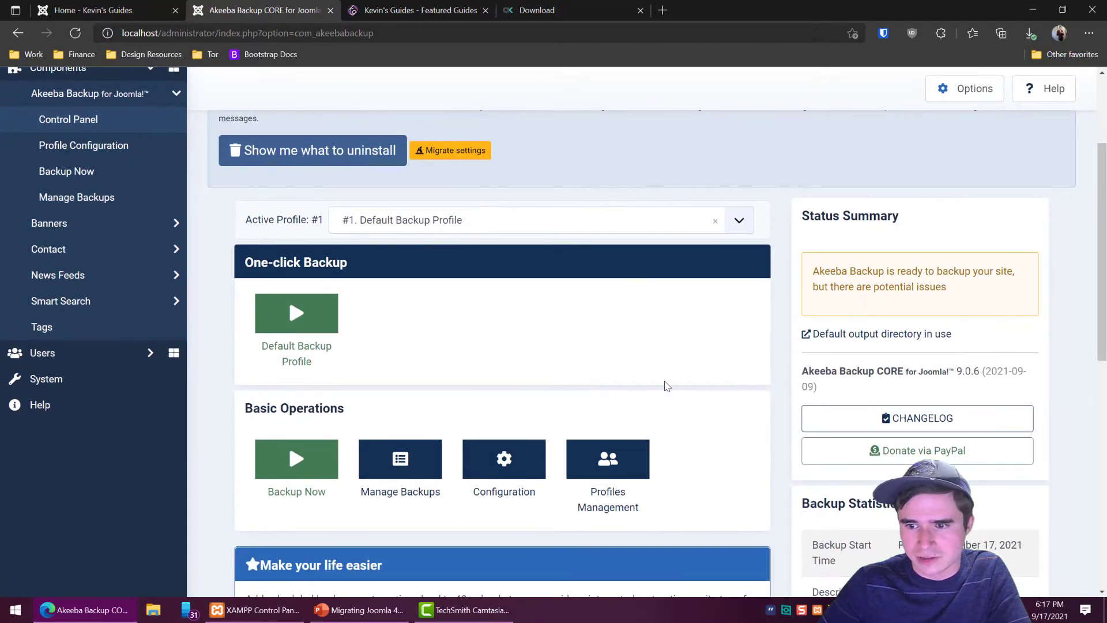
scroll(up, 3)
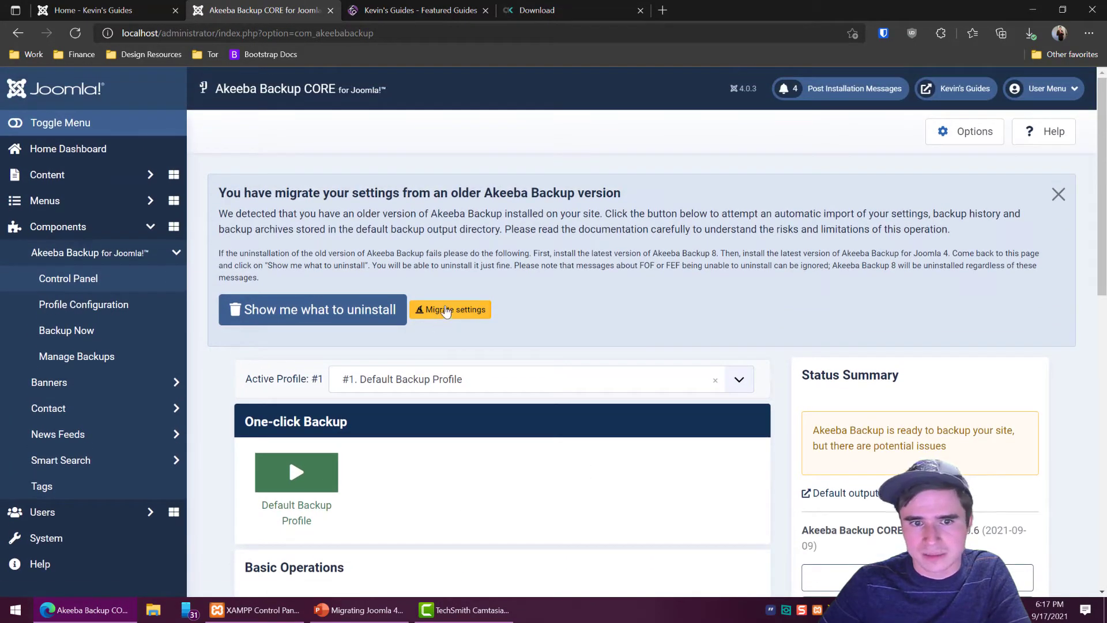
scroll(down, 3)
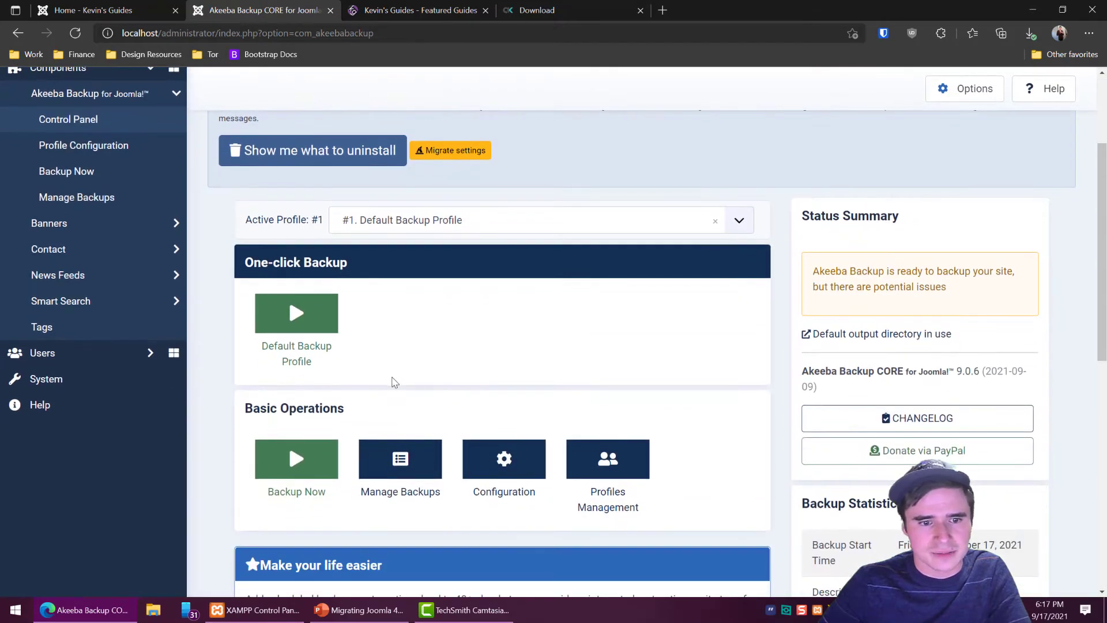
click(296, 313)
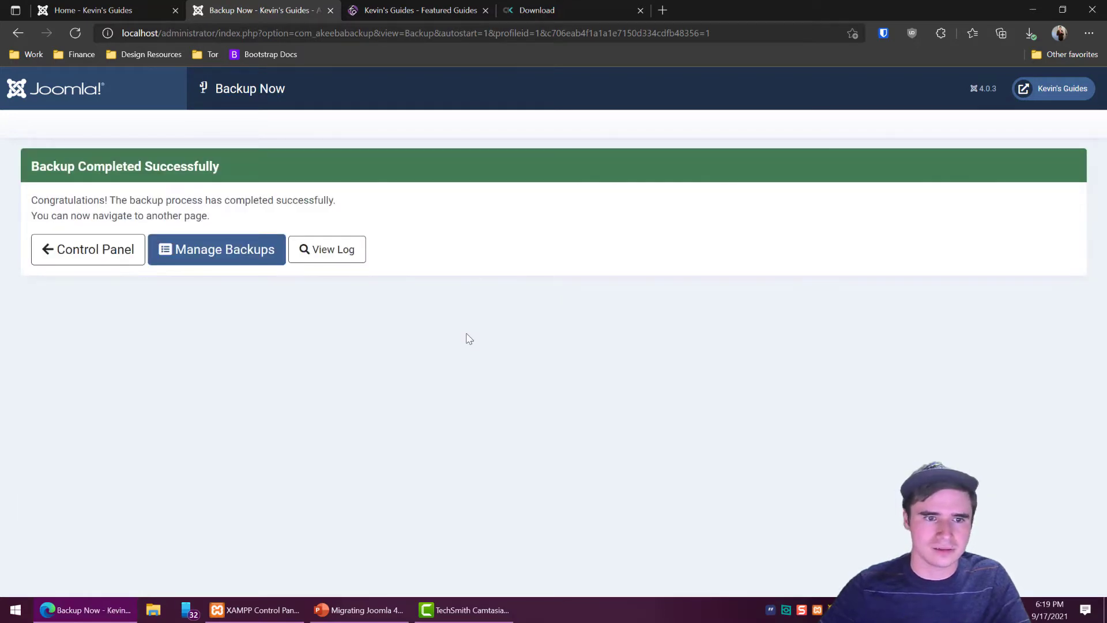
mouse_move(415, 325)
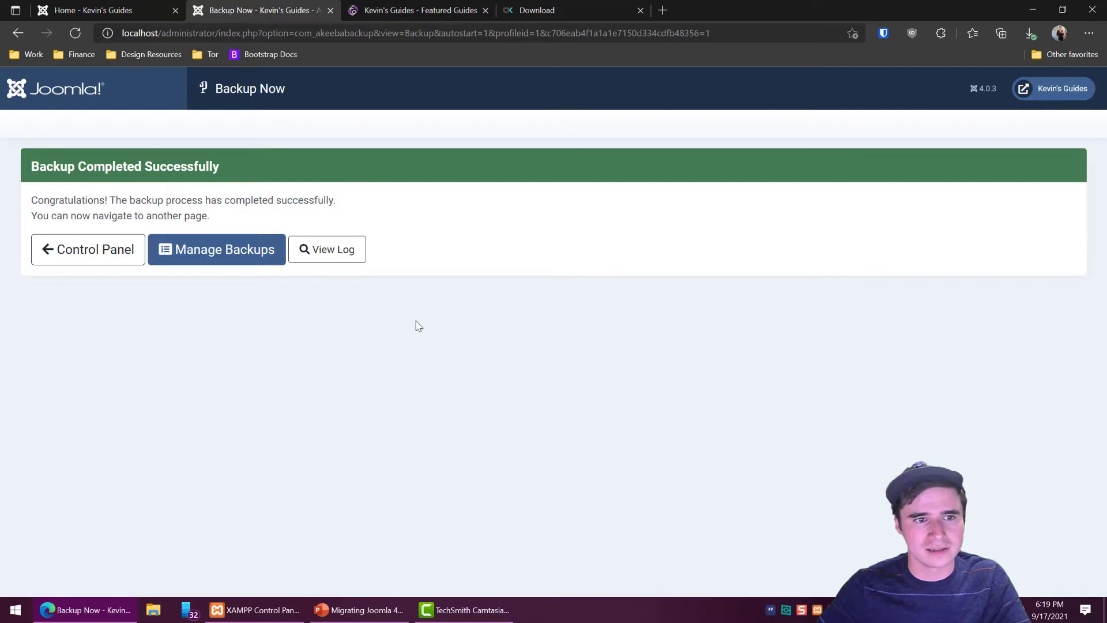
mouse_move(196, 221)
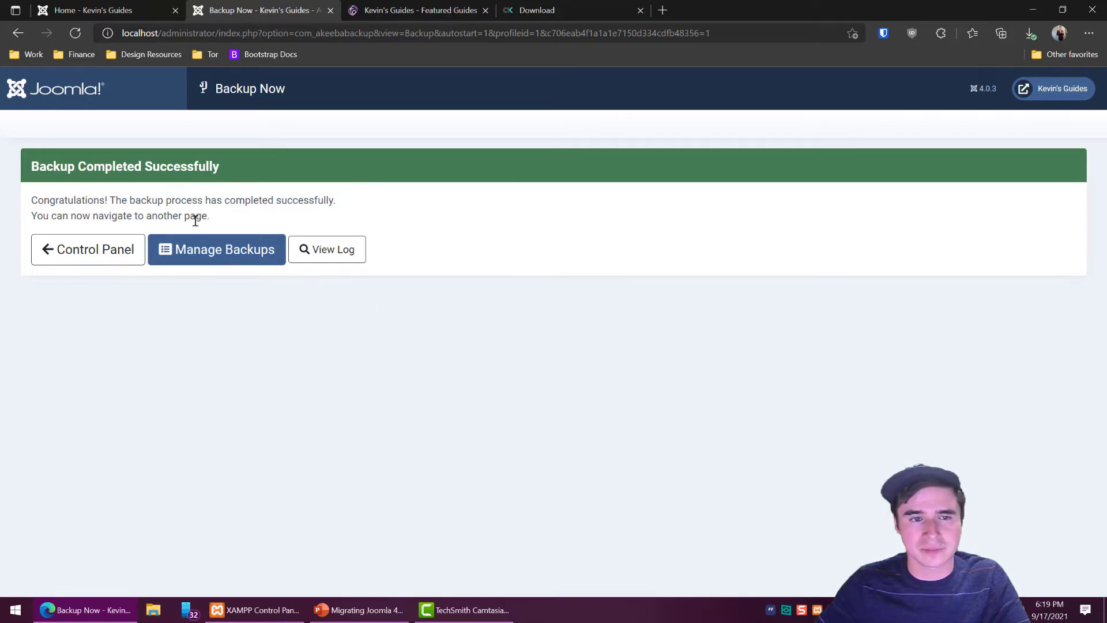
Download backup 7, the 29.10 MB September 17 archive, from Manage Backups
click(216, 249)
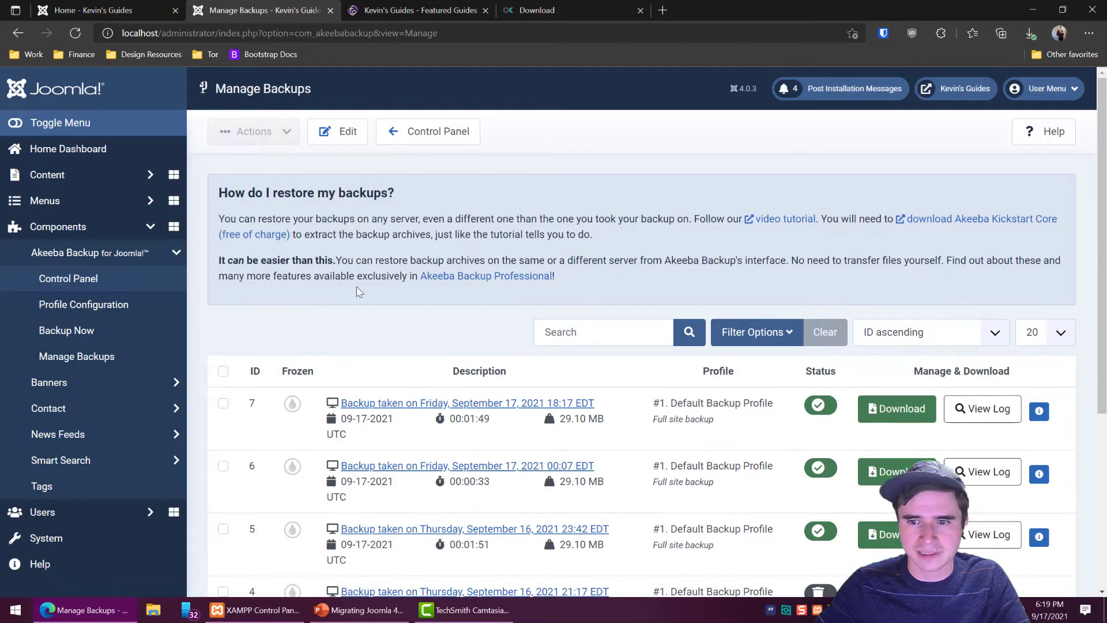
scroll(down, 3)
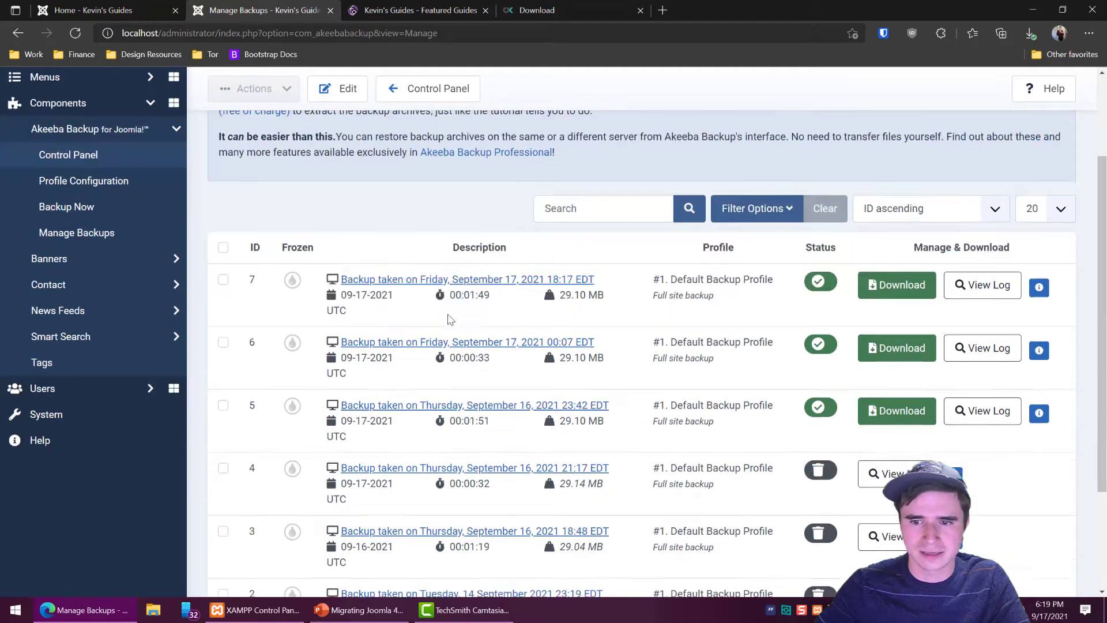
scroll(down, 3)
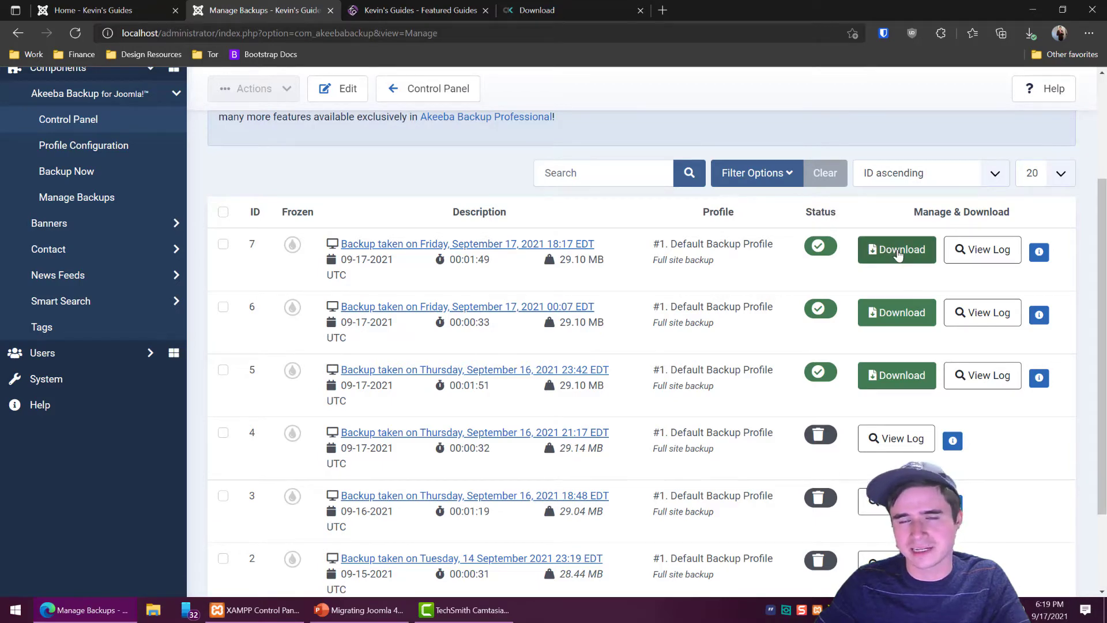
click(896, 249)
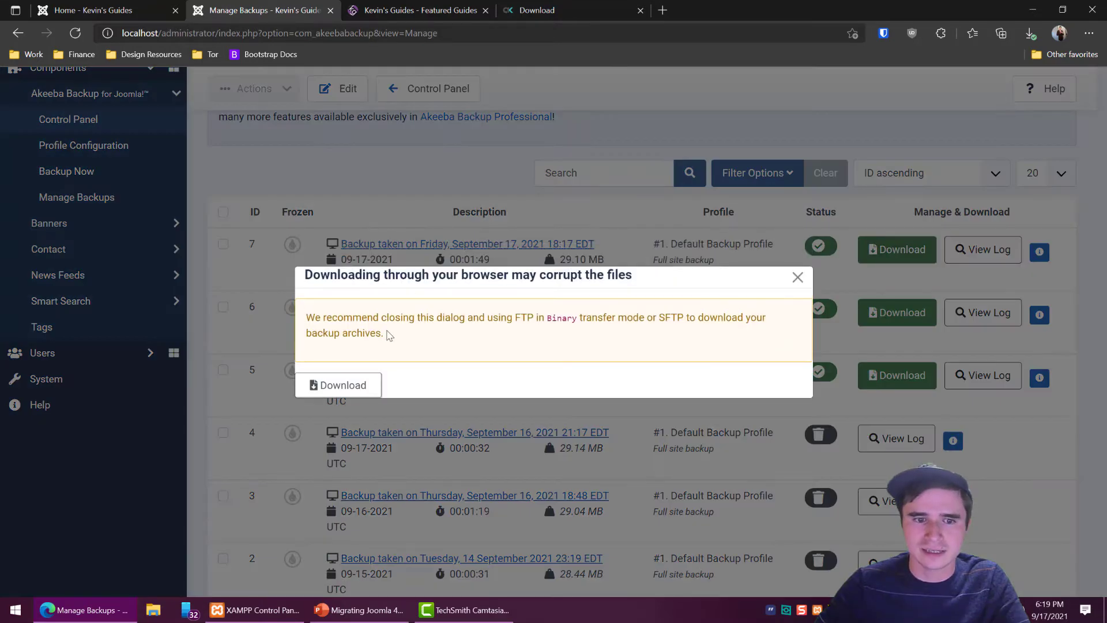
mouse_move(400, 343)
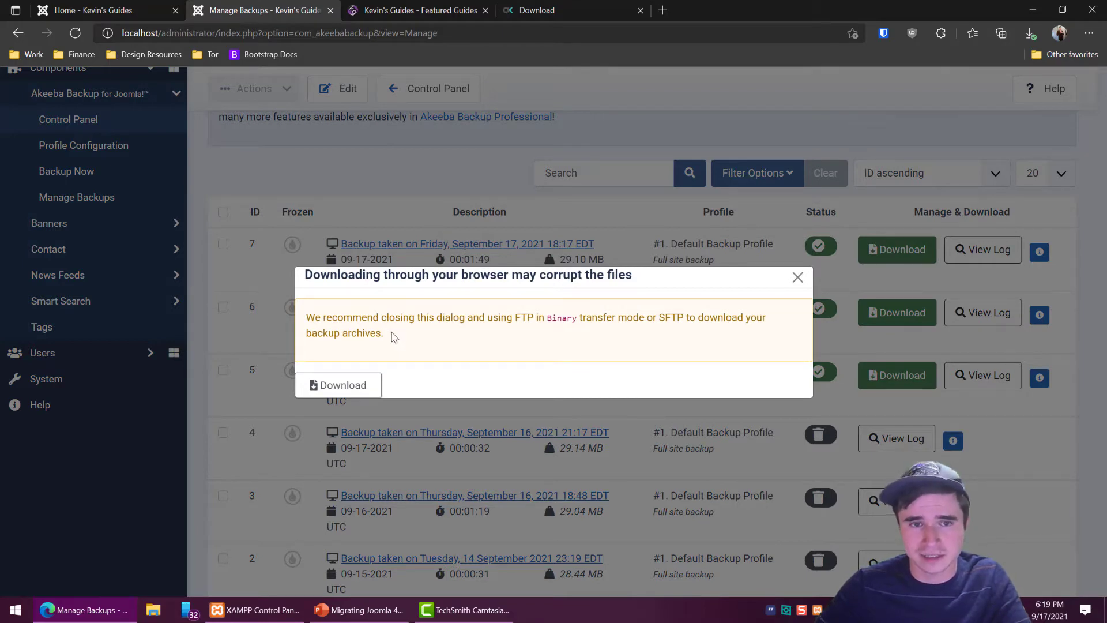
mouse_move(393, 355)
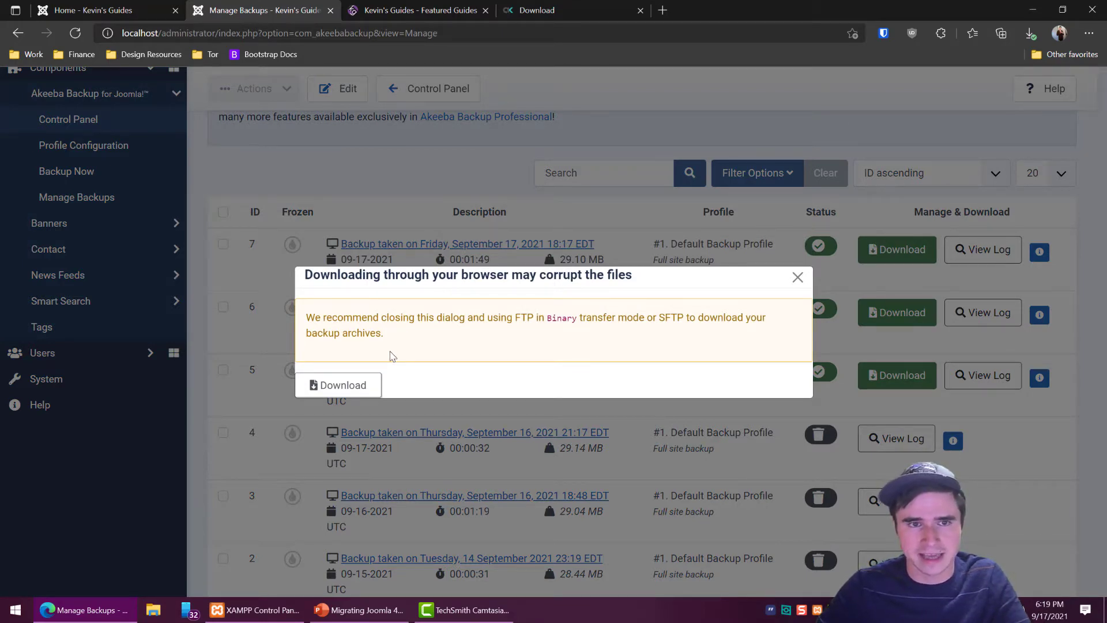
mouse_move(342, 385)
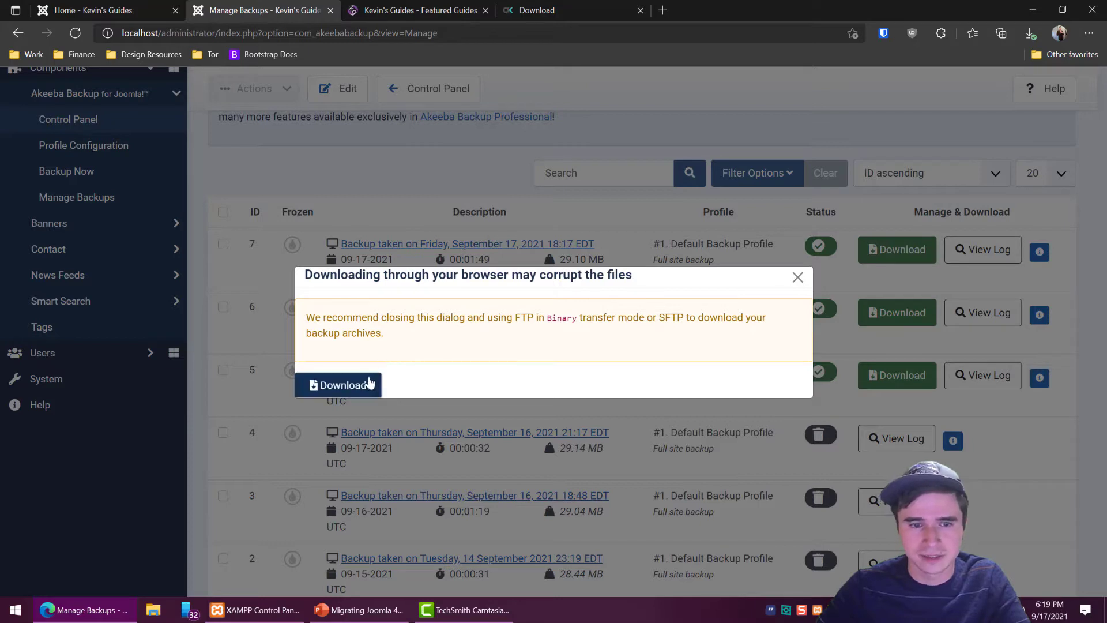
click(339, 384)
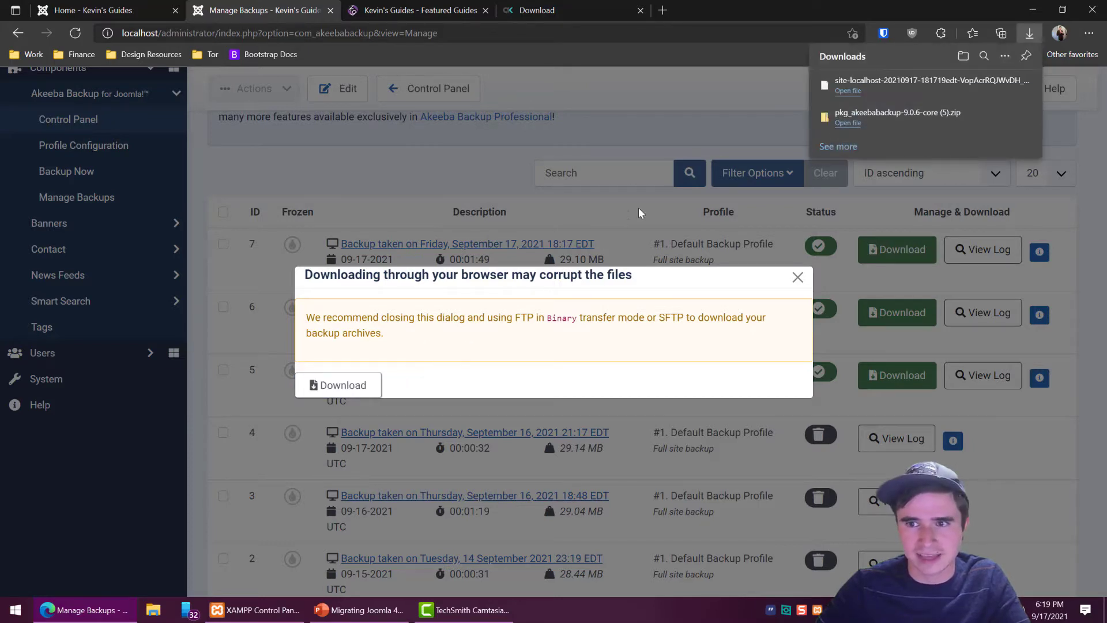
mouse_move(797, 277)
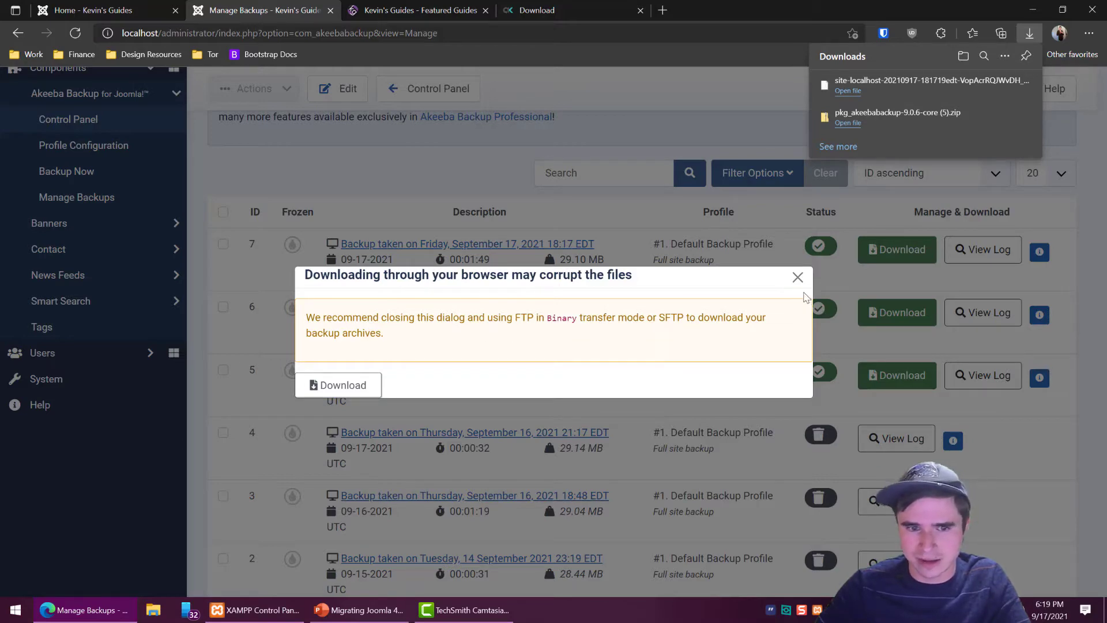
click(798, 276)
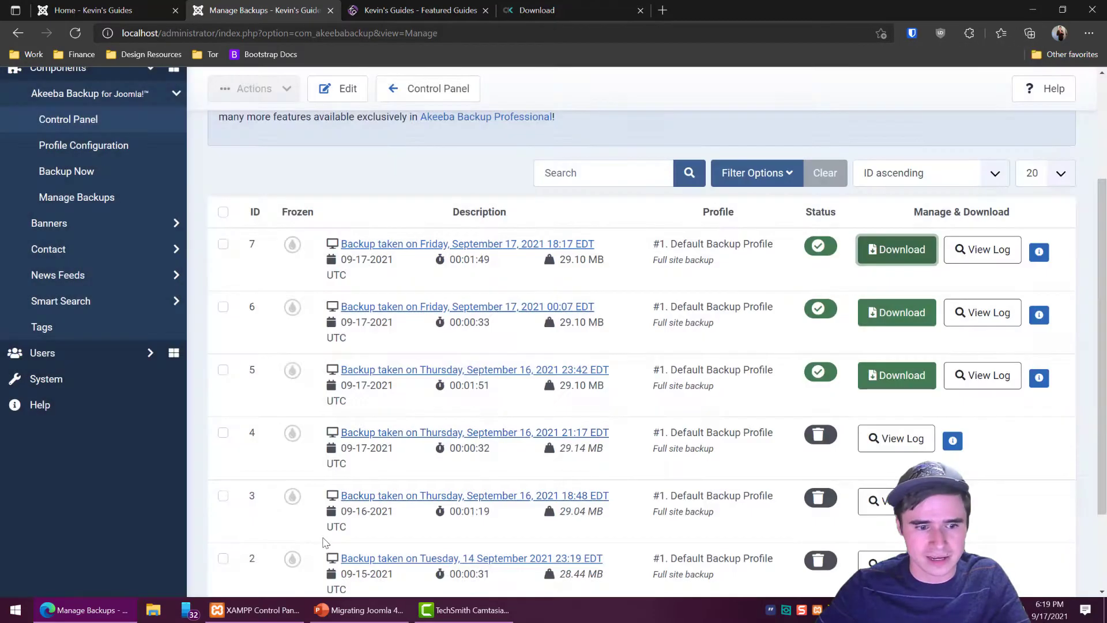
mouse_move(301, 459)
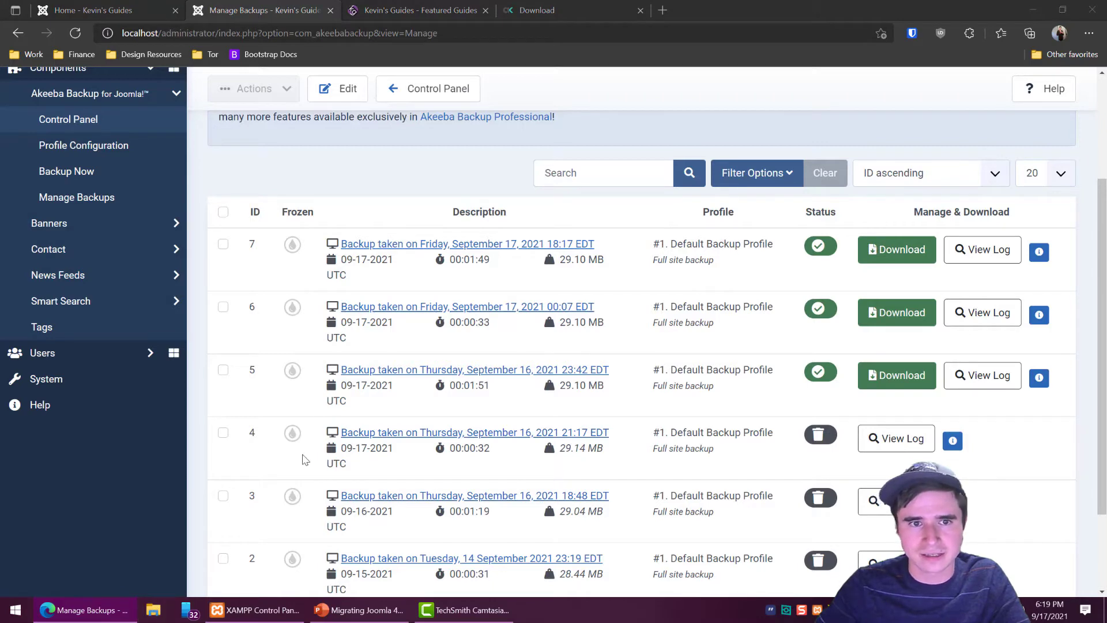
Navigate to administrator/components/com_akeebabackup/backup and select the newest 29 MB .jpa archive
click(154, 609)
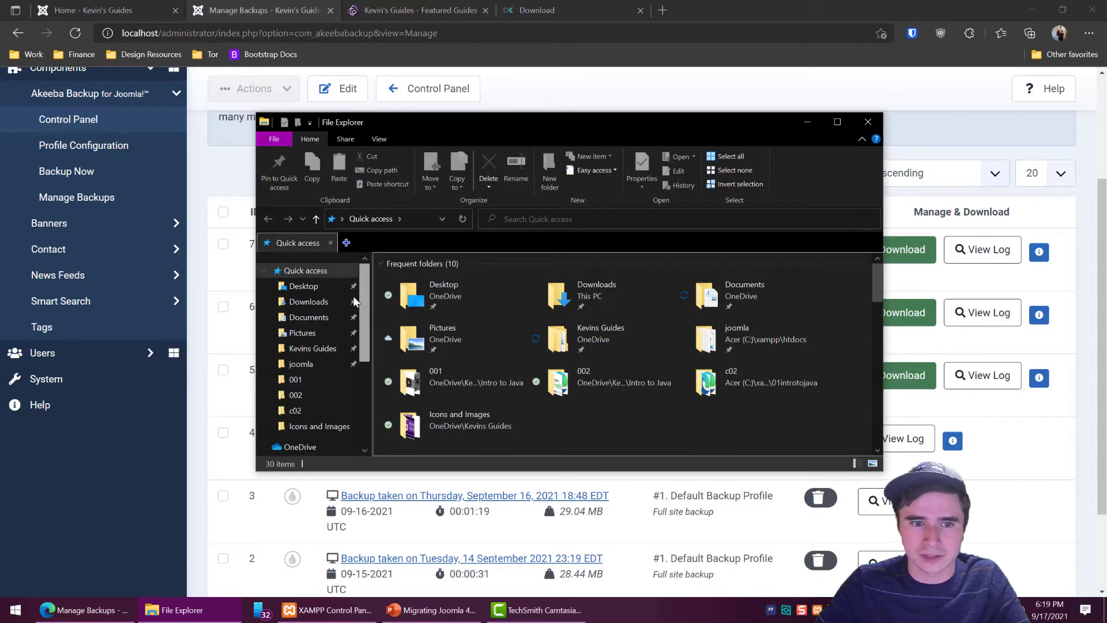
scroll(down, 3)
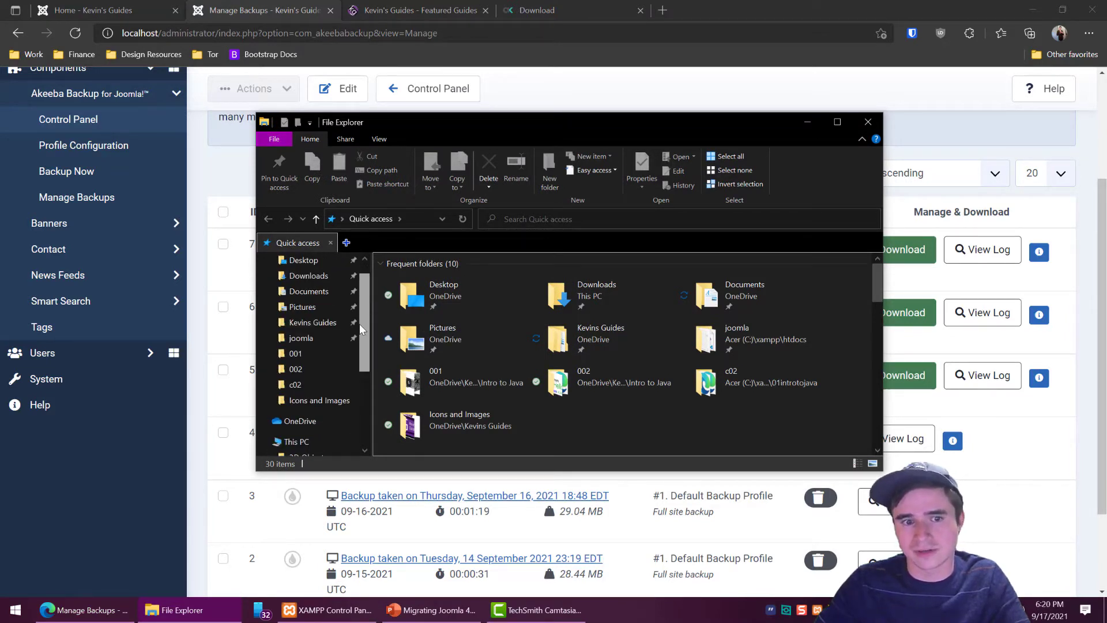
double_click(299, 337)
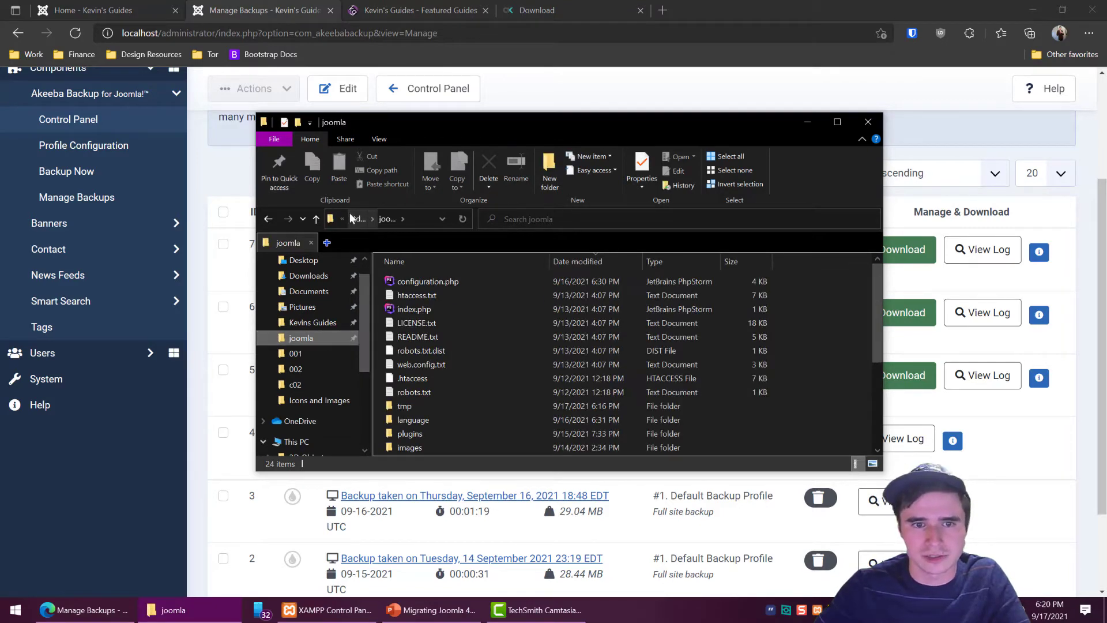
scroll(down, 3)
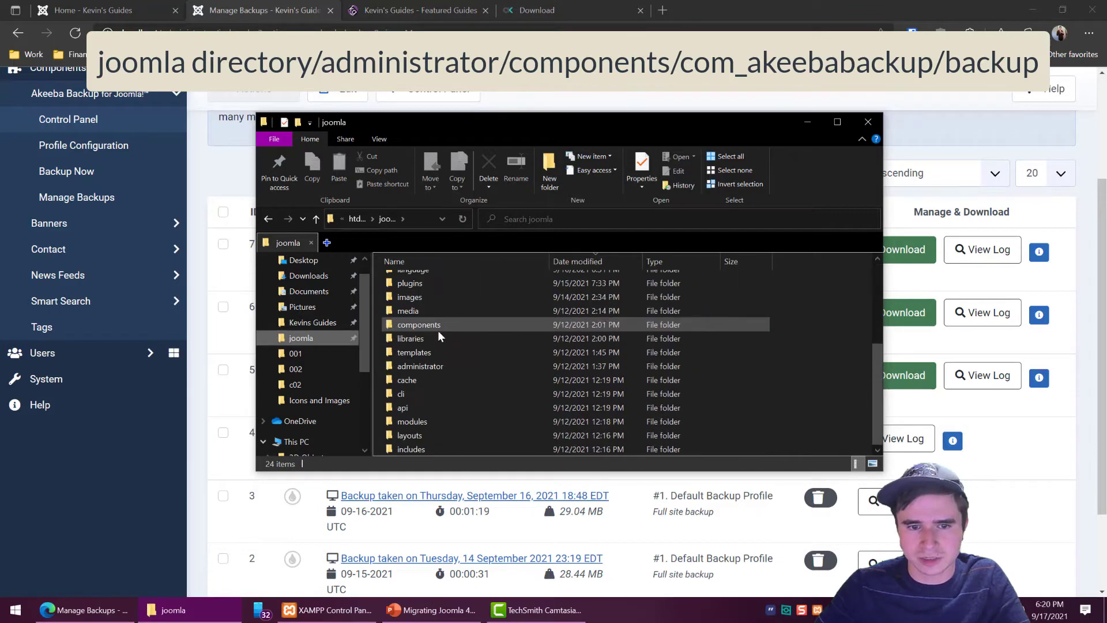
double_click(419, 366)
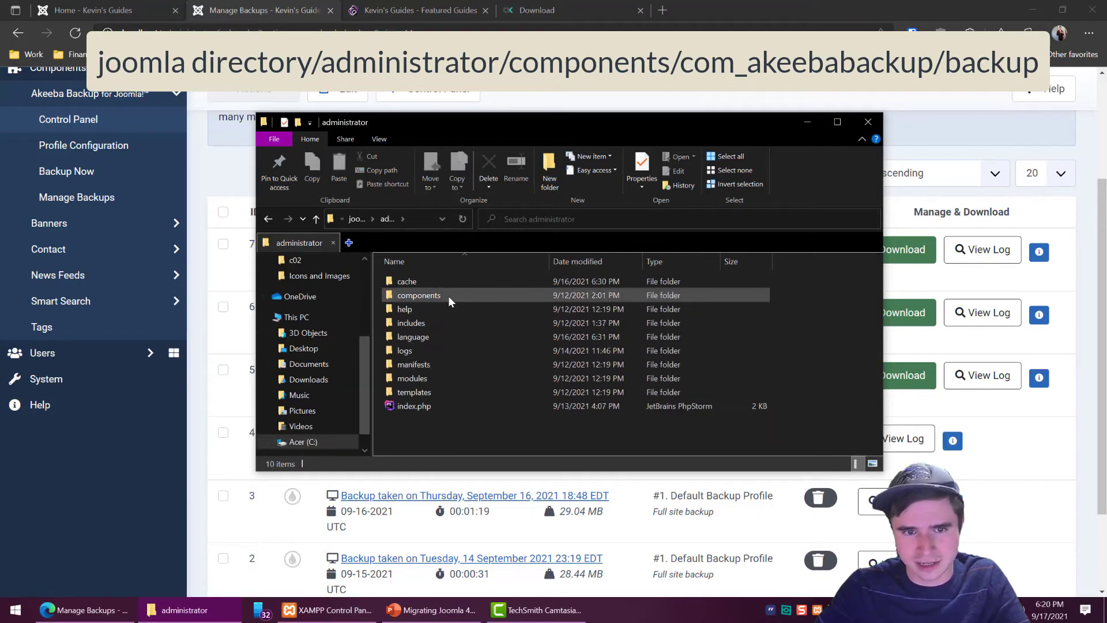
double_click(419, 296)
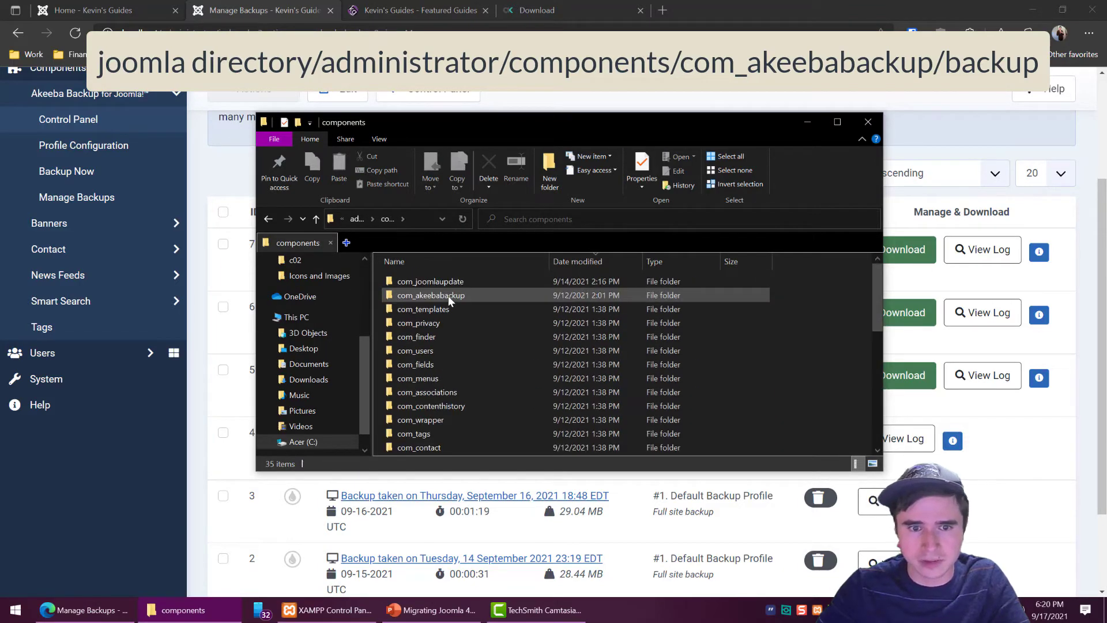
double_click(431, 296)
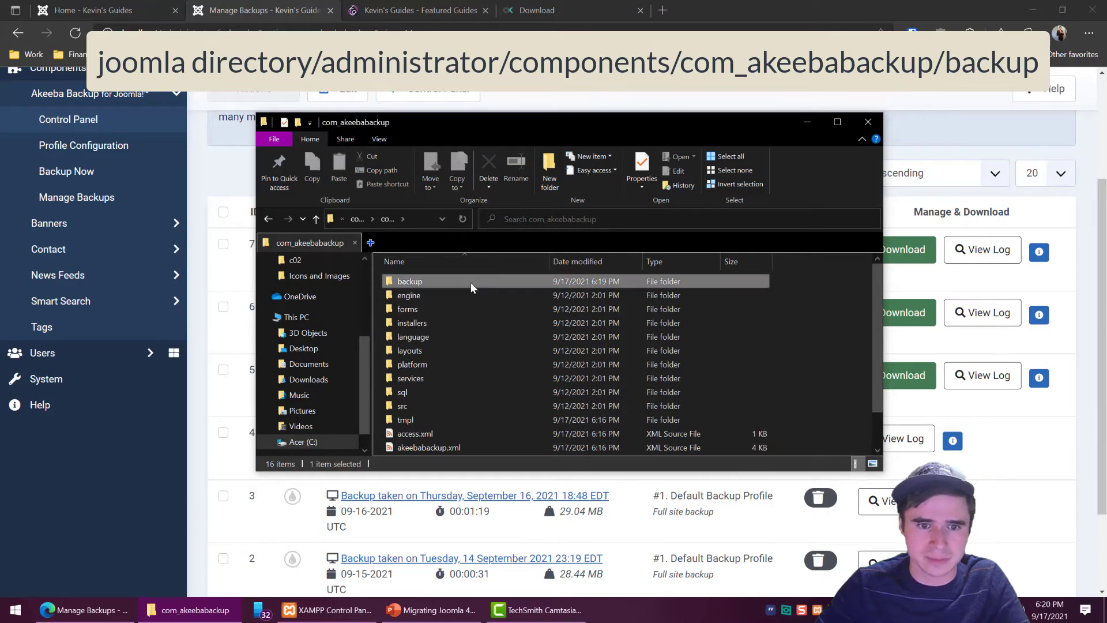
double_click(409, 281)
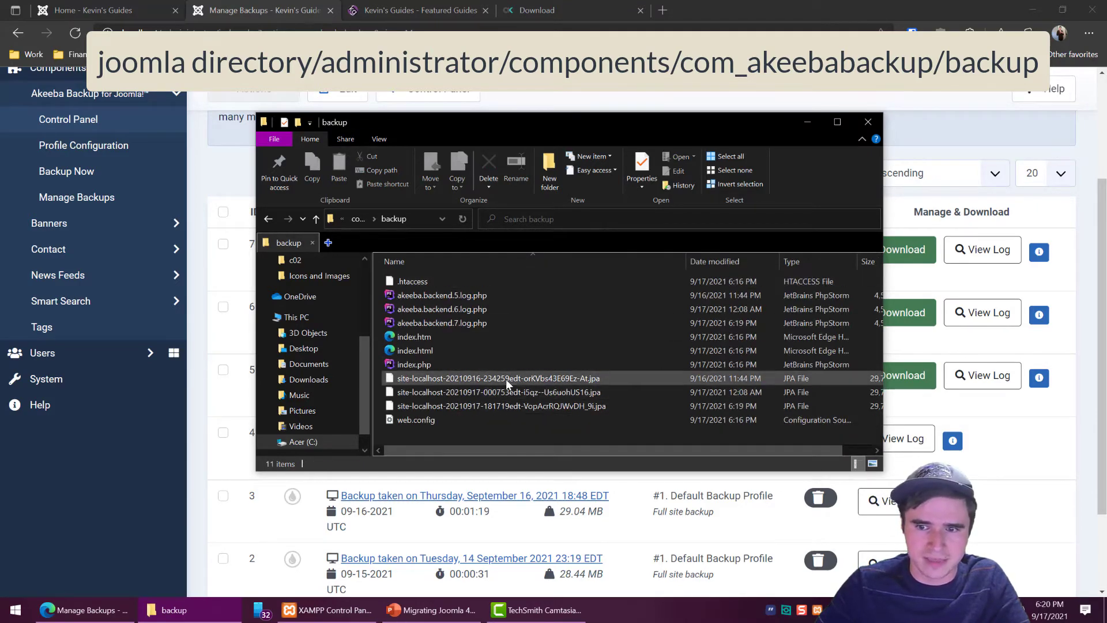
click(500, 406)
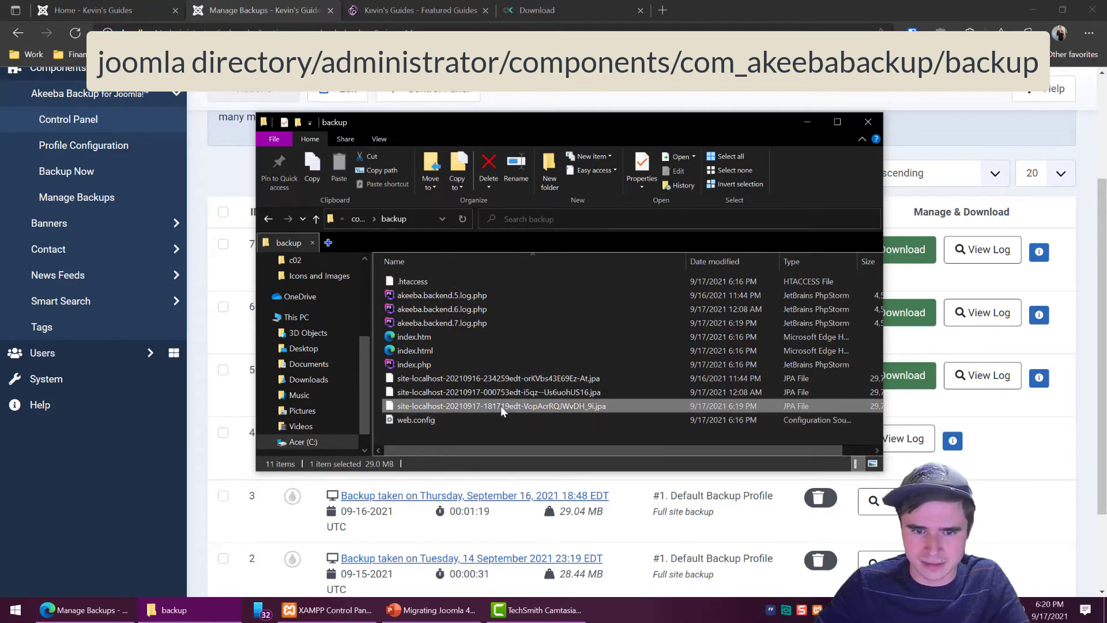
click(415, 419)
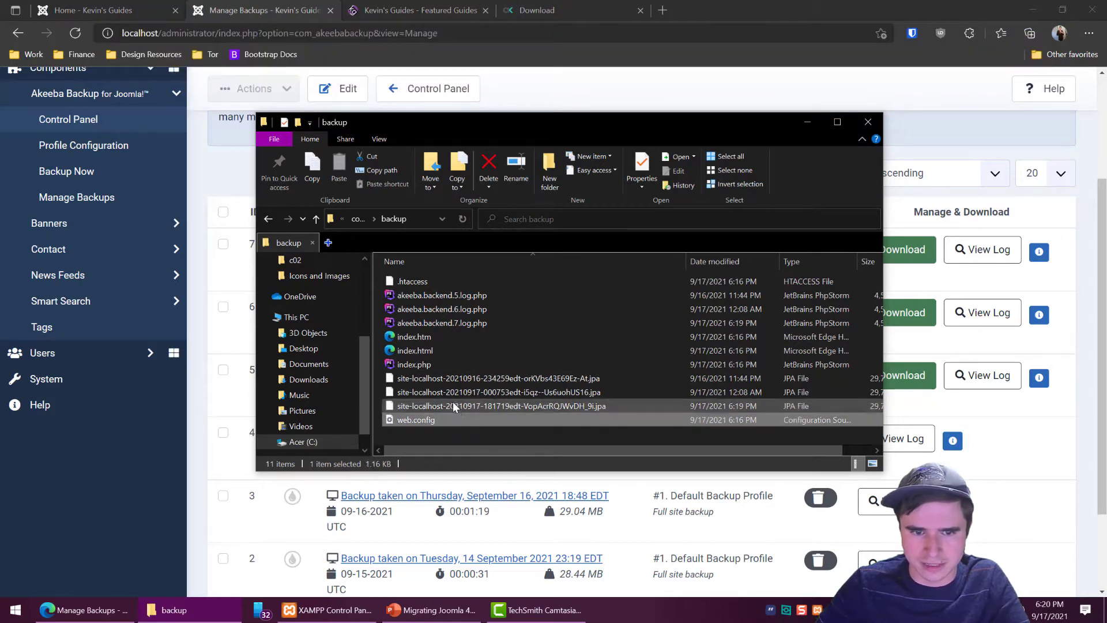
click(500, 405)
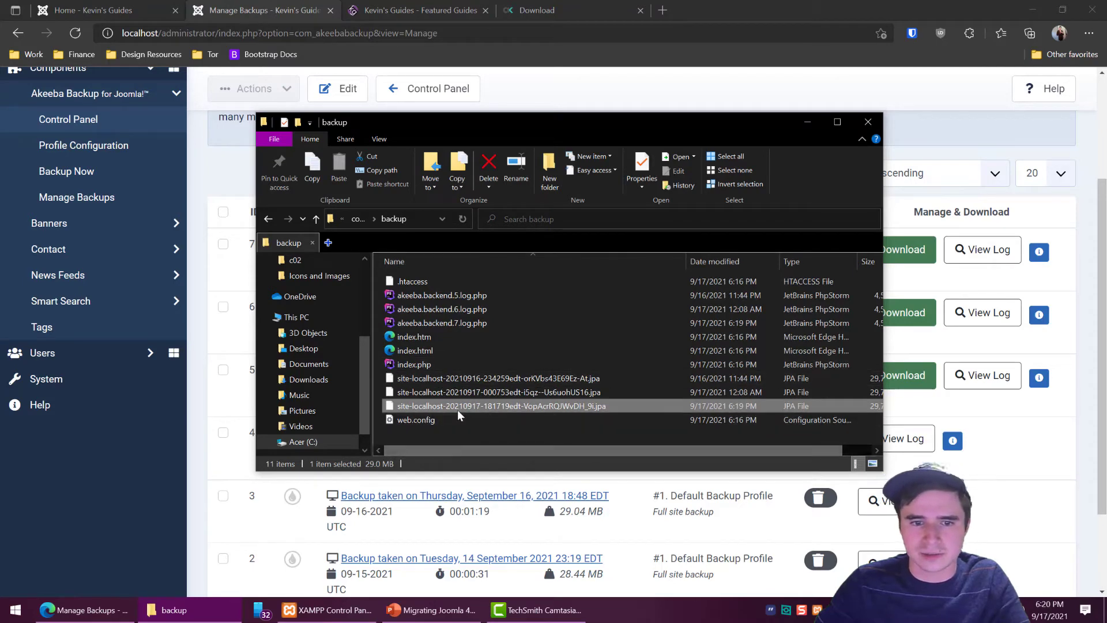
mouse_move(494, 405)
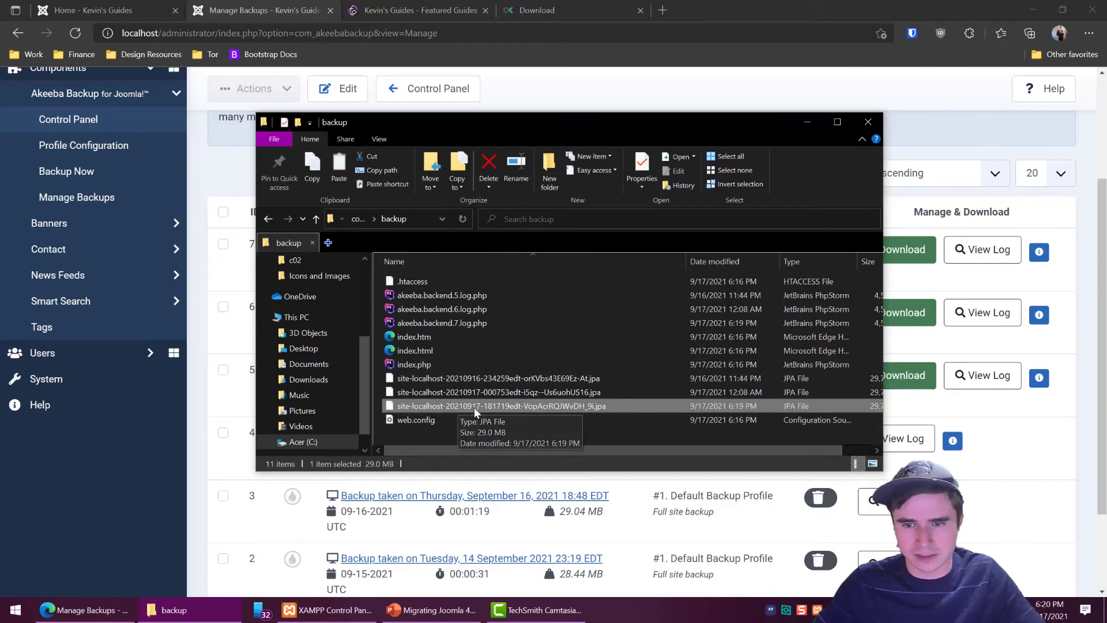
mouse_move(741, 466)
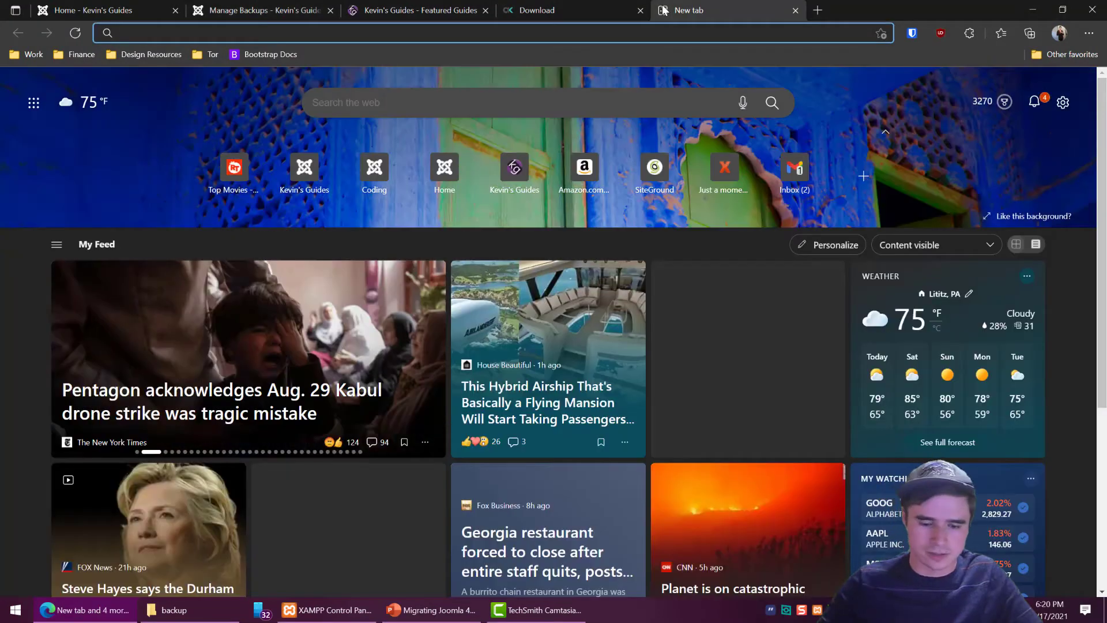
Download Akeeba Kickstart Core 7.0.7 after searching Bing for 'akeeba kickstart'
text(akeeba kickstart)
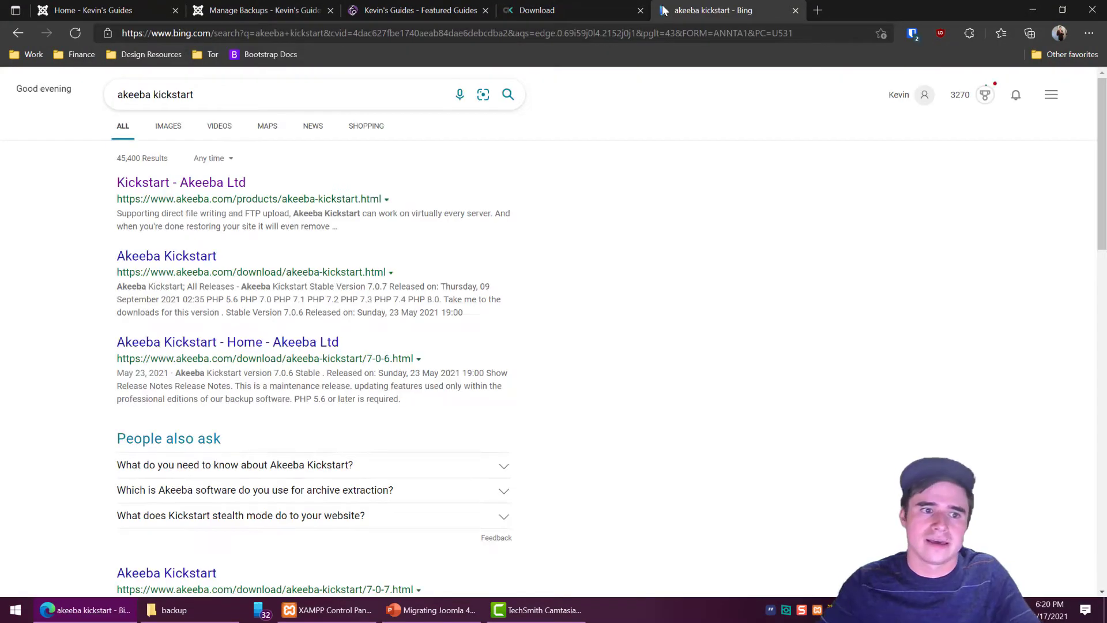
click(181, 182)
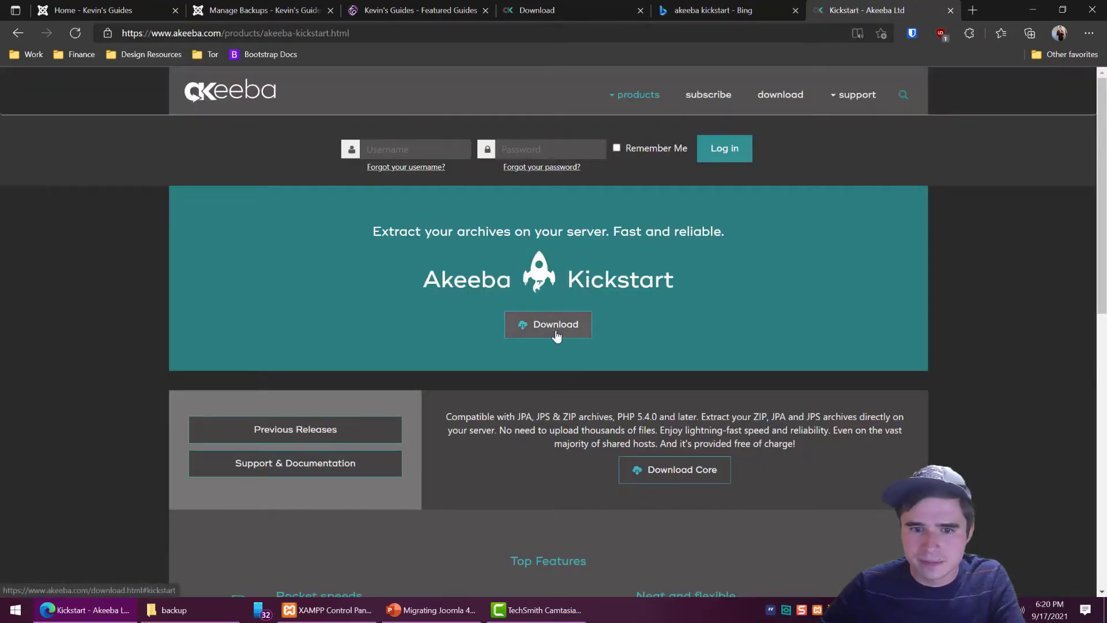
click(548, 324)
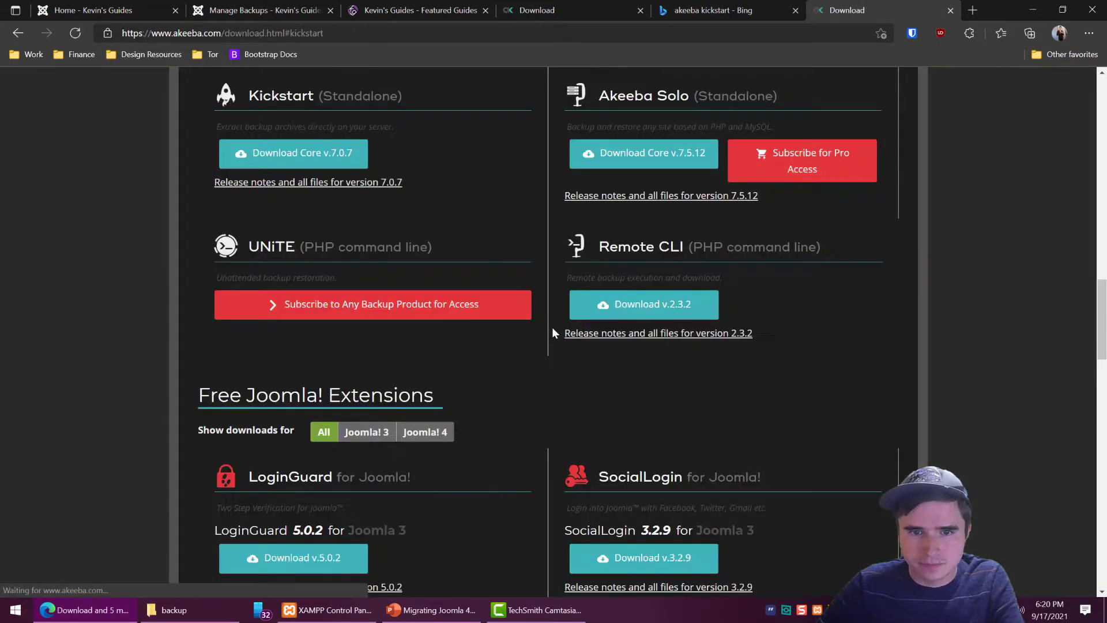
click(292, 153)
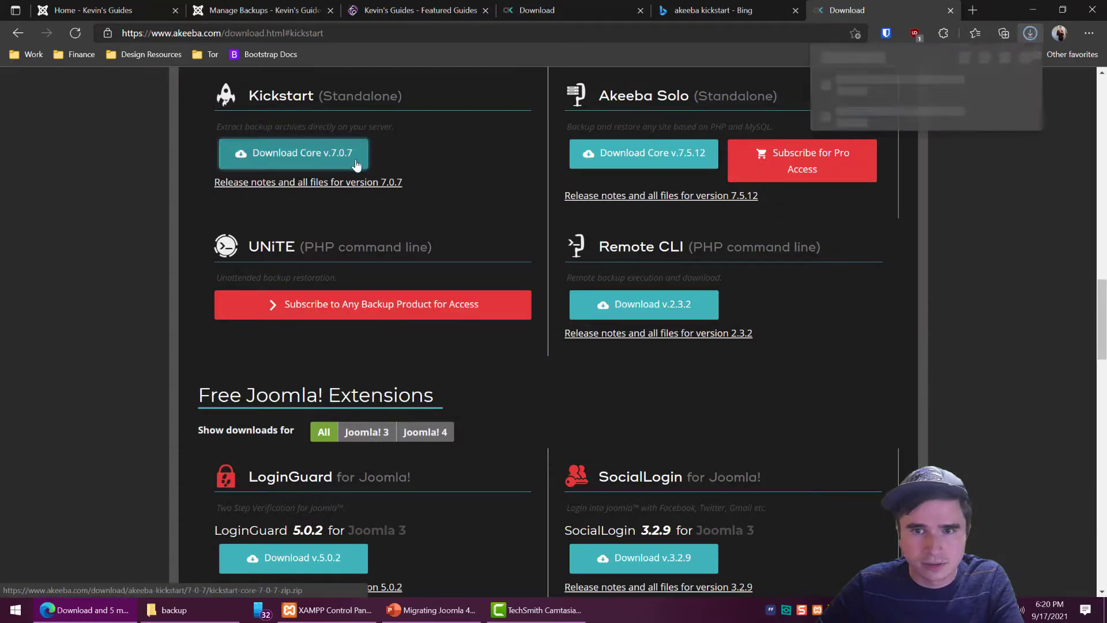
click(1030, 33)
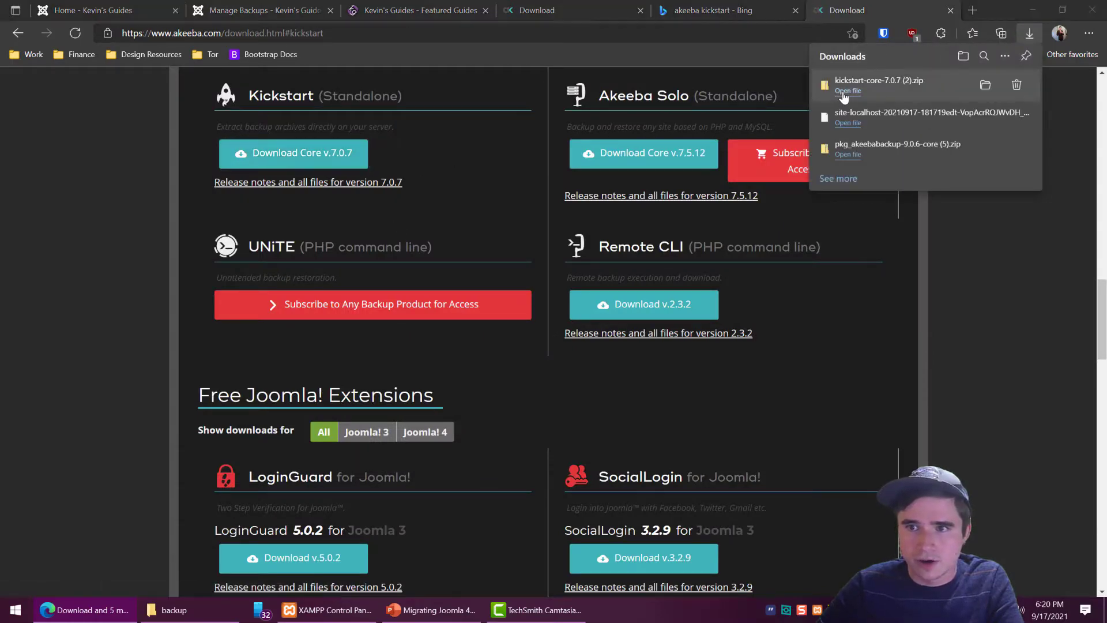
Copy kickstart.php and en-GB.kickstart.ini from the Kickstart zip onto the desktop
click(847, 91)
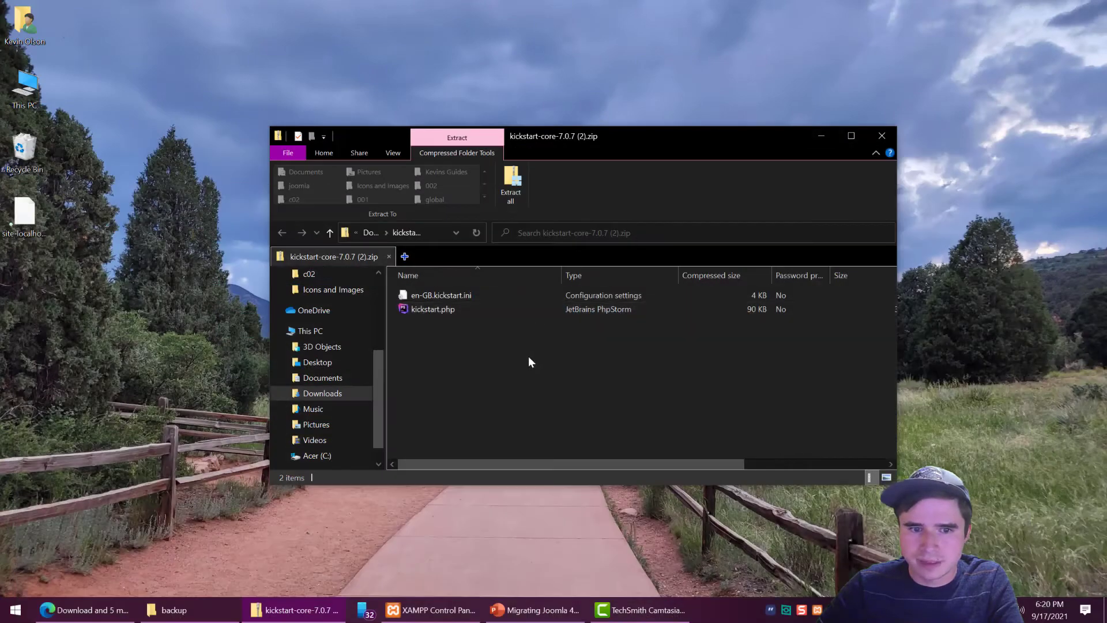
key(ctrl+a)
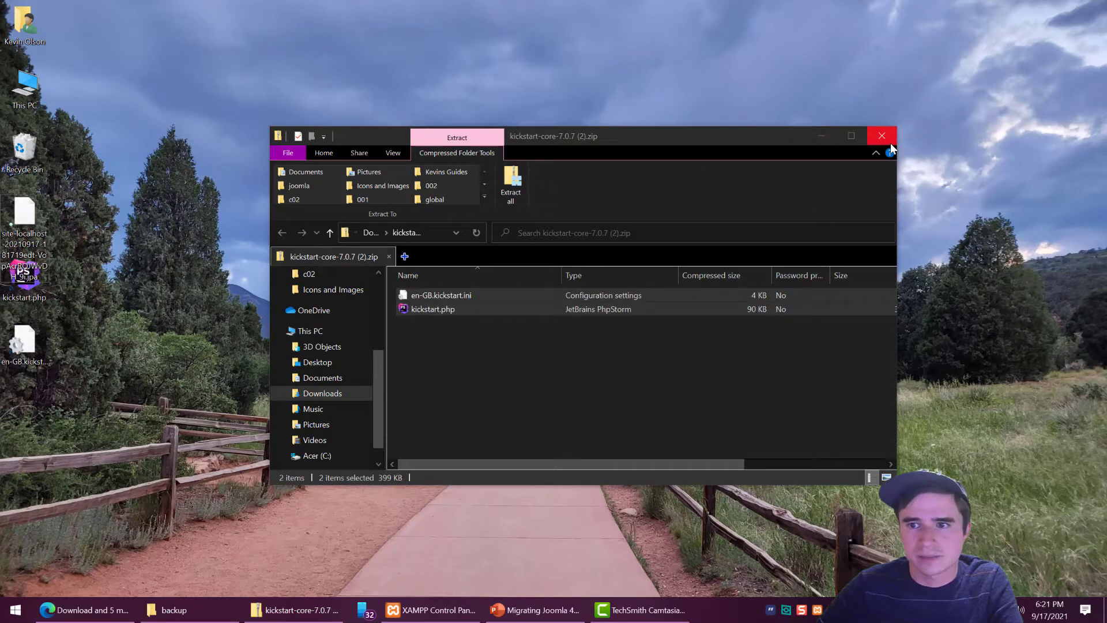
click(881, 135)
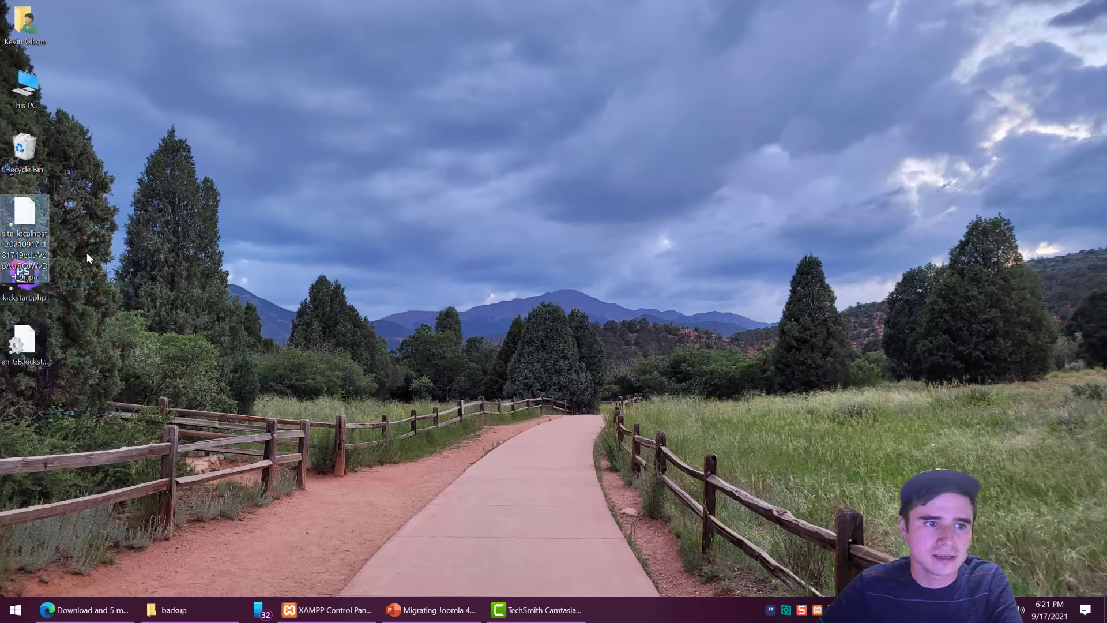
mouse_move(176, 424)
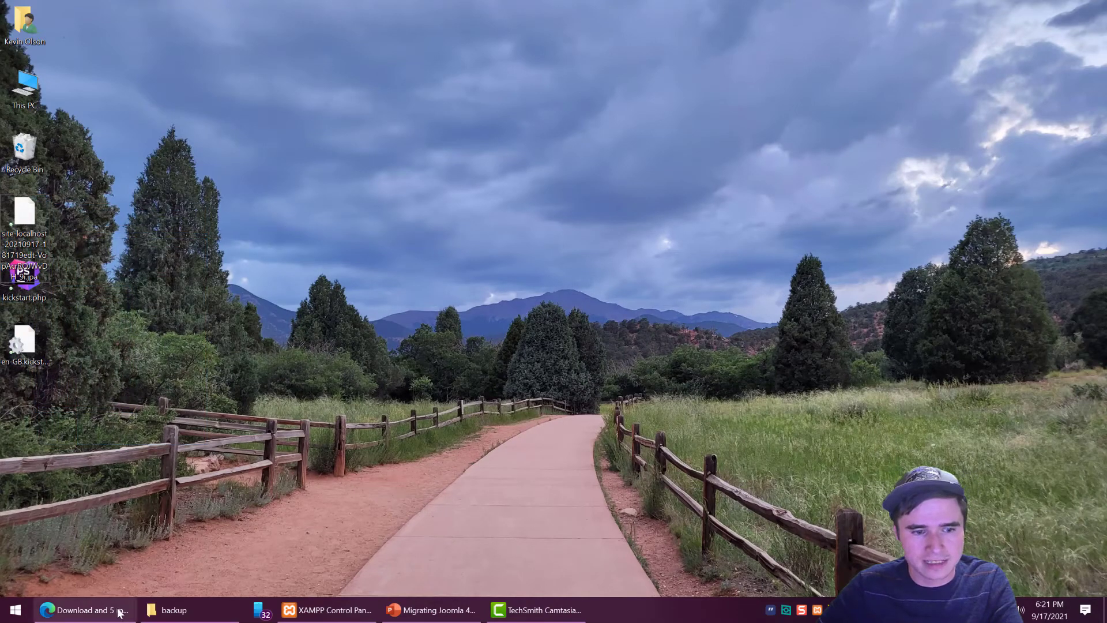
click(85, 609)
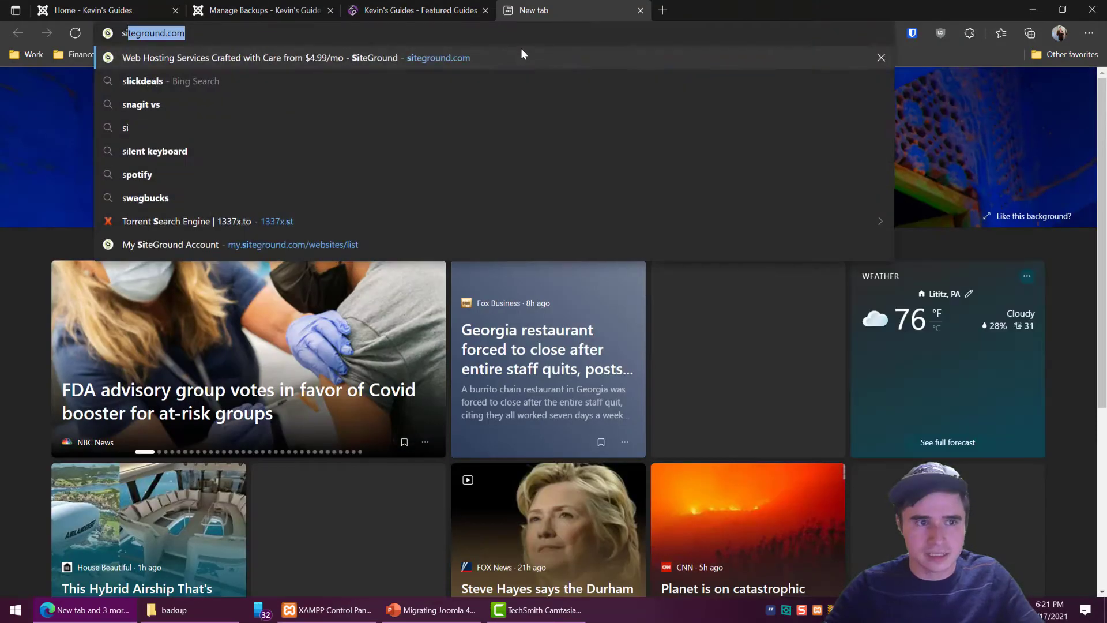
Log in at siteground.com and open Site Tools for kevinsguides.com from Websites
click(289, 58)
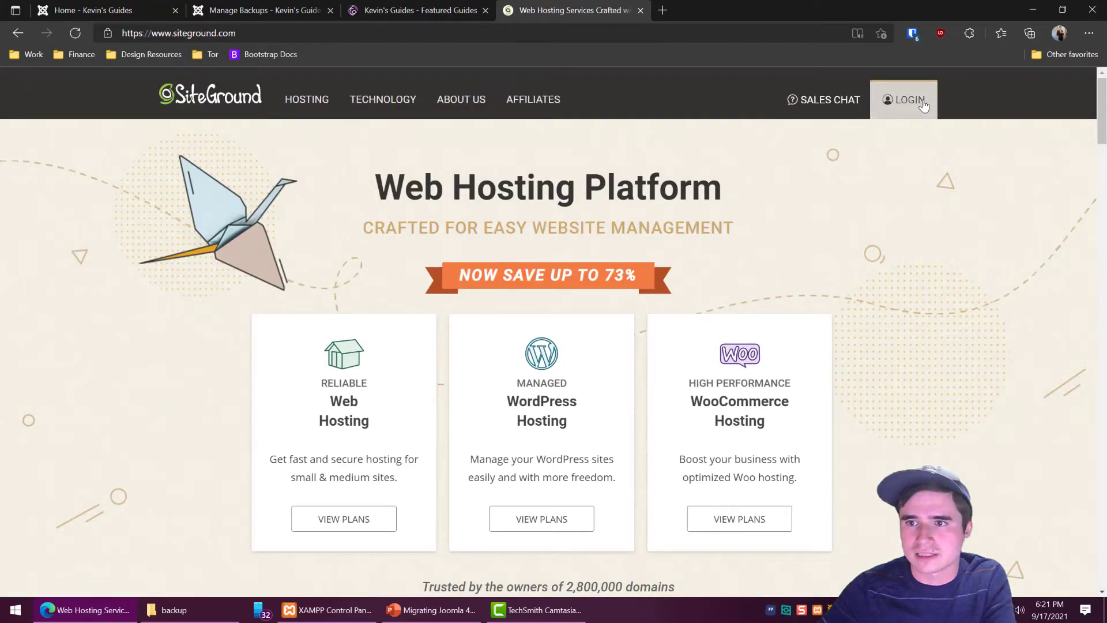
click(908, 99)
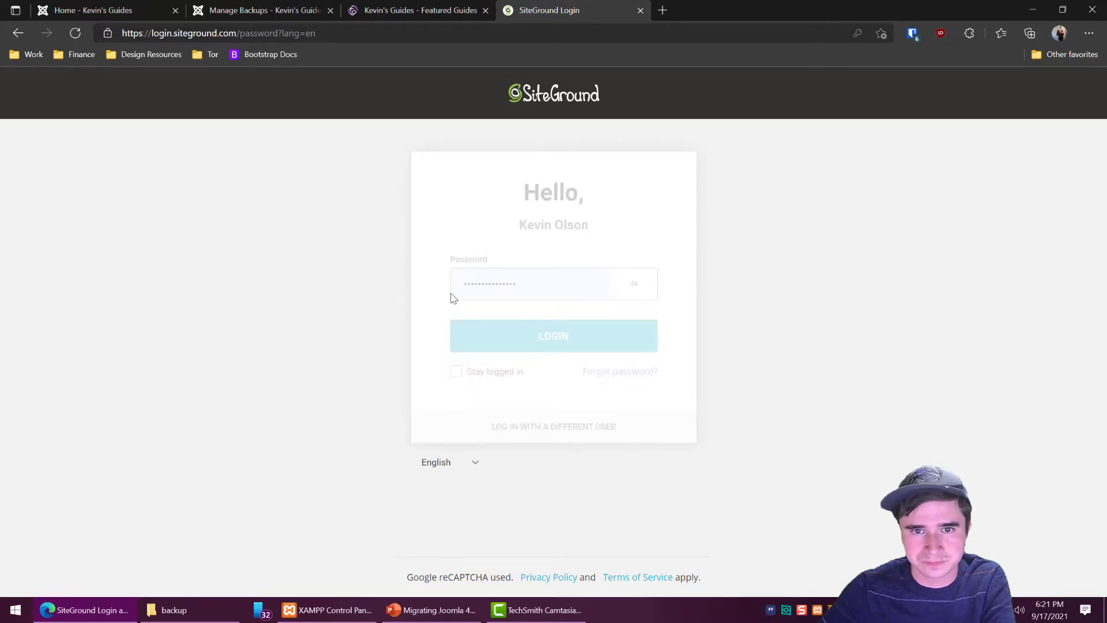
click(553, 335)
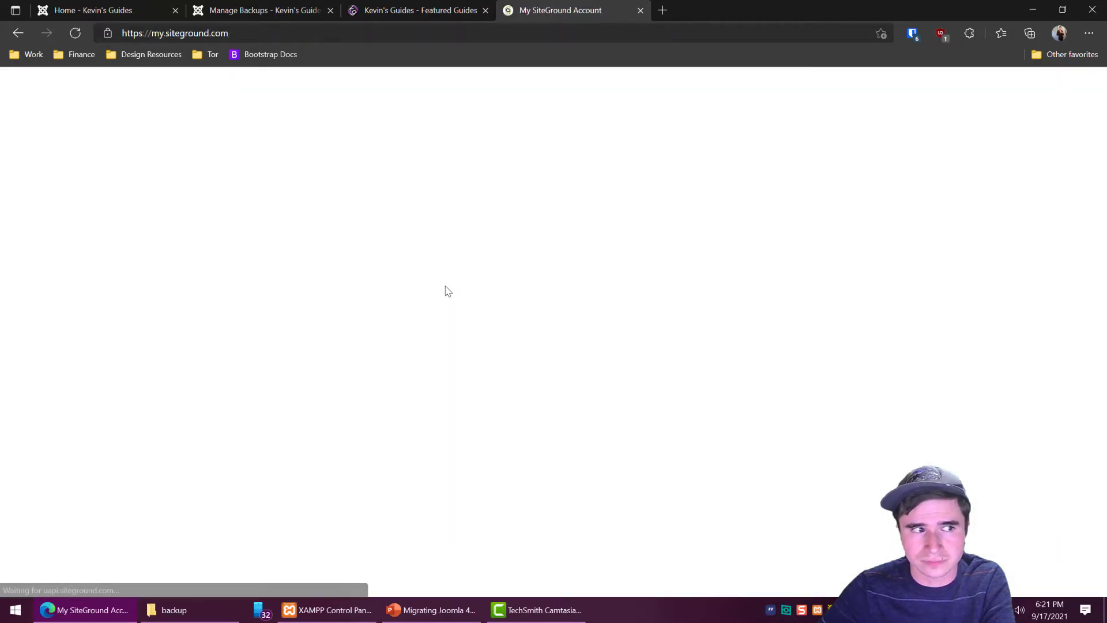
click(373, 100)
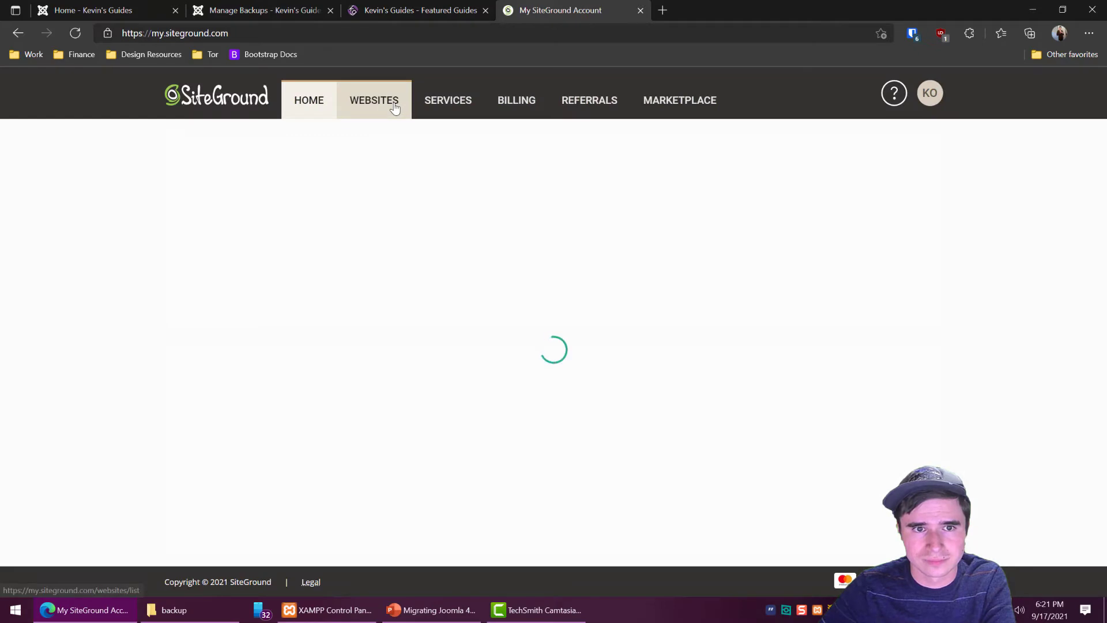
click(374, 100)
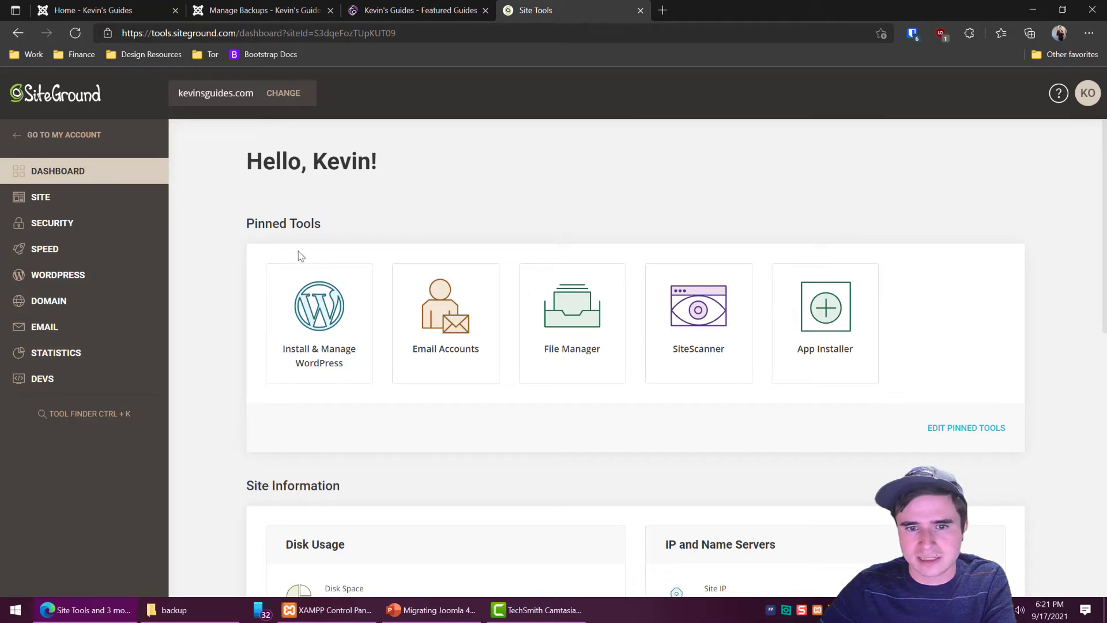
click(318, 322)
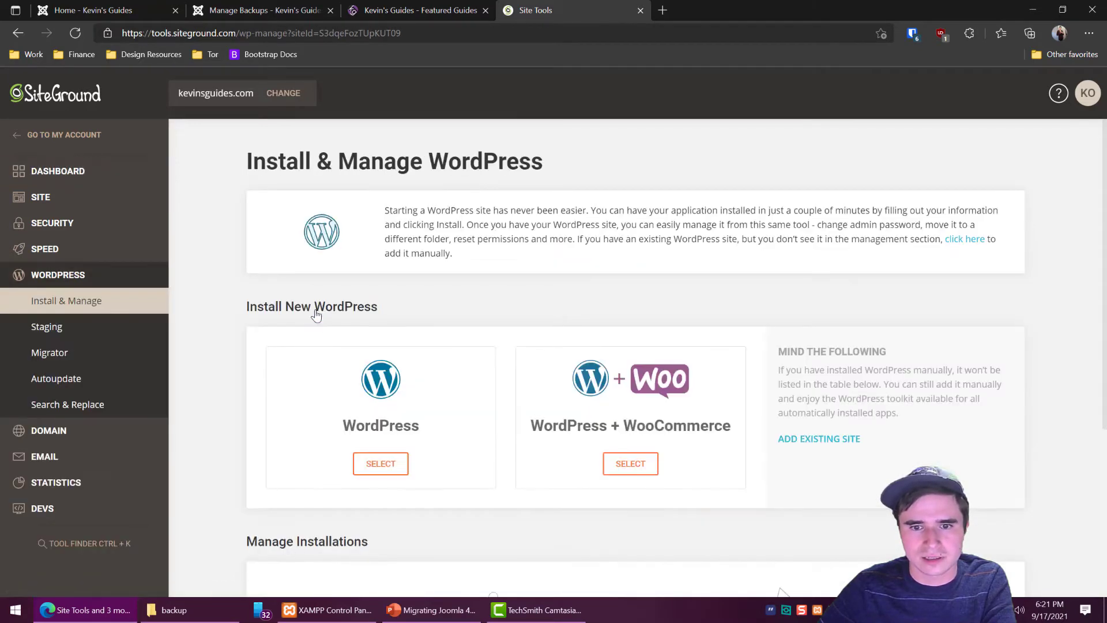
scroll(down, 3)
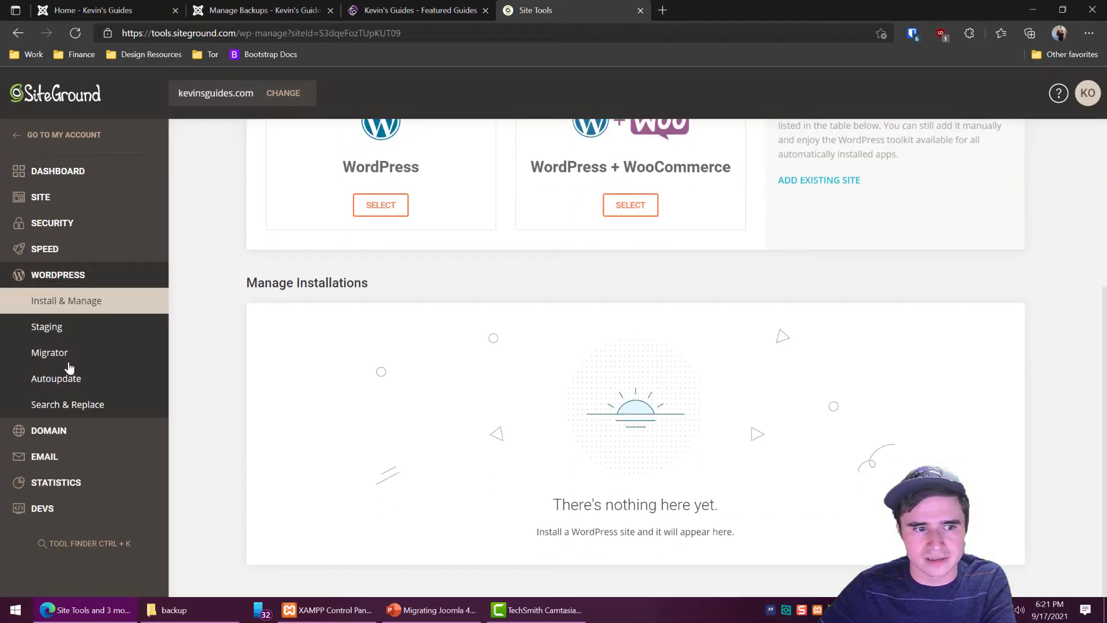
scroll(up, 3)
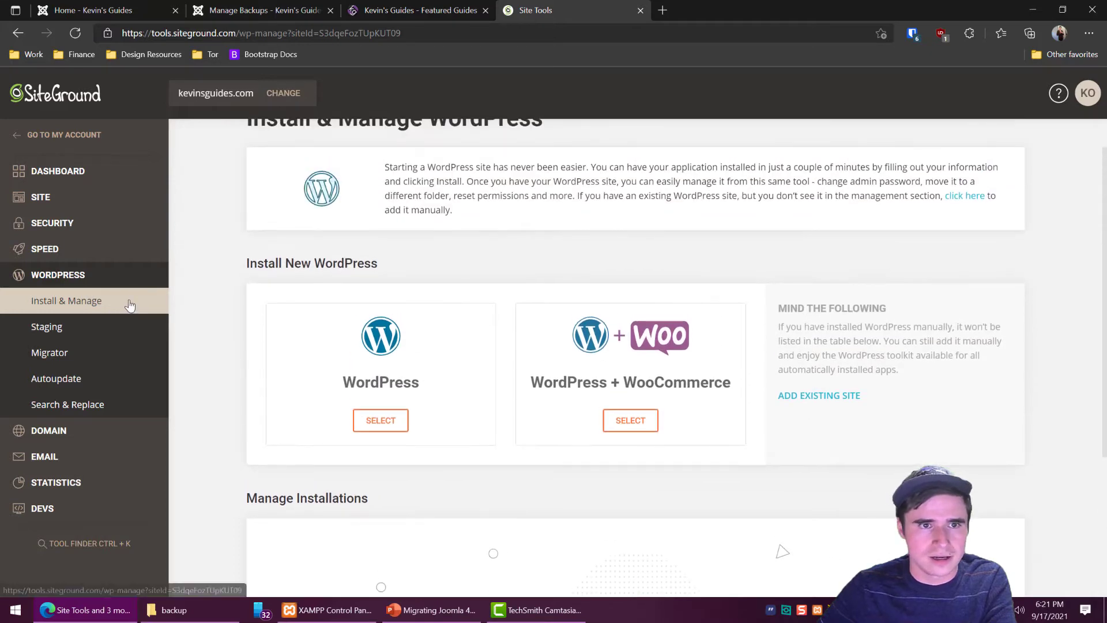
scroll(down, 3)
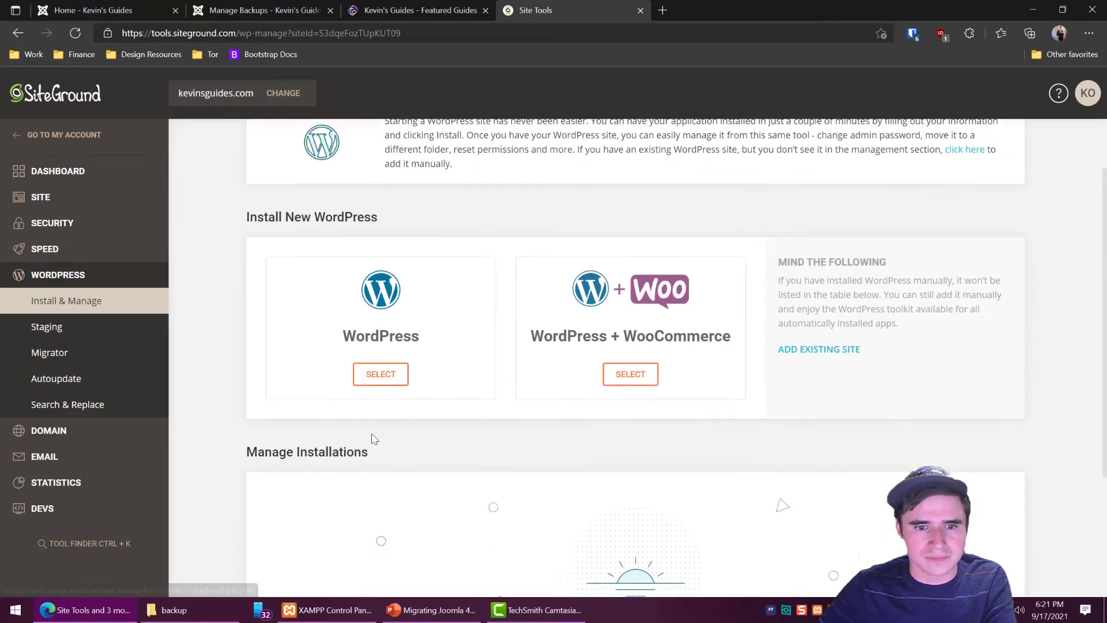
scroll(down, 3)
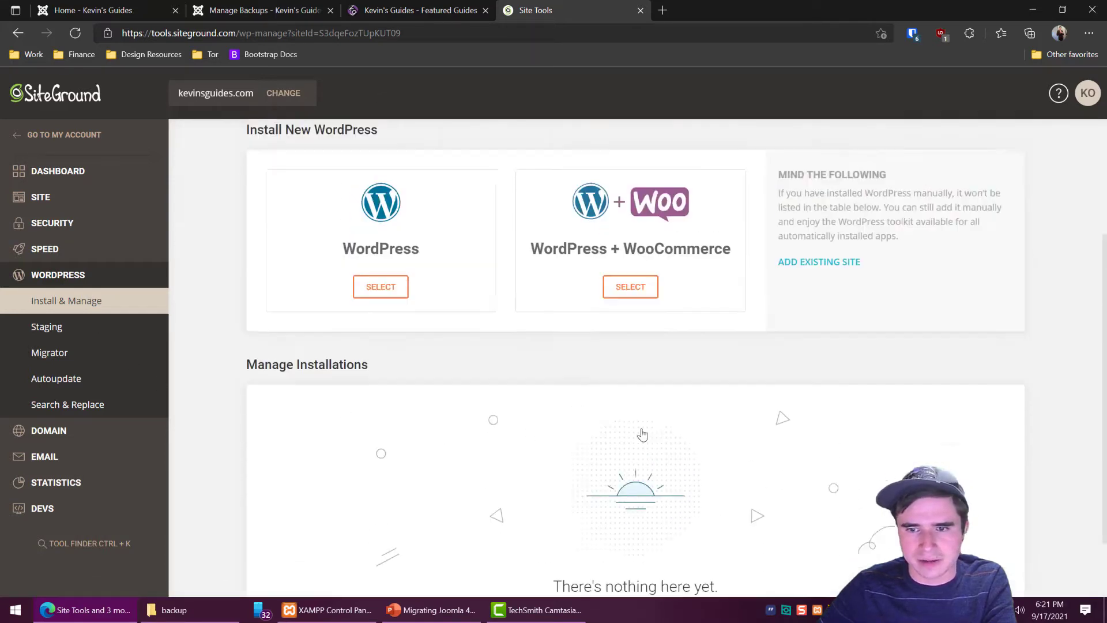
scroll(up, 3)
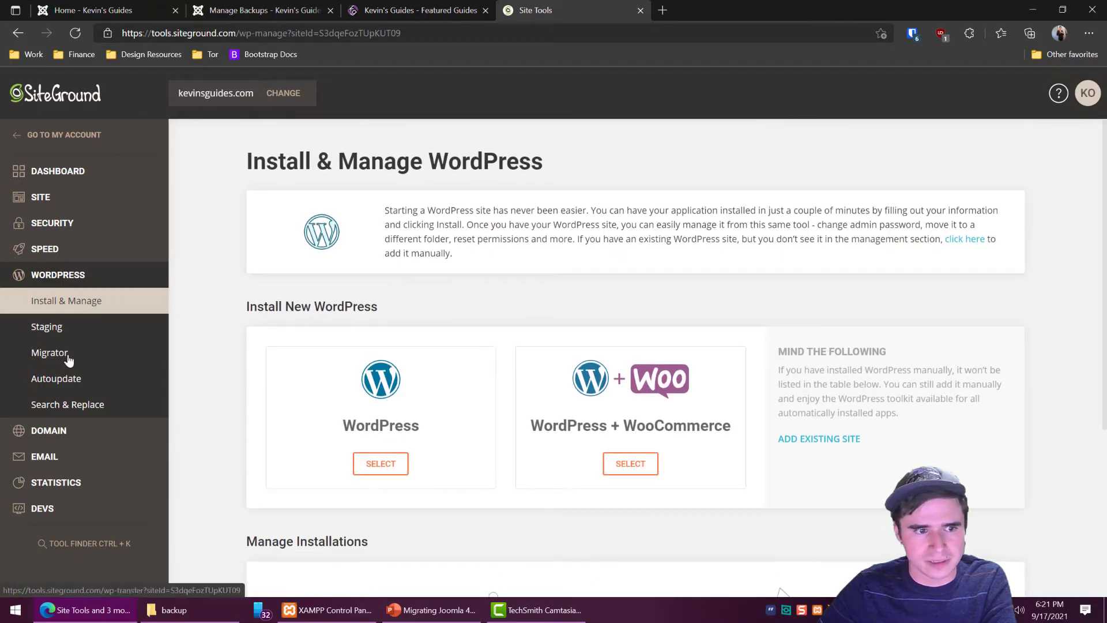
mouse_move(76, 242)
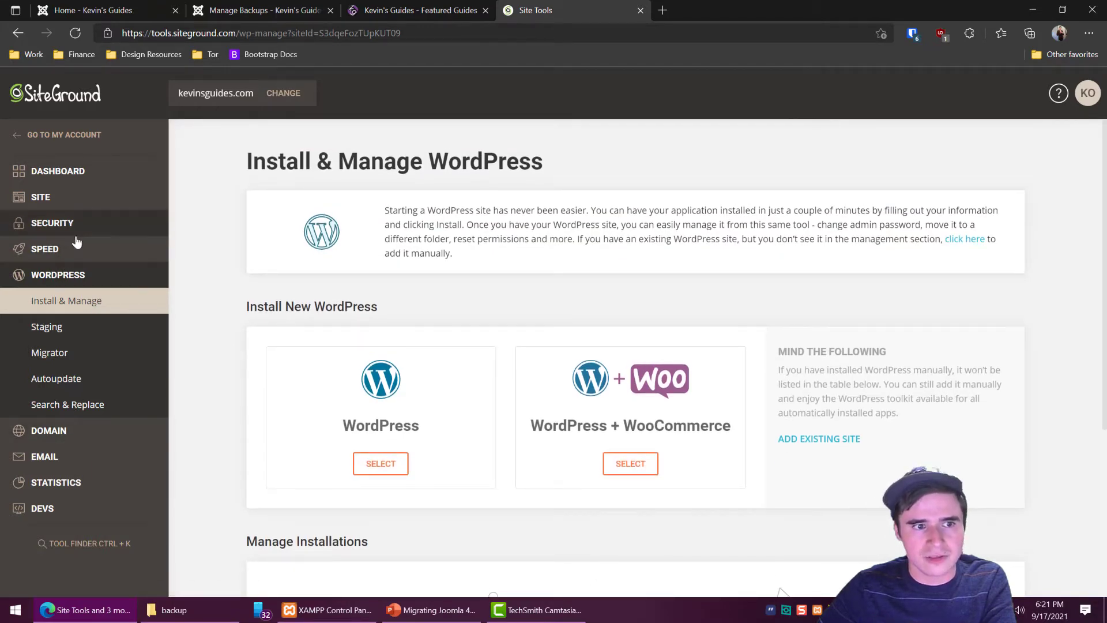
scroll(down, 3)
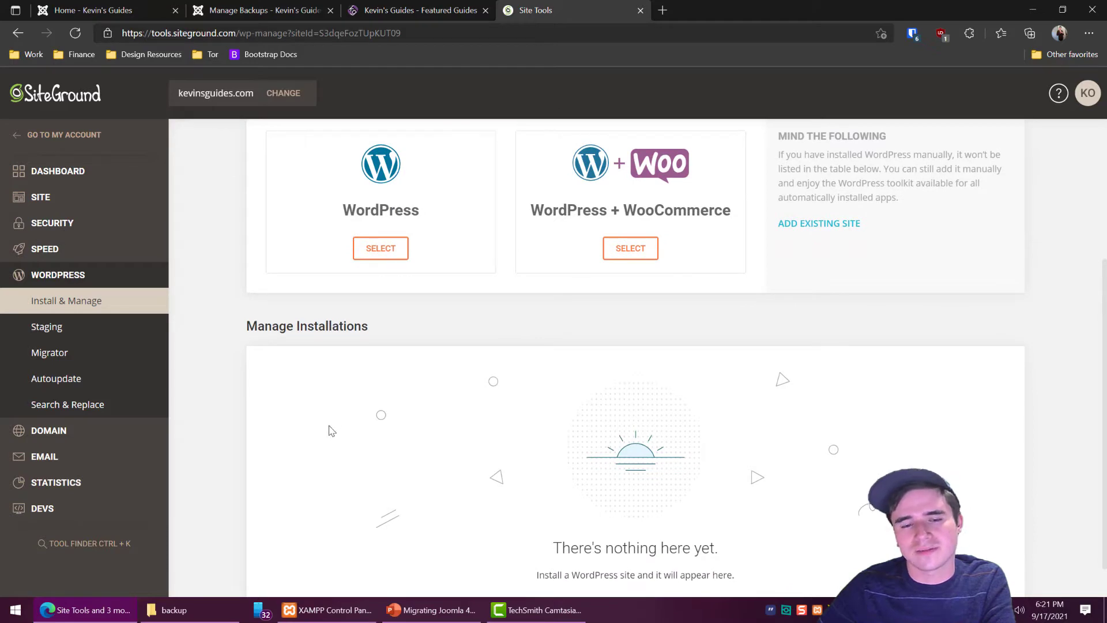
mouse_move(941, 410)
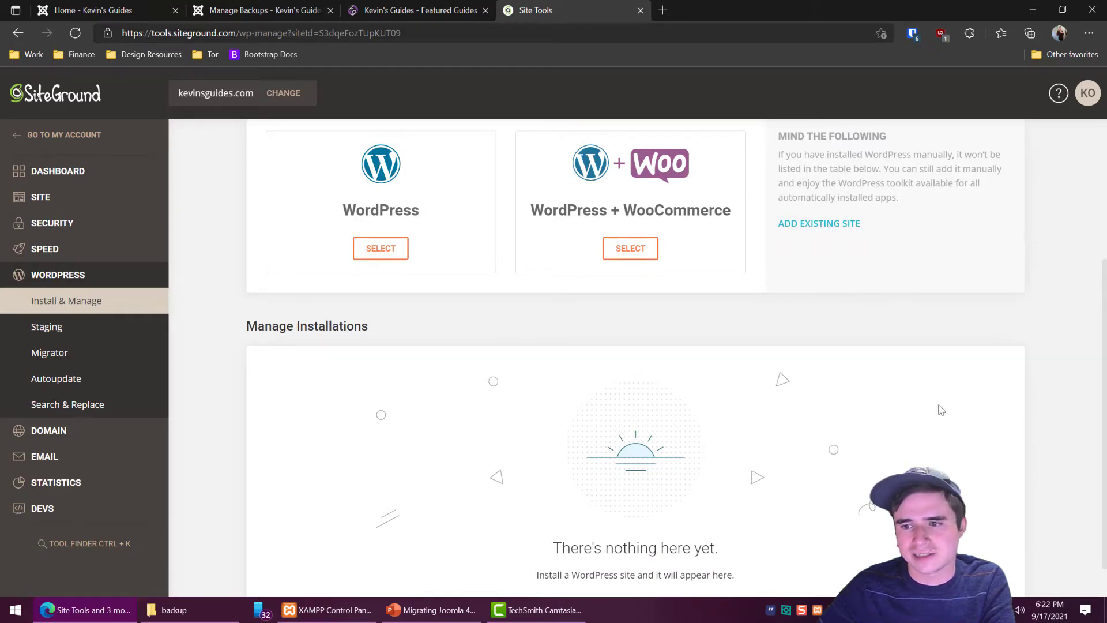
mouse_move(854, 451)
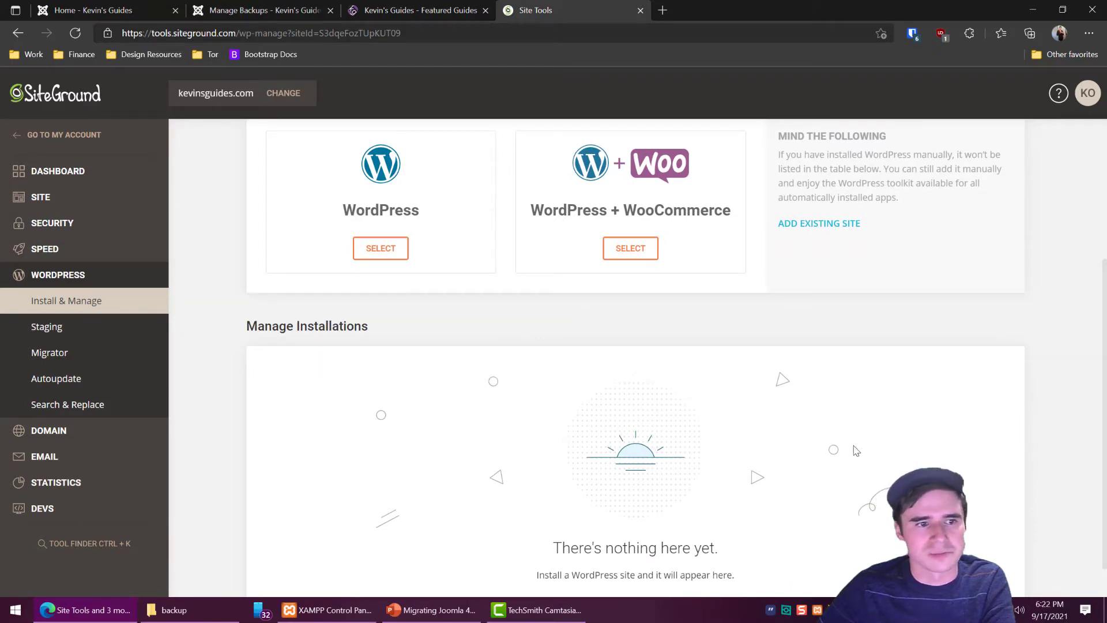
mouse_move(203, 265)
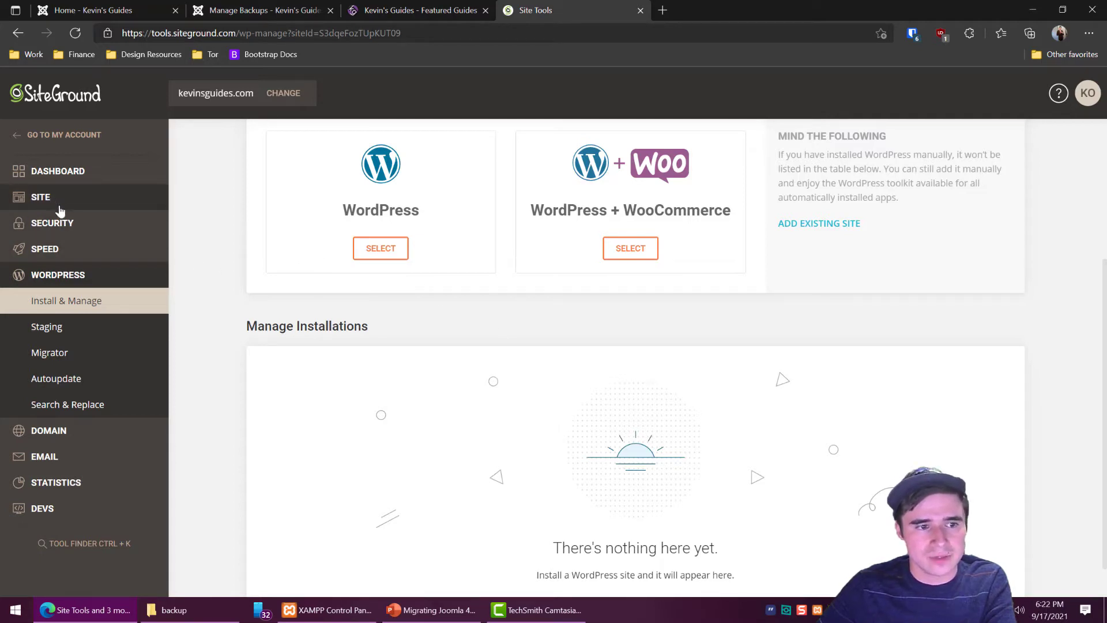
mouse_move(81, 203)
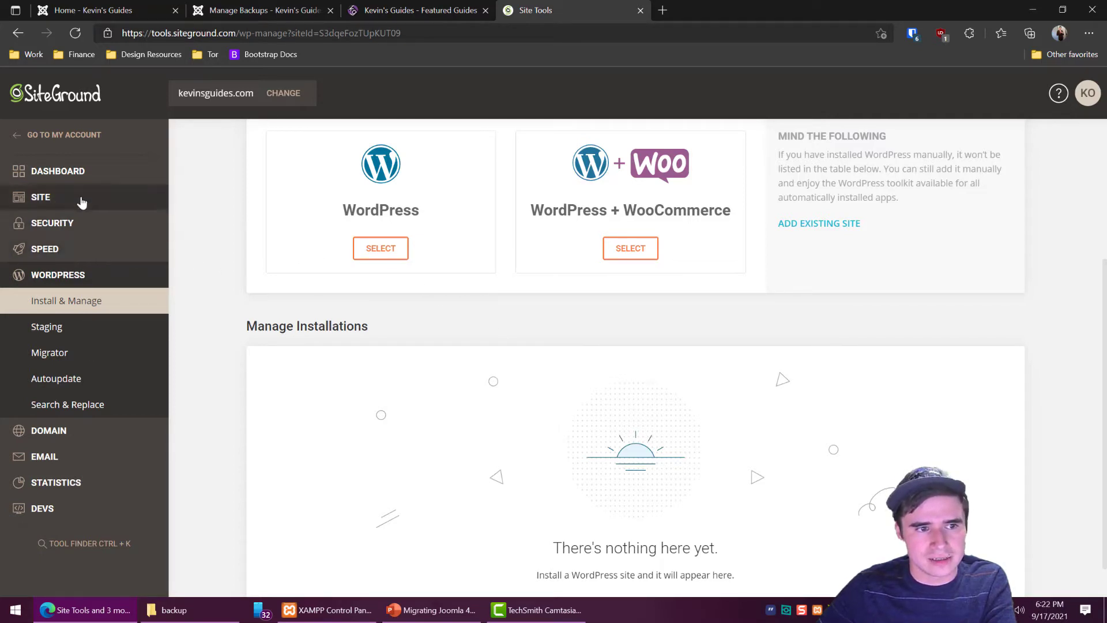
mouse_move(63, 447)
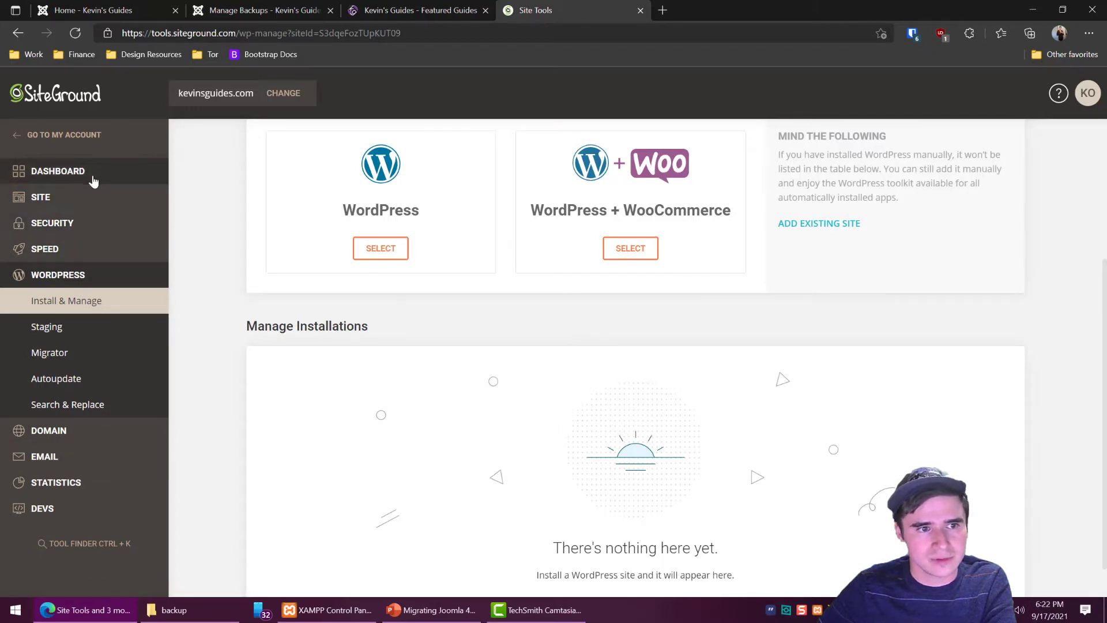
click(58, 171)
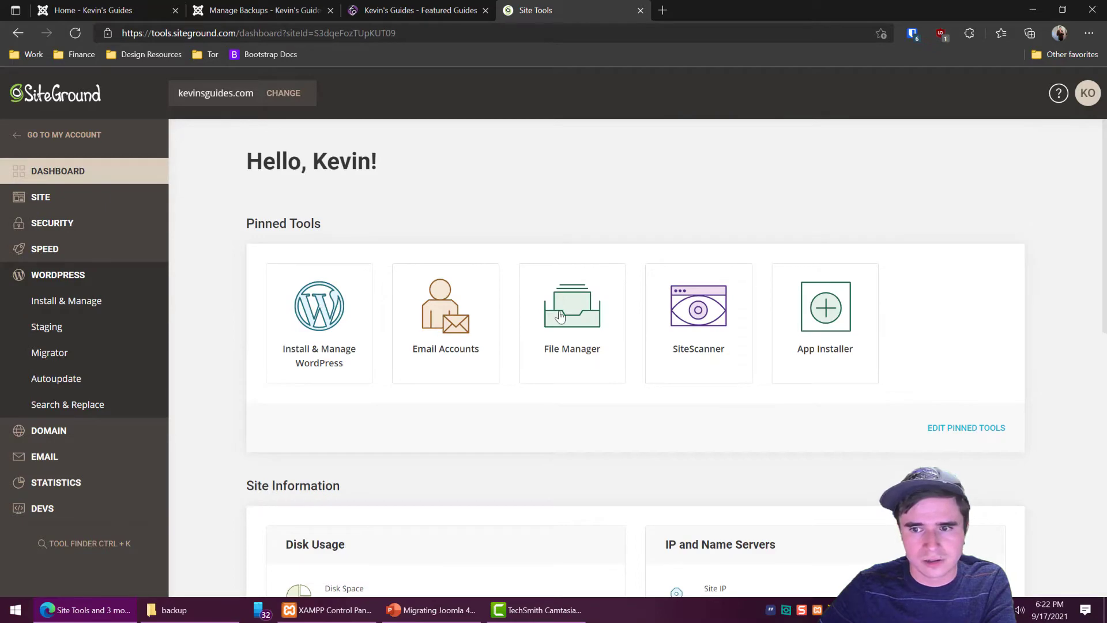
In File Manager, select all 47 items in public_html, from xmlrpc.php up, and delete them
scroll(down, 3)
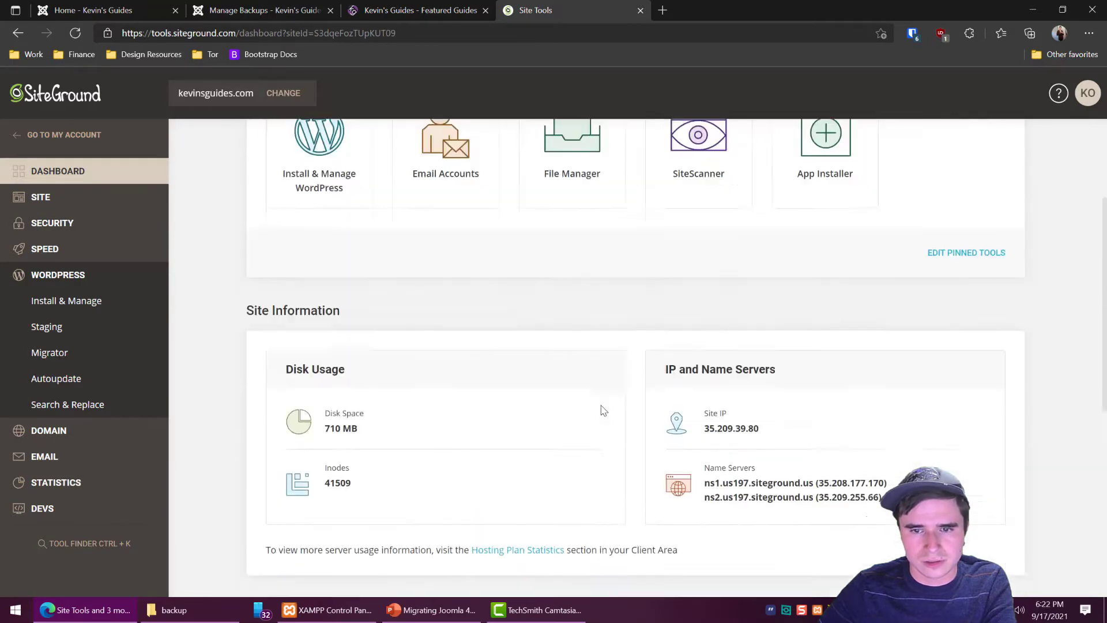
click(572, 142)
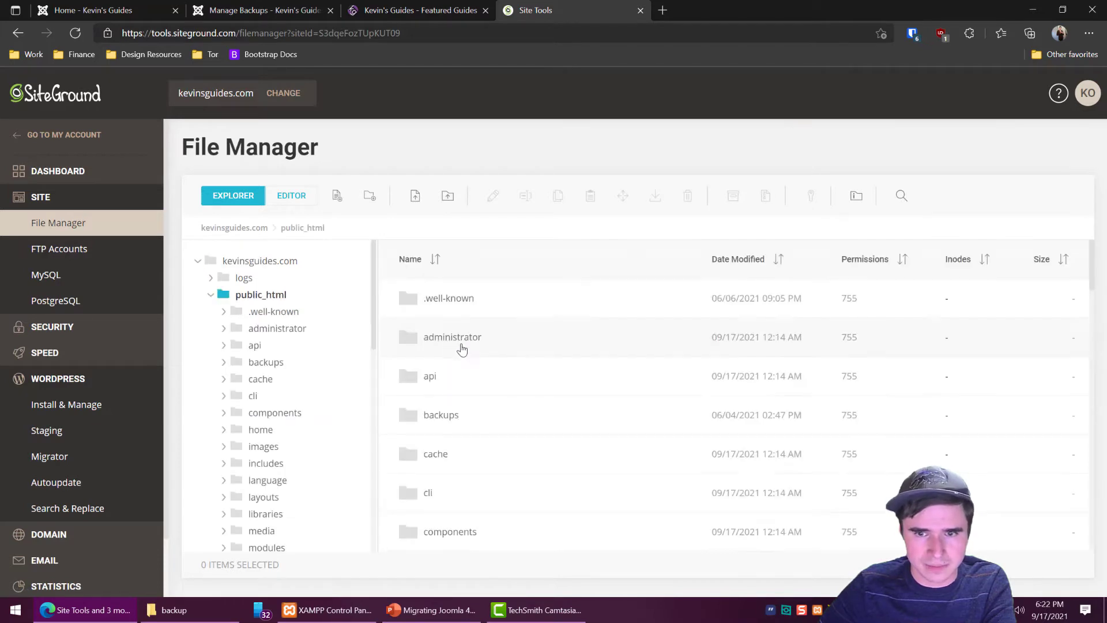
scroll(down, 3)
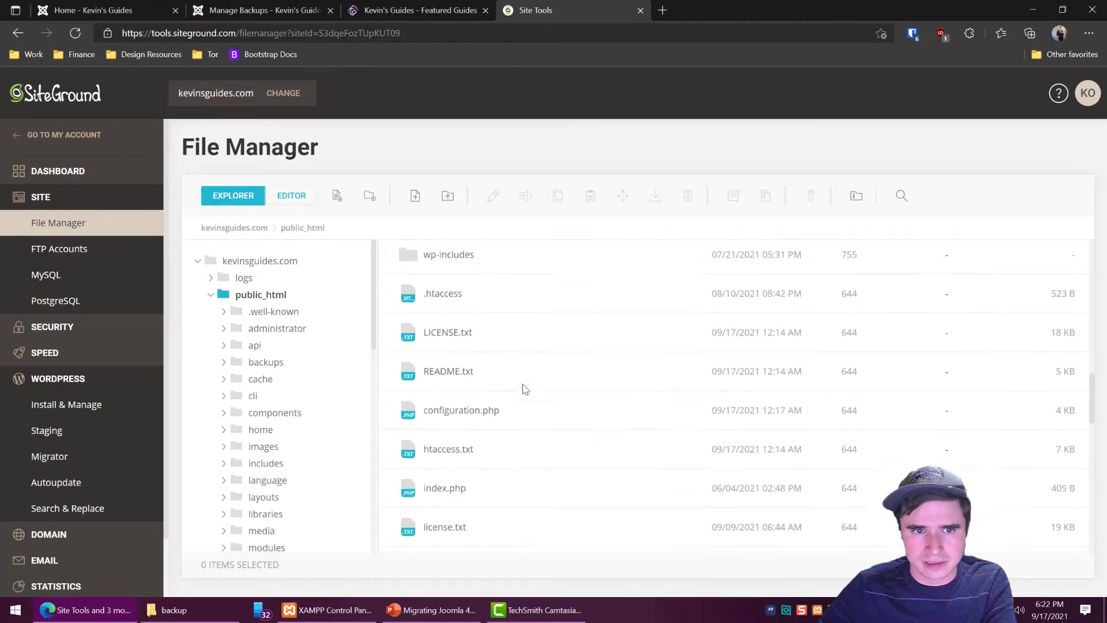
scroll(down, 3)
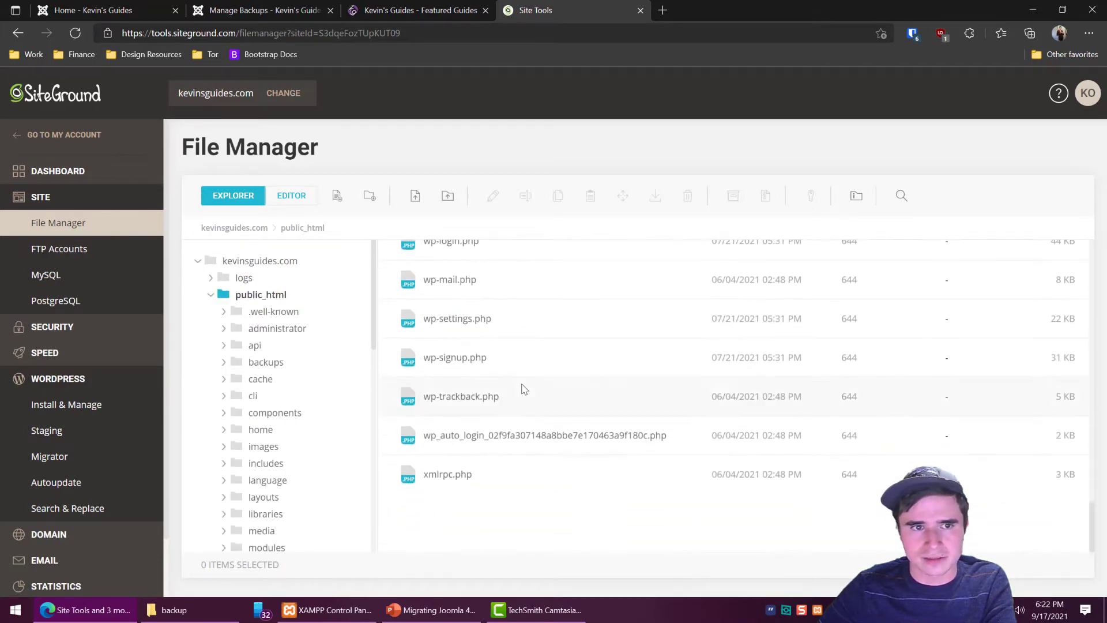
click(448, 474)
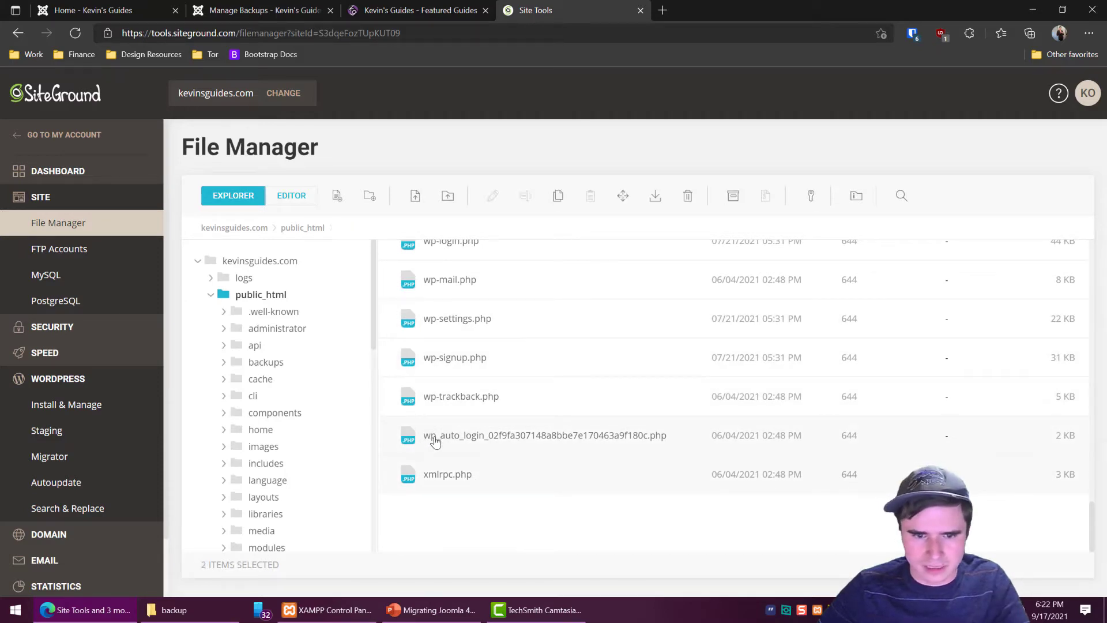
mouse_move(447, 377)
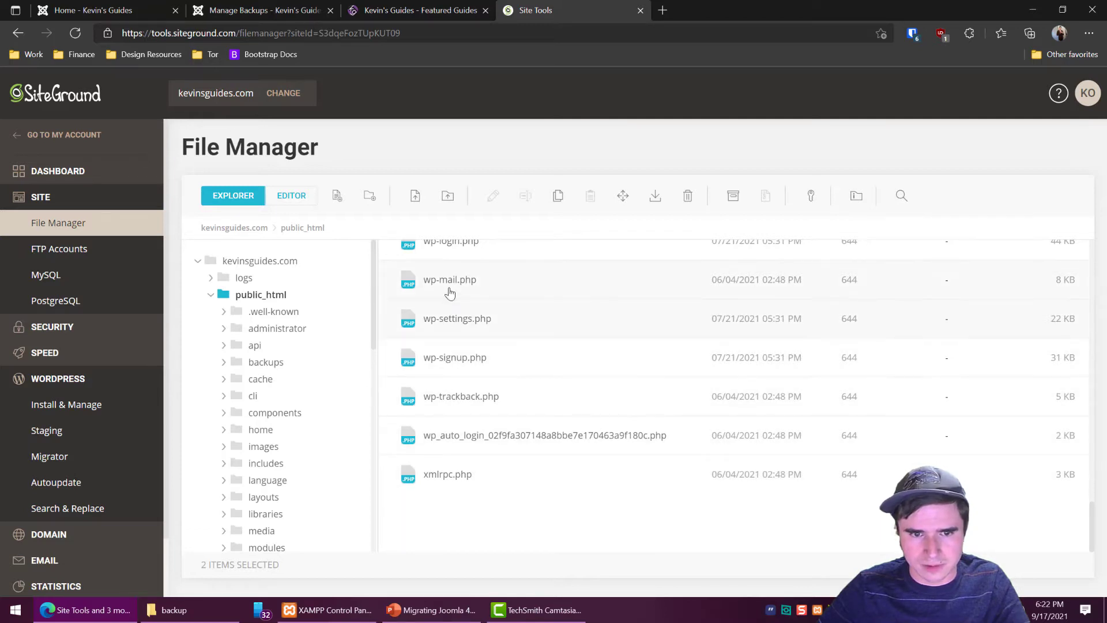
click(446, 474)
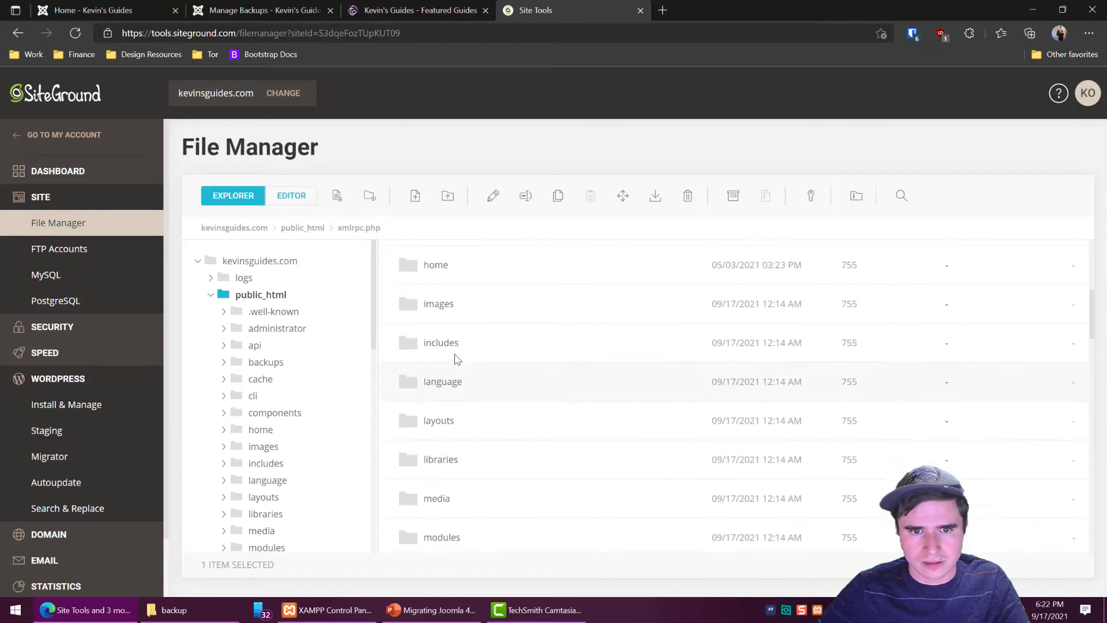
scroll(up, 3)
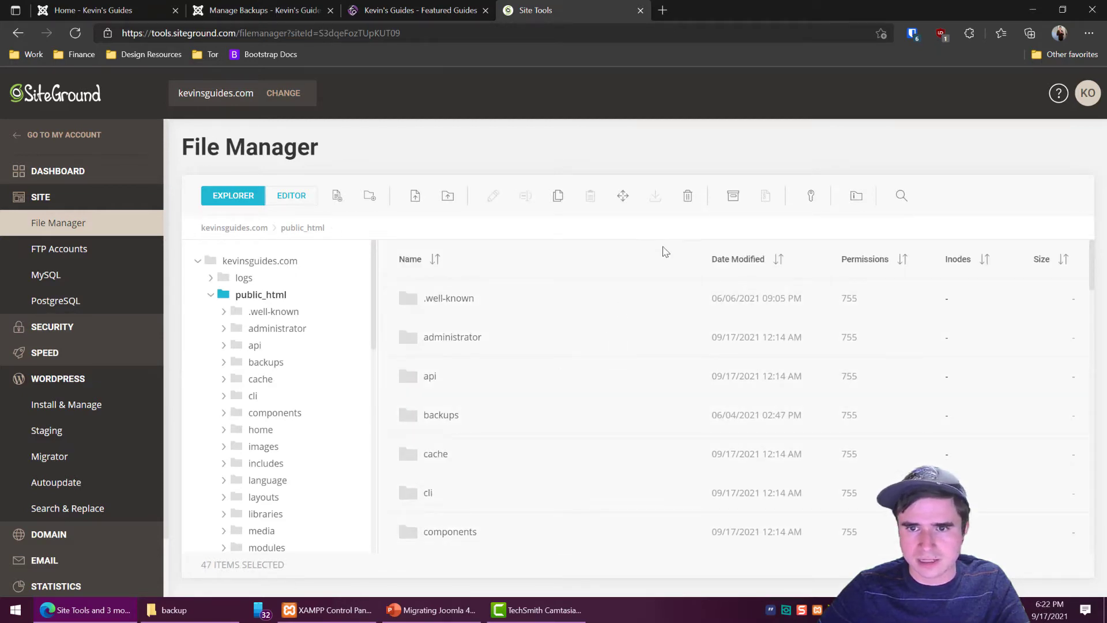
click(686, 195)
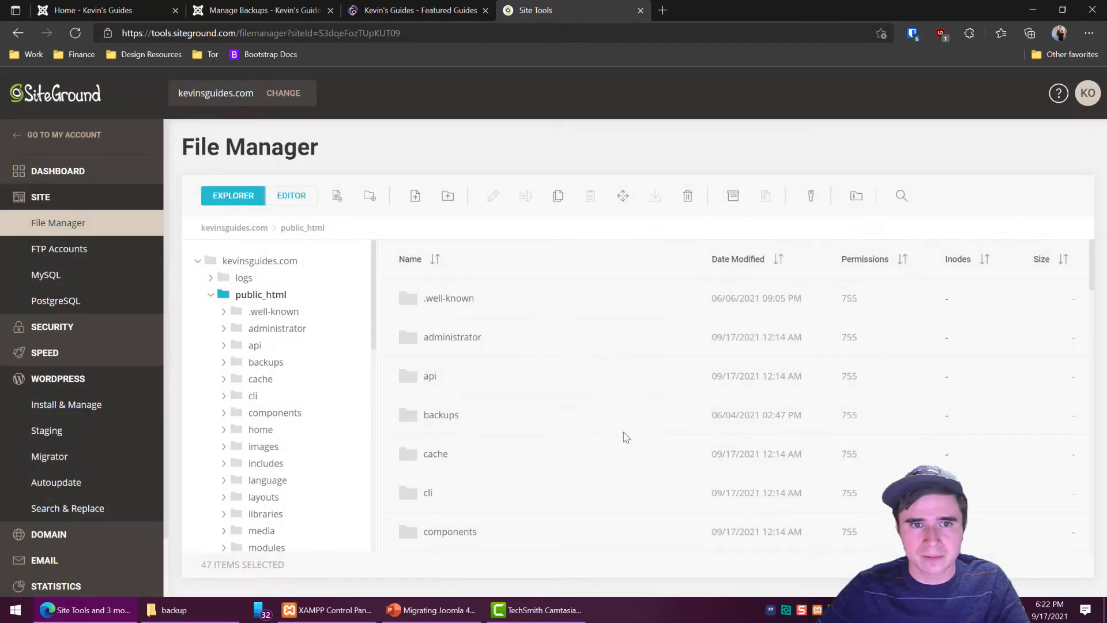
click(686, 196)
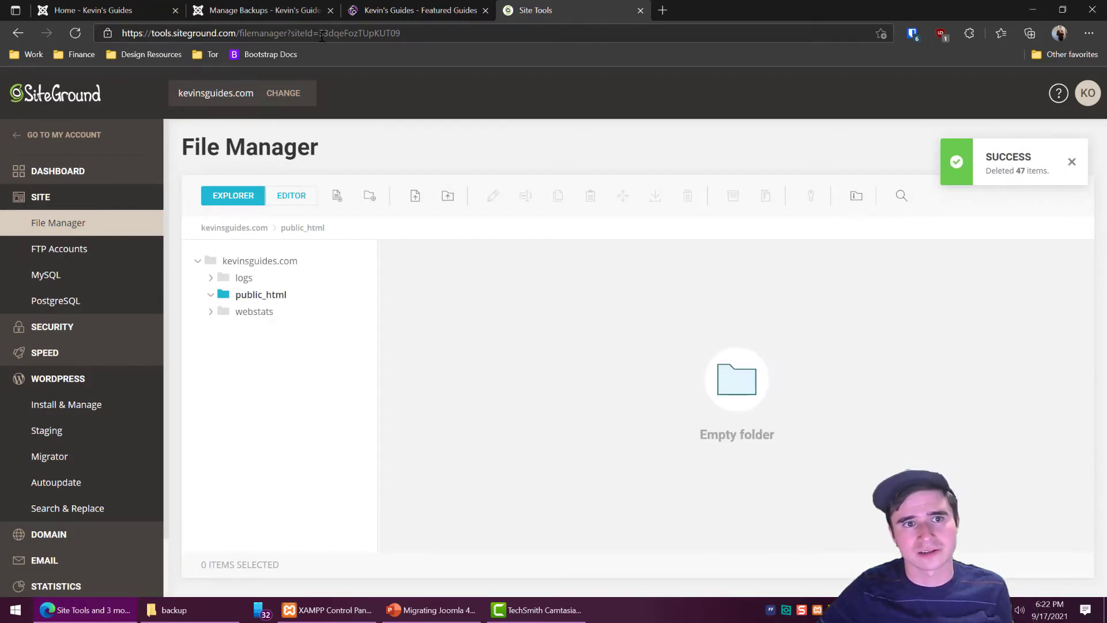
Switch off NGINX Direct Delivery for kevinsguides.com under Speed > Caching
click(416, 9)
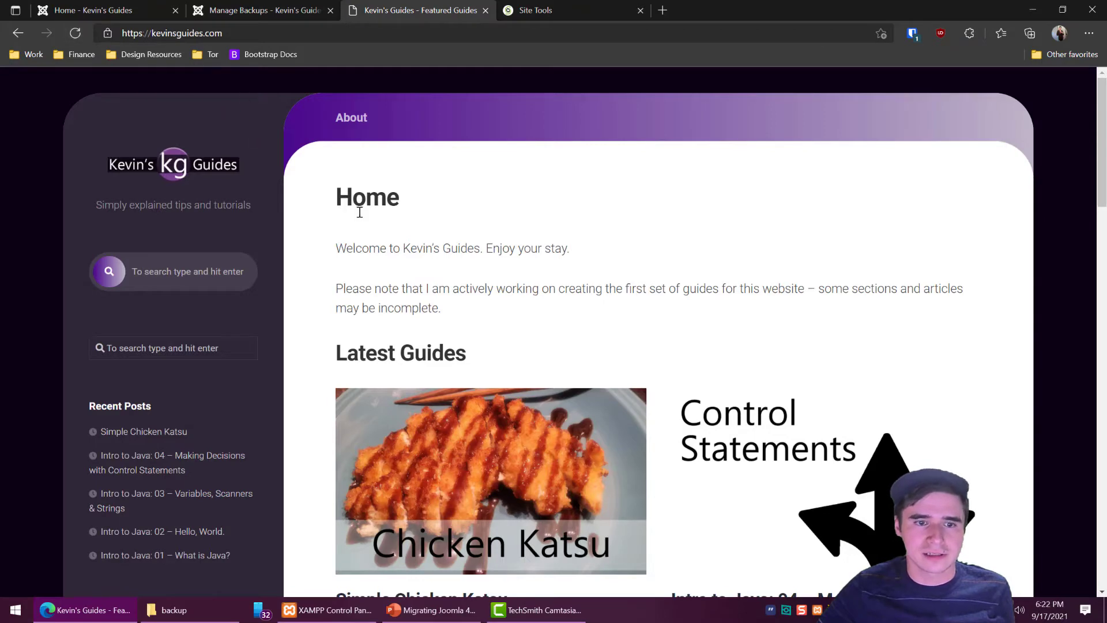
mouse_move(492, 16)
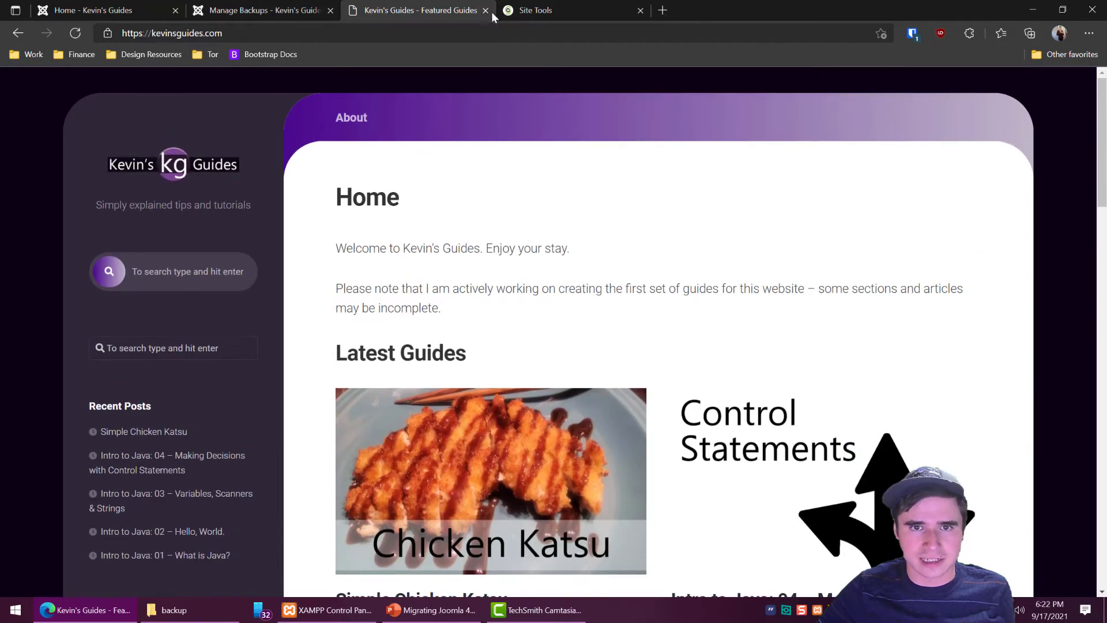
click(535, 10)
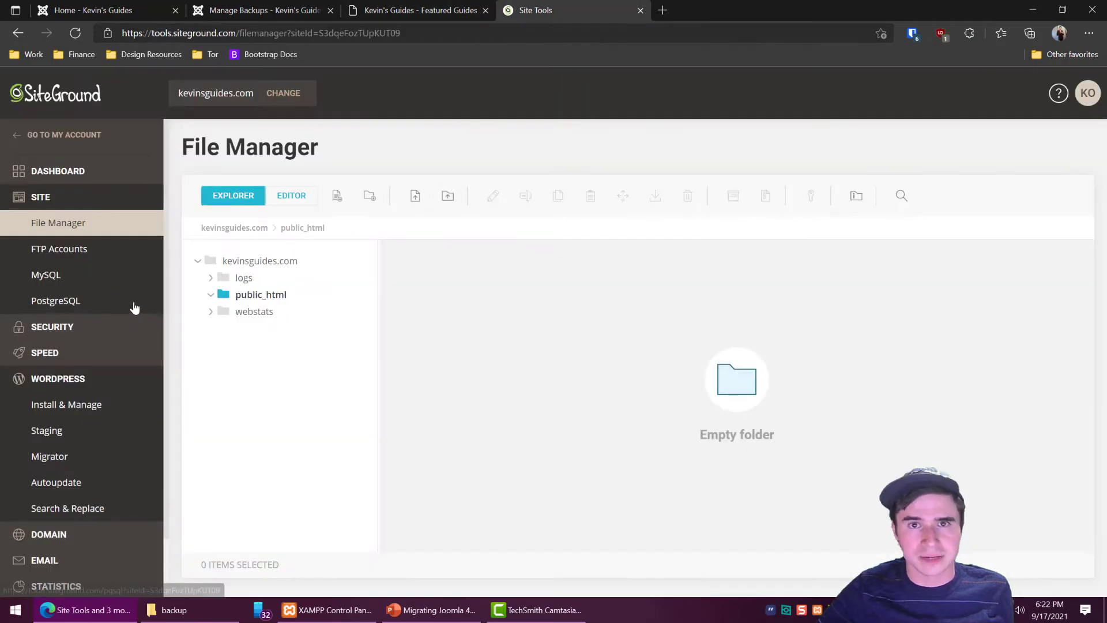
click(53, 326)
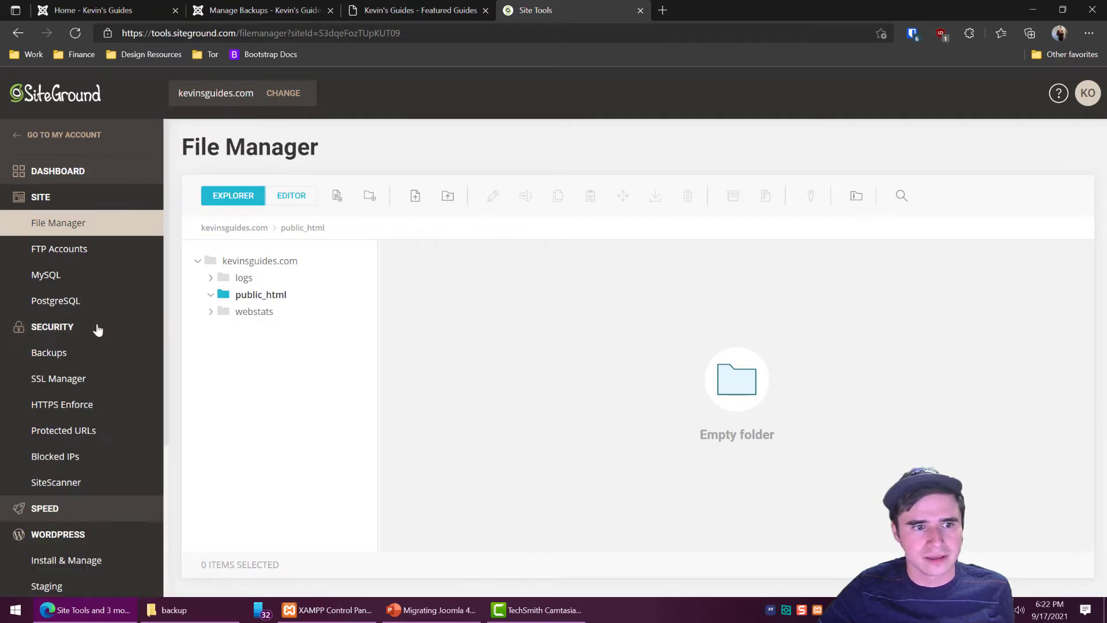
click(52, 327)
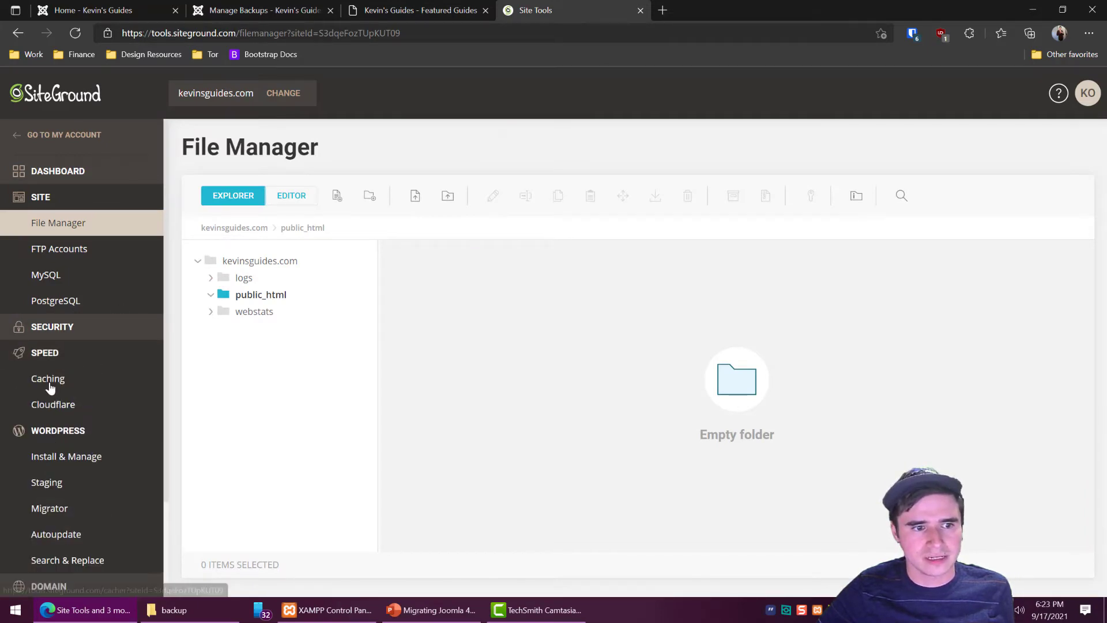
click(47, 378)
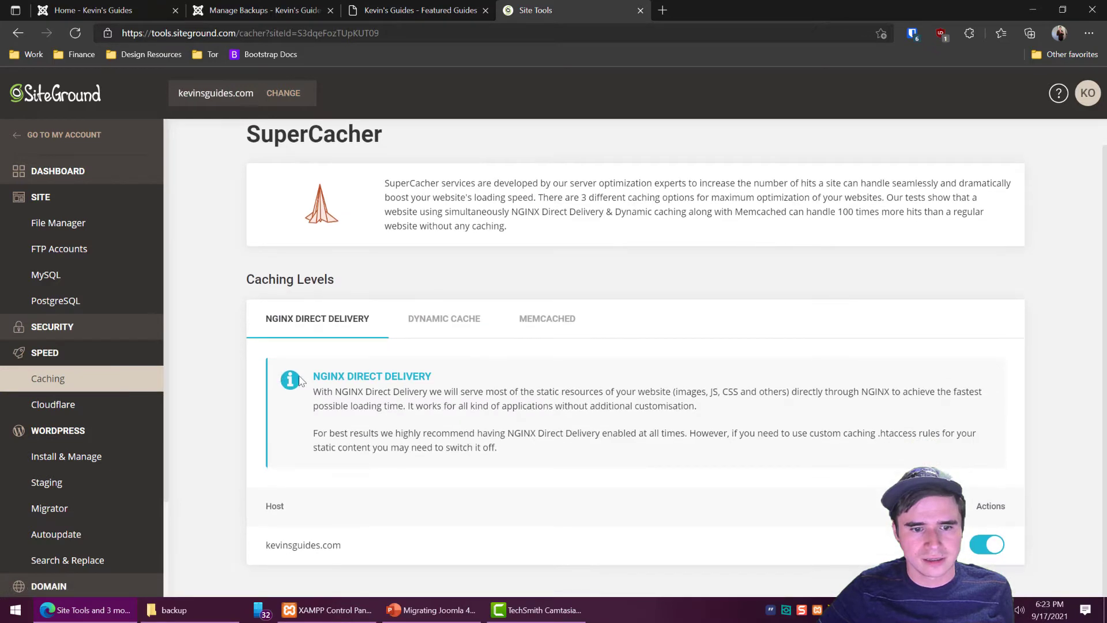
click(986, 544)
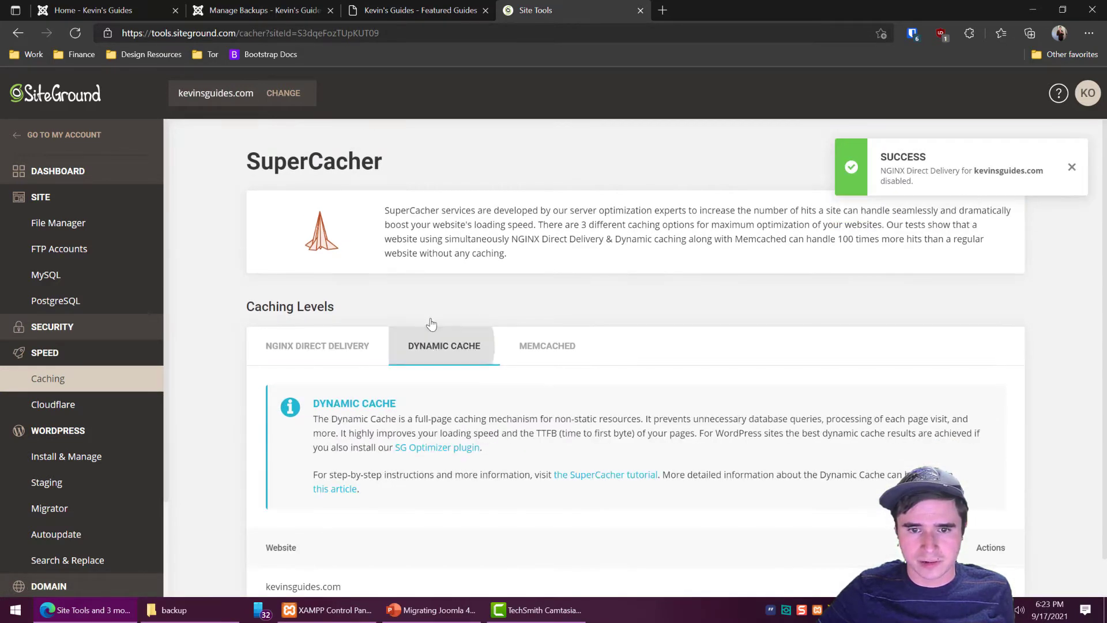
Reload kevinsguides.com to confirm it now shows 403 Forbidden
scroll(down, 3)
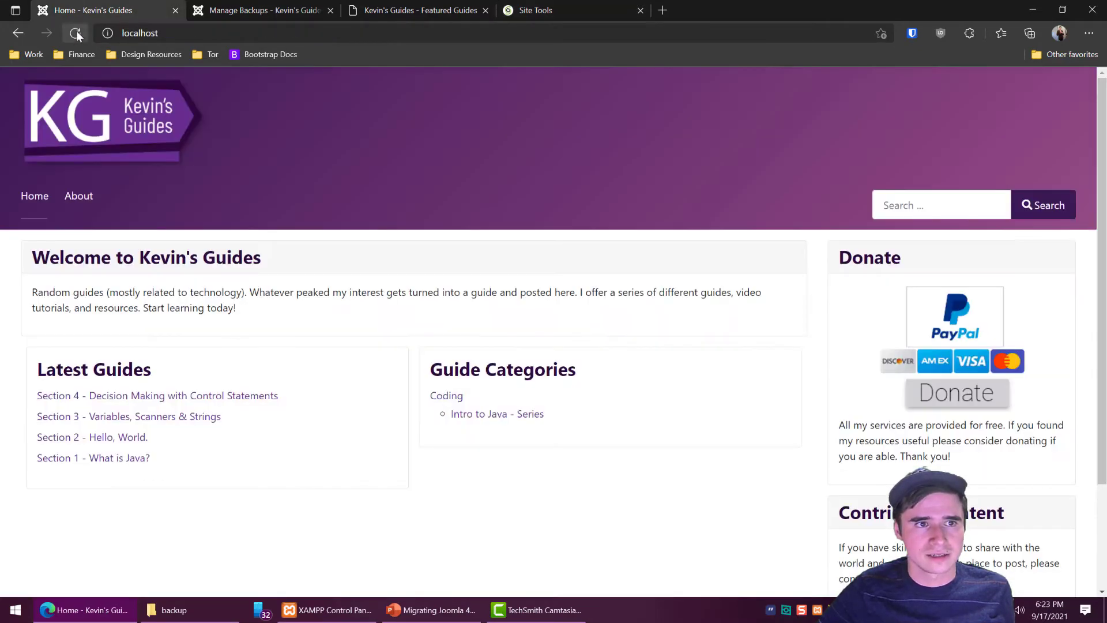
click(416, 10)
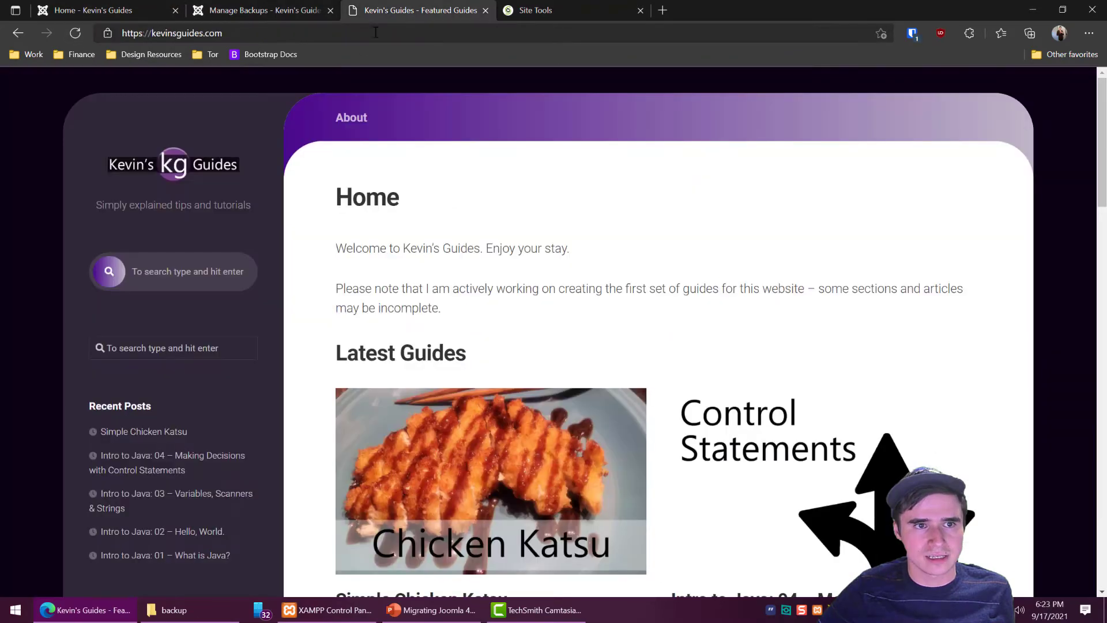
click(75, 34)
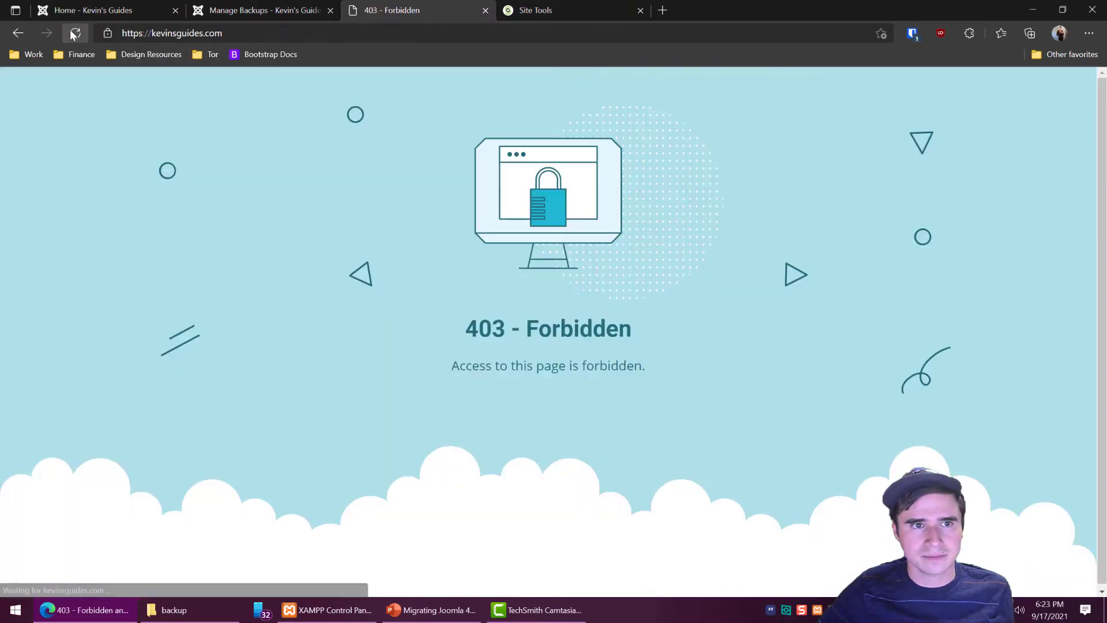
click(75, 33)
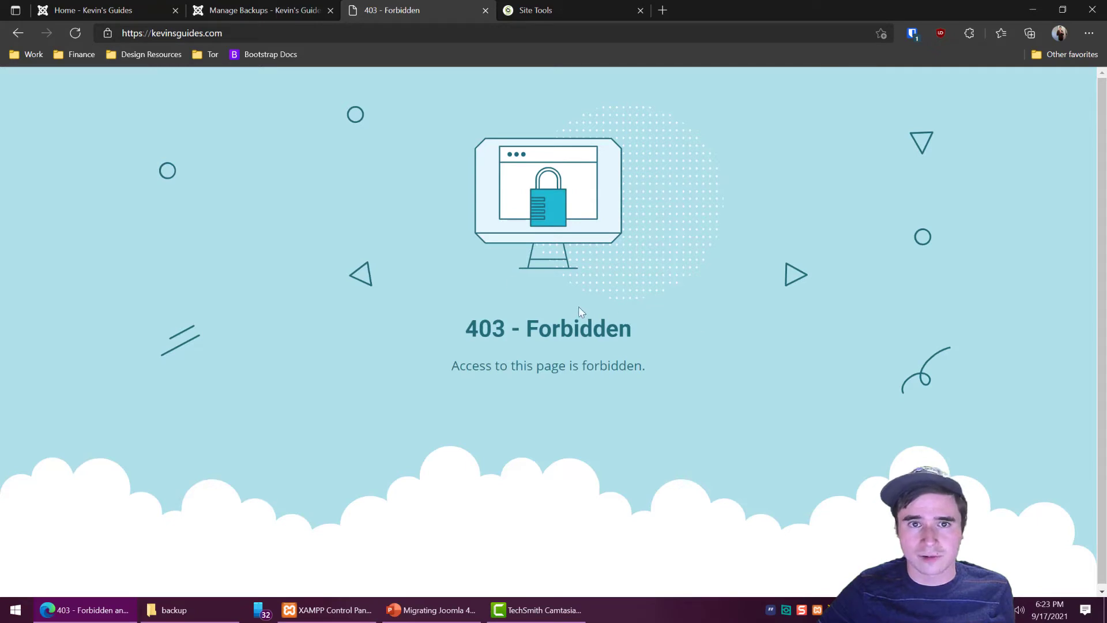
mouse_move(519, 86)
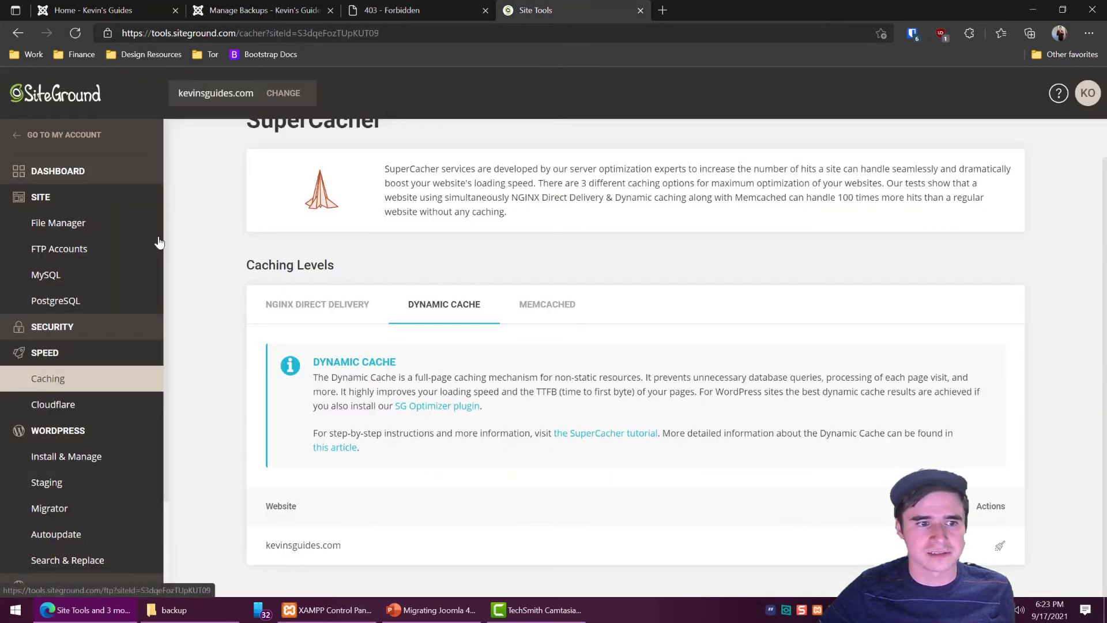
Delete the db28swqntsl9gp database in Site > MySQL and dismiss the notice
click(57, 171)
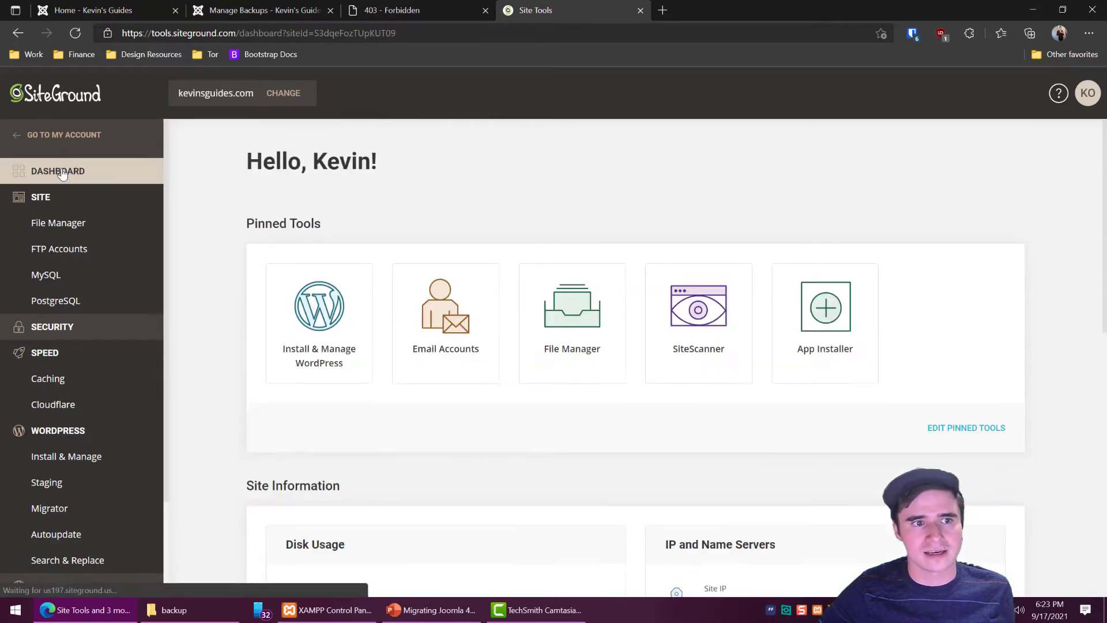
scroll(down, 3)
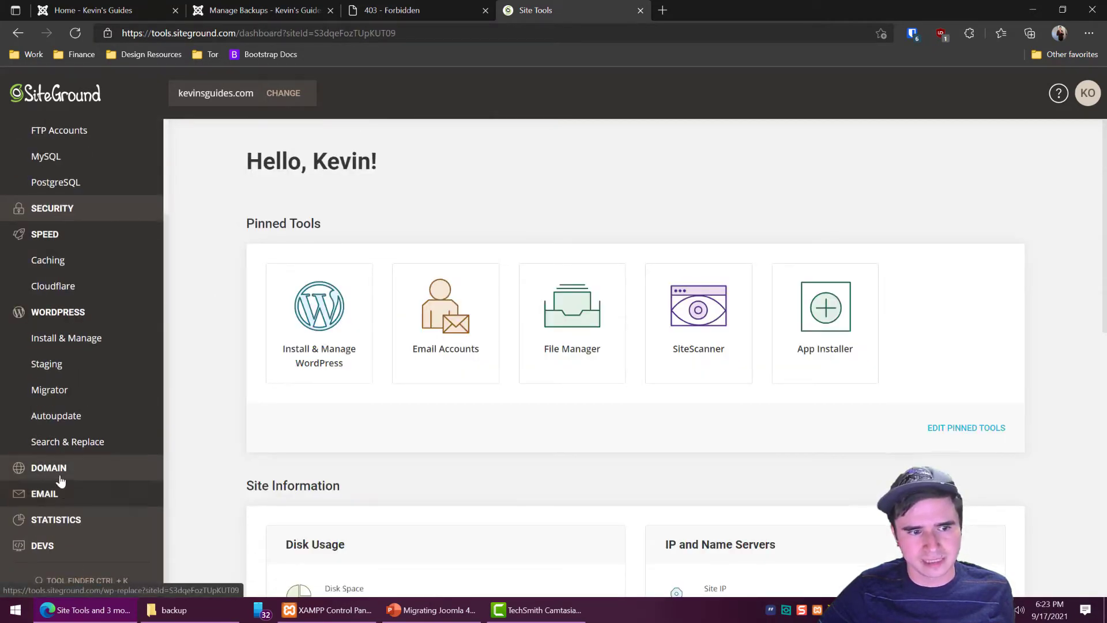
mouse_move(73, 192)
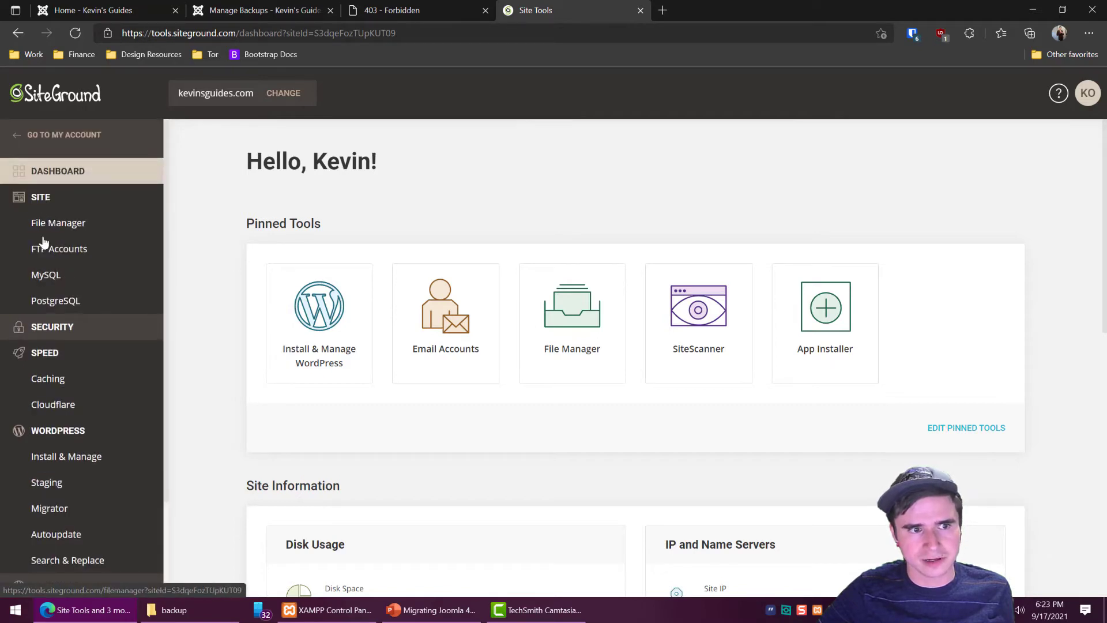
click(45, 275)
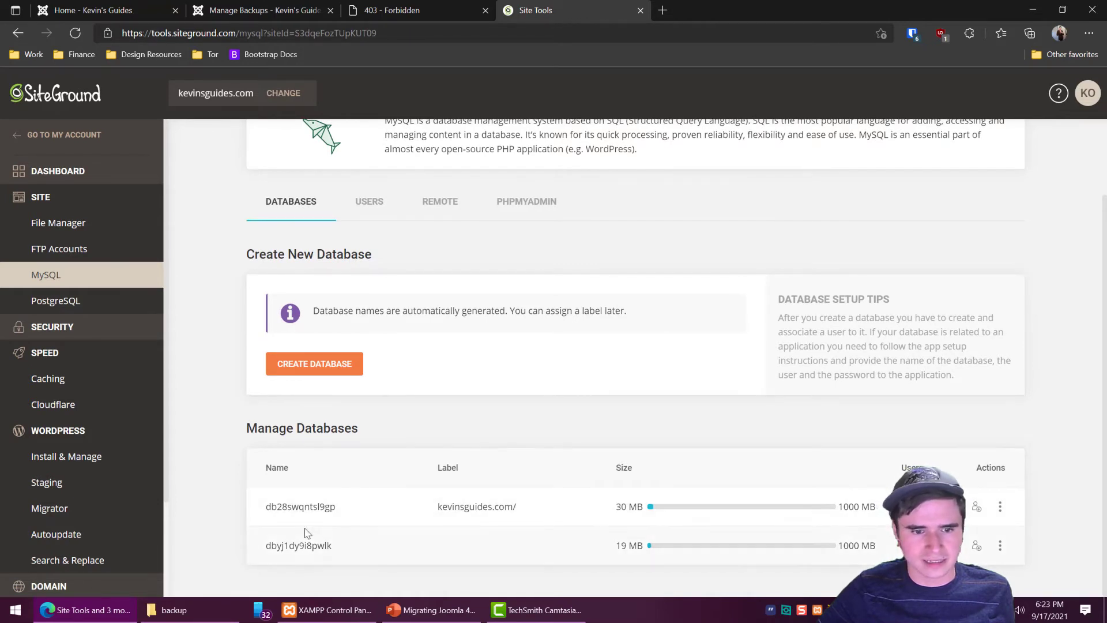
click(999, 506)
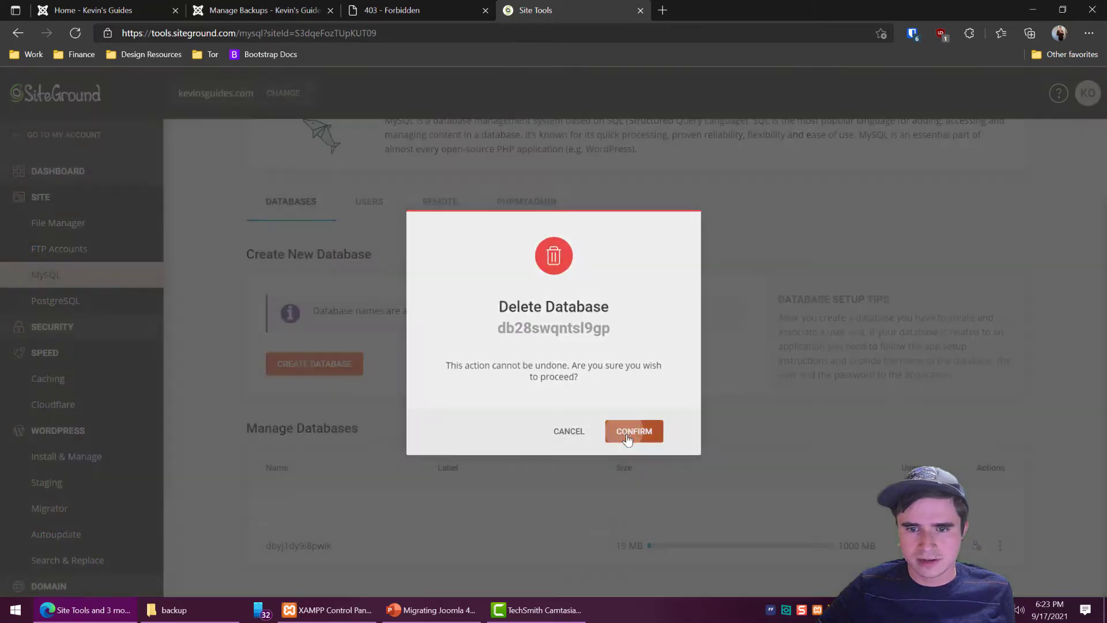
click(633, 431)
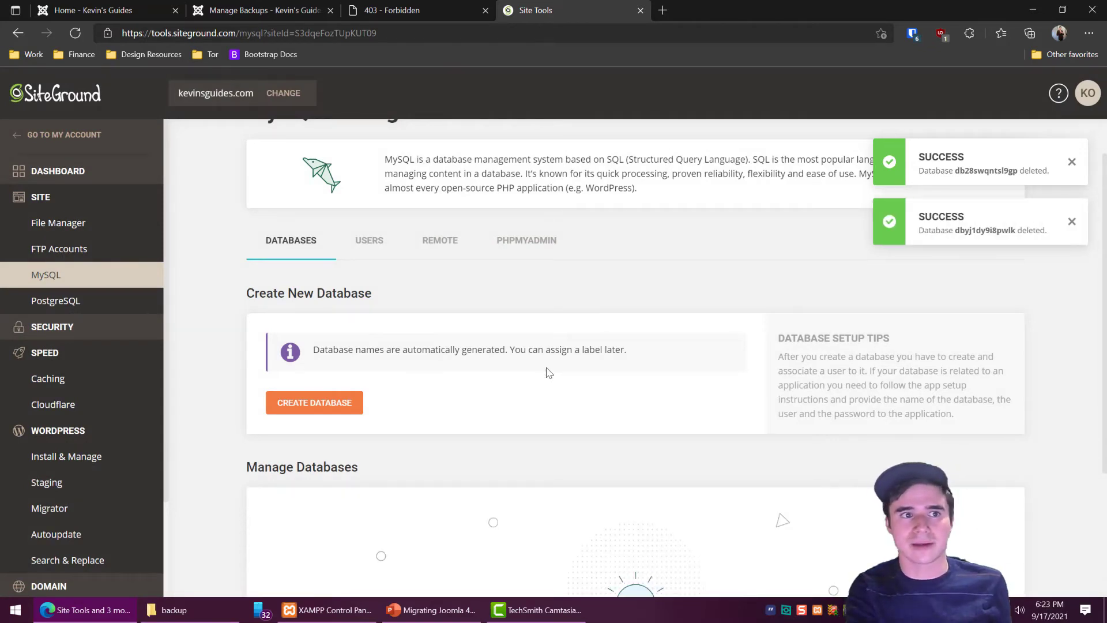
click(1072, 161)
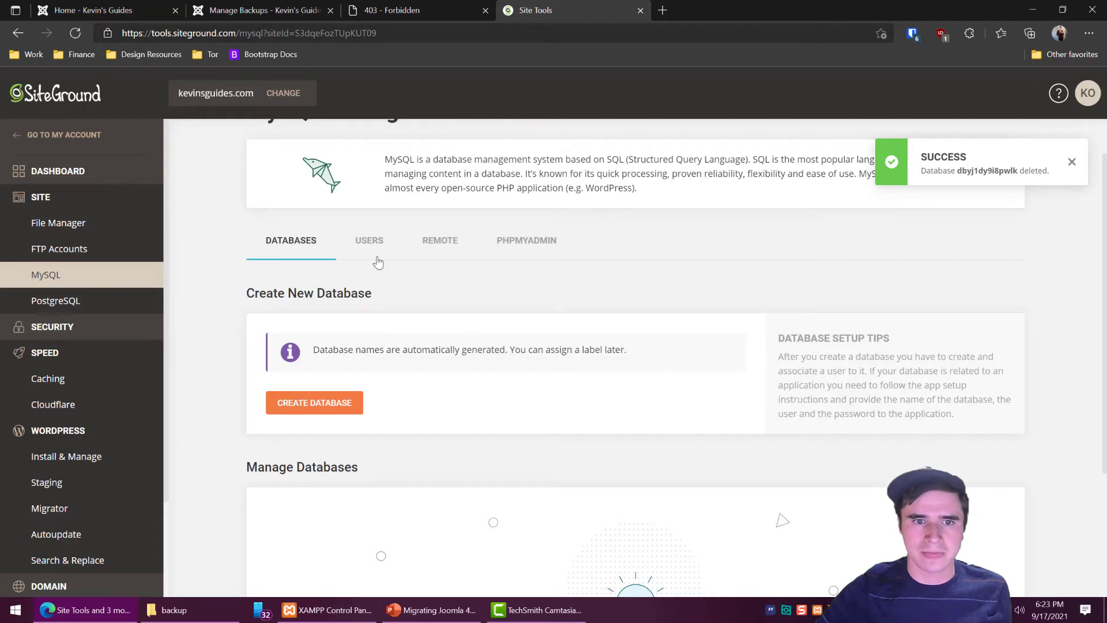
On the MySQL Users tab, delete both database users, confirming each deletion
click(368, 240)
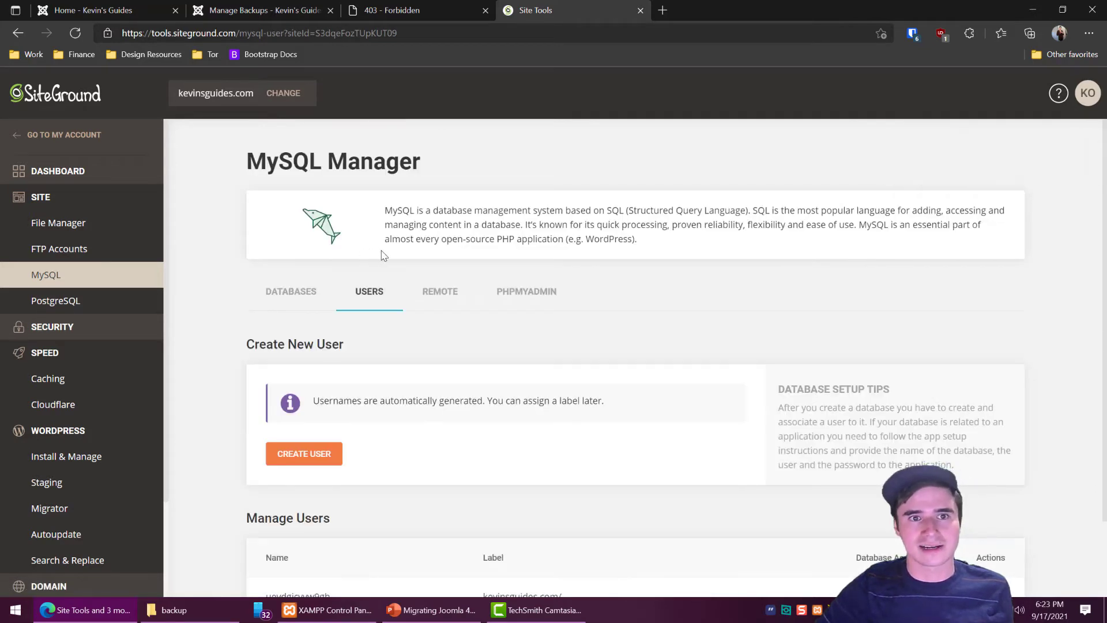
mouse_move(330, 259)
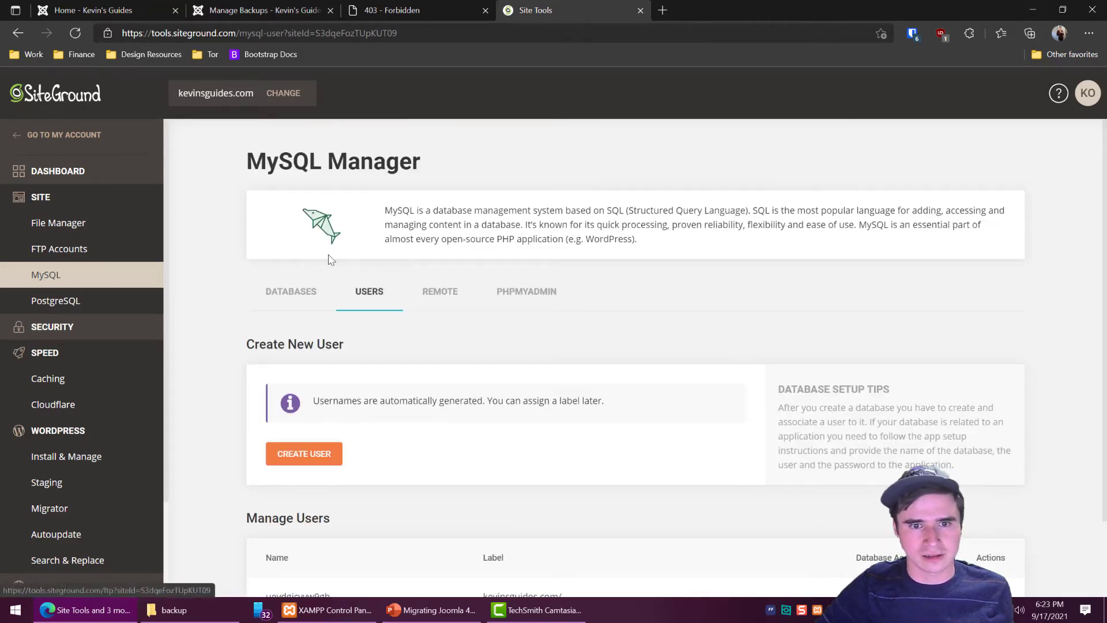
scroll(down, 3)
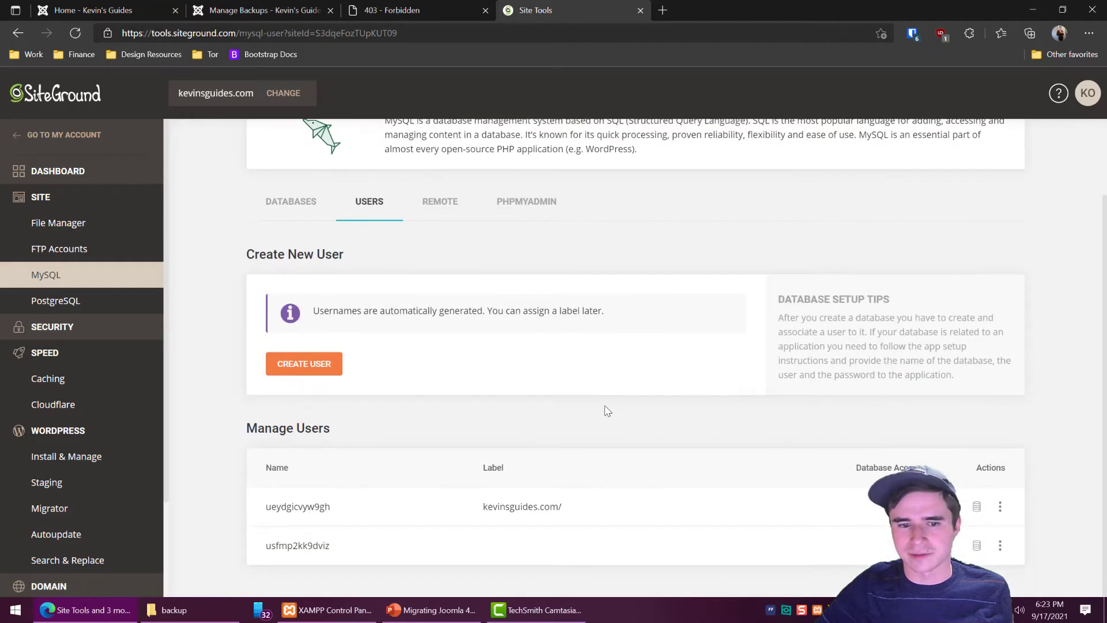
click(999, 506)
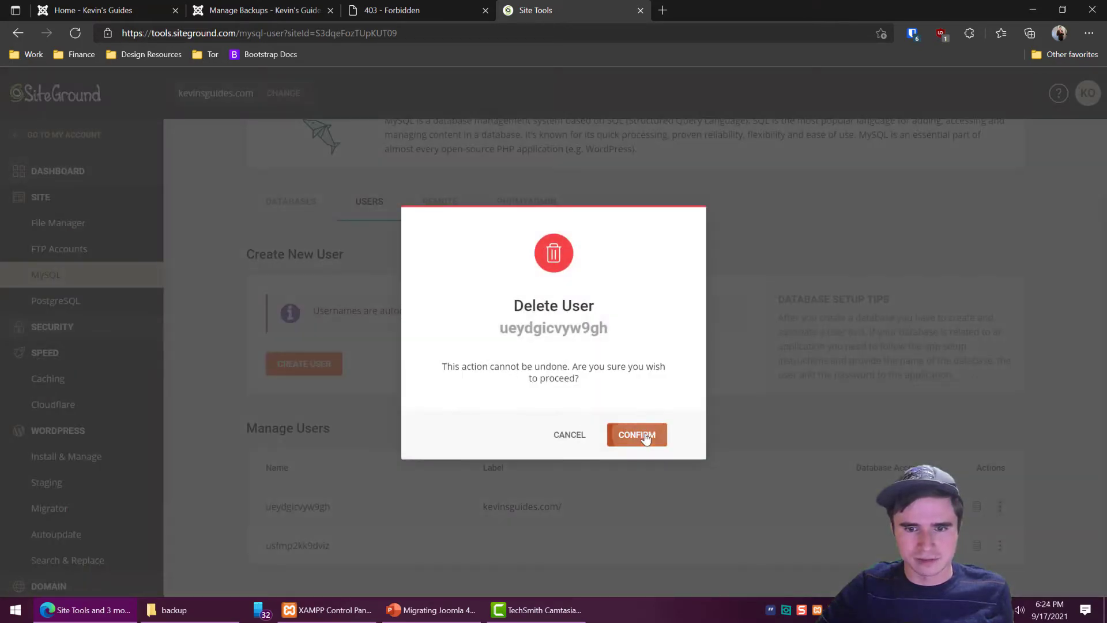
click(636, 434)
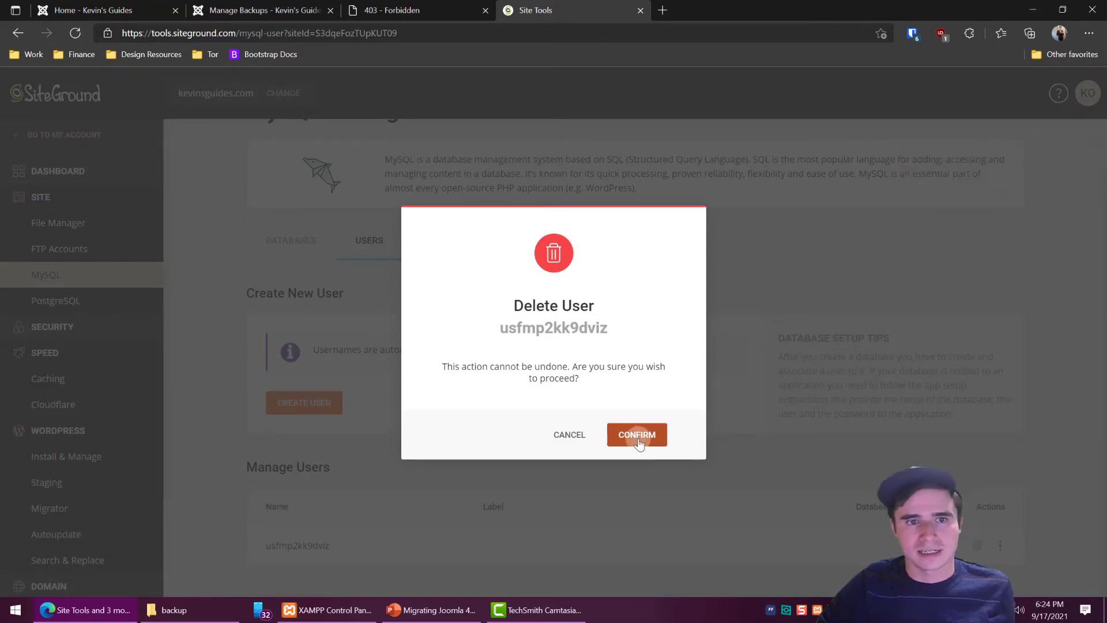
click(635, 434)
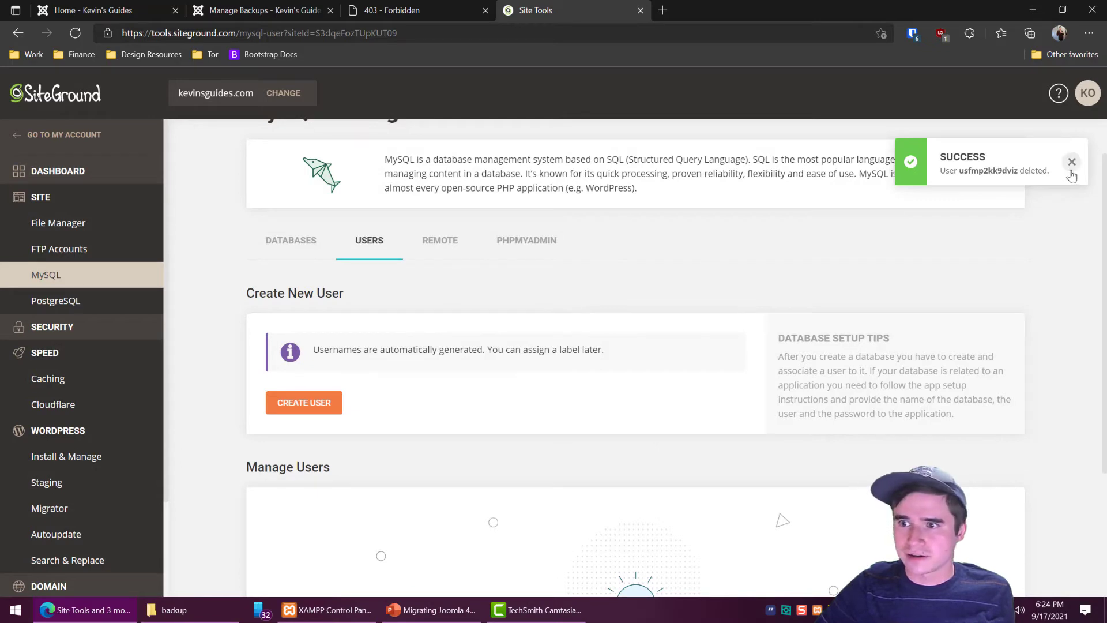
scroll(down, 3)
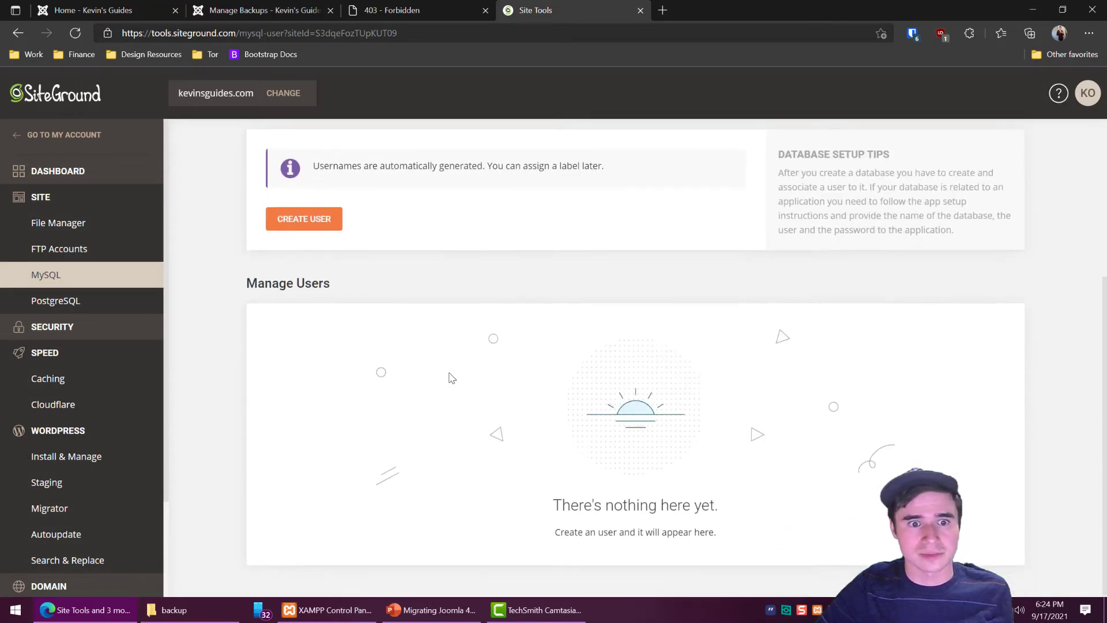
scroll(up, 3)
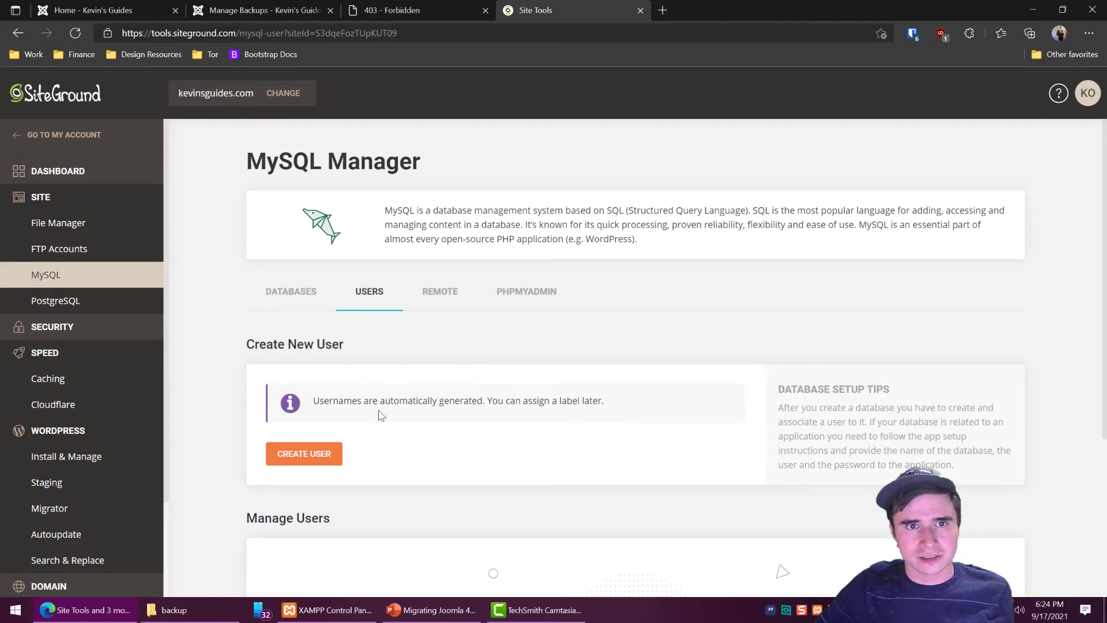
Create database dbh4tllh2bpmfz plus a new database user with a generated password
click(290, 291)
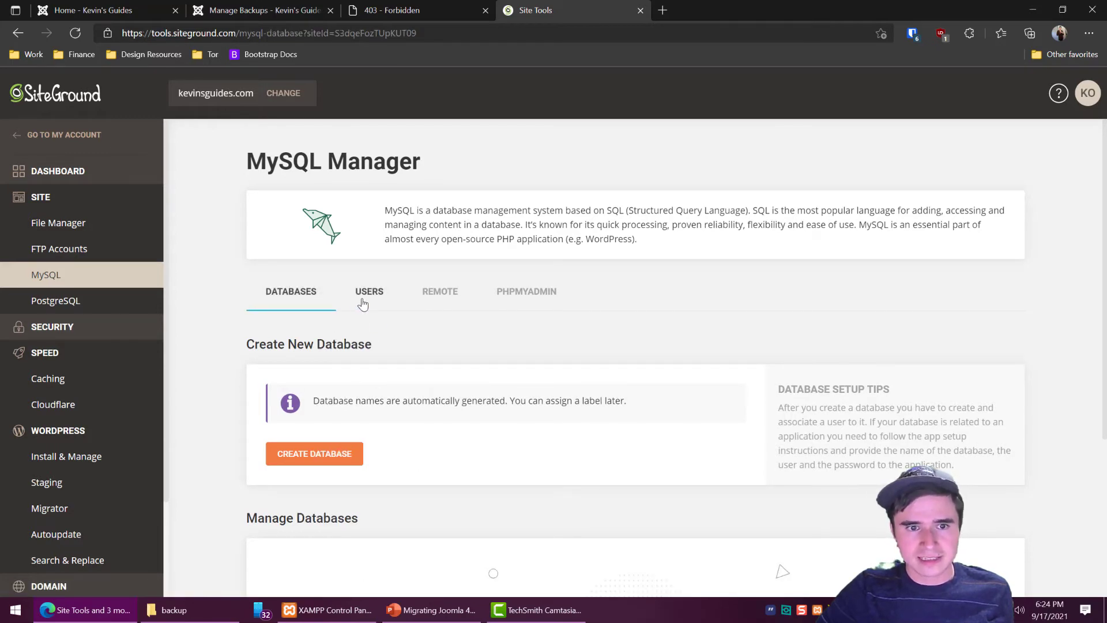
mouse_move(574, 416)
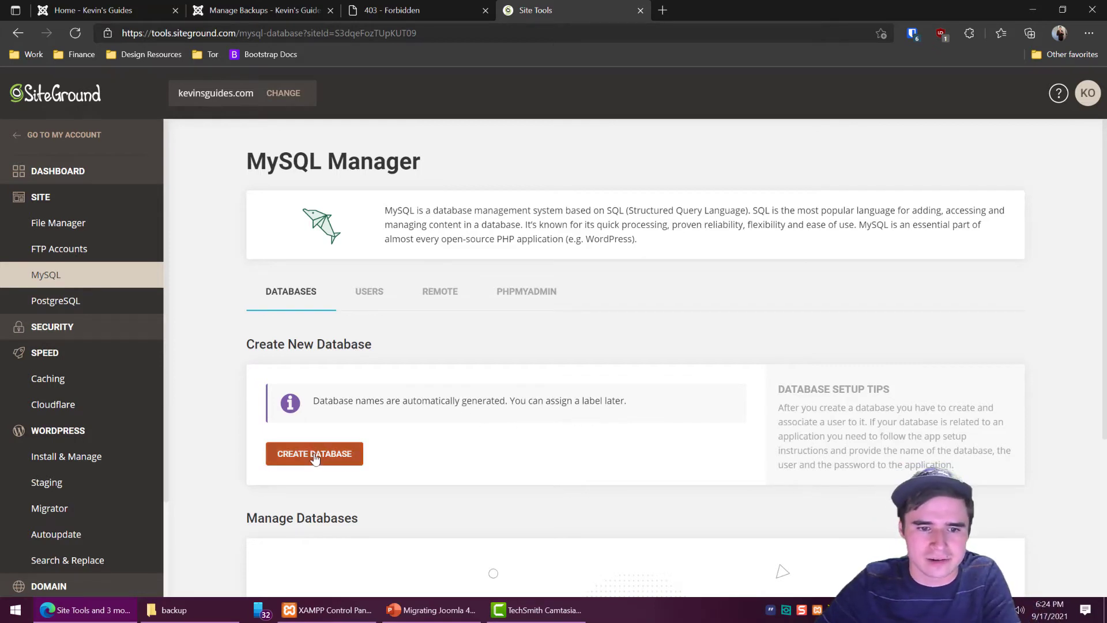
click(314, 453)
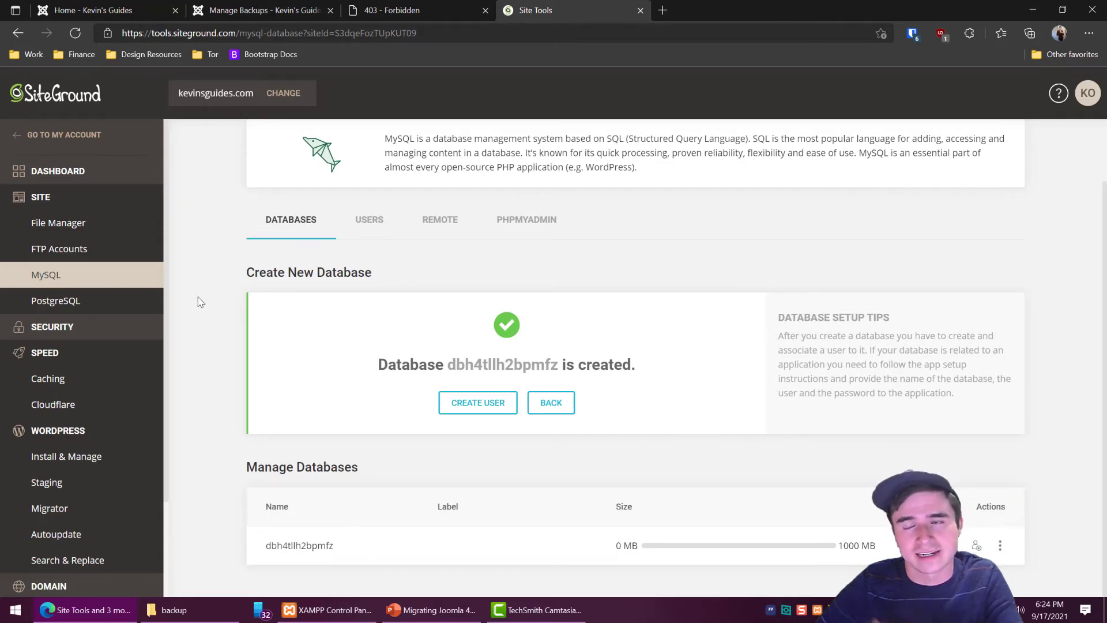
mouse_move(267, 355)
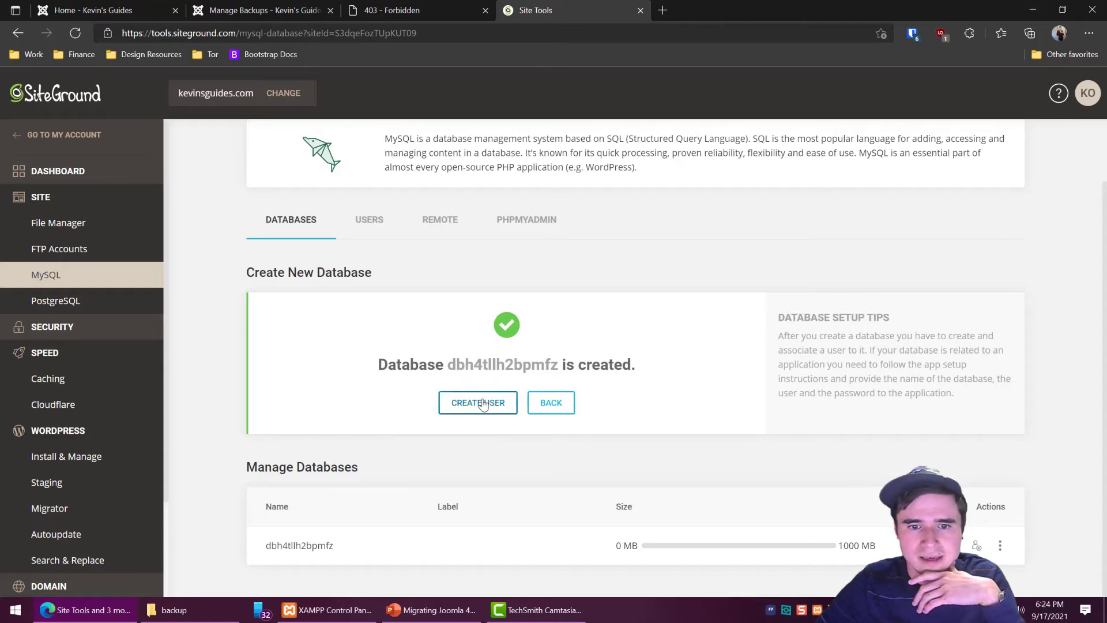
click(477, 403)
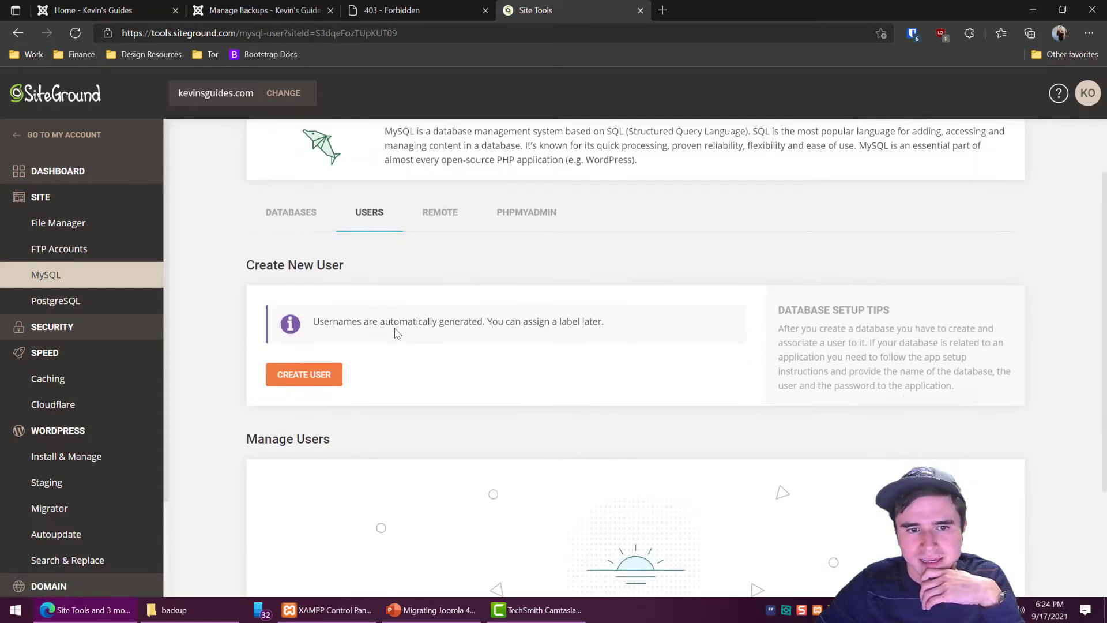
click(304, 374)
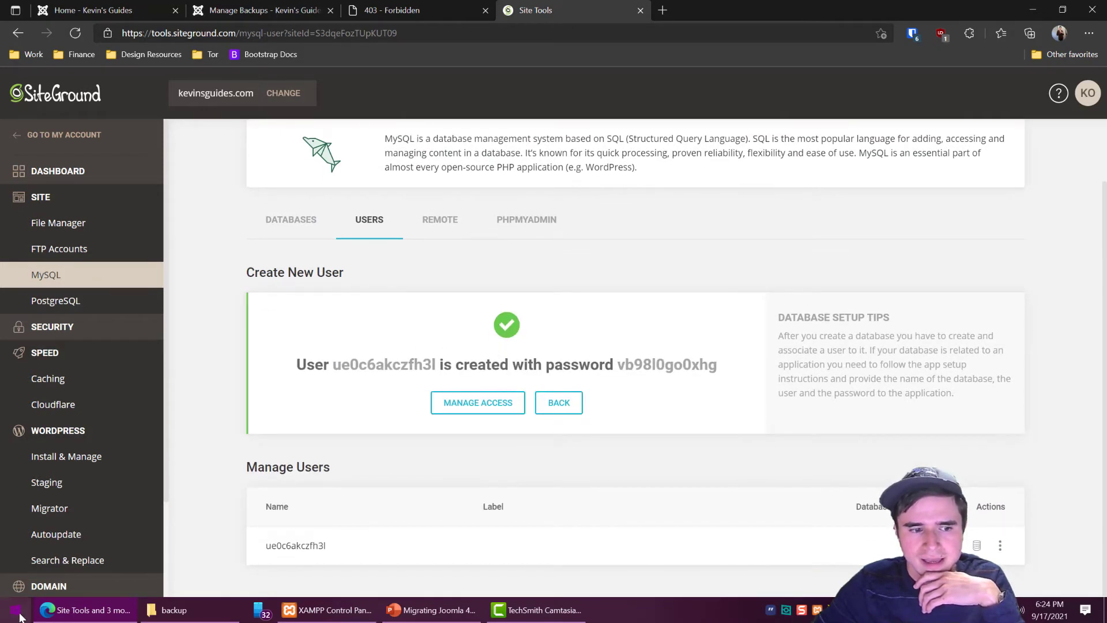
mouse_move(148, 547)
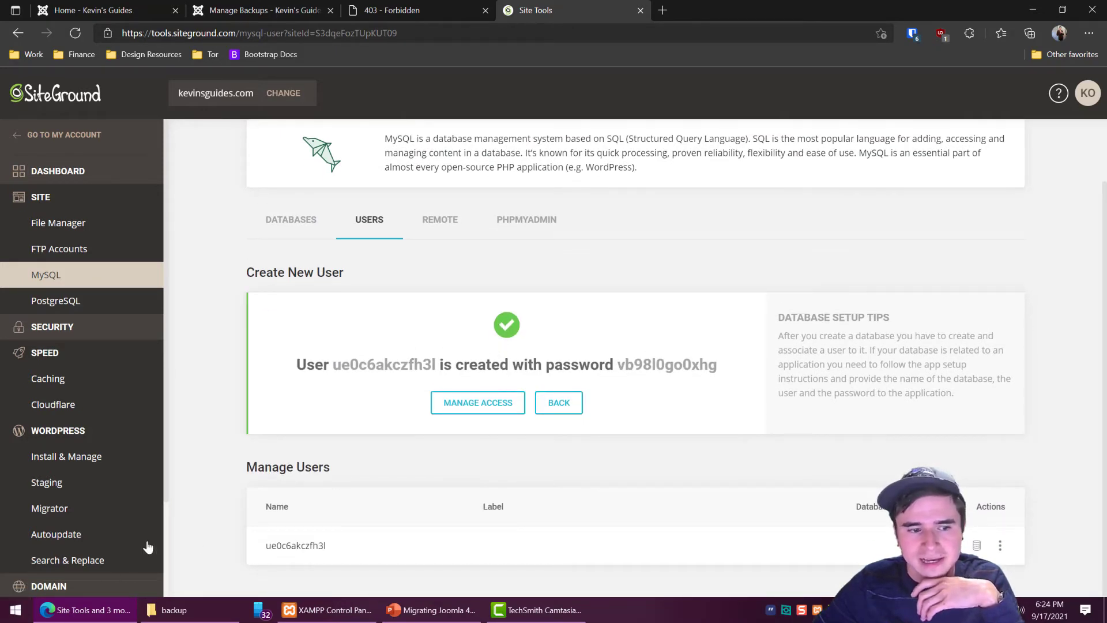
Launch Notepad and record the database name, user and generated password
text(notepad)
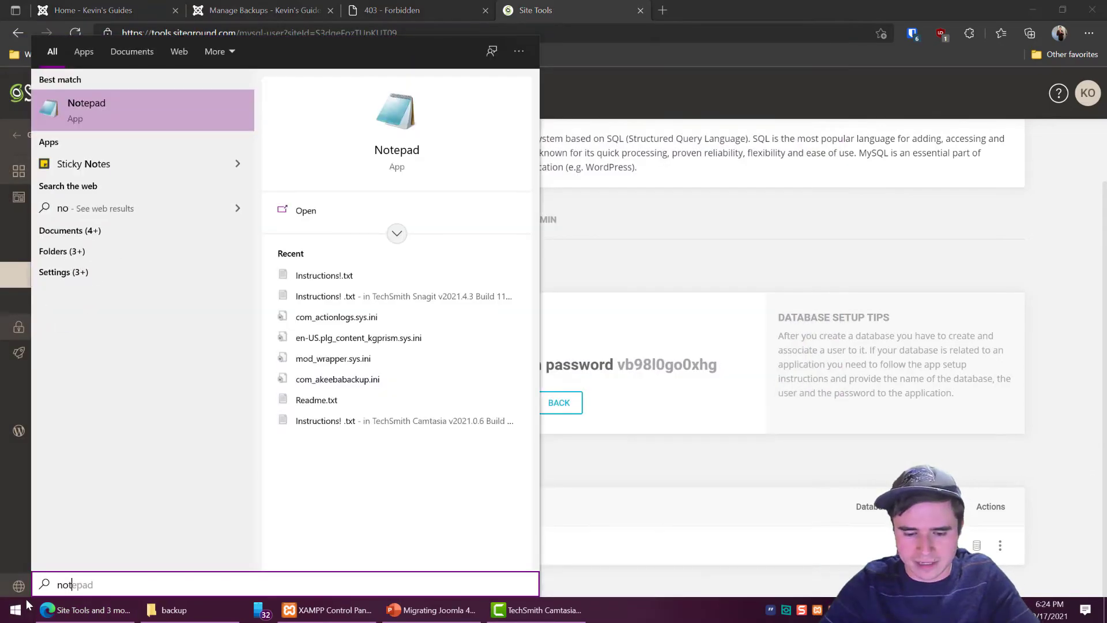
click(306, 210)
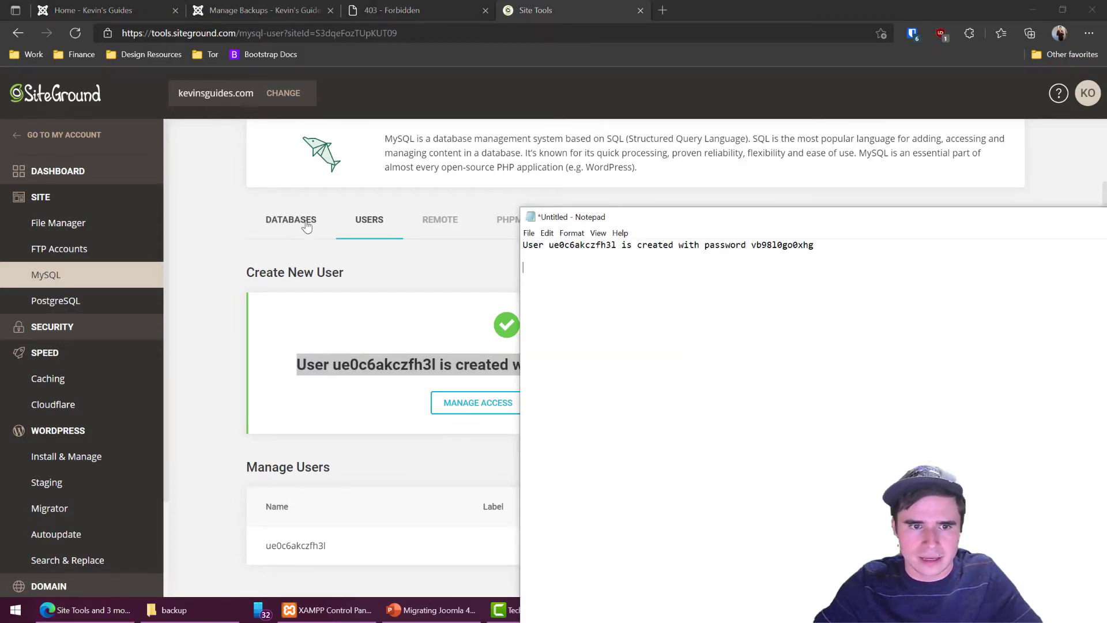
click(290, 219)
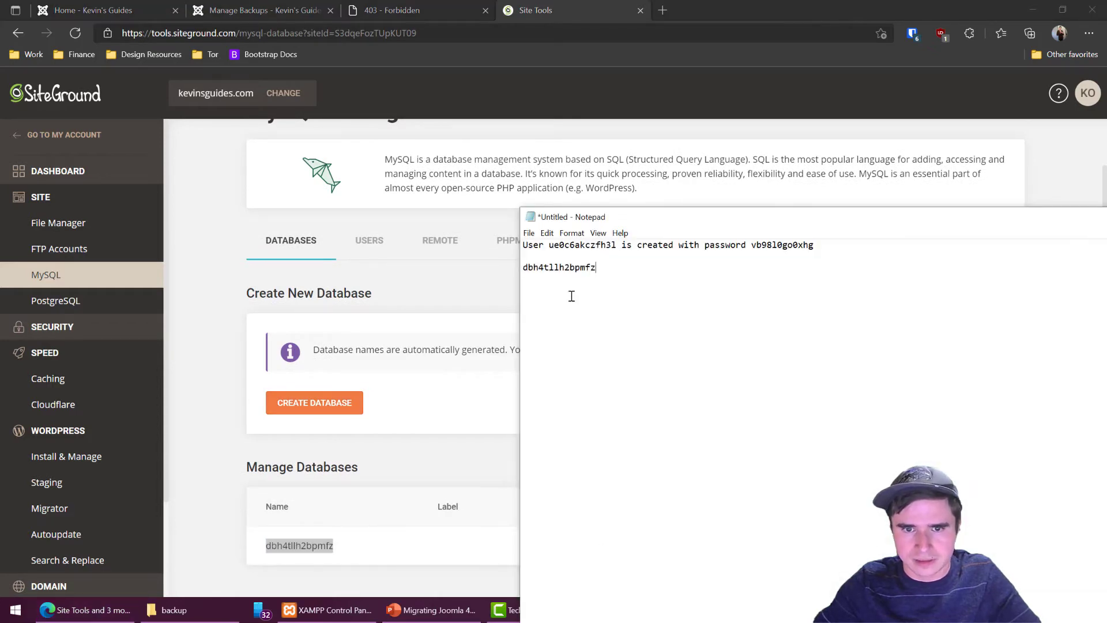
text(Database Name)
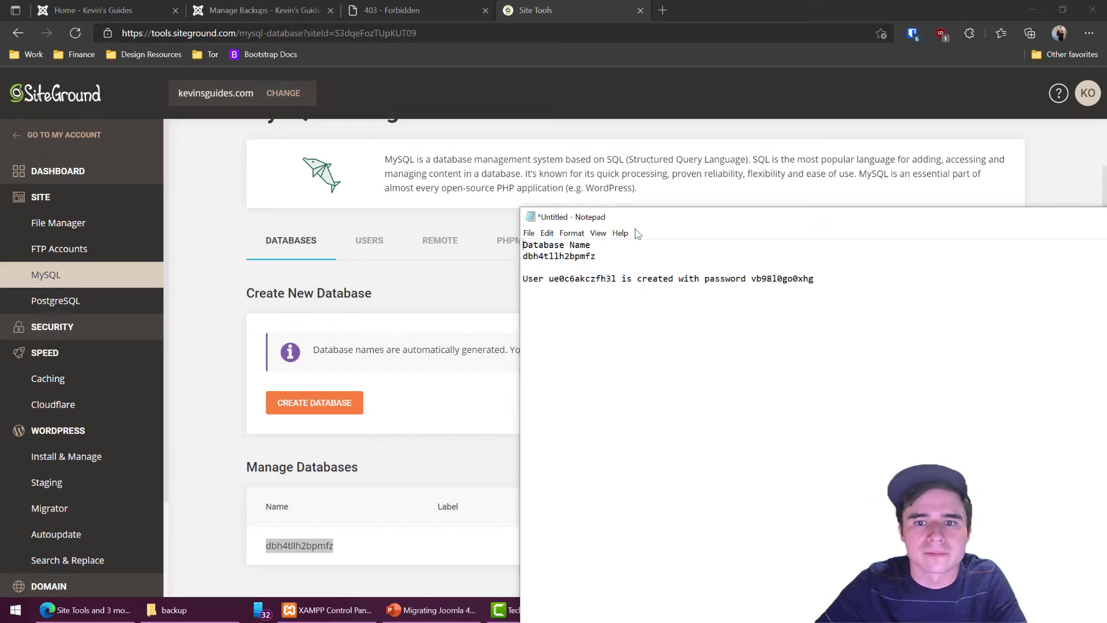
Upload the .jpa backup, kickstart.php and en-GB.kickstart.ini into public_html via File Manager
click(392, 10)
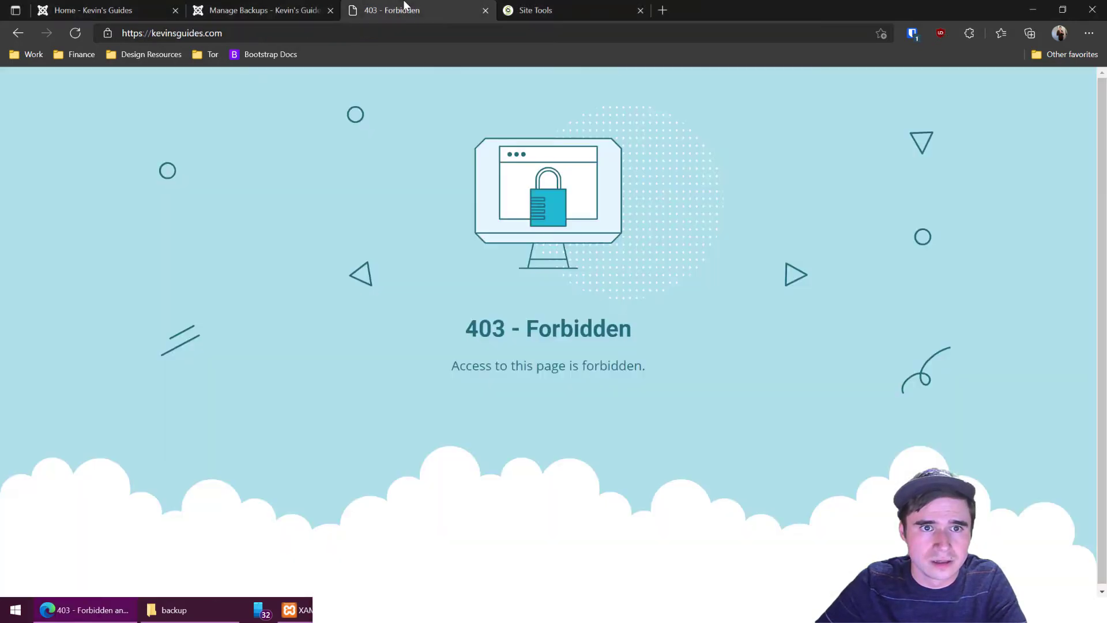
click(550, 10)
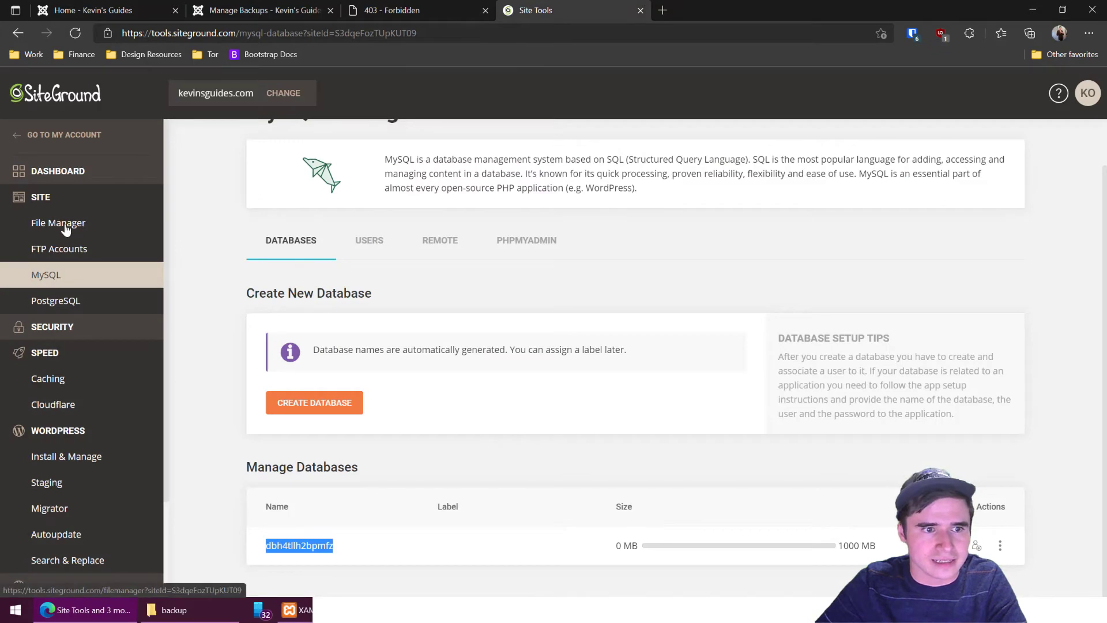
click(58, 222)
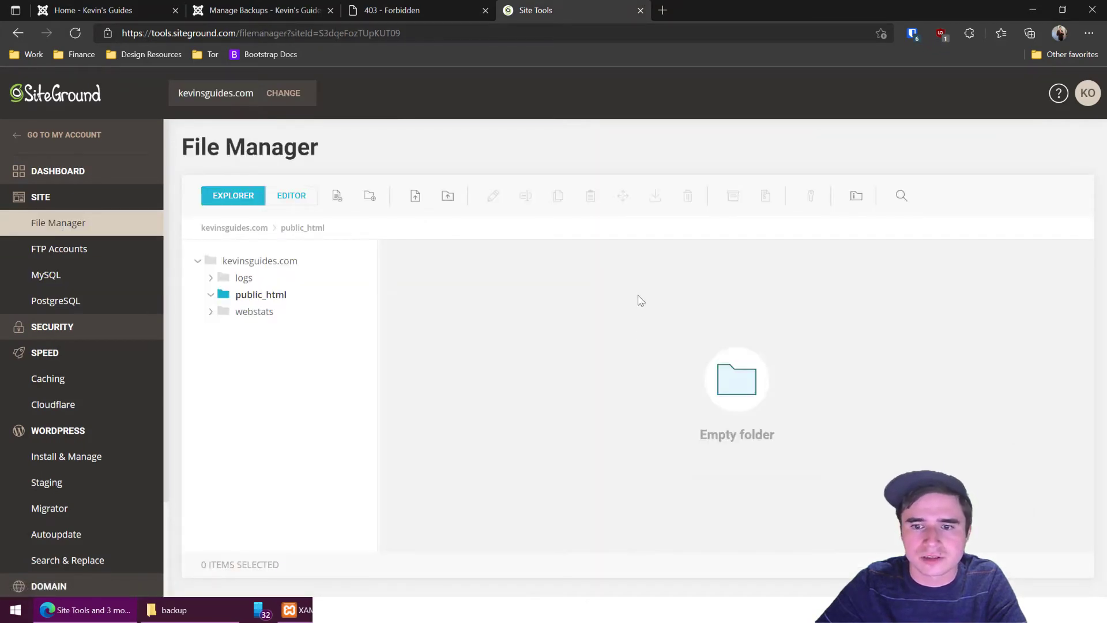
mouse_move(415, 195)
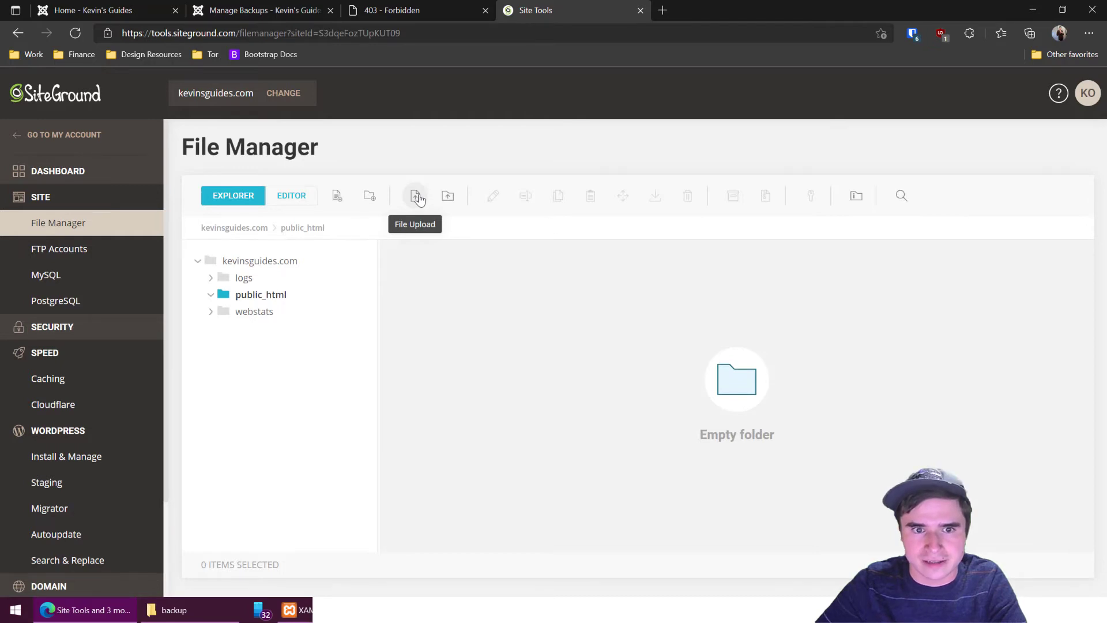
click(415, 196)
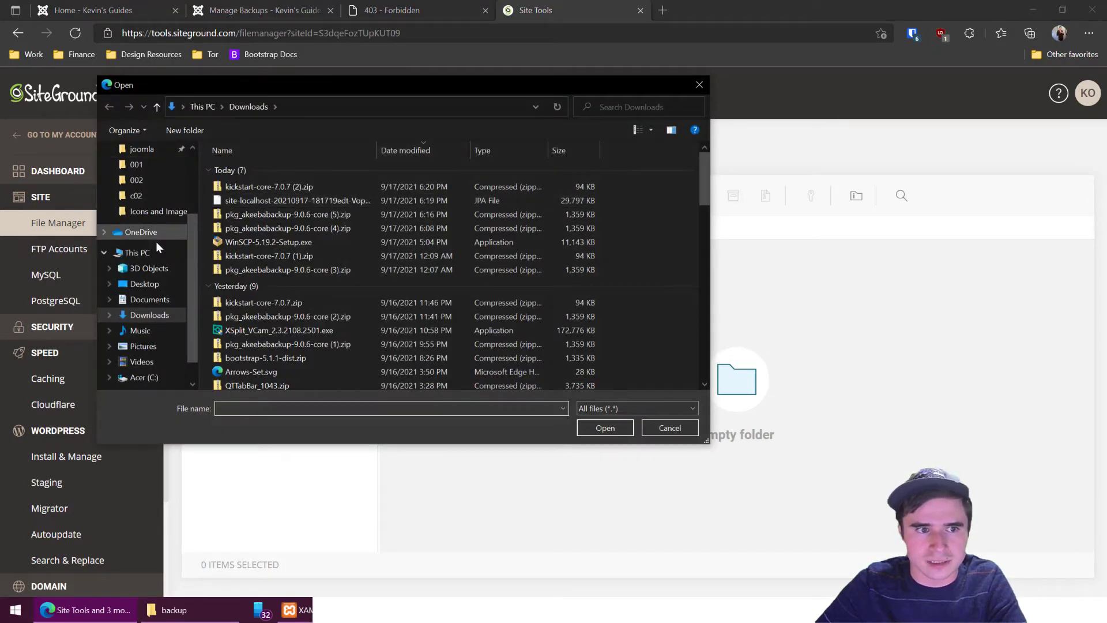
click(144, 284)
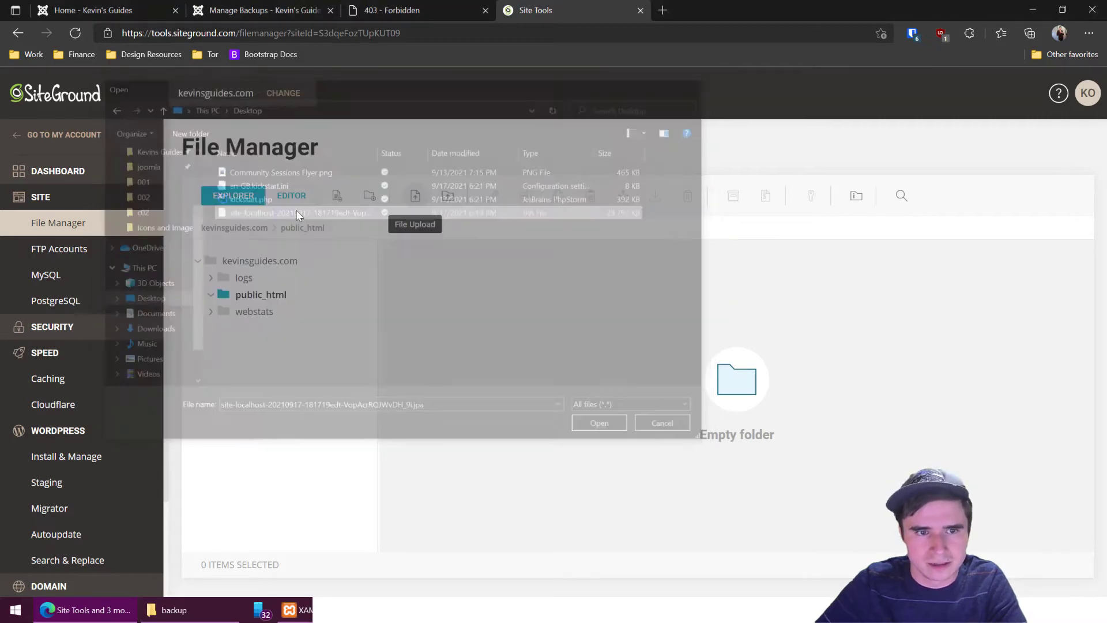
click(598, 422)
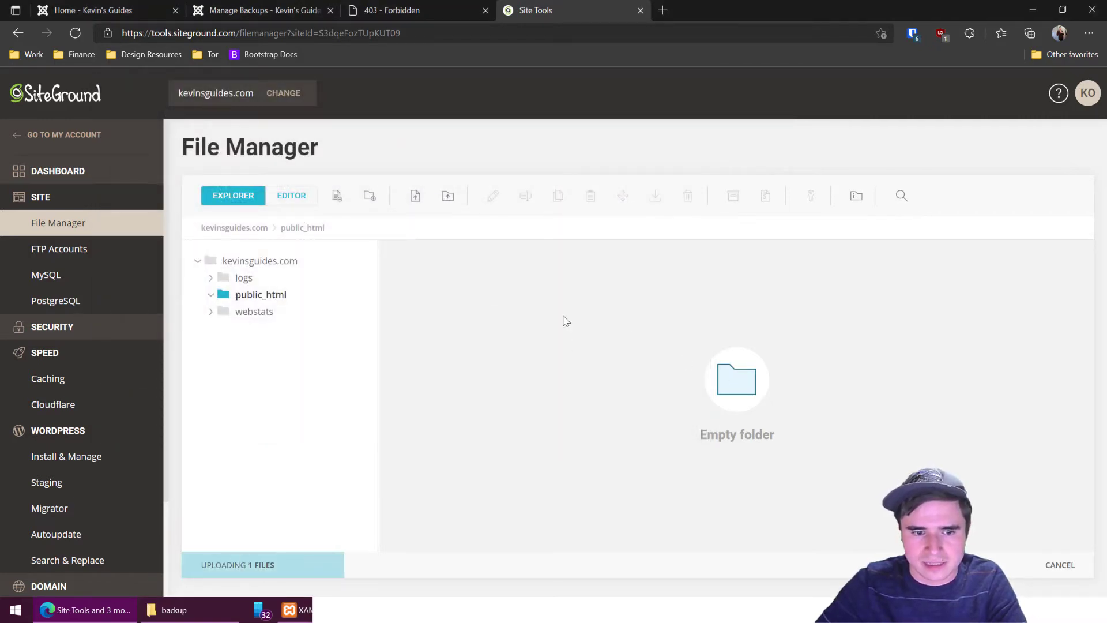
mouse_move(447, 195)
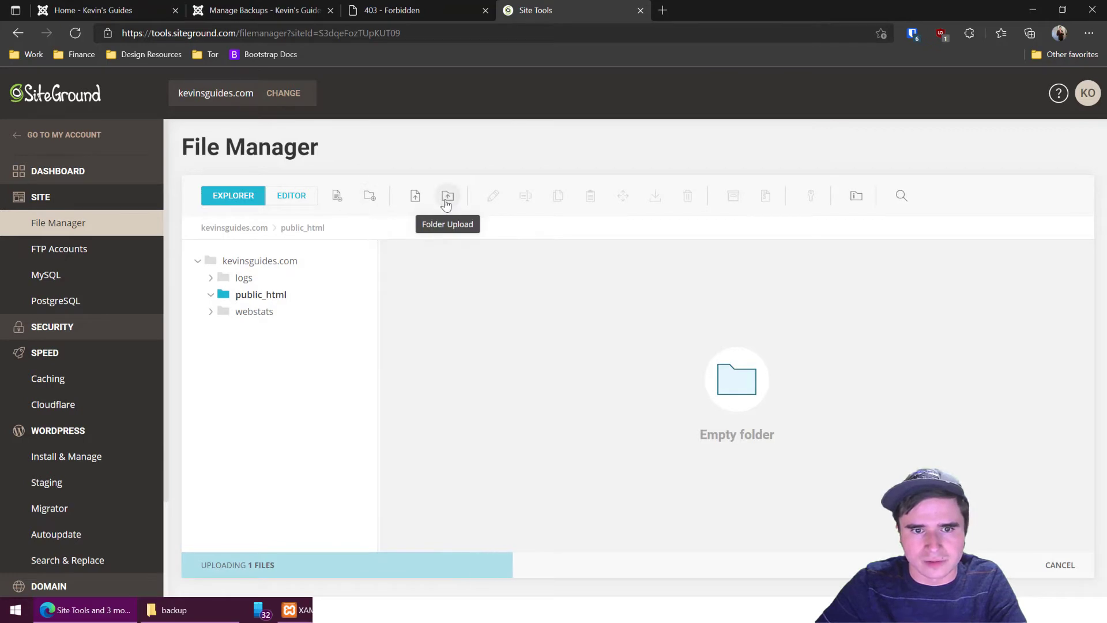
mouse_move(722, 412)
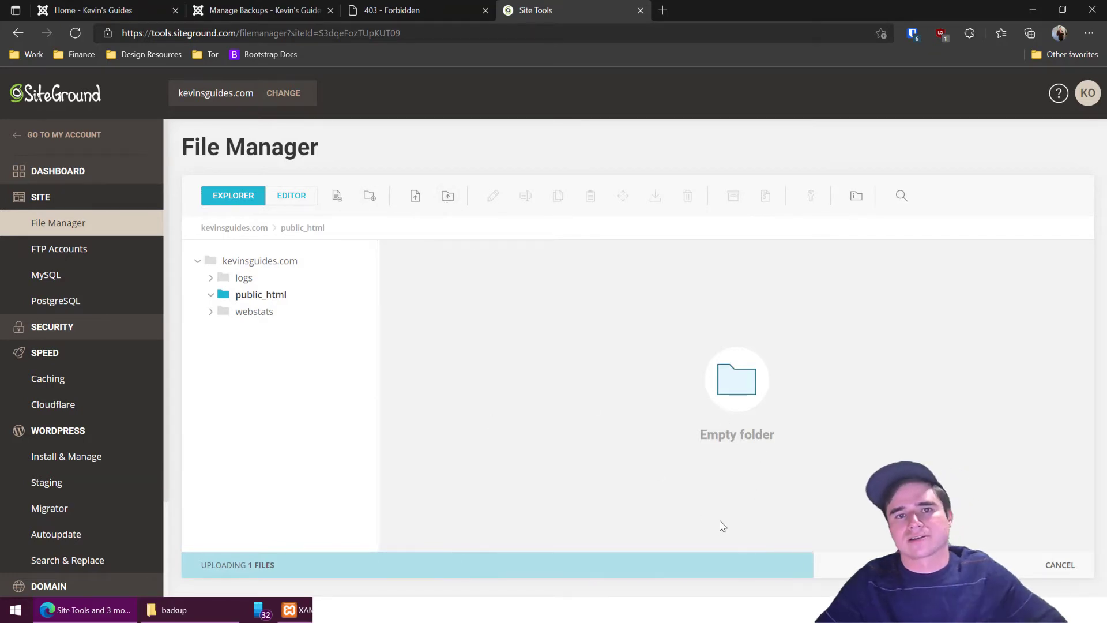
mouse_move(415, 195)
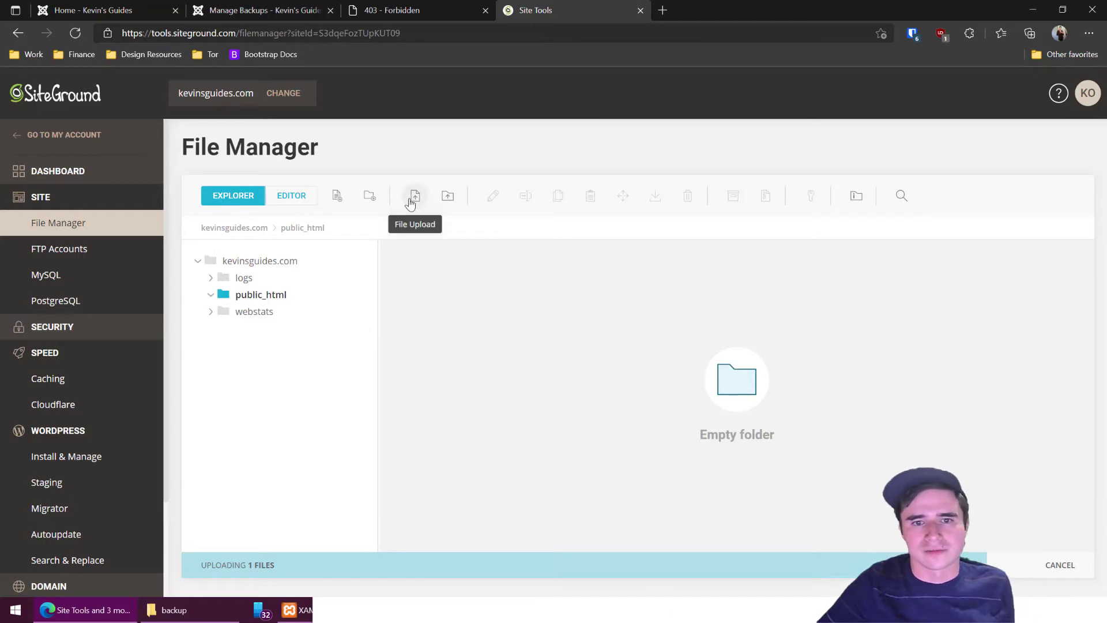
mouse_move(337, 196)
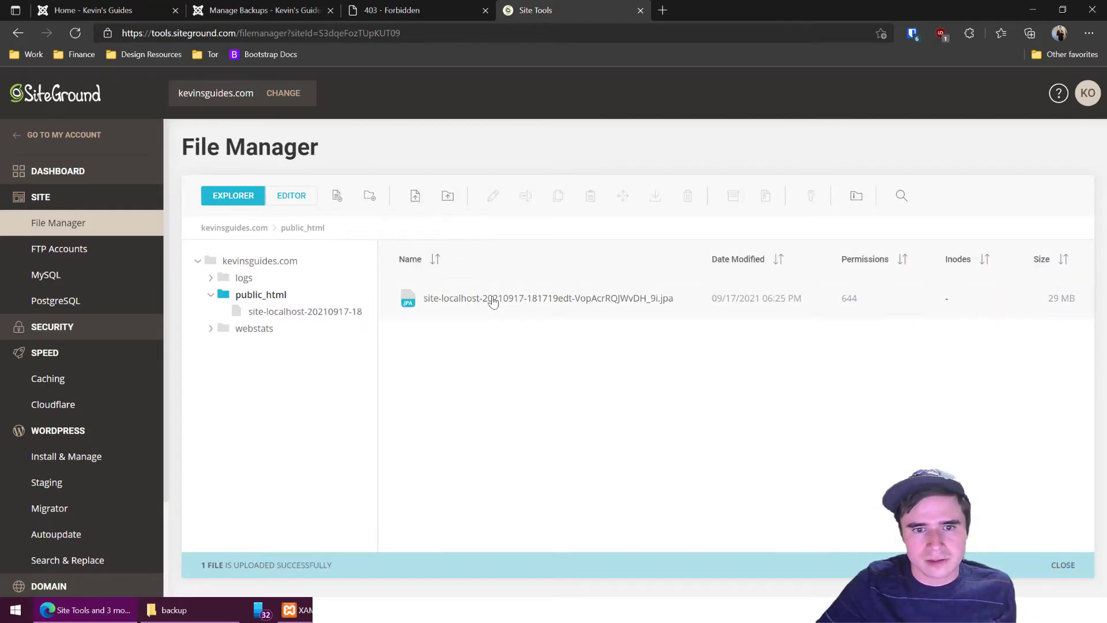
mouse_move(590, 309)
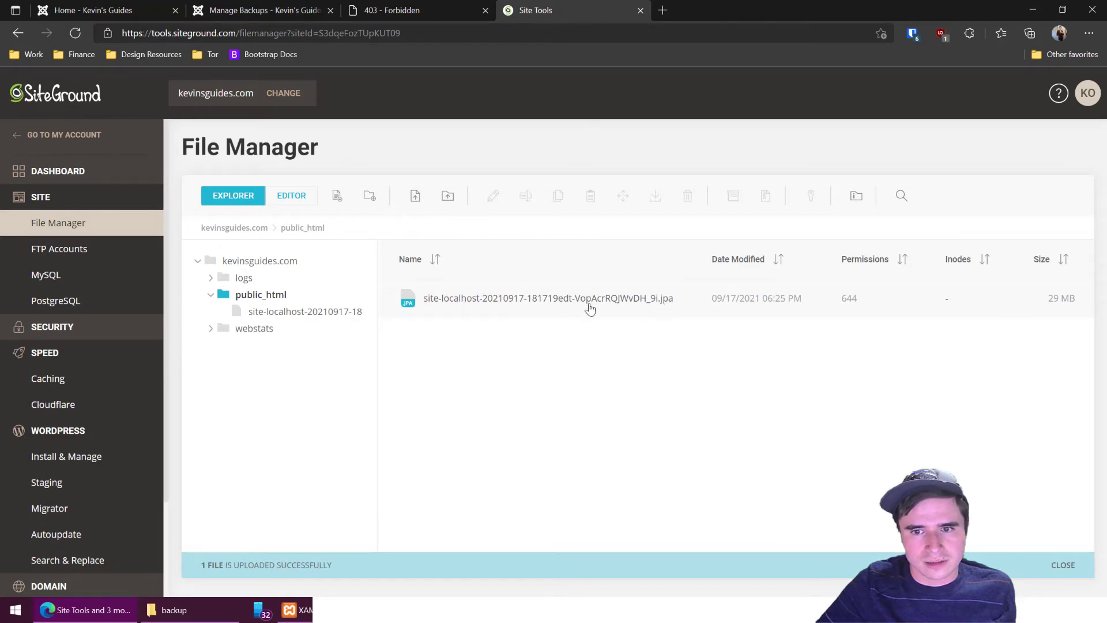
mouse_move(367, 260)
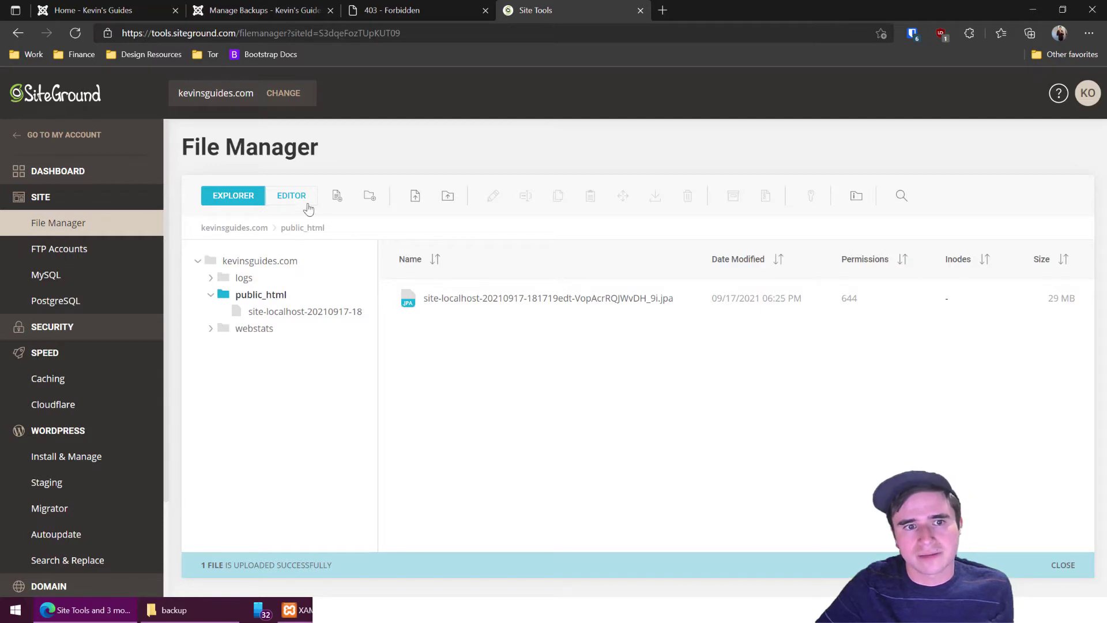
mouse_move(299, 298)
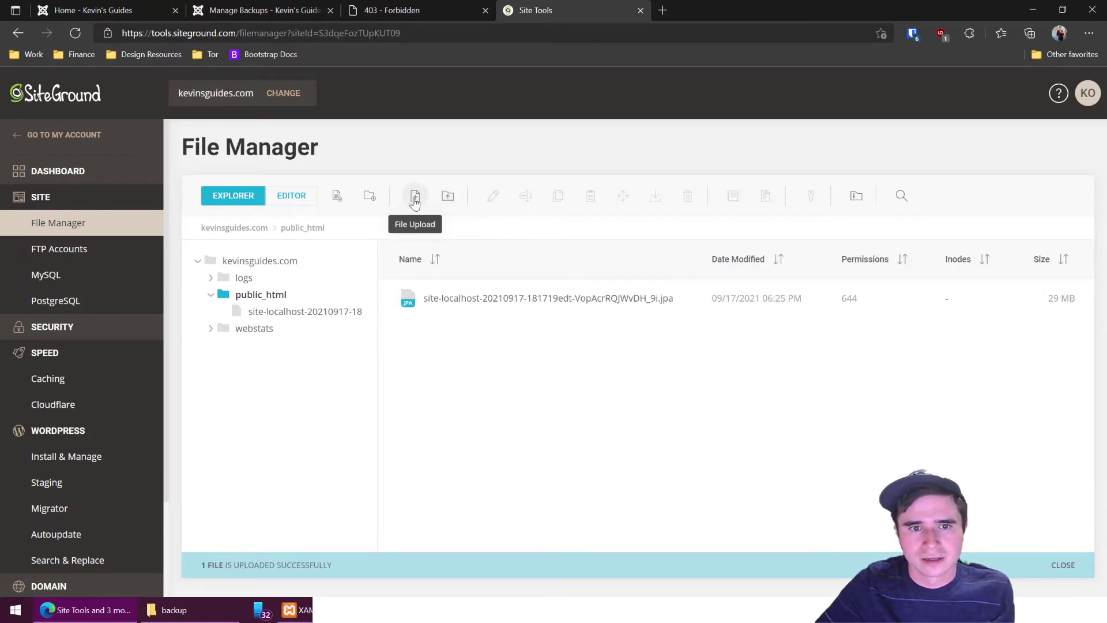
mouse_move(437, 251)
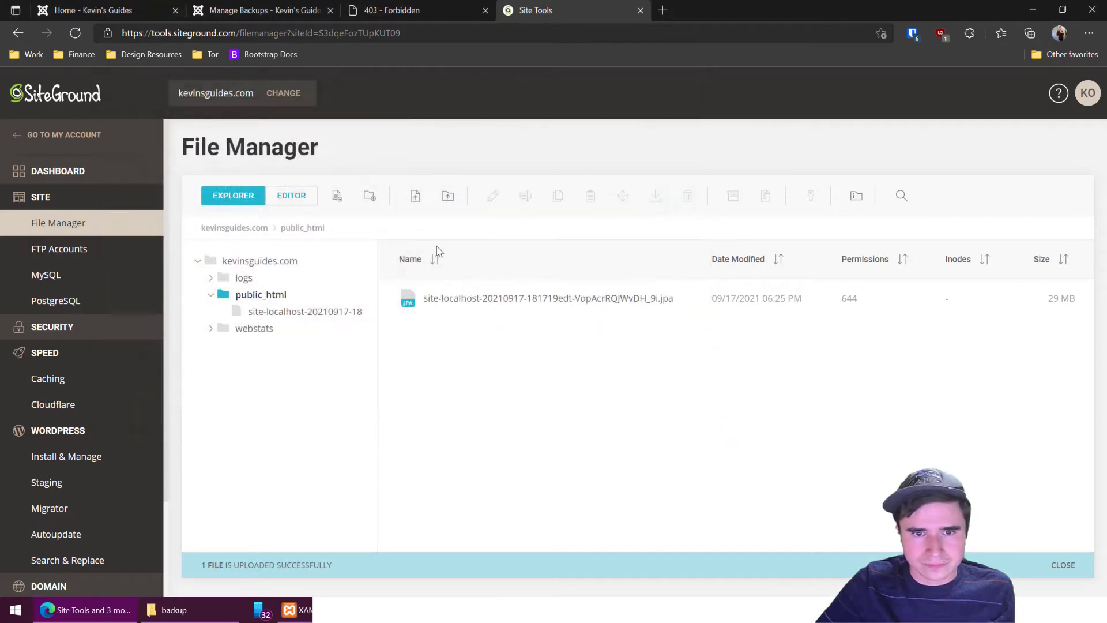
click(415, 196)
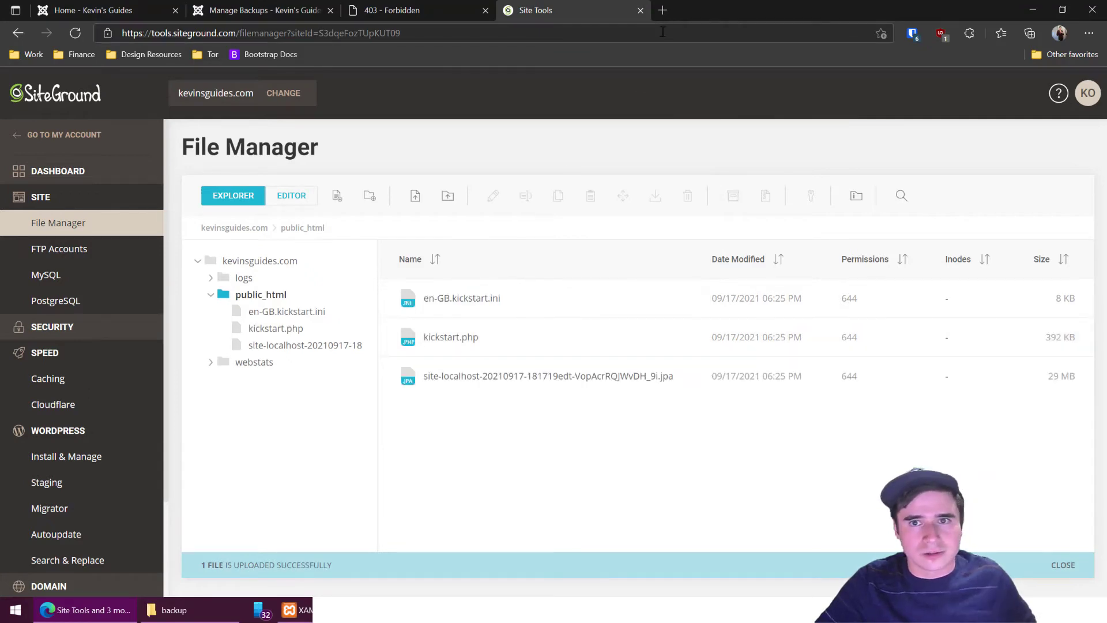
Load kevinsguides.com/kickstart.php in a new tab and dismiss the introductory notice
click(817, 10)
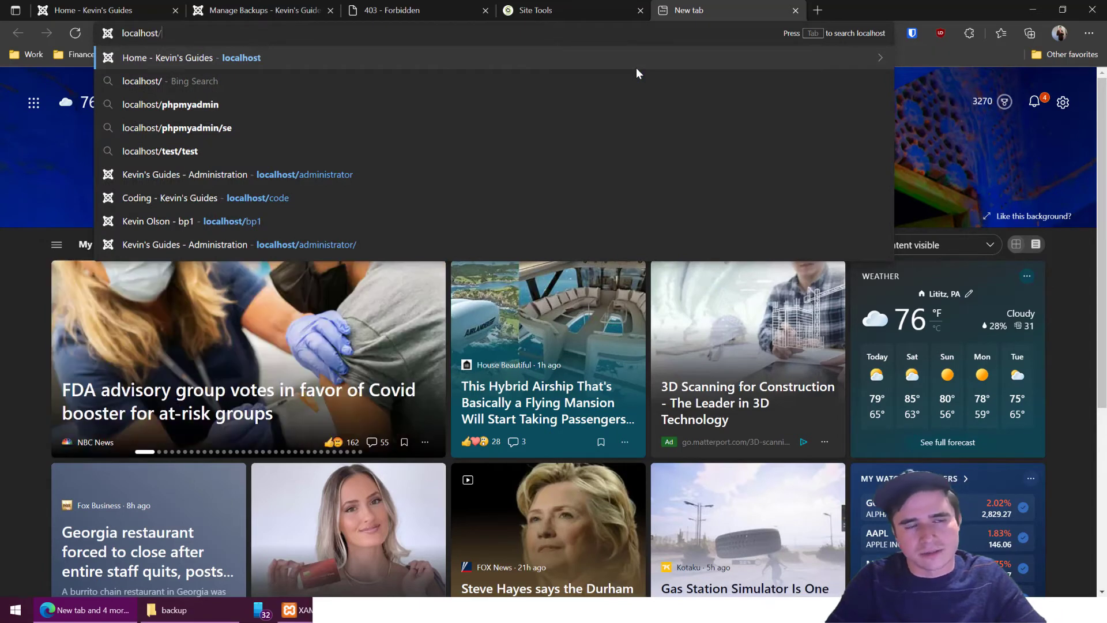
text(kevn)
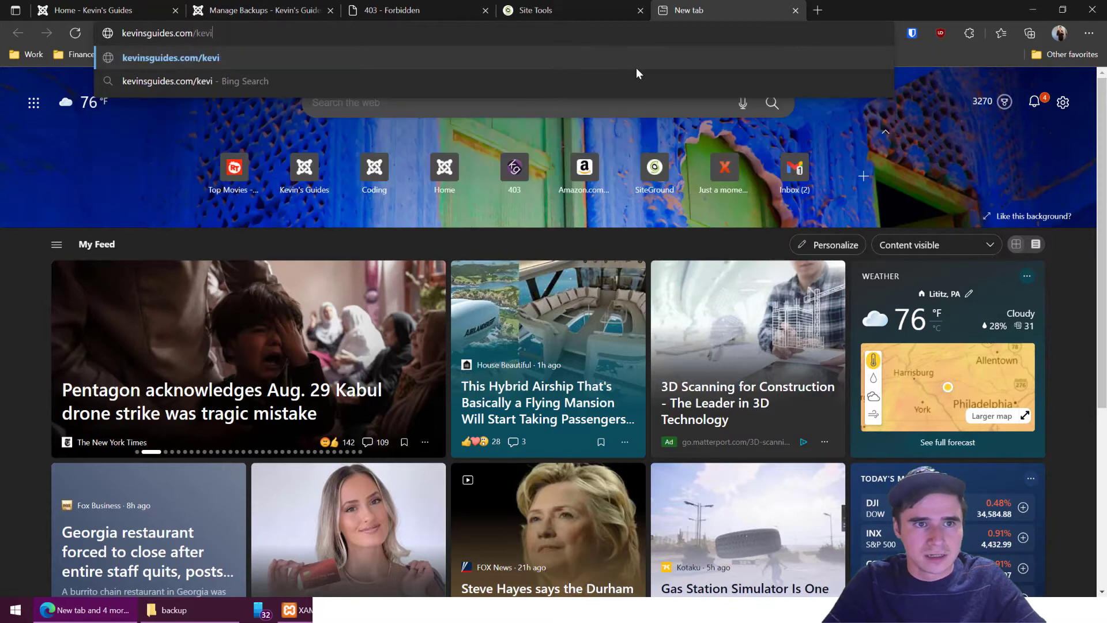
text(ckstart.php)
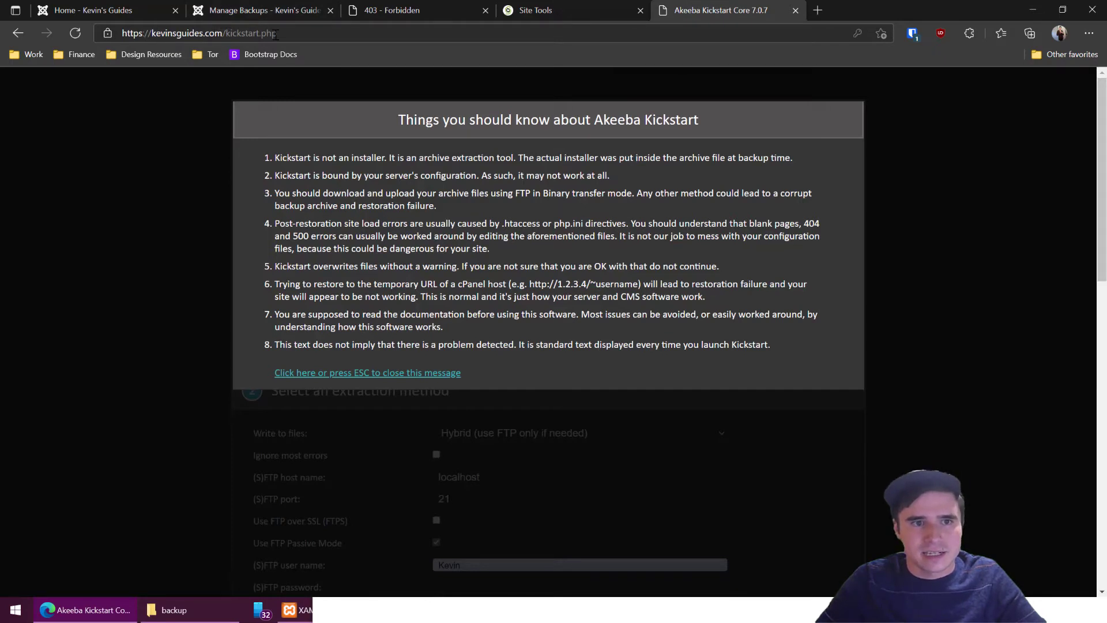
click(367, 372)
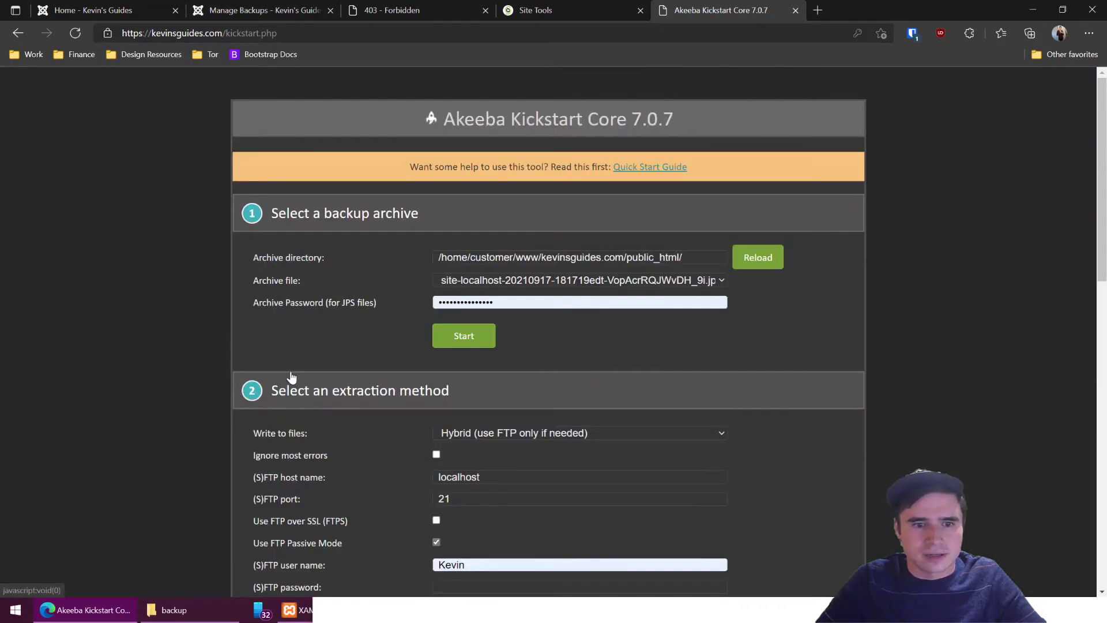
mouse_move(333, 277)
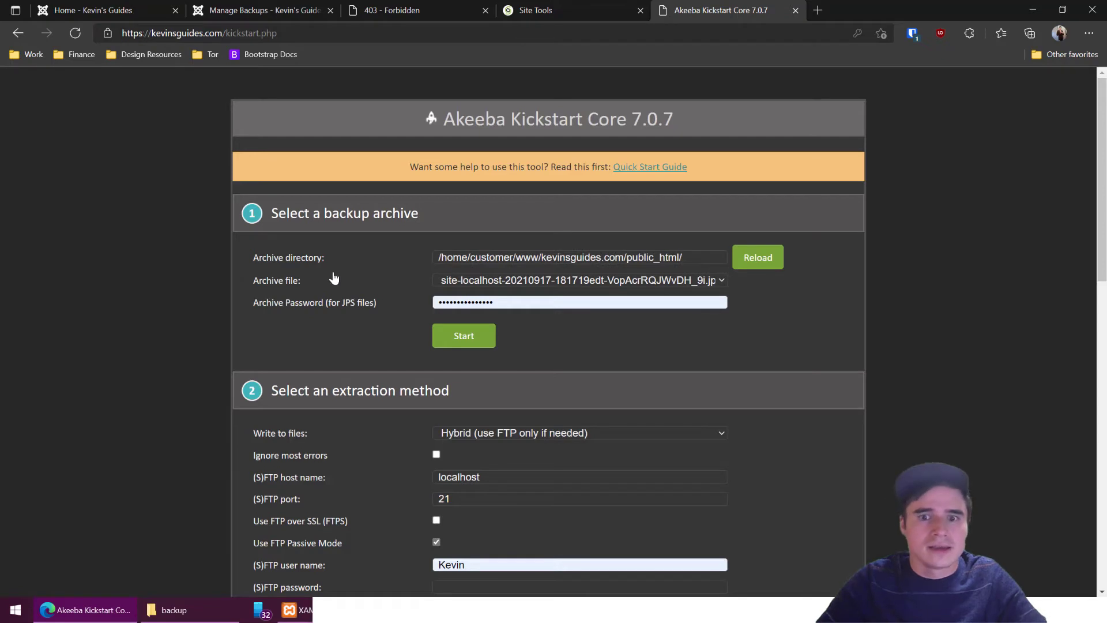
mouse_move(411, 280)
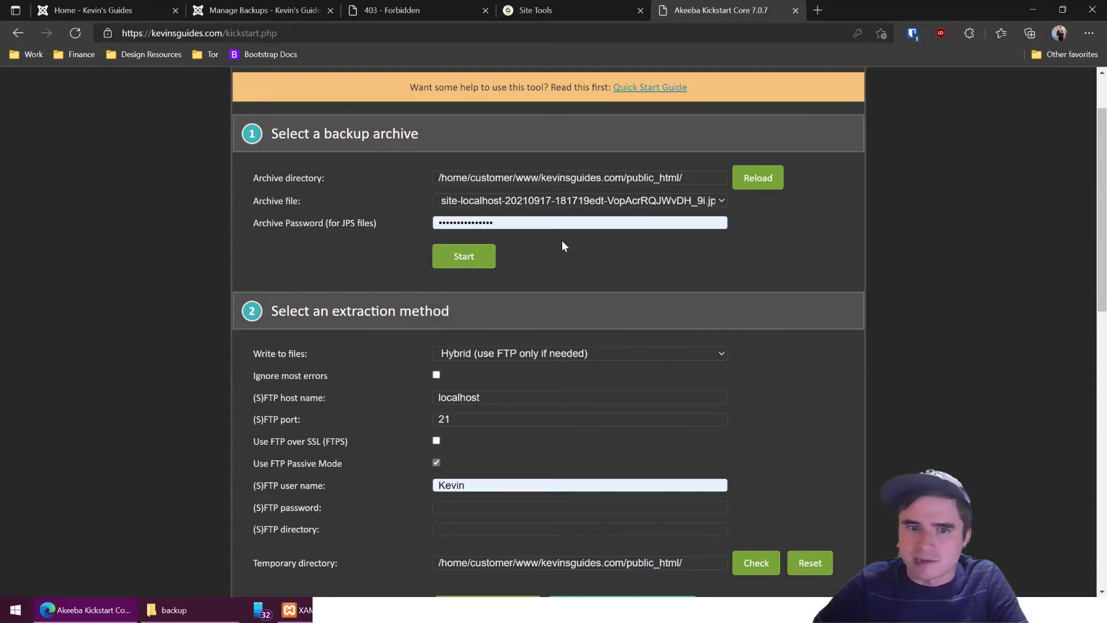
Review the archive and extraction settings and set the FTP port to 21
scroll(down, 3)
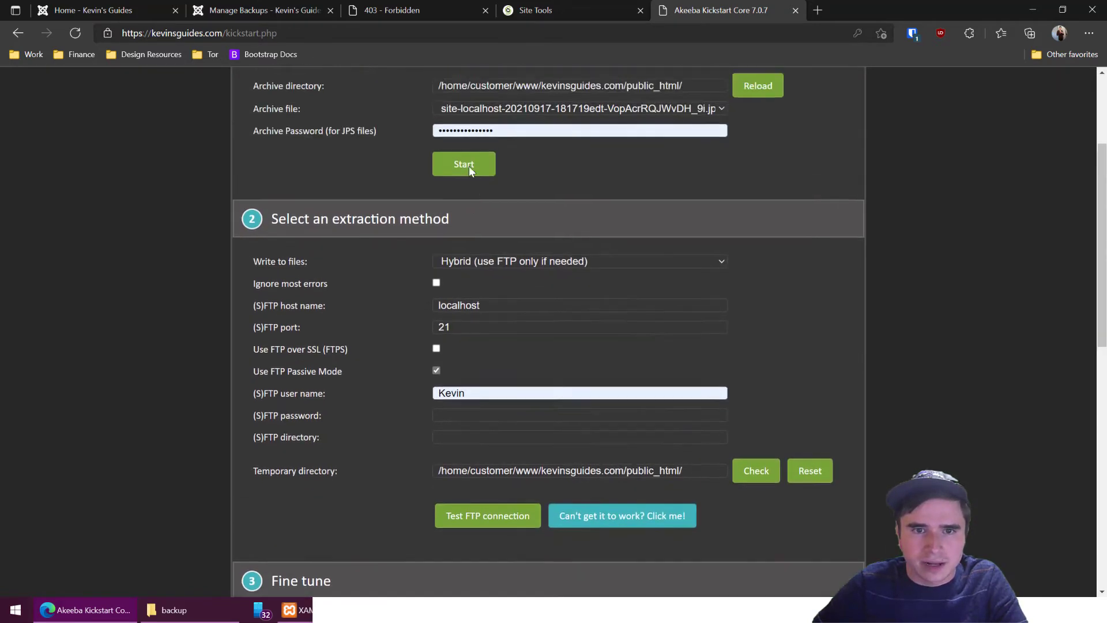
scroll(up, 3)
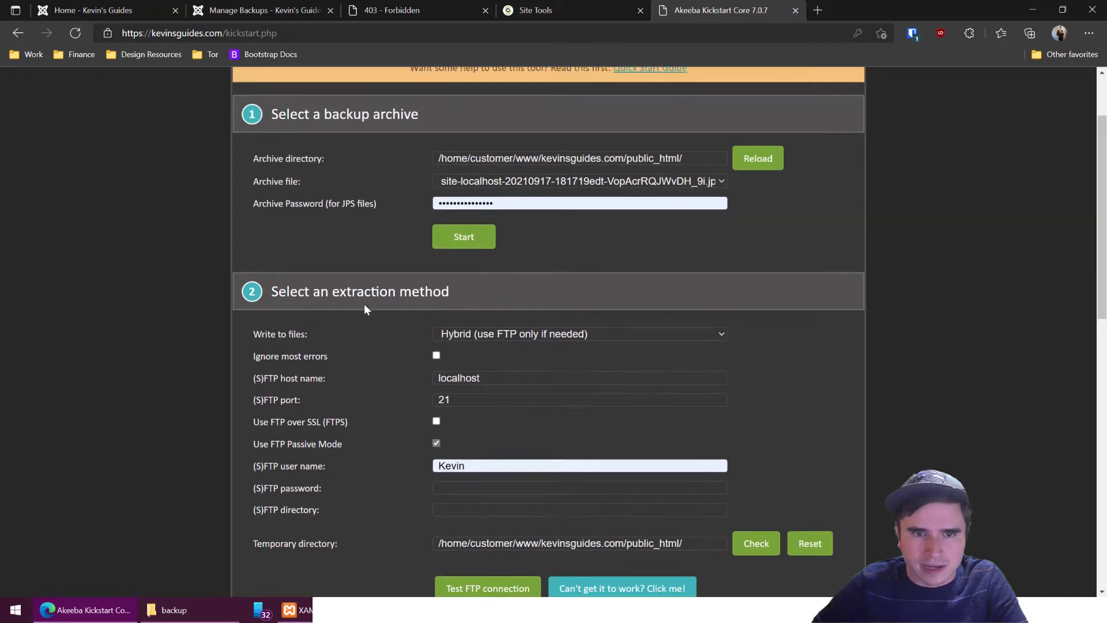
scroll(up, 3)
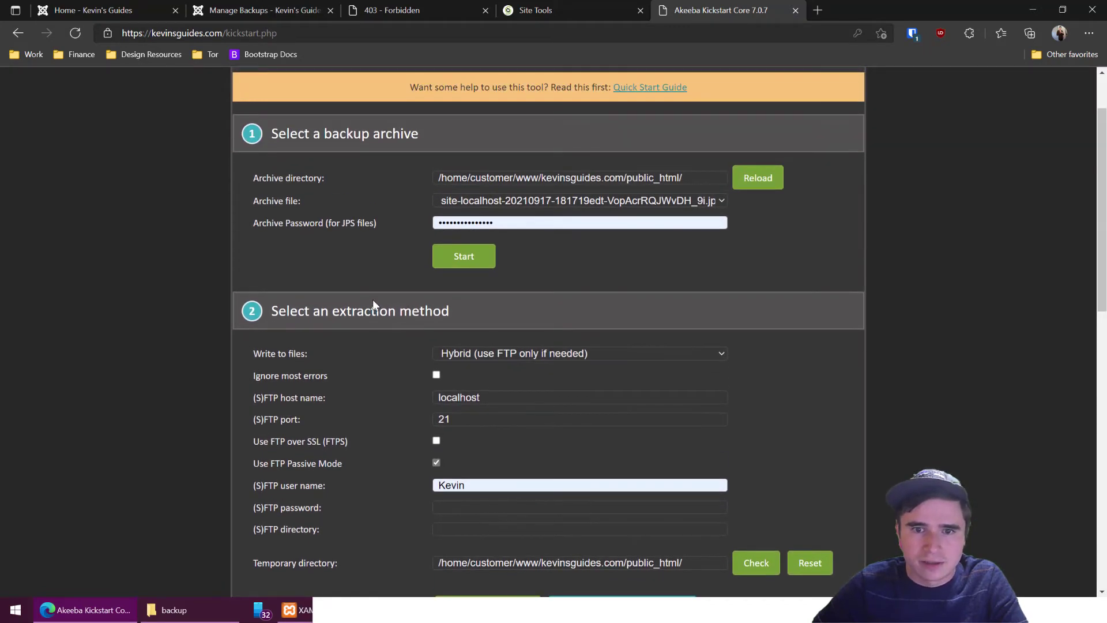
scroll(up, 3)
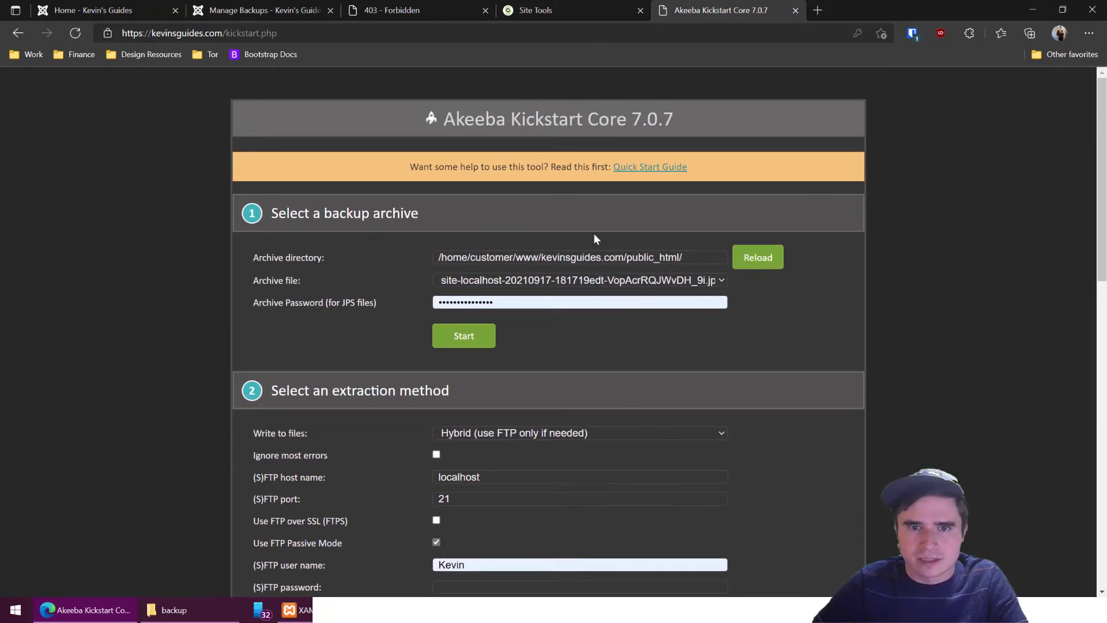
mouse_move(500, 199)
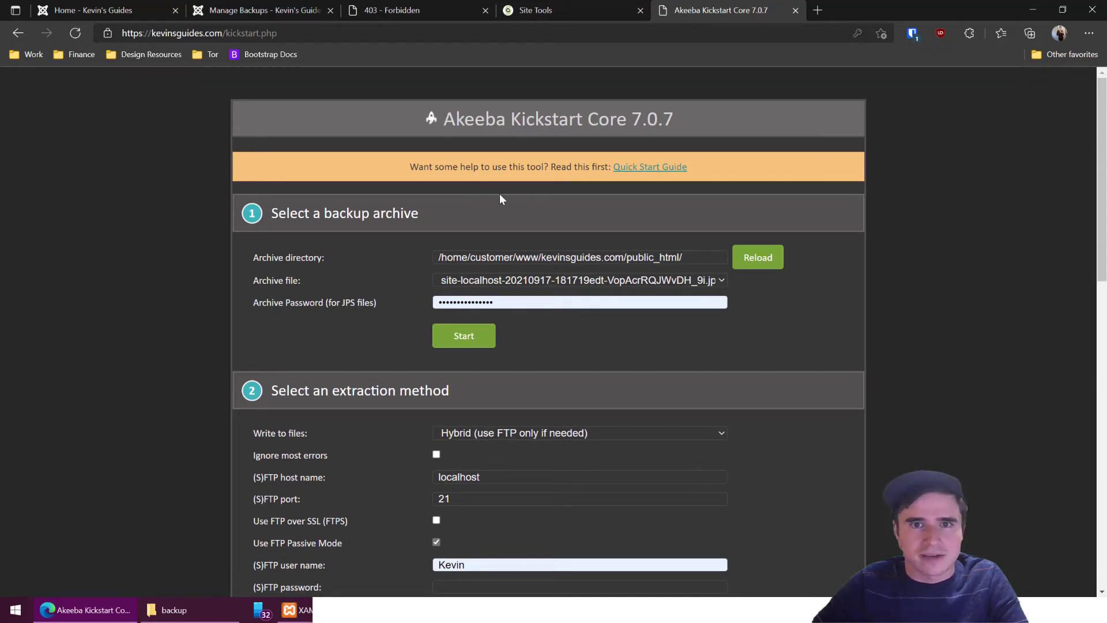
mouse_move(238, 260)
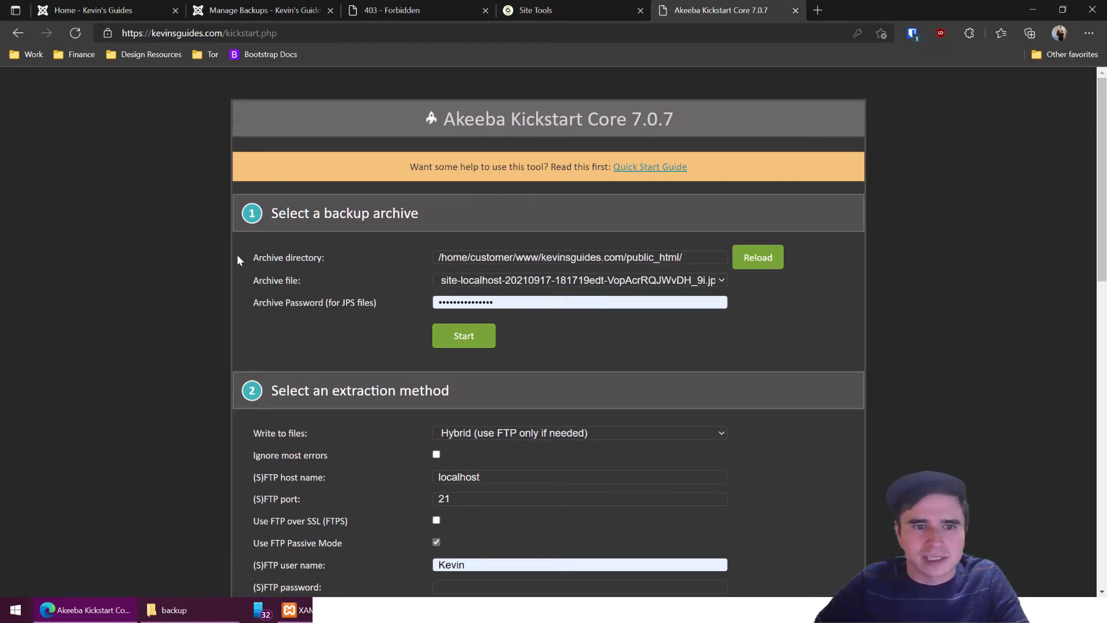
mouse_move(405, 280)
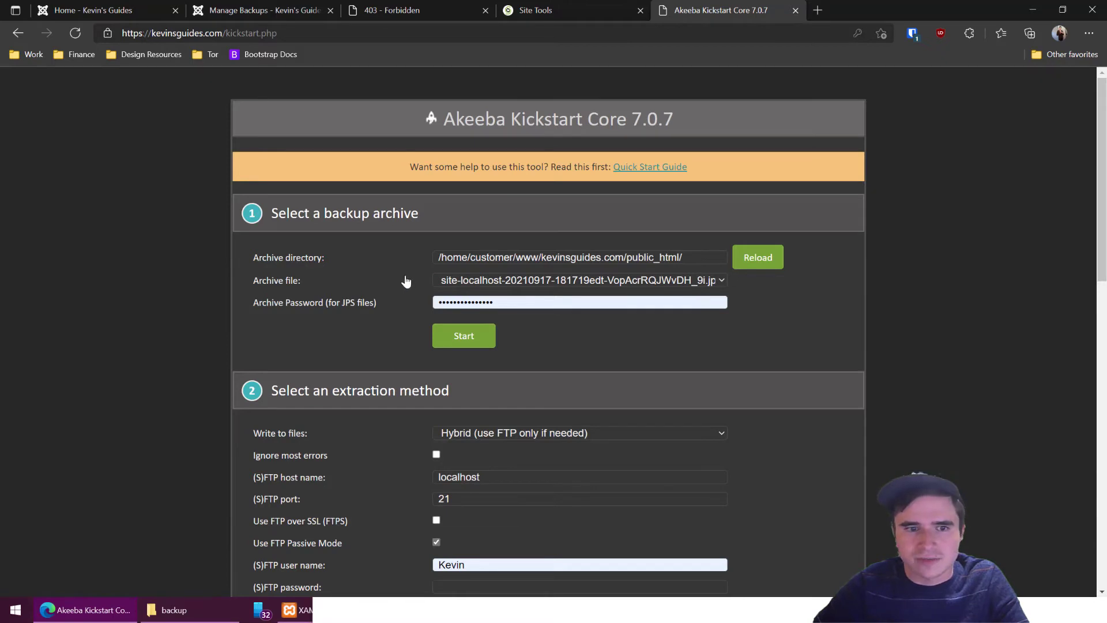
mouse_move(444, 314)
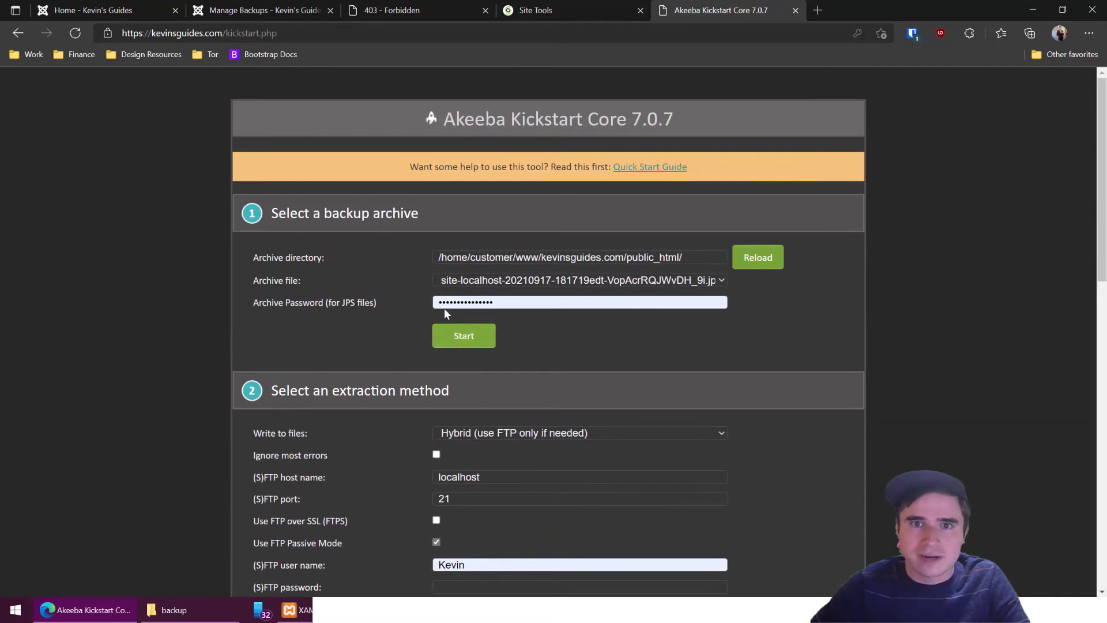
scroll(down, 3)
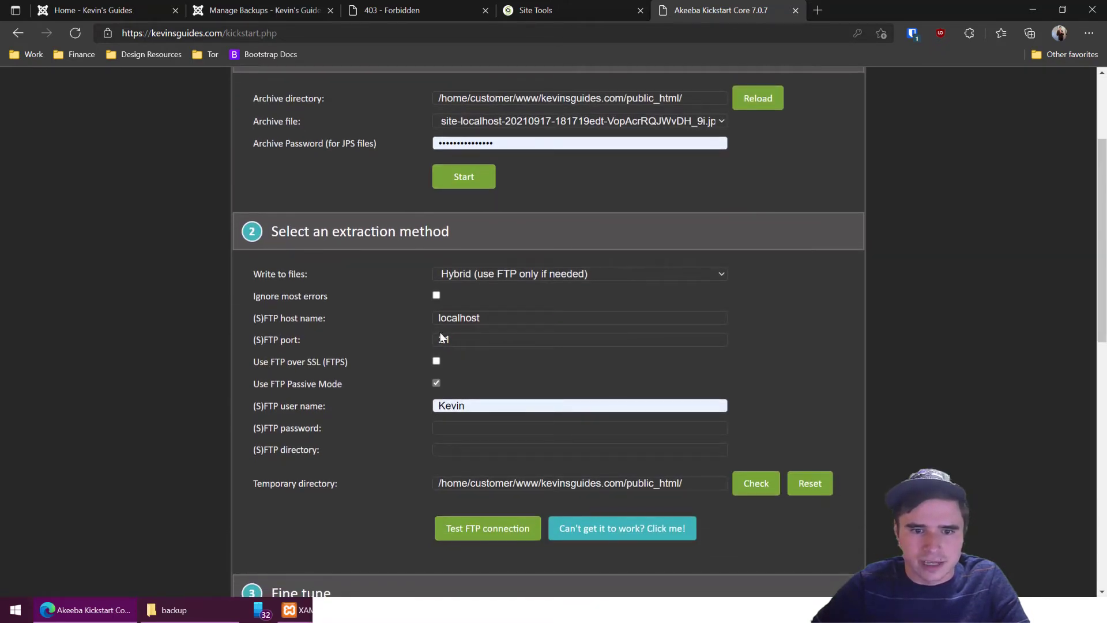
text(21)
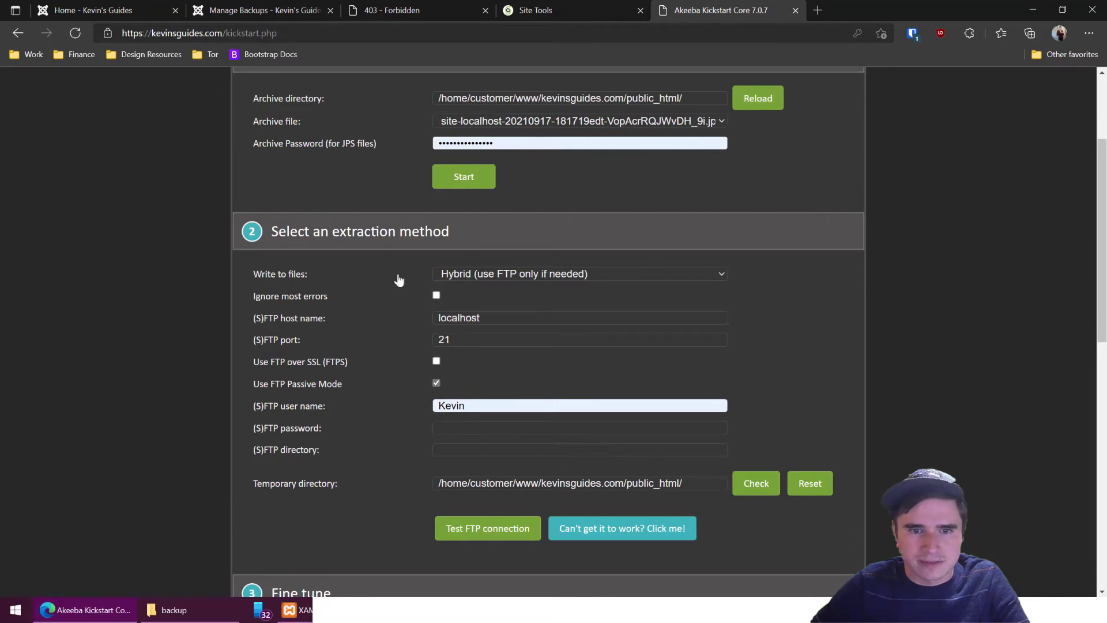
mouse_move(525, 449)
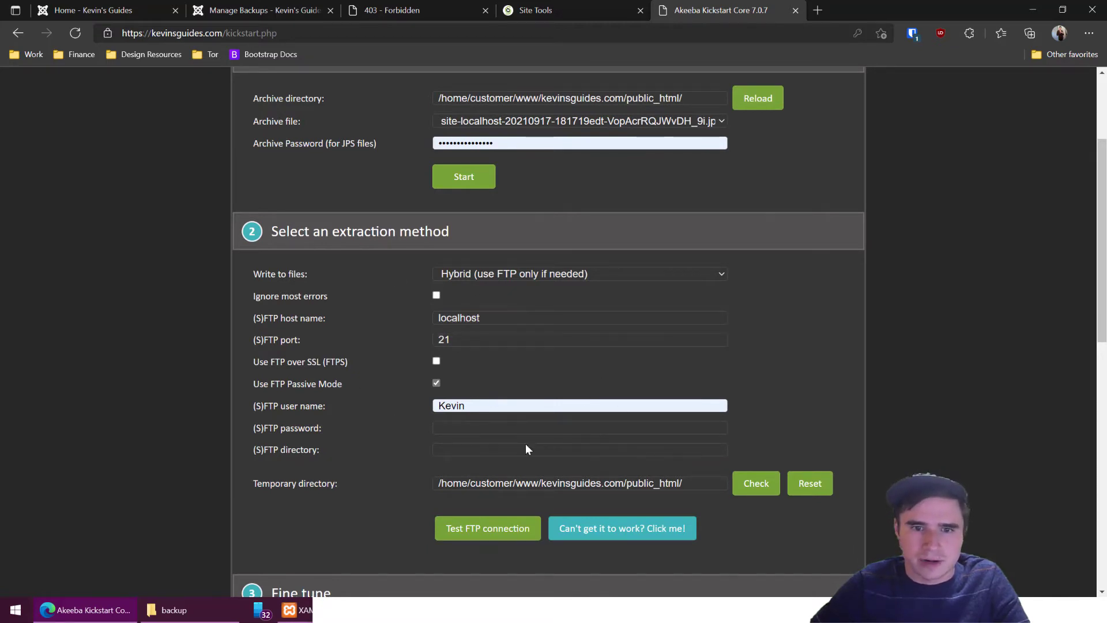
Start extracting the backup archive and wait for Run the Installer to appear
click(463, 176)
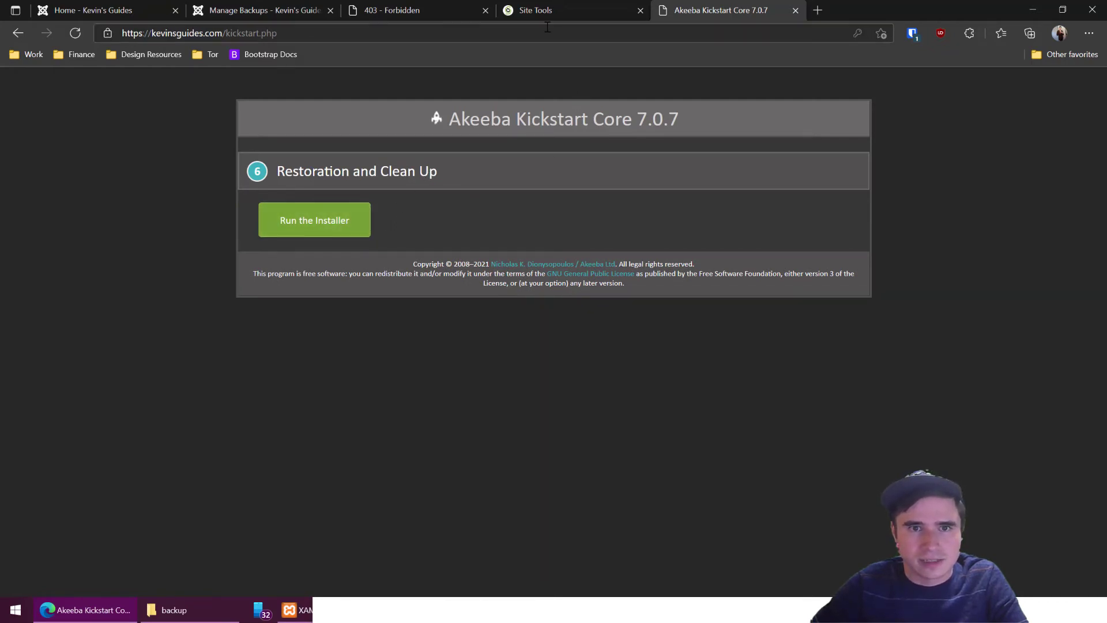
Browse the logs and public_html folders to confirm the extracted Joomla files
click(535, 10)
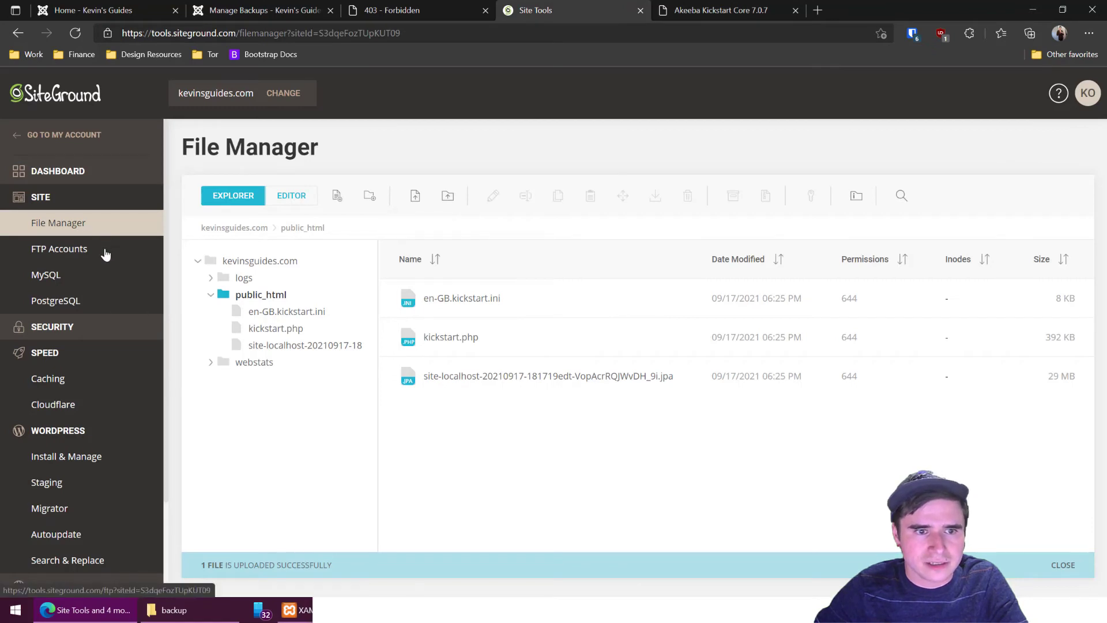
mouse_move(531, 270)
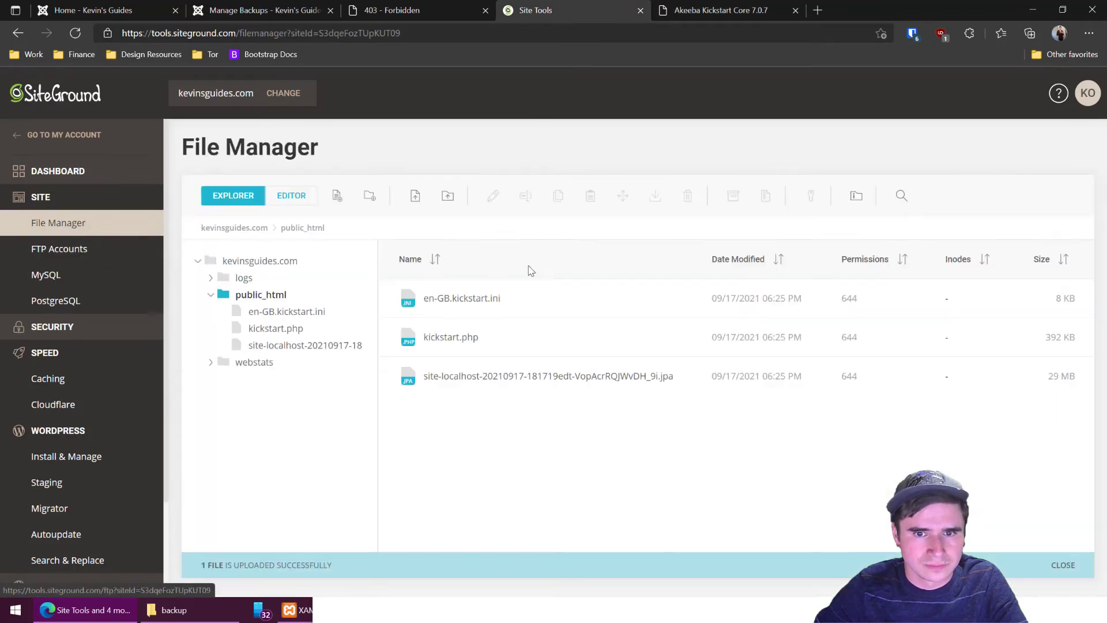
click(244, 277)
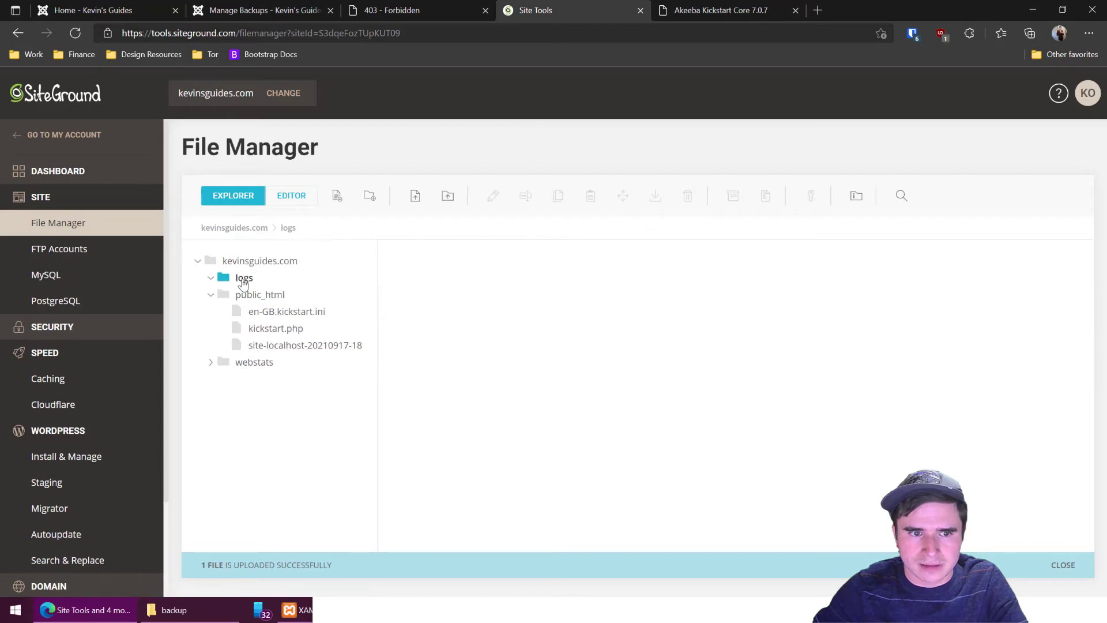
click(243, 277)
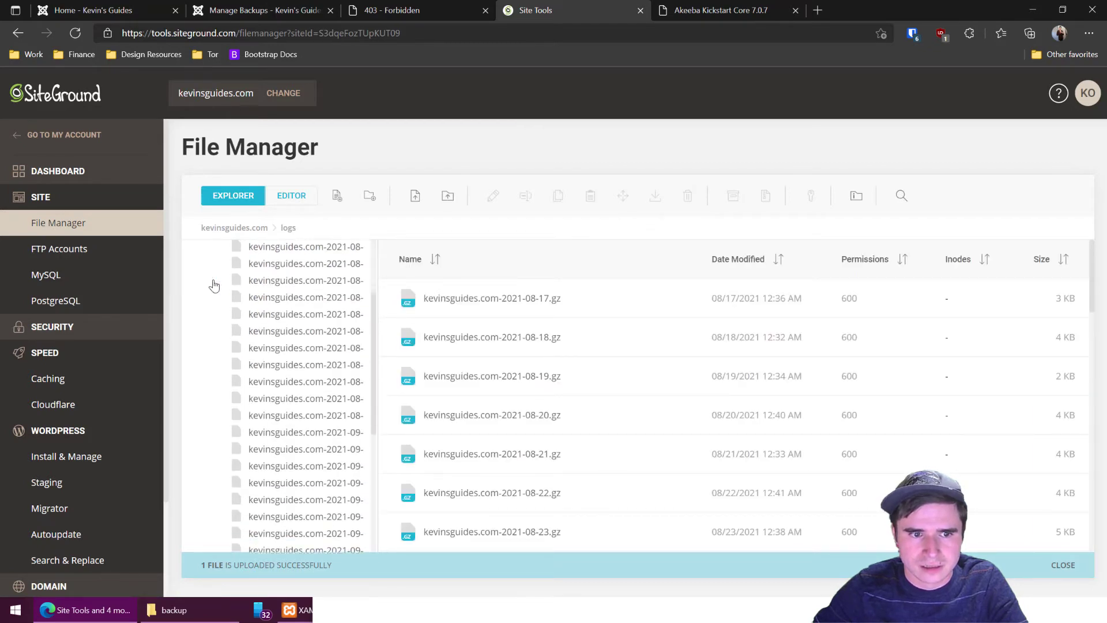
click(234, 228)
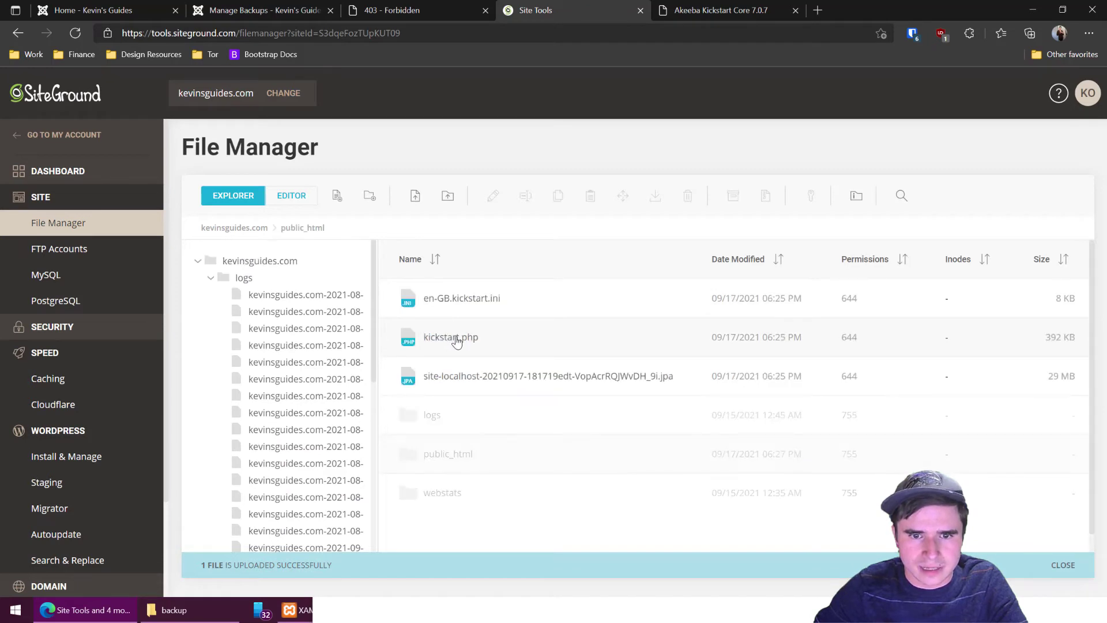
scroll(down, 3)
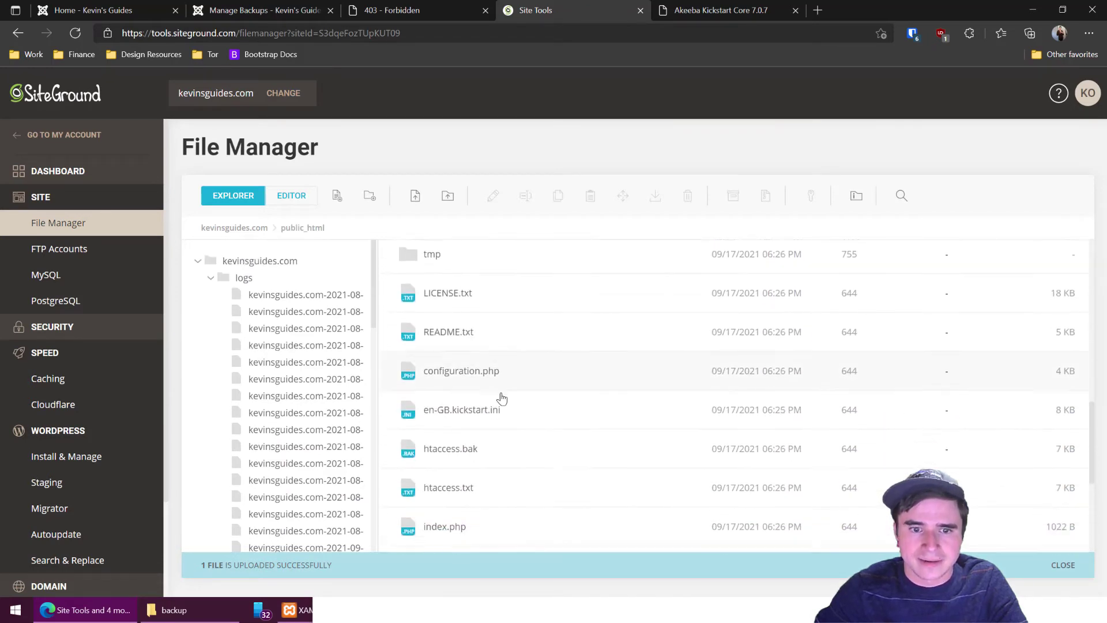
scroll(up, 3)
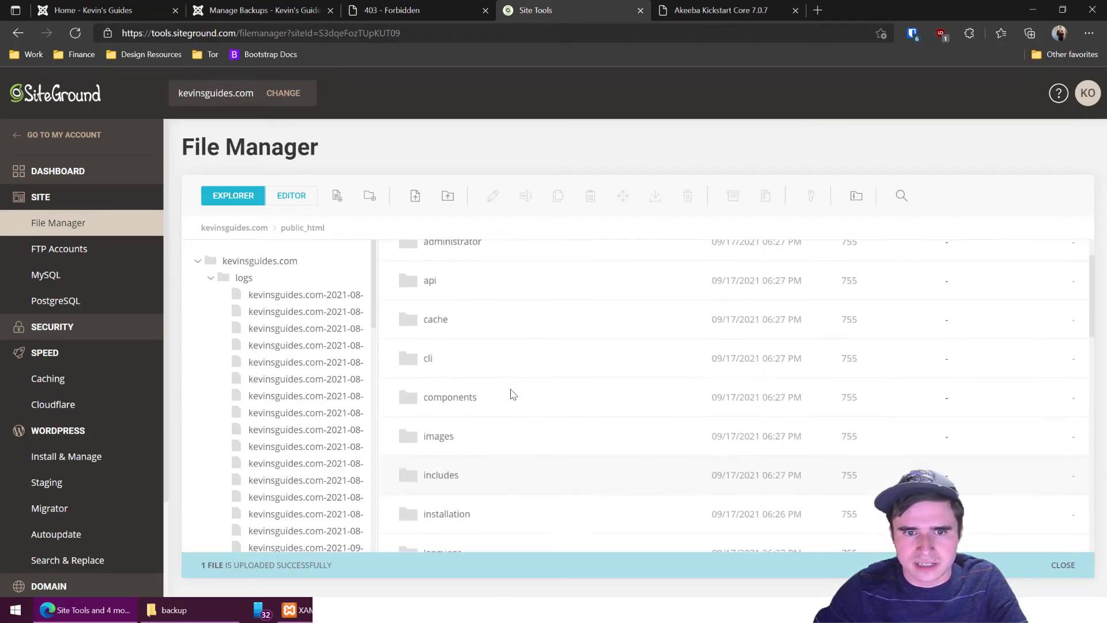
scroll(down, 3)
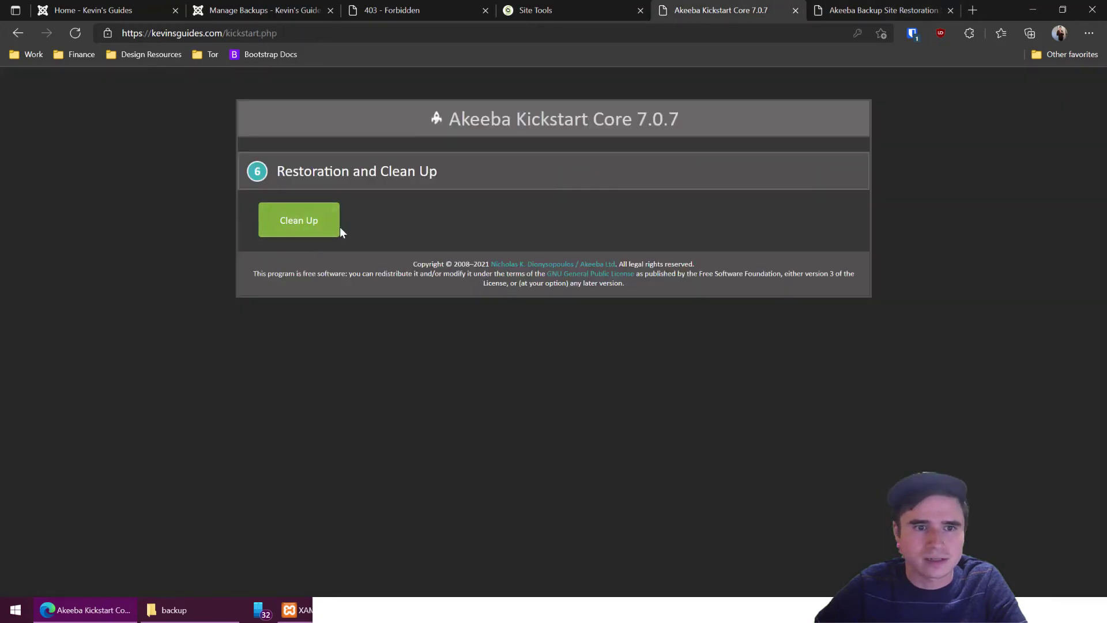
mouse_move(867, 62)
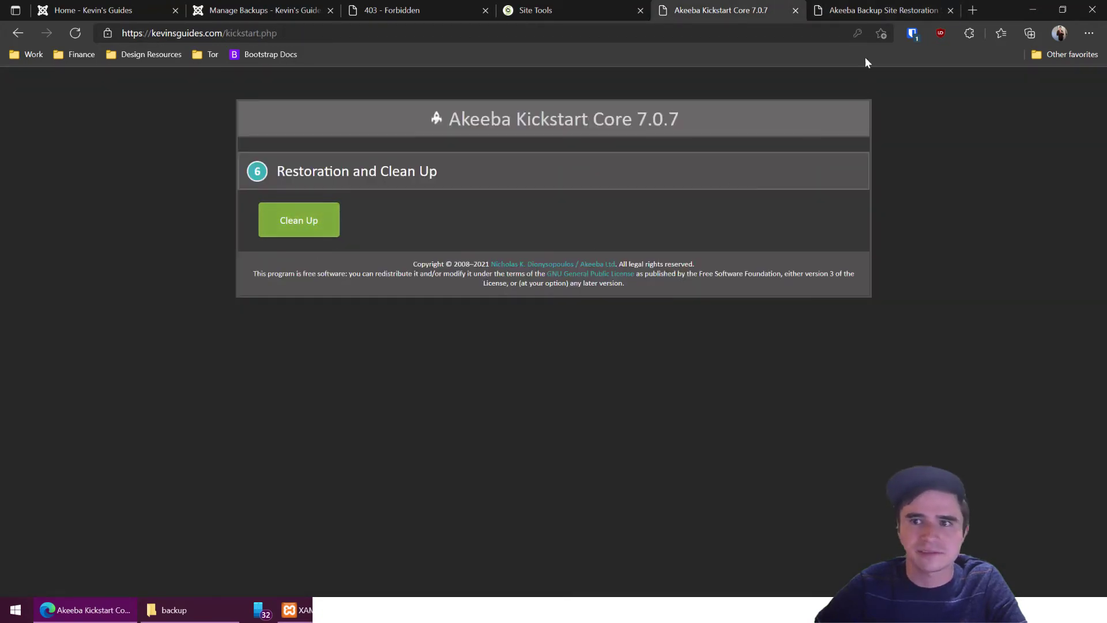
Review the restoration script's pre-installation checks and continue to database restoration
click(298, 220)
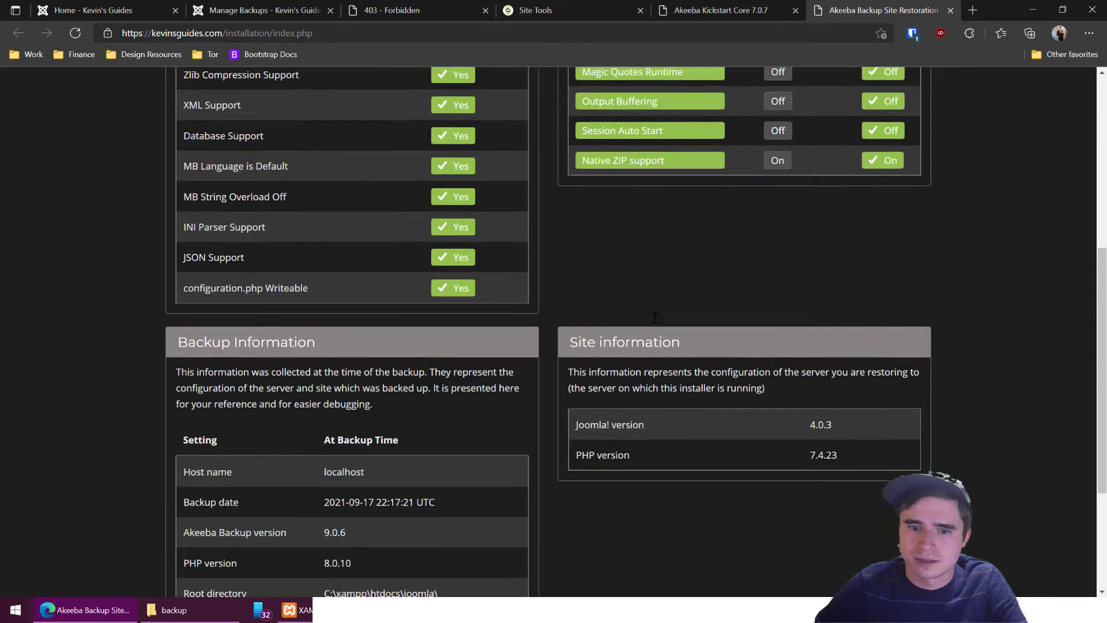
scroll(down, 3)
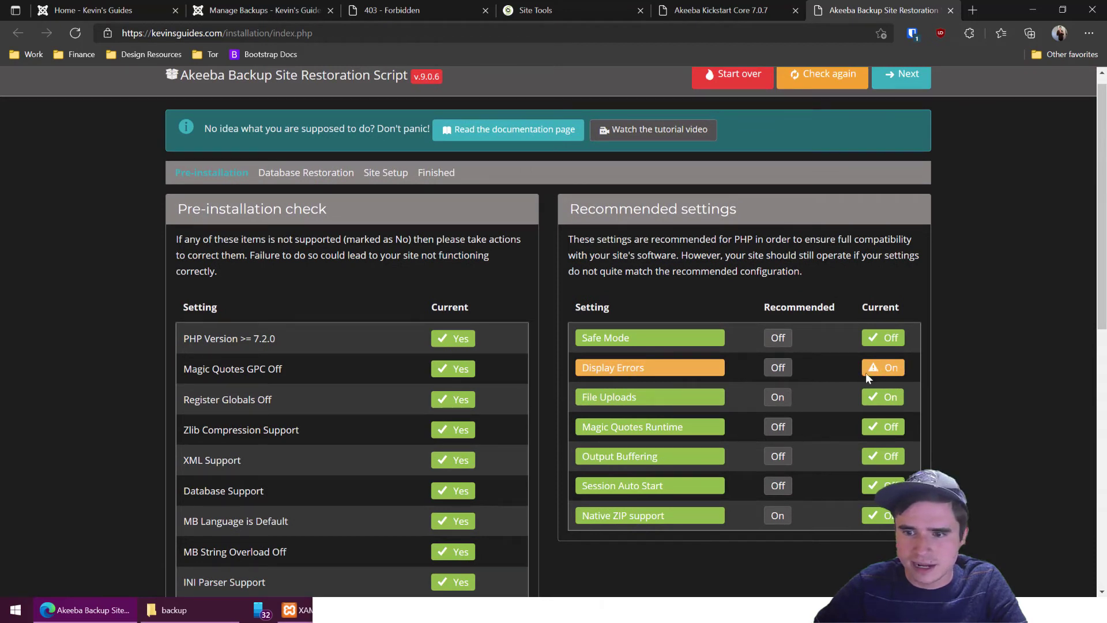
mouse_move(678, 372)
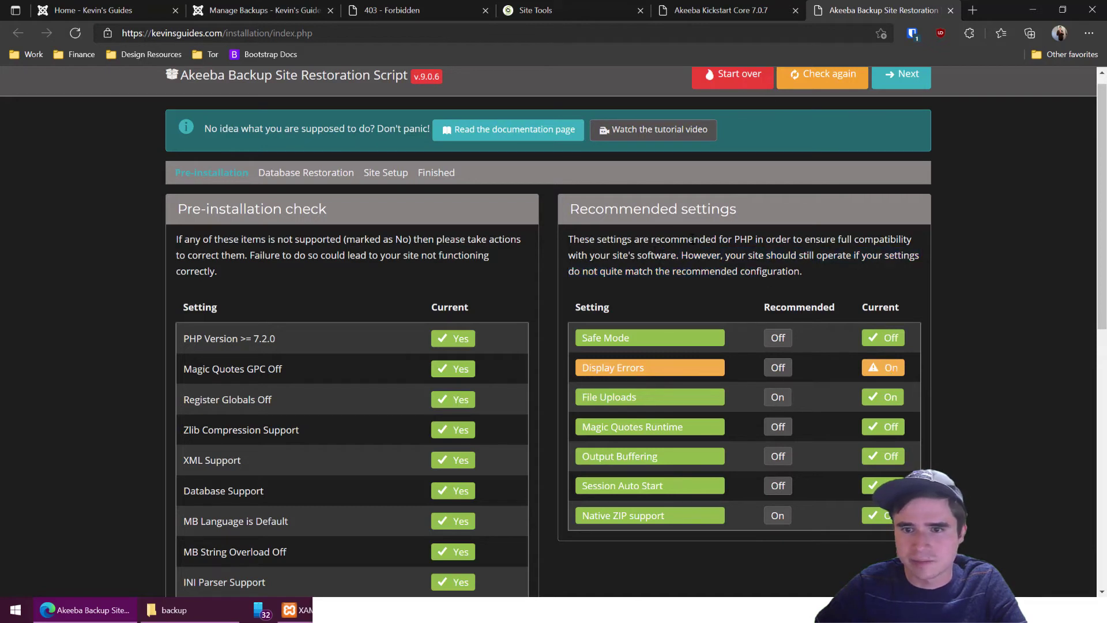
mouse_move(823, 152)
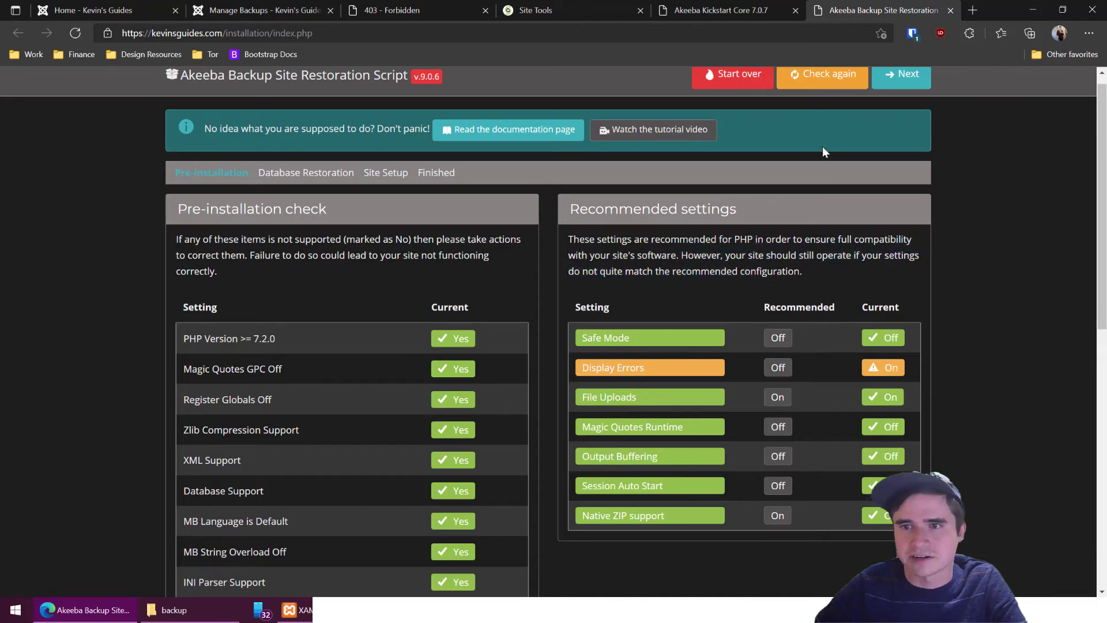
click(901, 73)
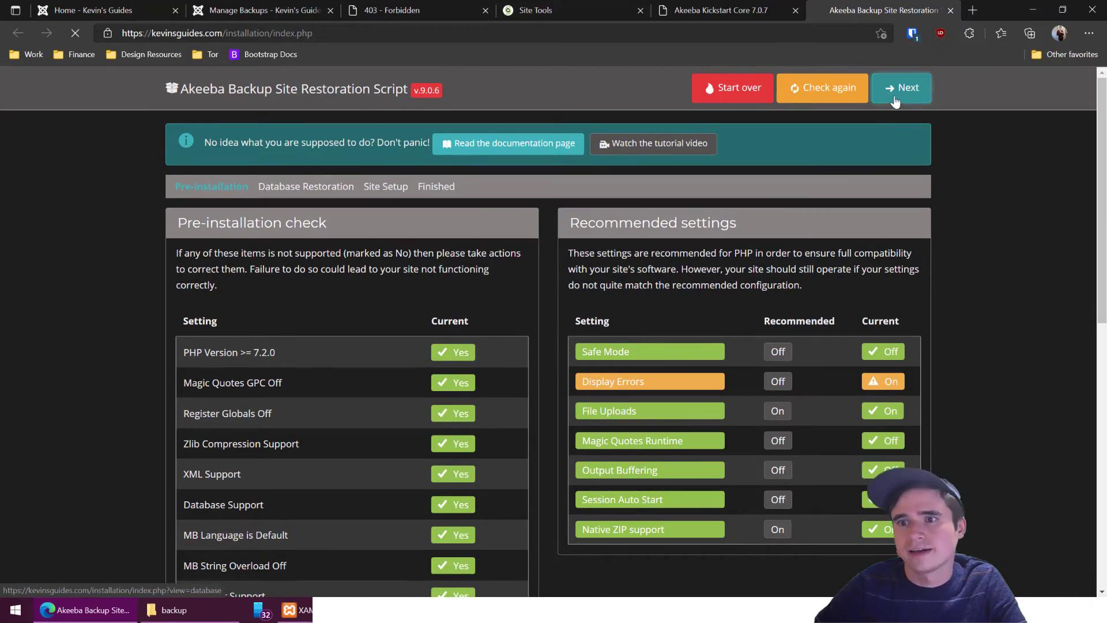
click(902, 88)
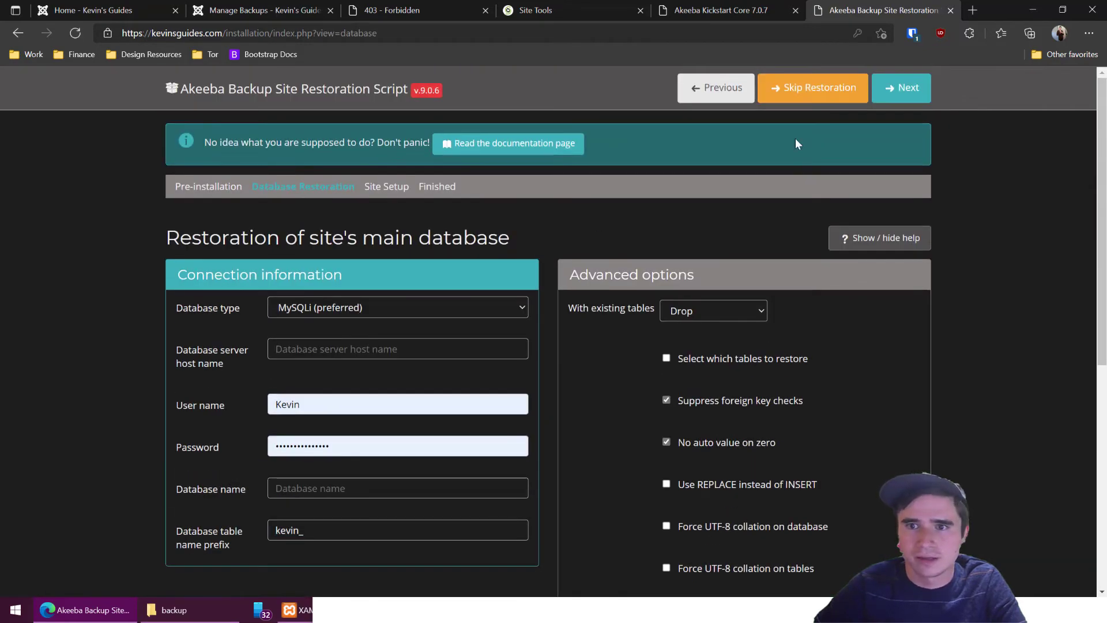
Enter localhost as the database server host and dbh4tllh2bpmfz as the database name
scroll(down, 3)
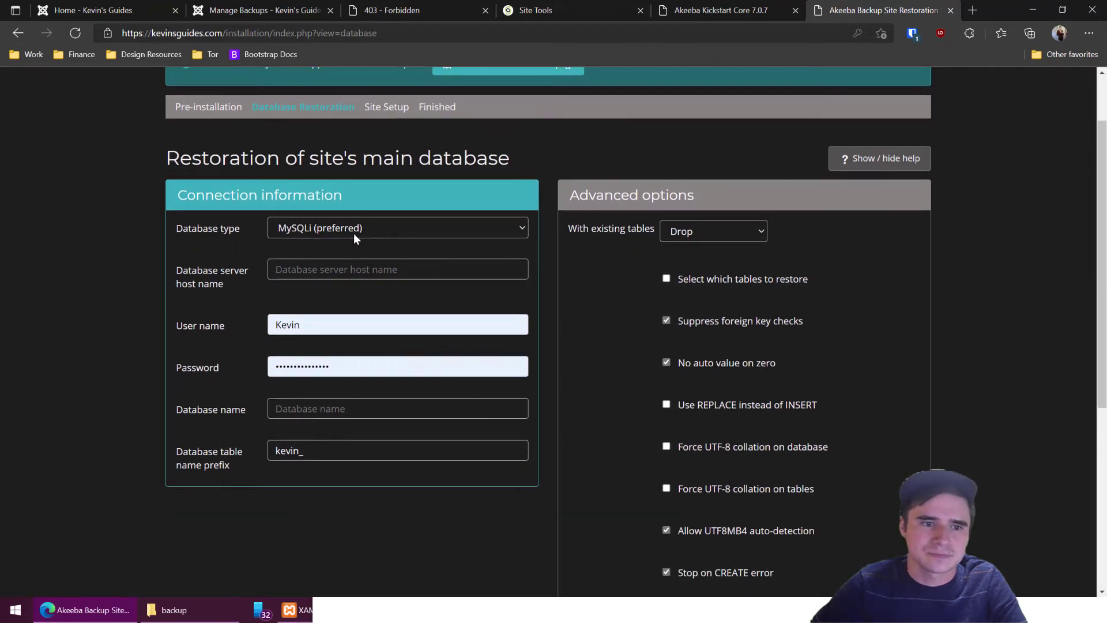
click(397, 269)
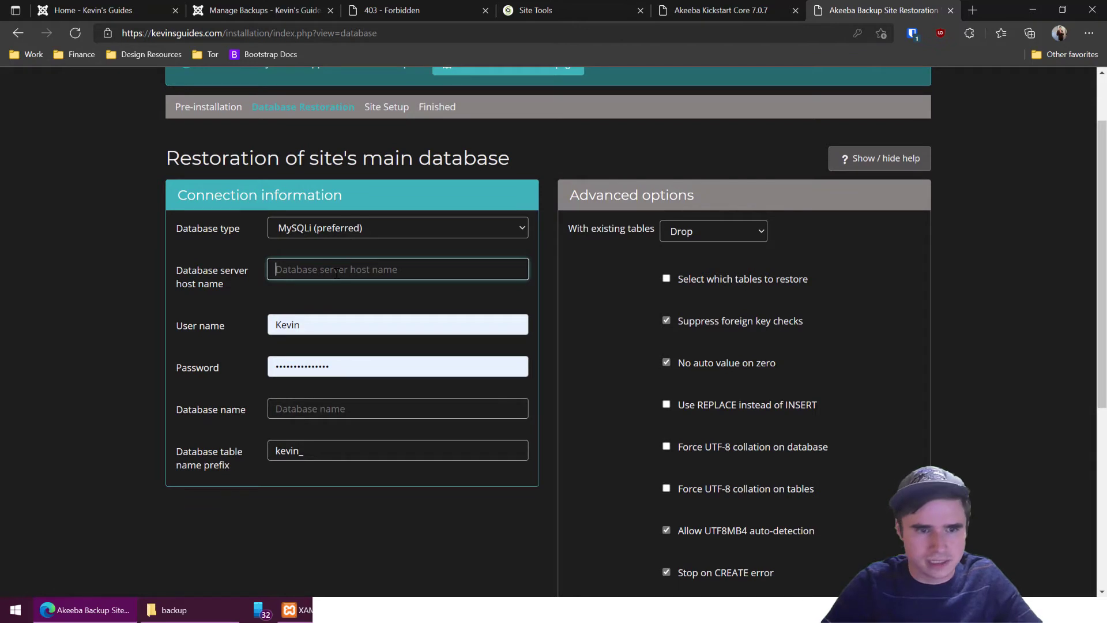
text(localhost)
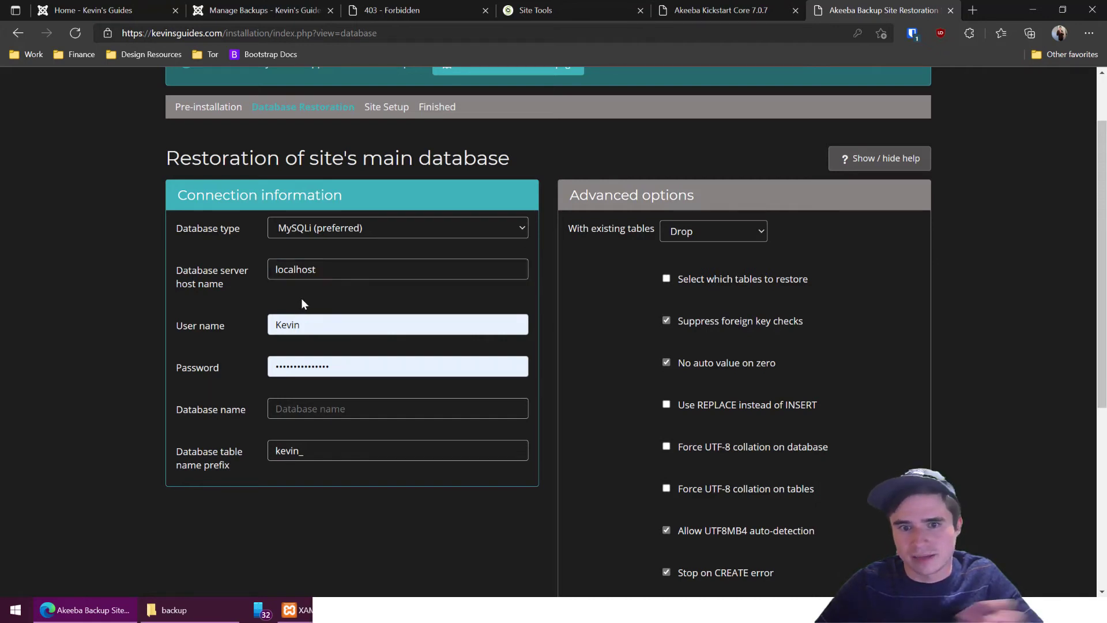
mouse_move(309, 302)
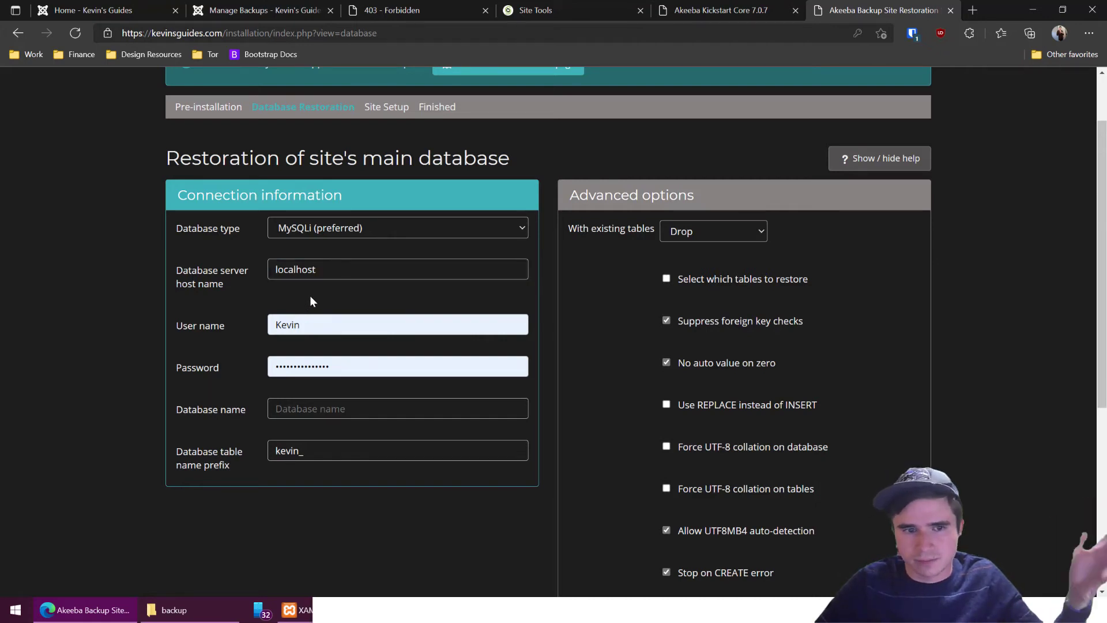
mouse_move(276, 299)
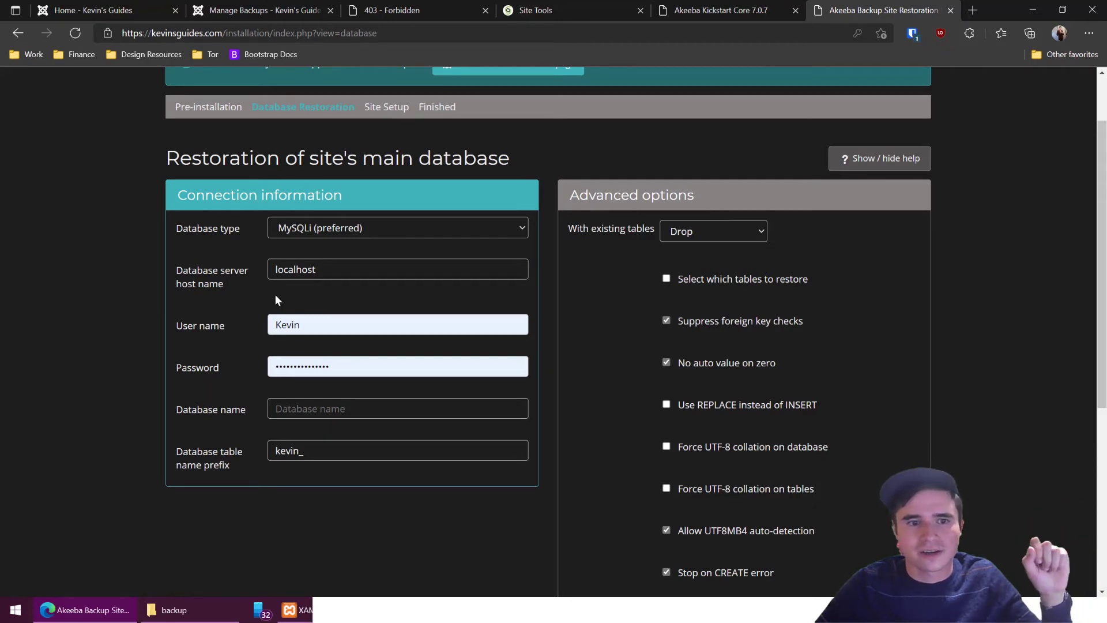
mouse_move(308, 305)
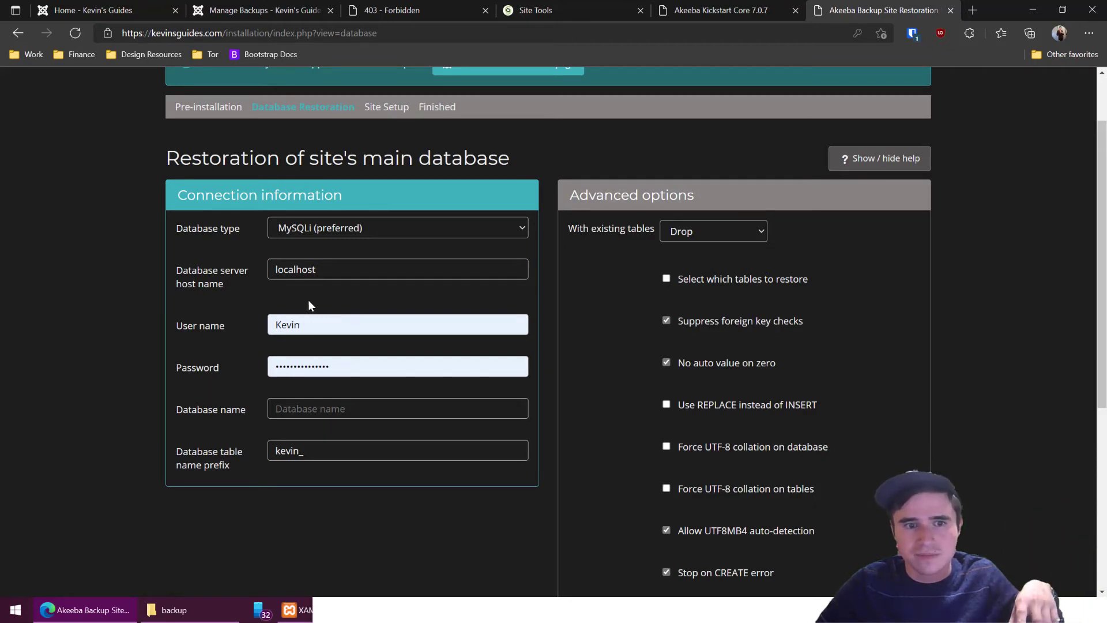
click(397, 269)
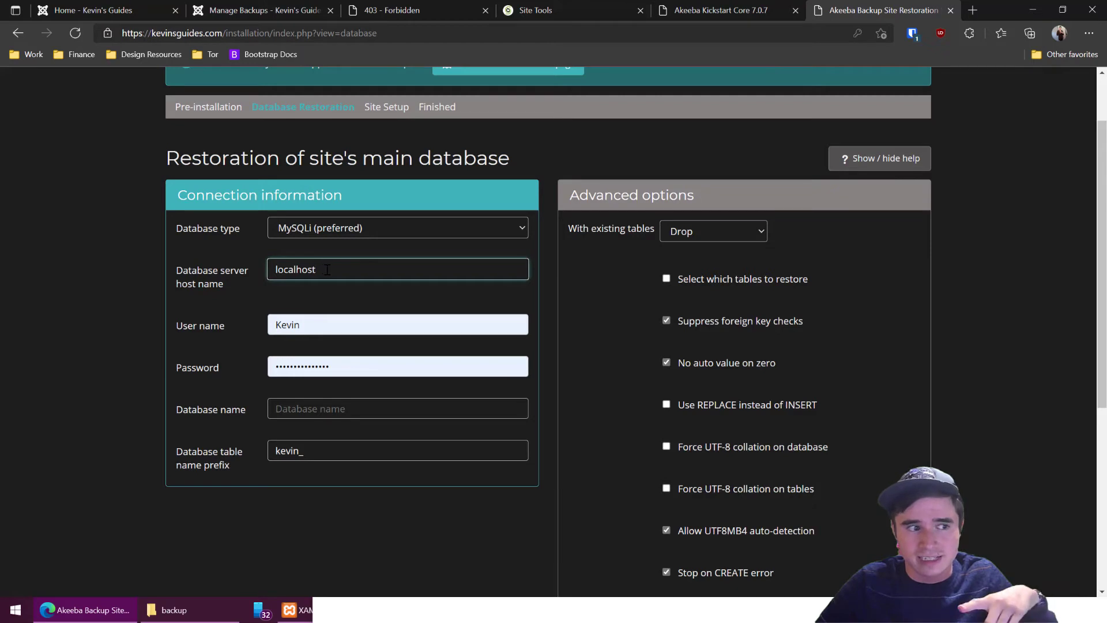
mouse_move(333, 299)
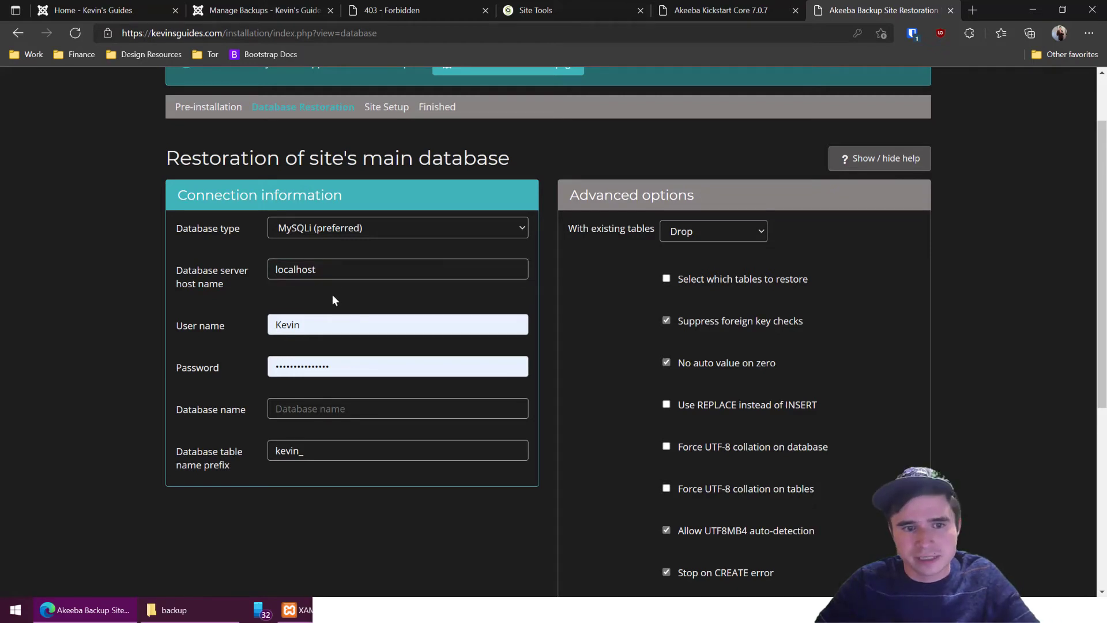
click(396, 324)
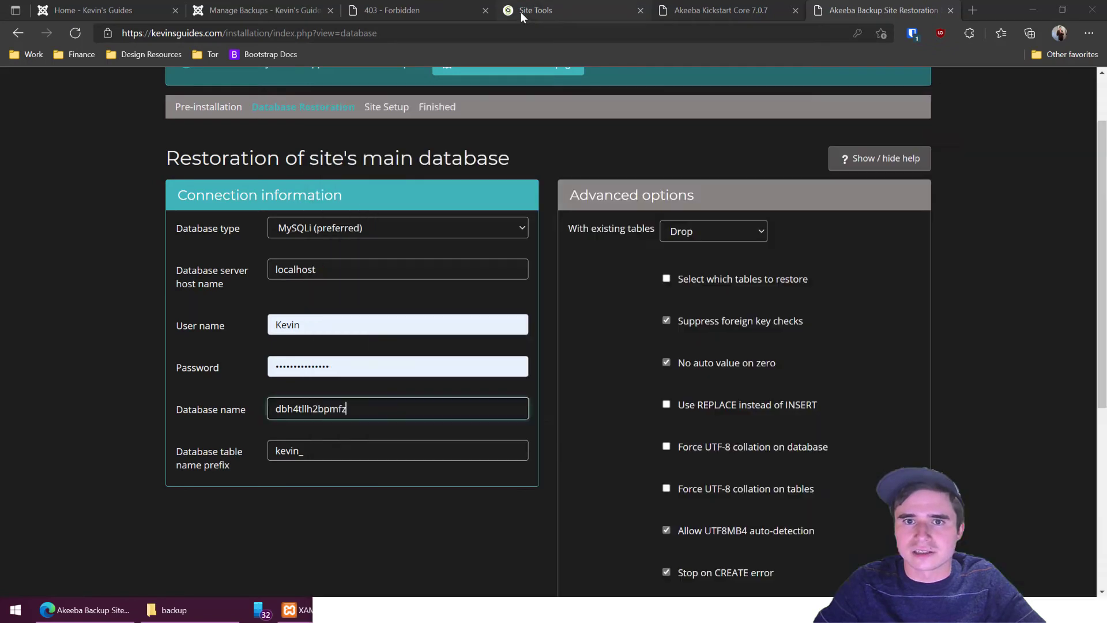
Give user ue0c6akczfh3l All Privileges on database dbh4tllh2bpmfz under Site Tools MySQL
click(535, 10)
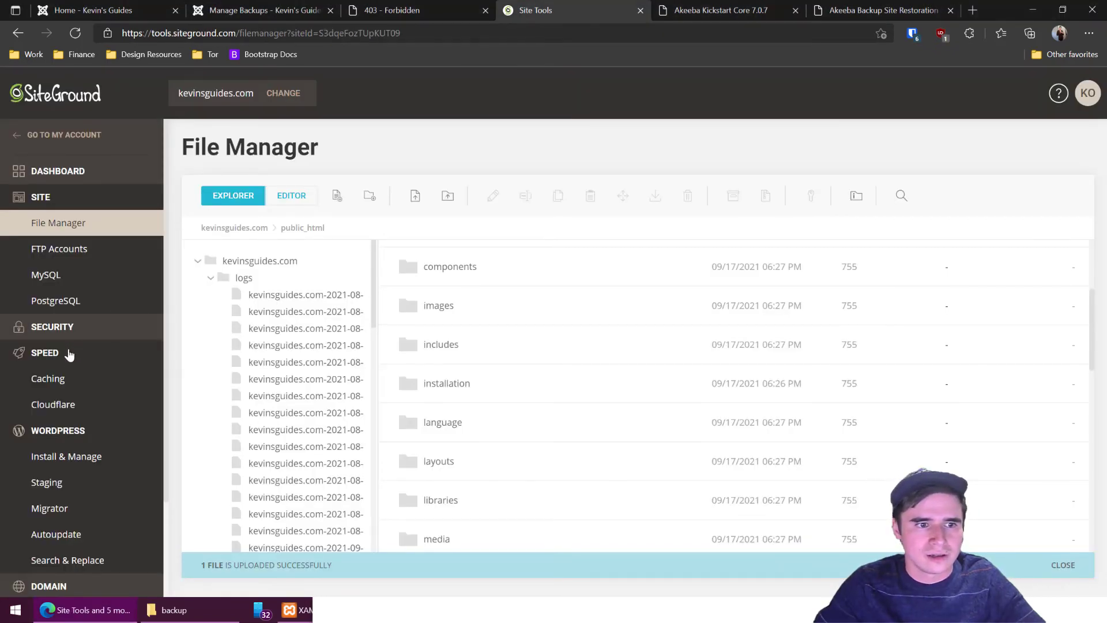
scroll(down, 3)
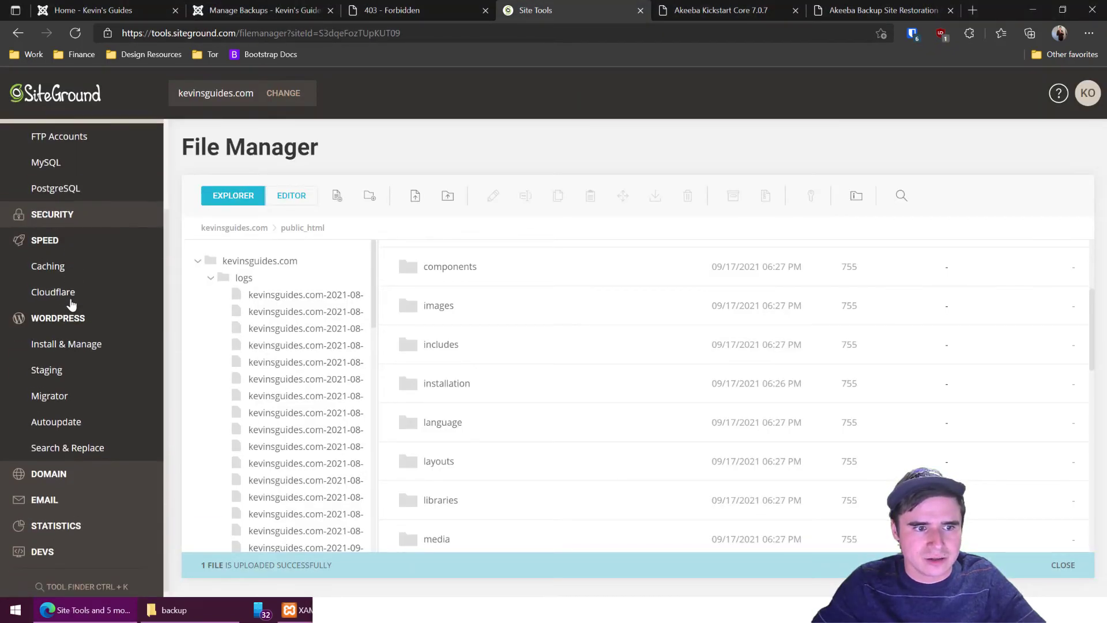
click(45, 161)
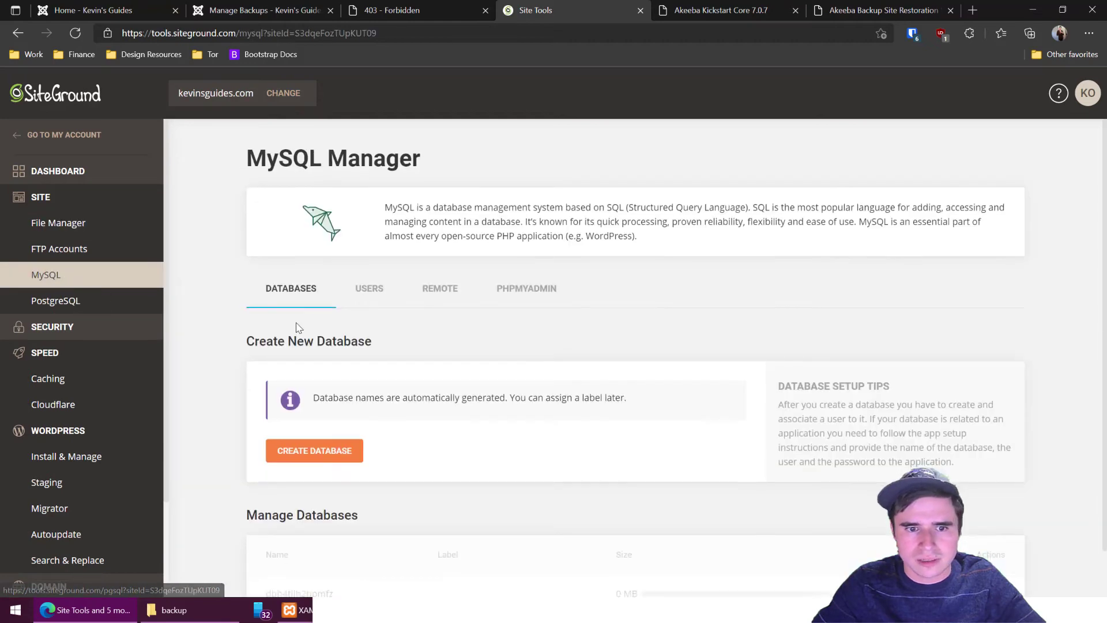
scroll(down, 3)
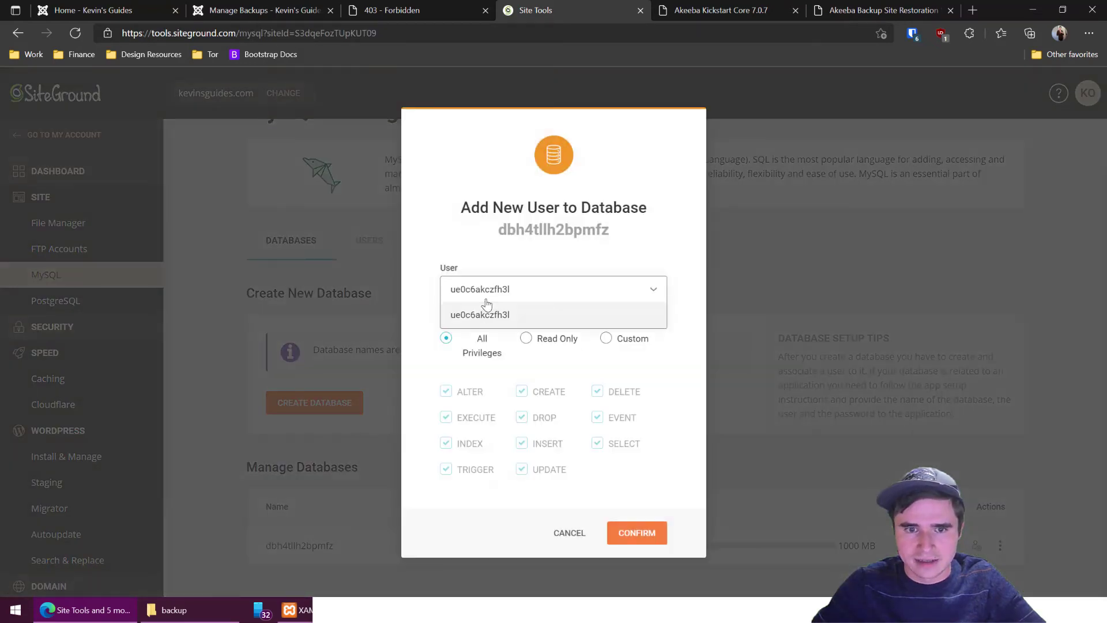
click(480, 314)
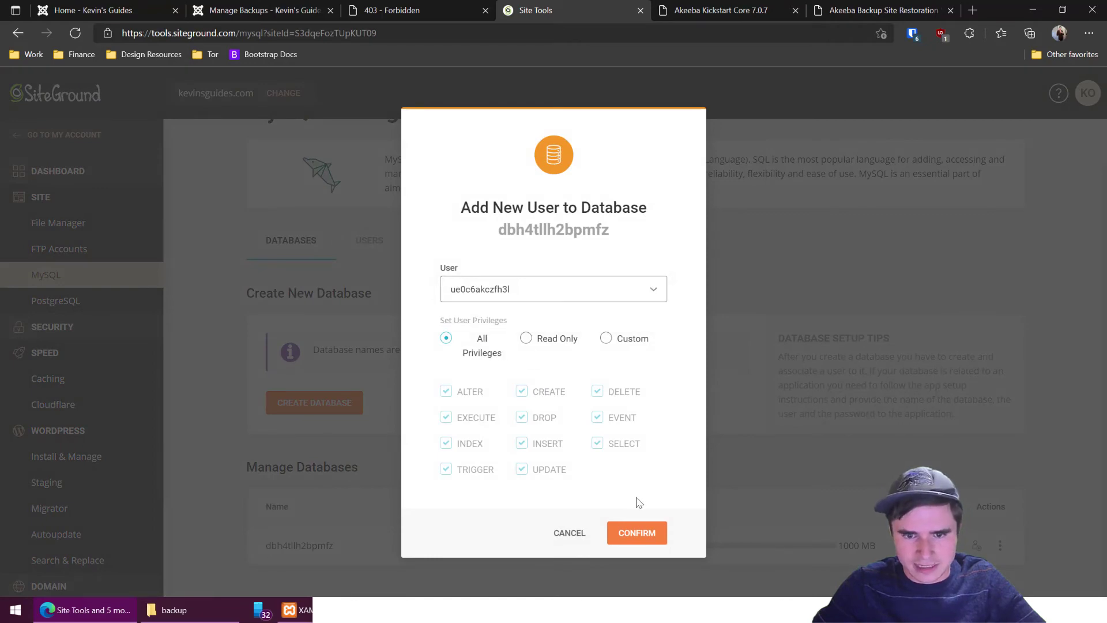
click(635, 532)
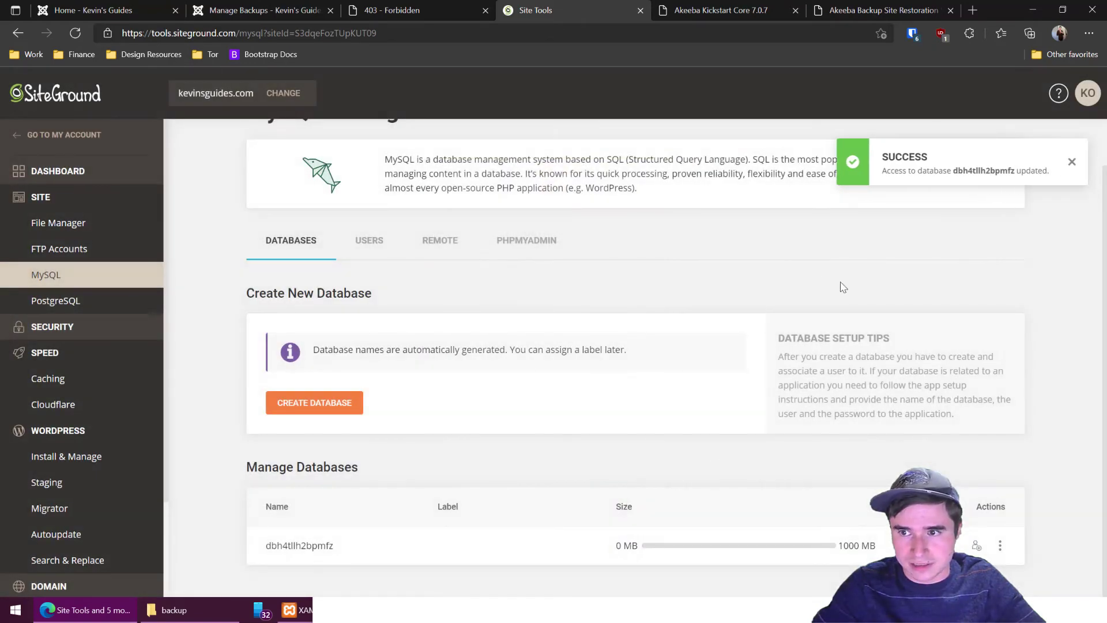
mouse_move(627, 438)
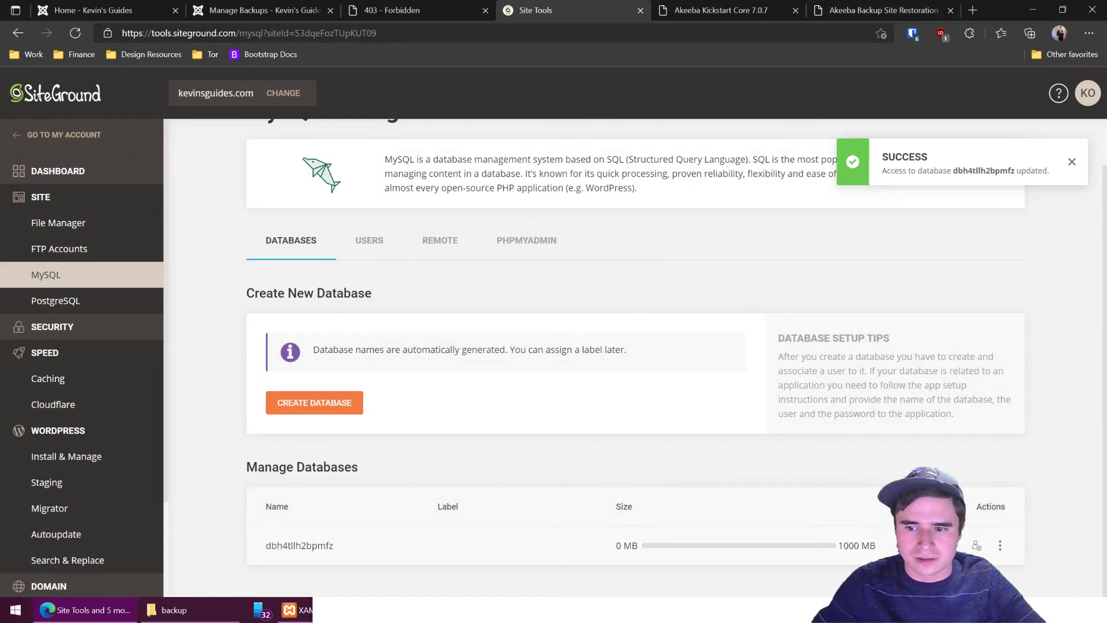
click(879, 10)
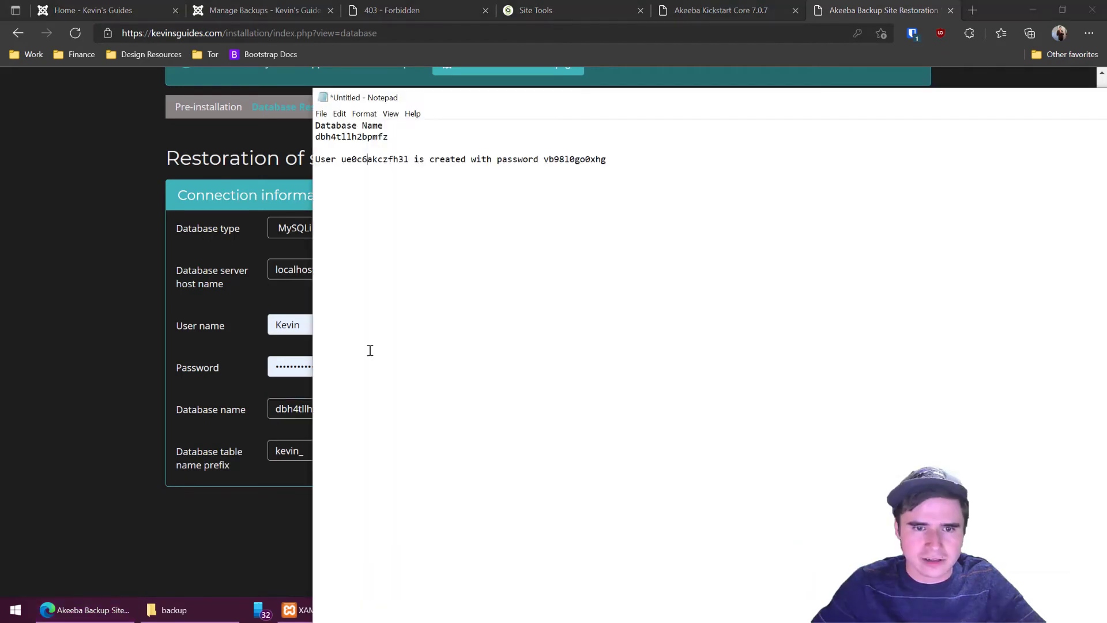
Copy user ue0c6akczfh3l and its password from the notes into the connection form
double_click(375, 159)
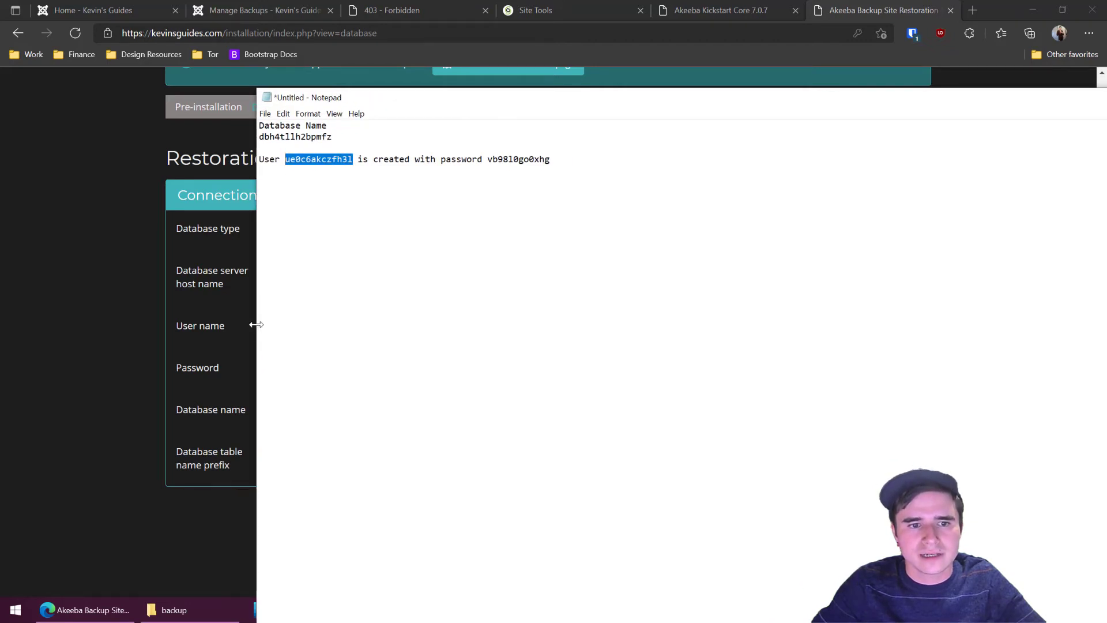
click(396, 324)
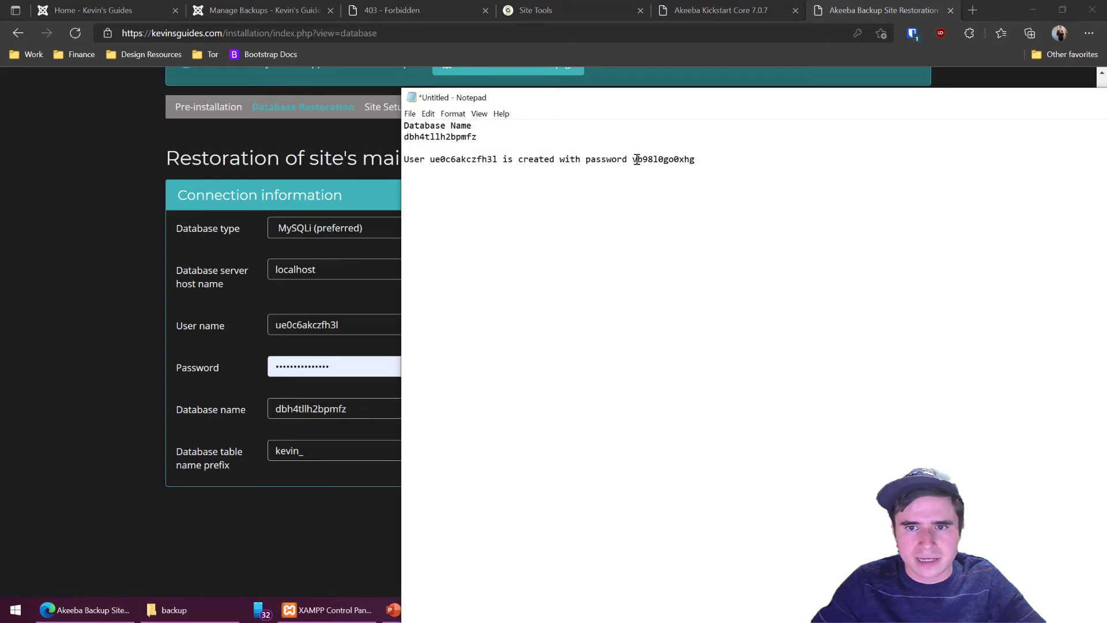
double_click(663, 159)
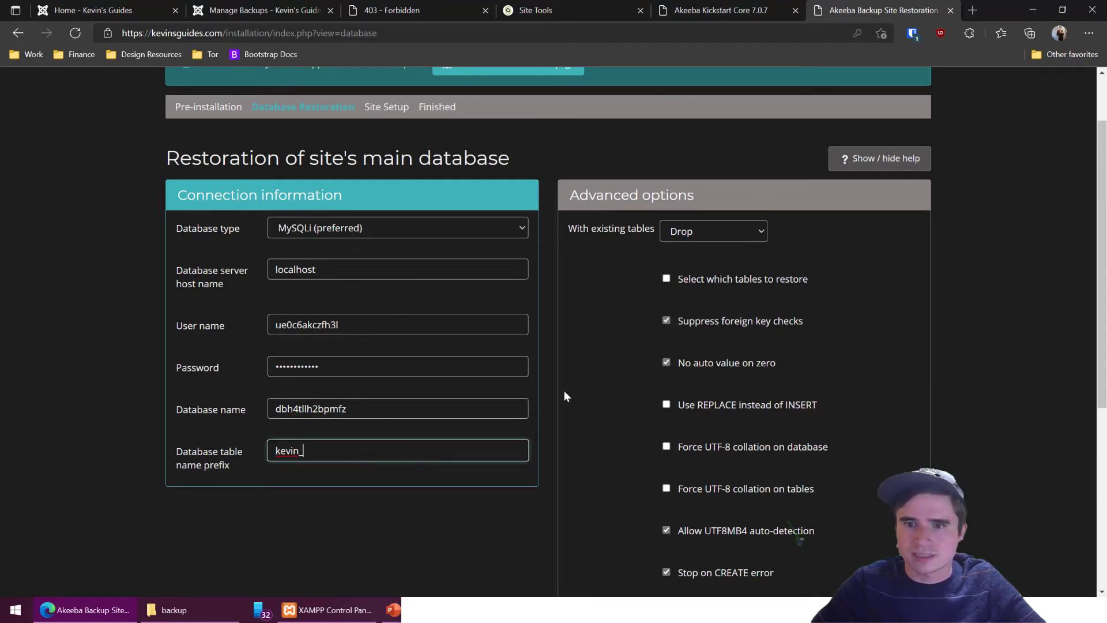
scroll(down, 3)
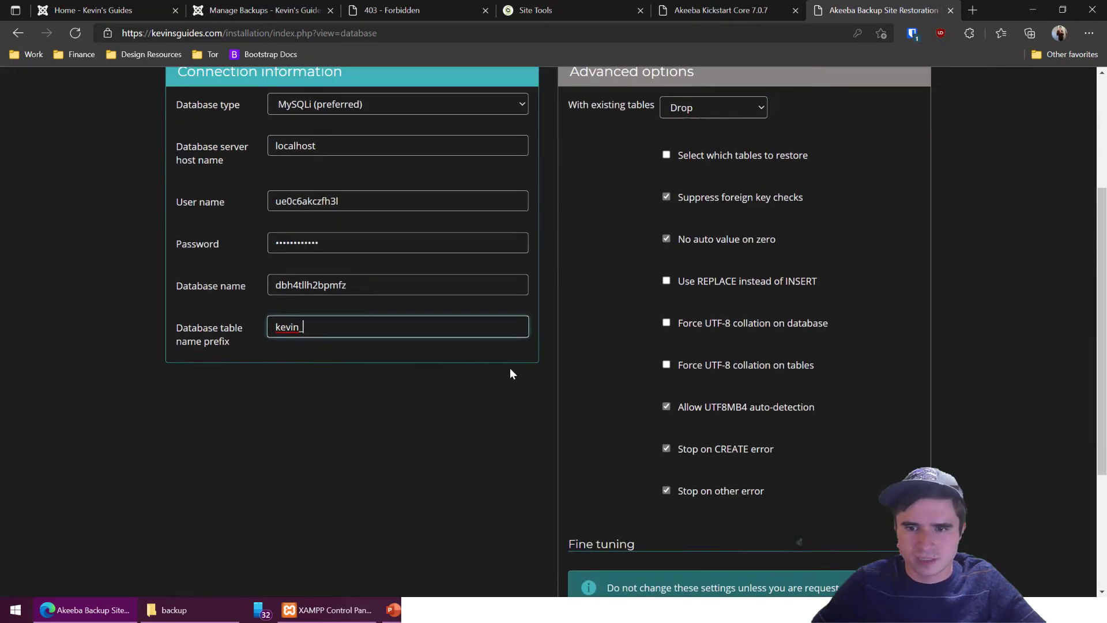
scroll(up, 3)
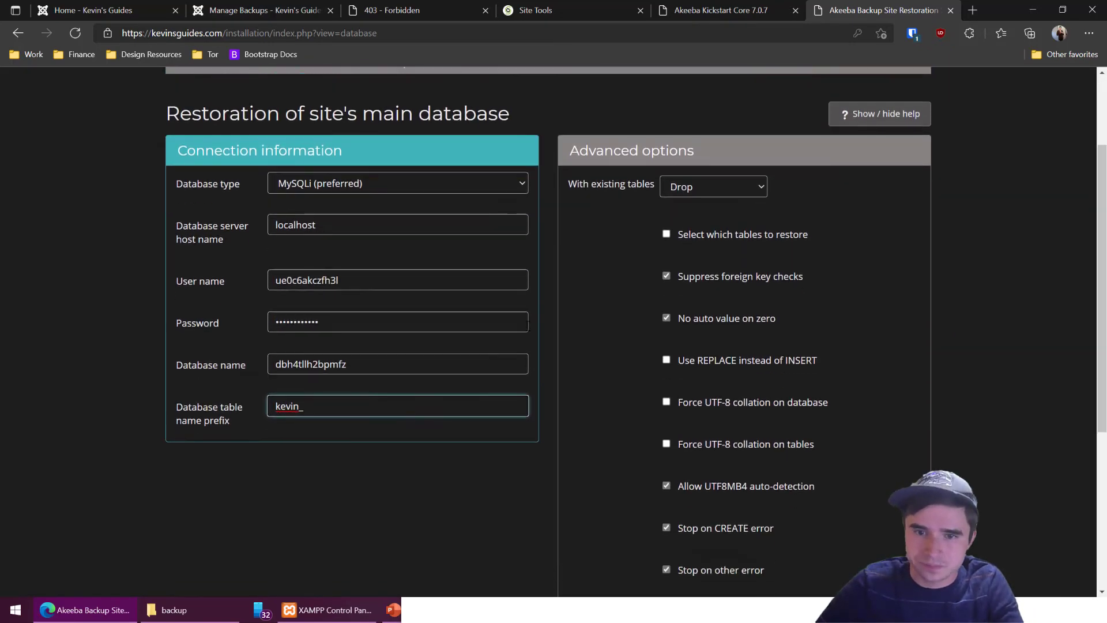
scroll(down, 3)
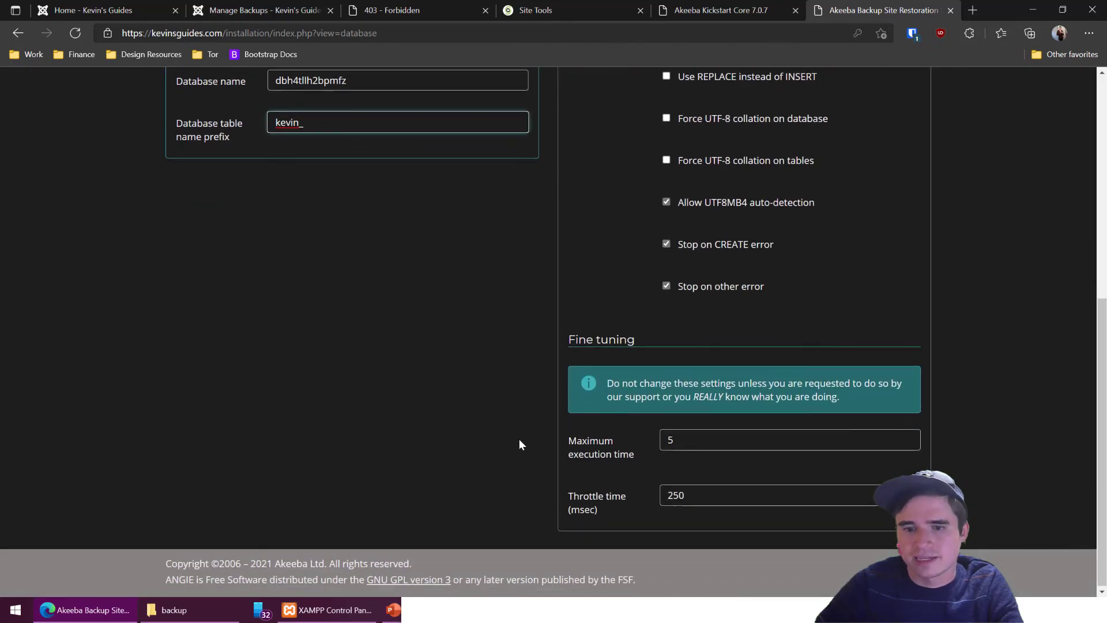
scroll(up, 3)
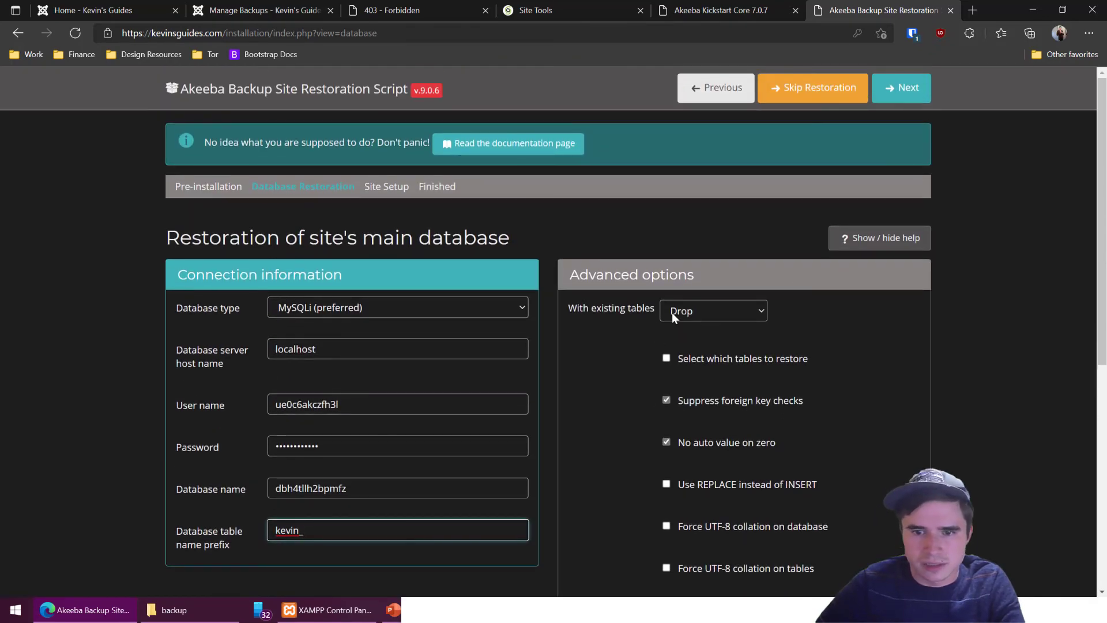
mouse_move(656, 313)
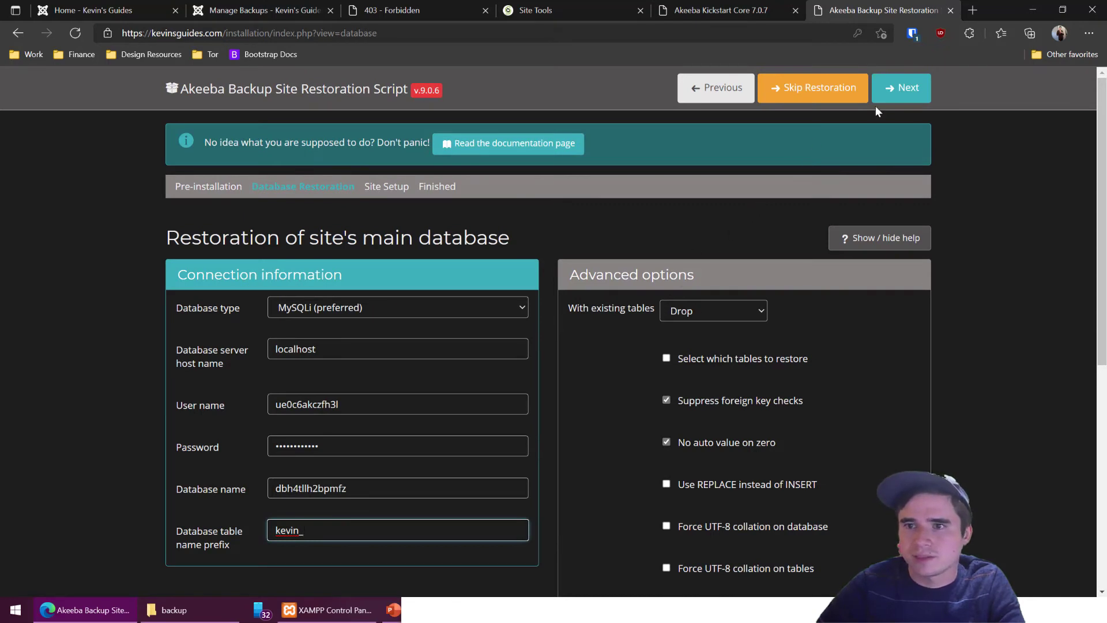
Restore the database with these details, continue to Site Setup and dismiss the password prompt
click(900, 88)
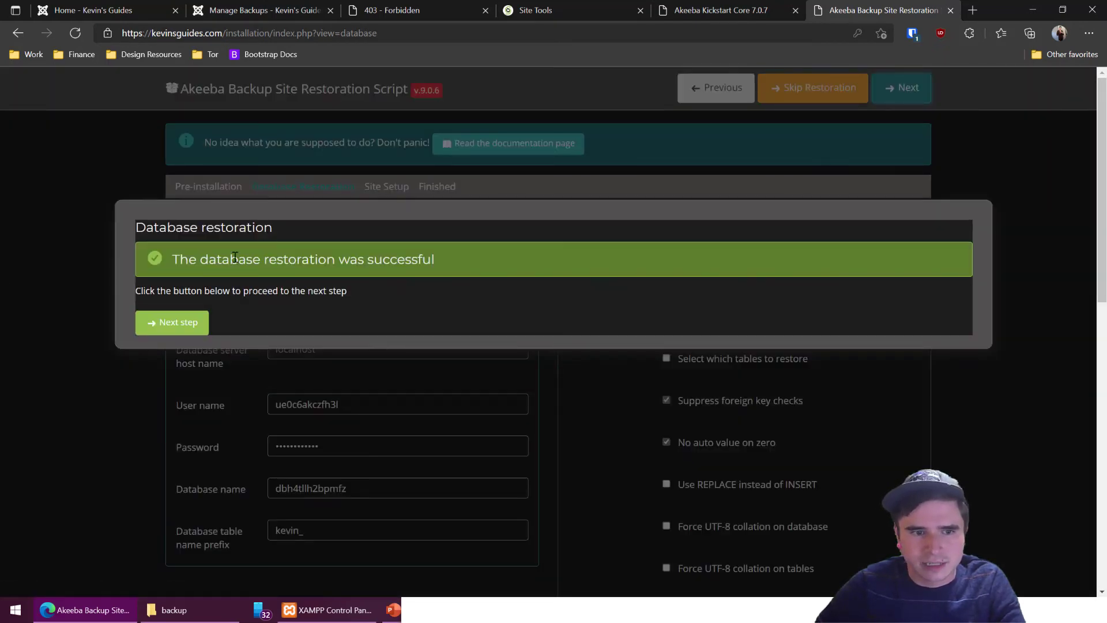
click(172, 321)
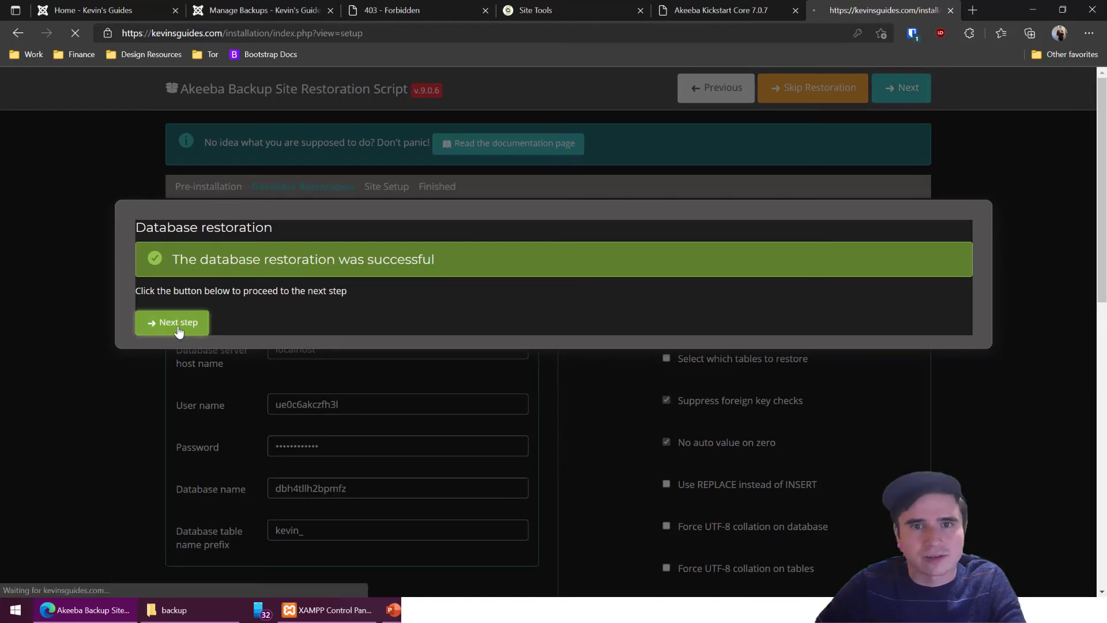
click(171, 322)
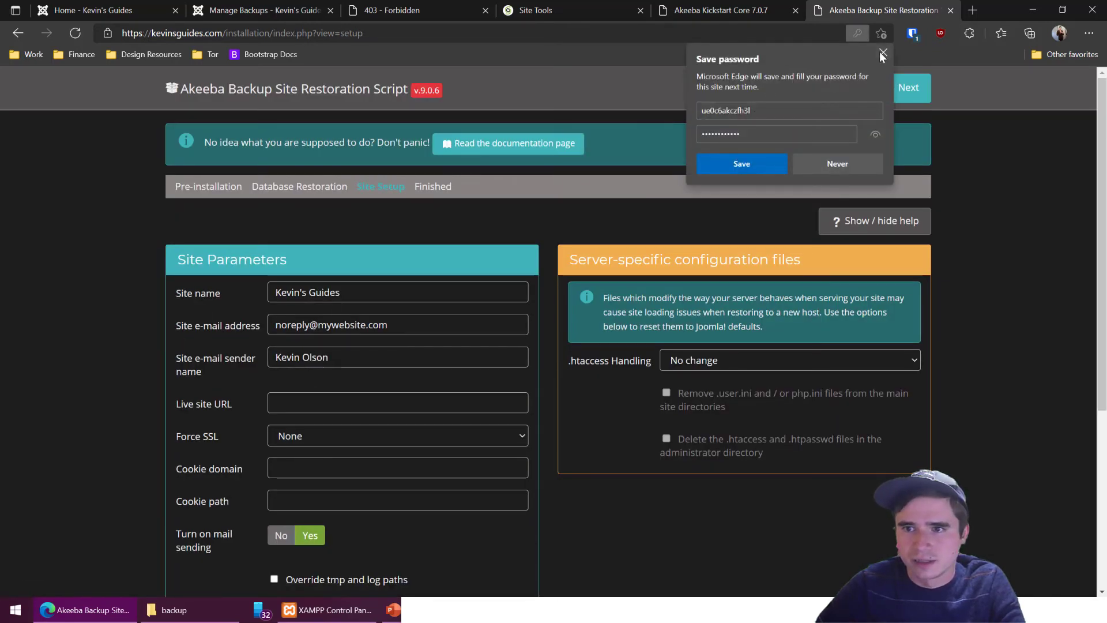
click(882, 56)
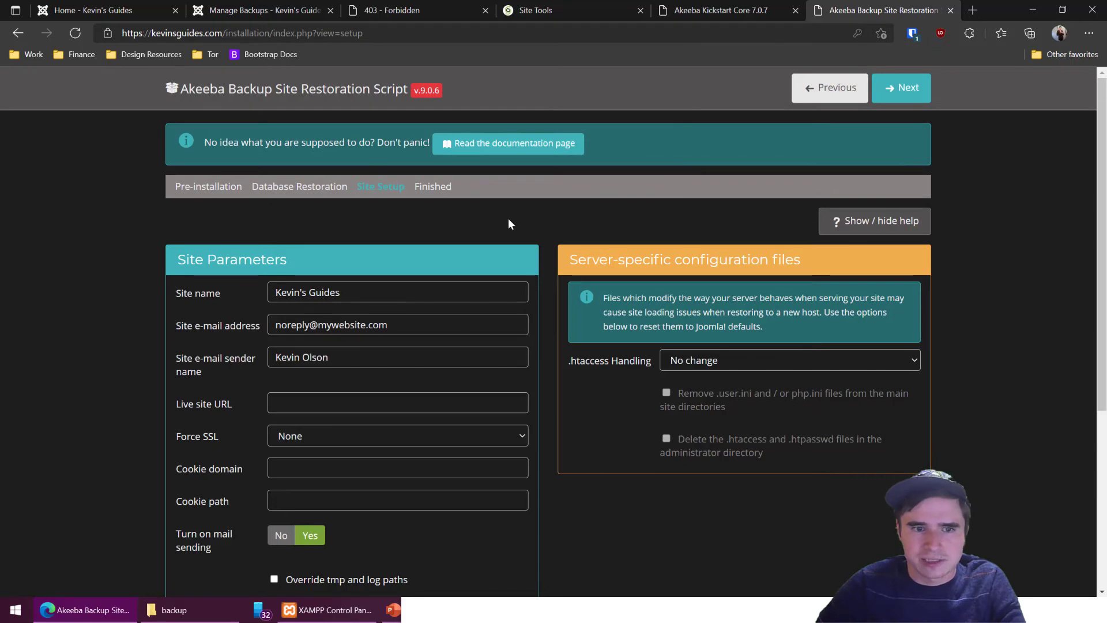
click(397, 292)
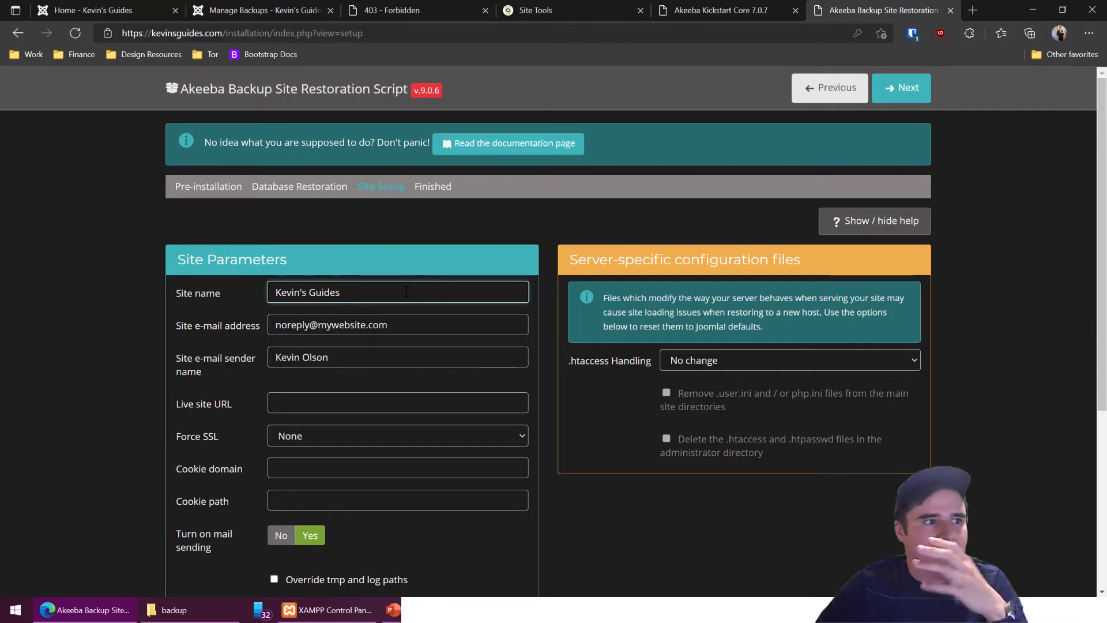
triple_click(328, 291)
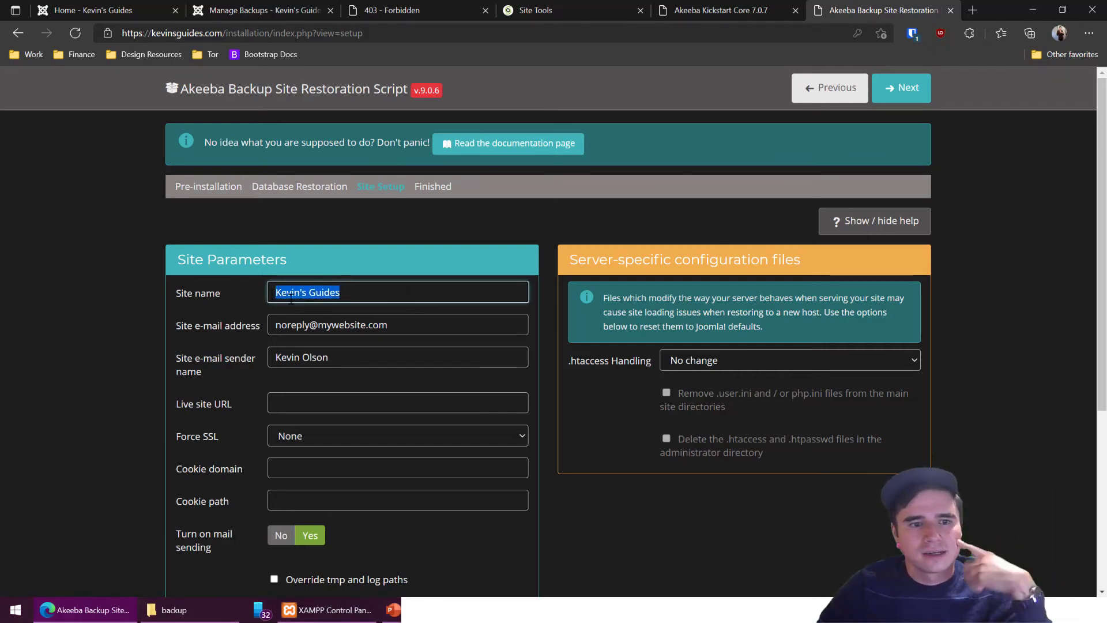
scroll(down, 3)
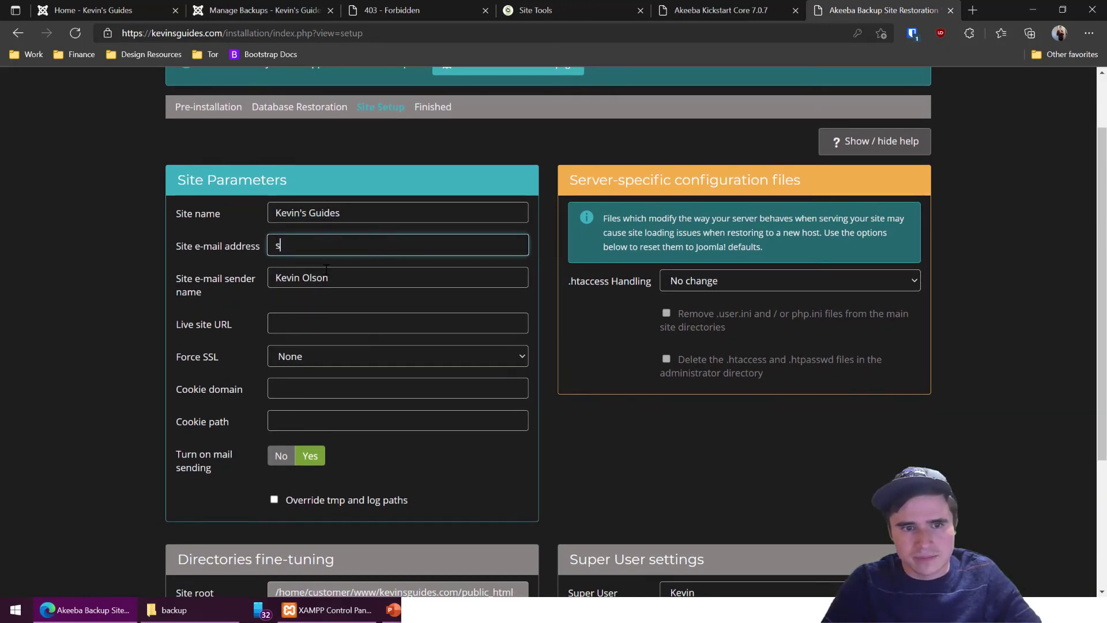
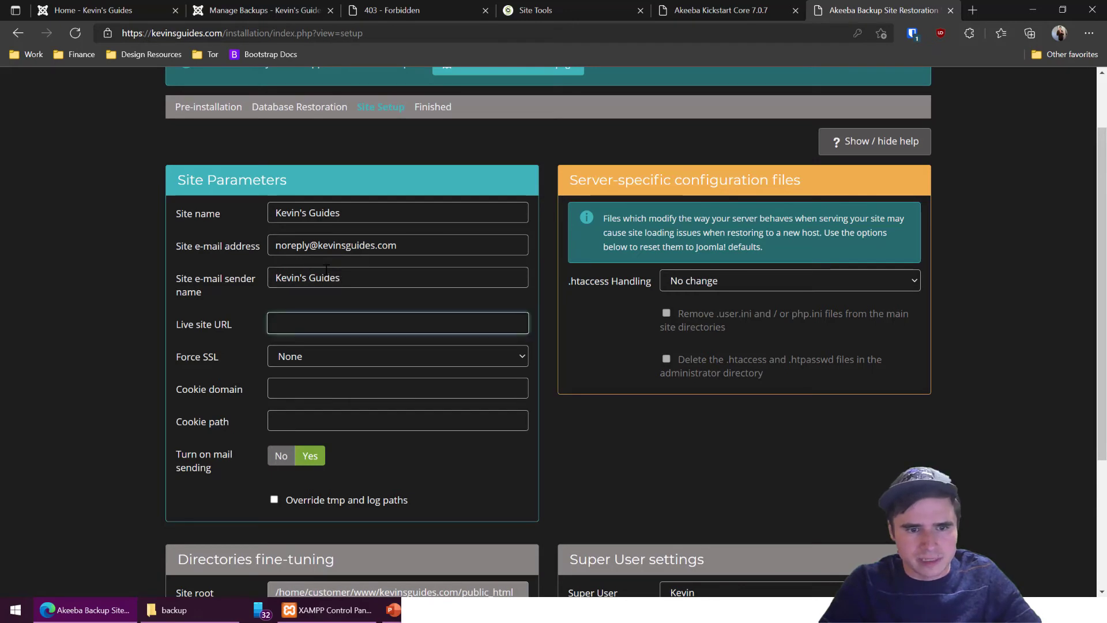
Set the live site URL to kevinsguides.com from the autofill suggestion
text(kevinsguies)
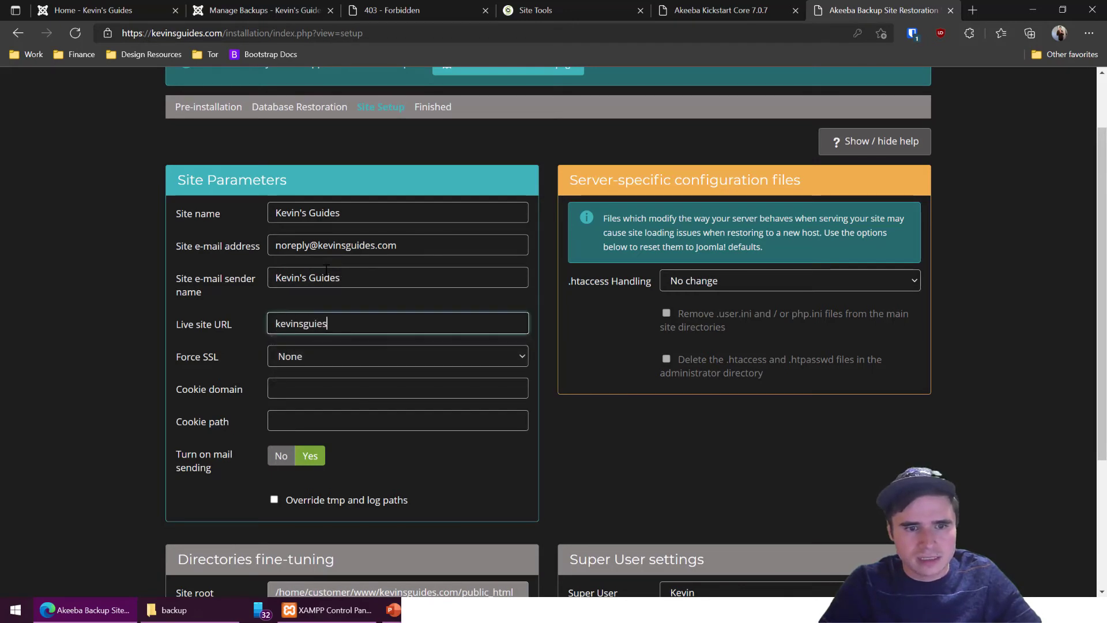
key(Backspace)
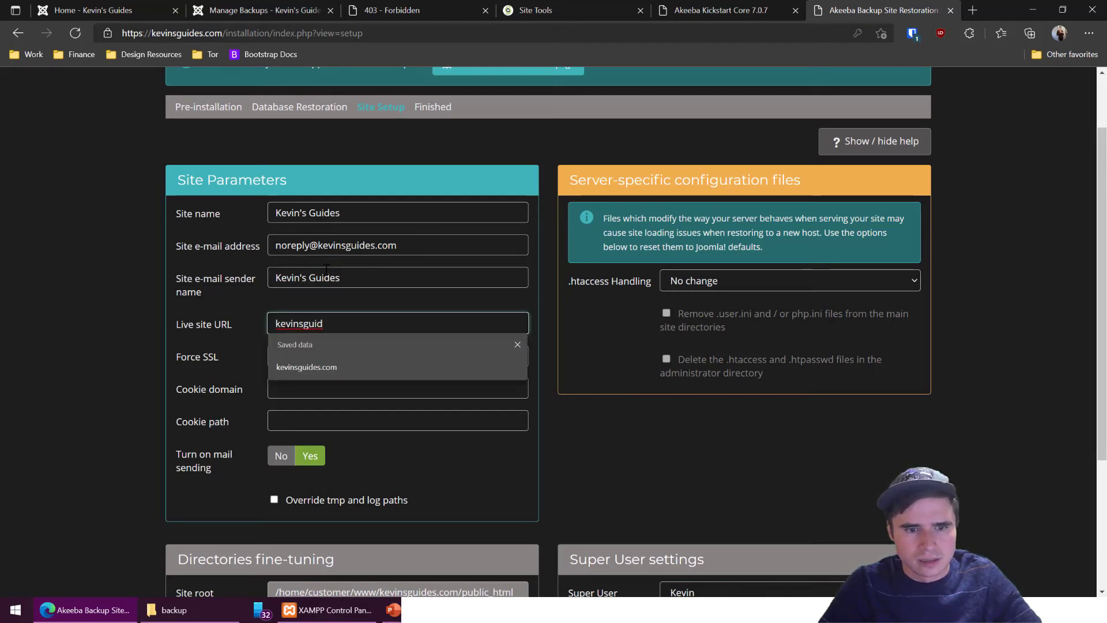
click(306, 367)
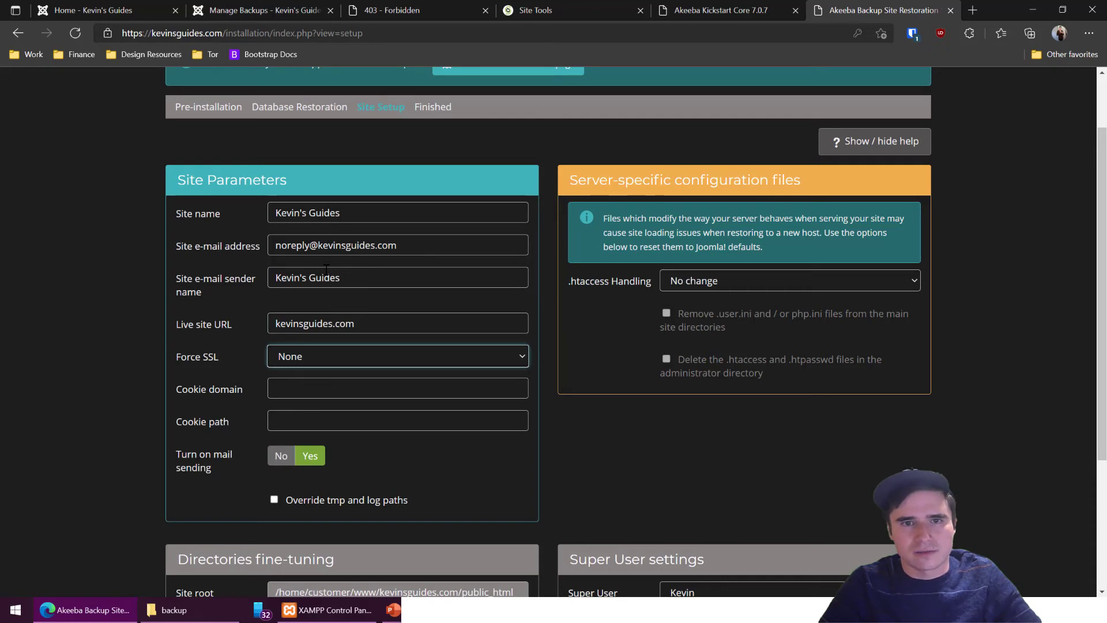
click(396, 388)
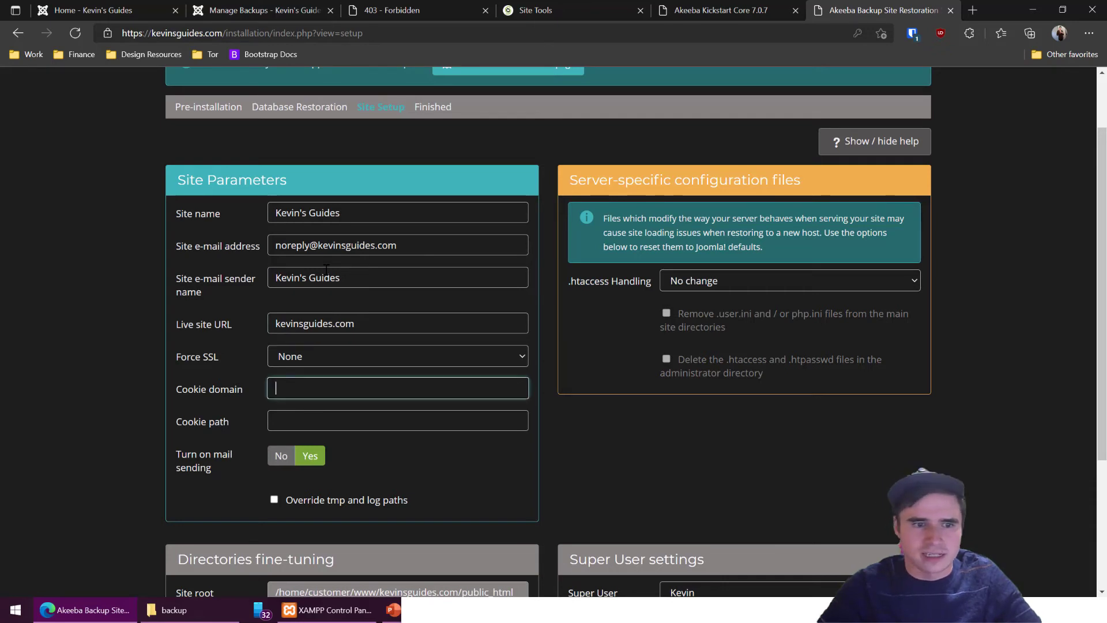
scroll(down, 3)
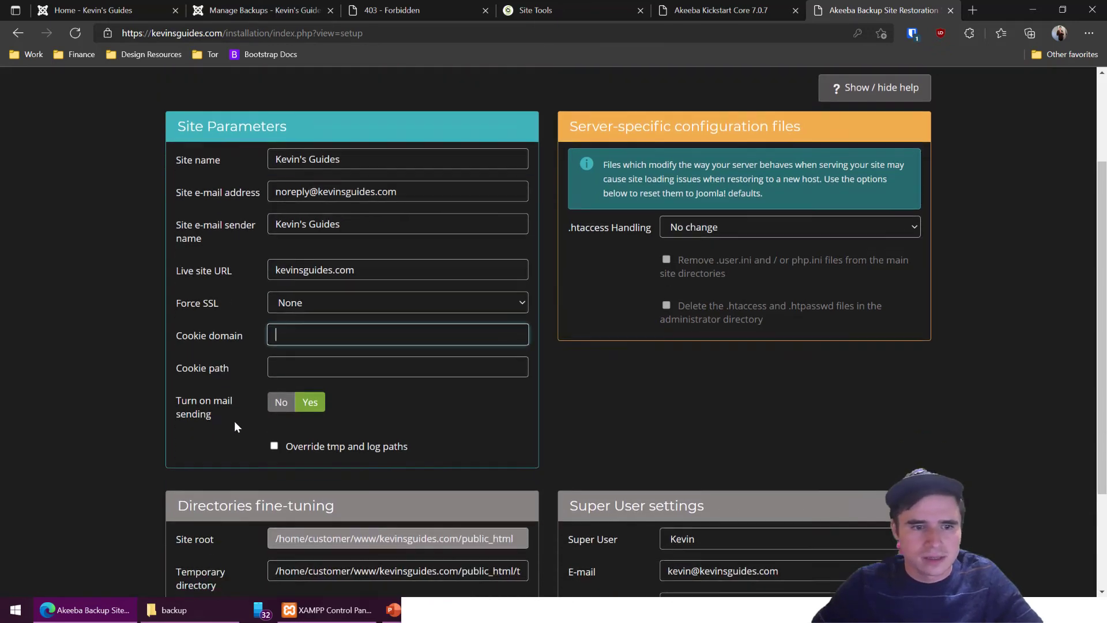
scroll(down, 3)
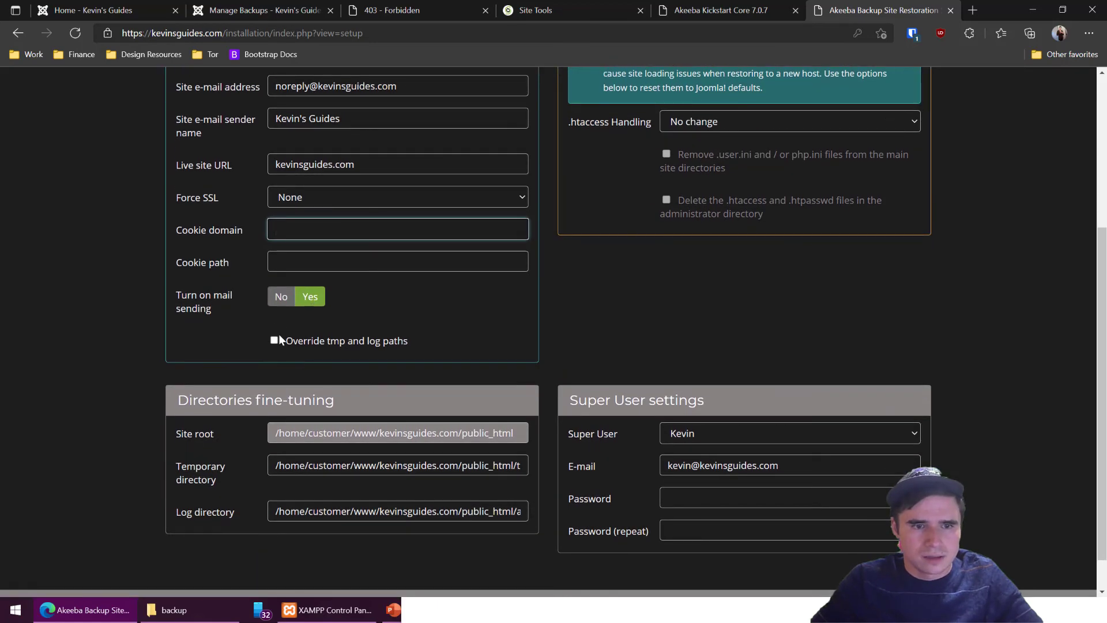
scroll(up, 3)
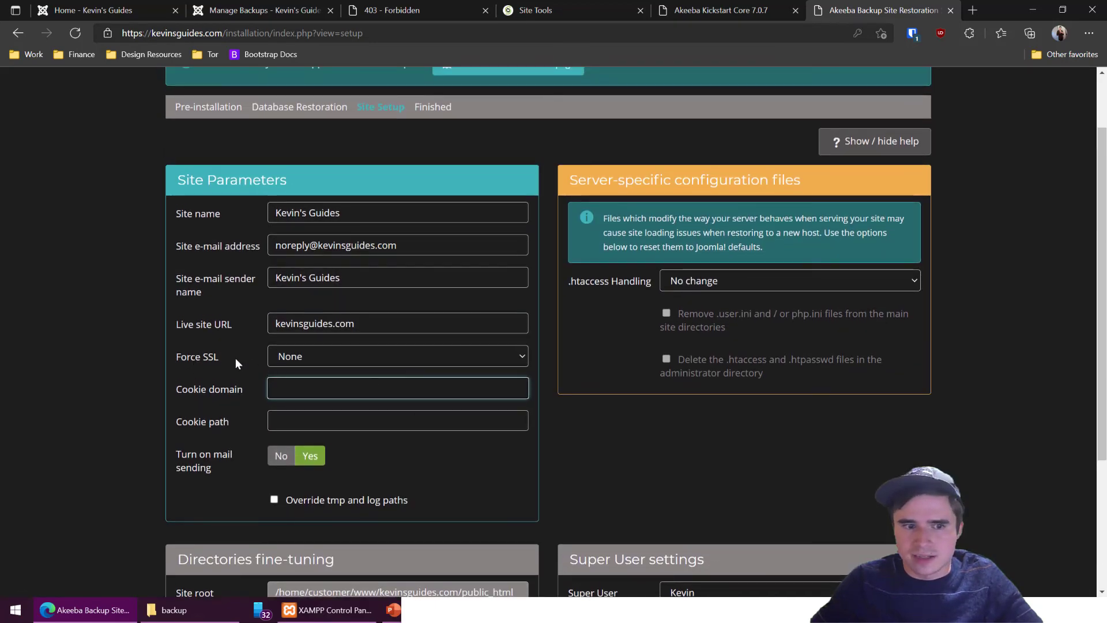
mouse_move(312, 380)
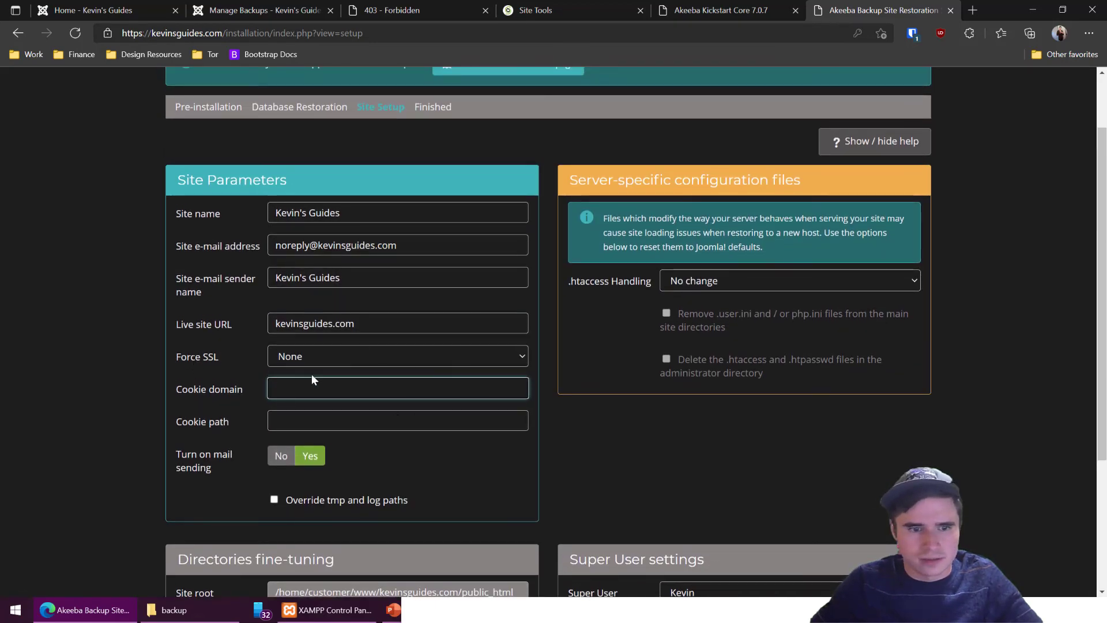
mouse_move(600, 342)
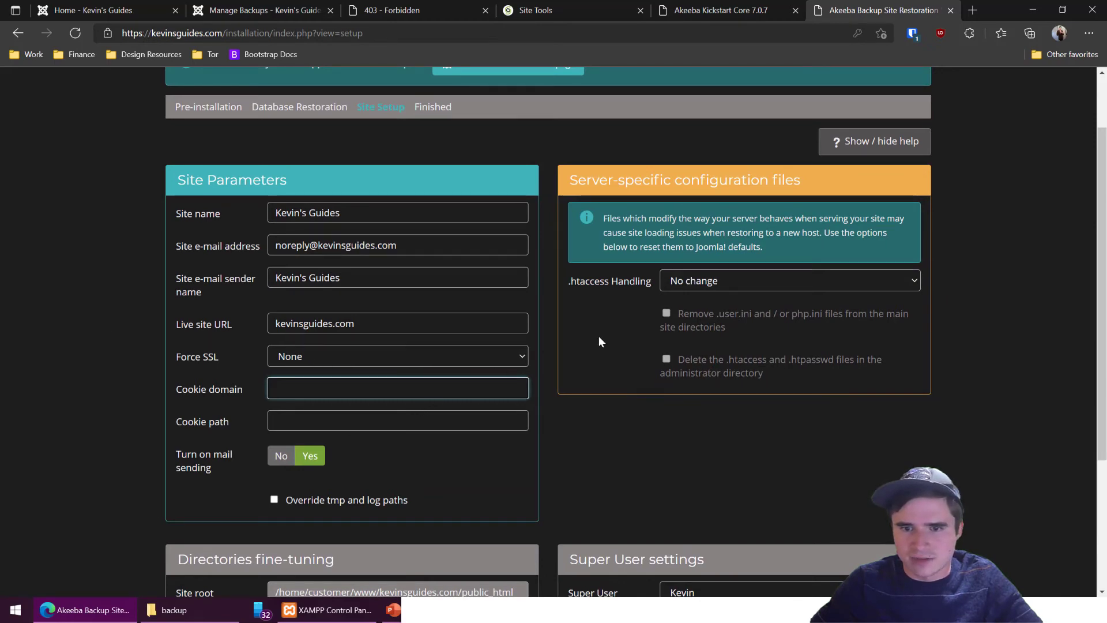
Fill the super user password fields with Edge's suggested strong password
scroll(down, 3)
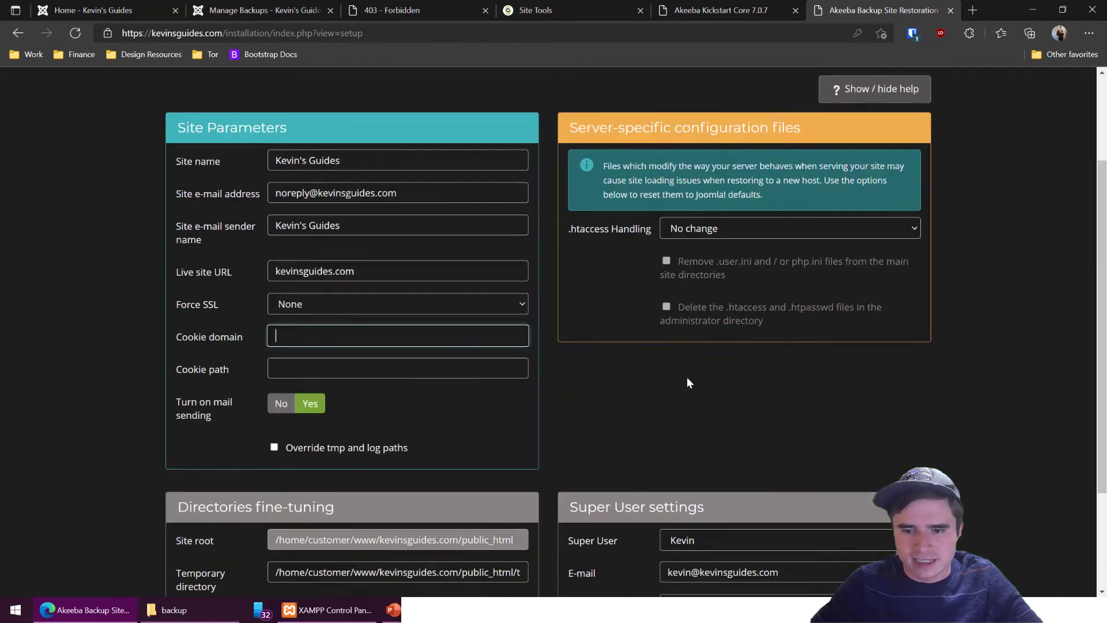
scroll(down, 3)
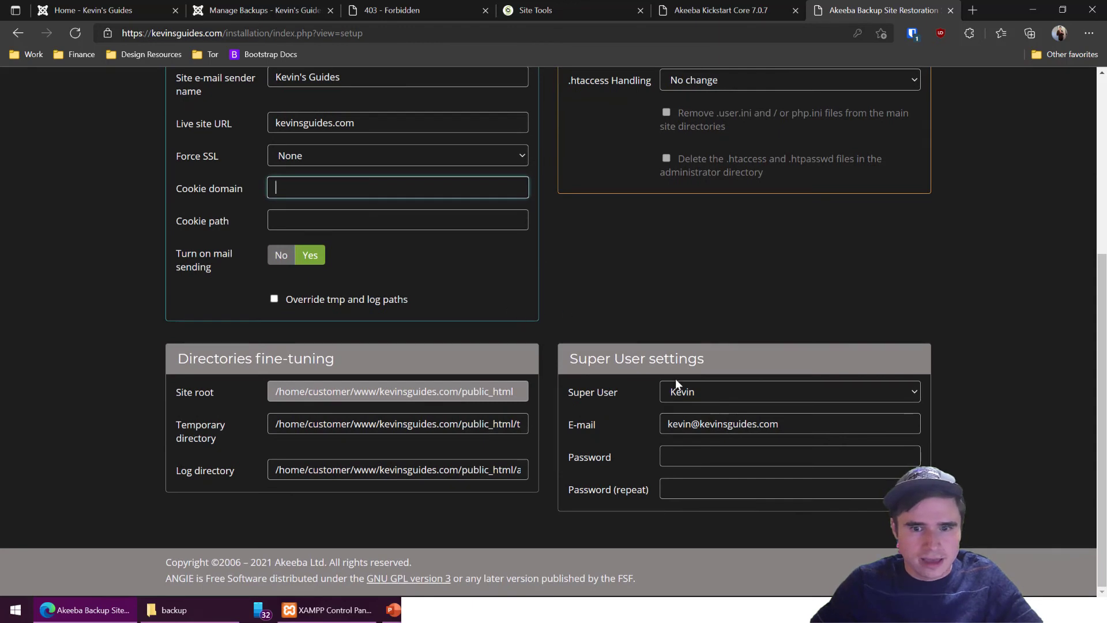
mouse_move(606, 359)
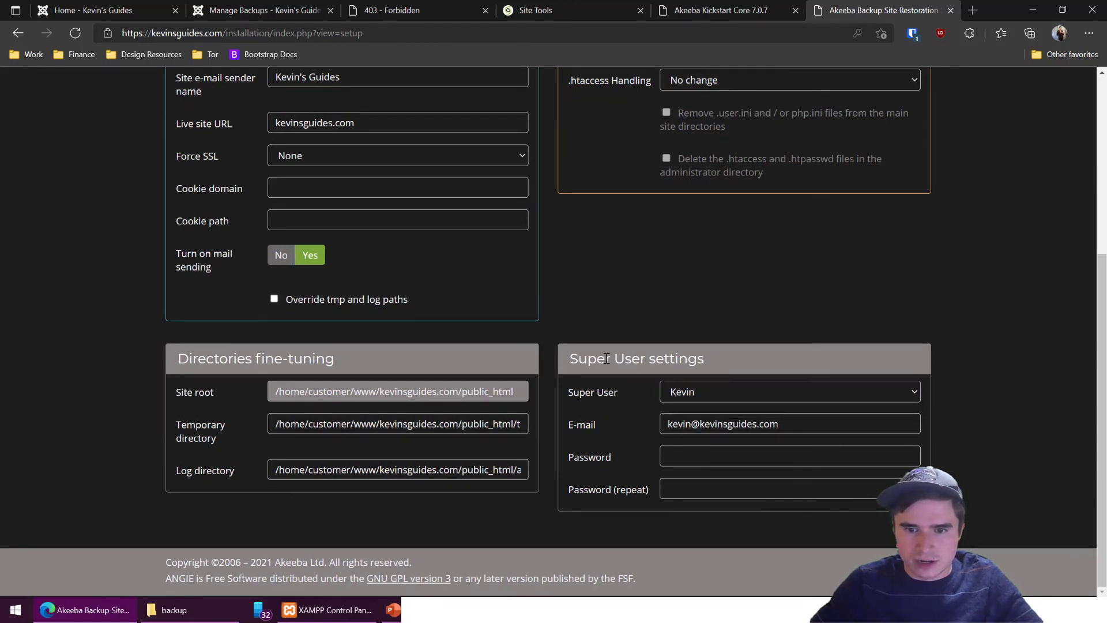
click(788, 455)
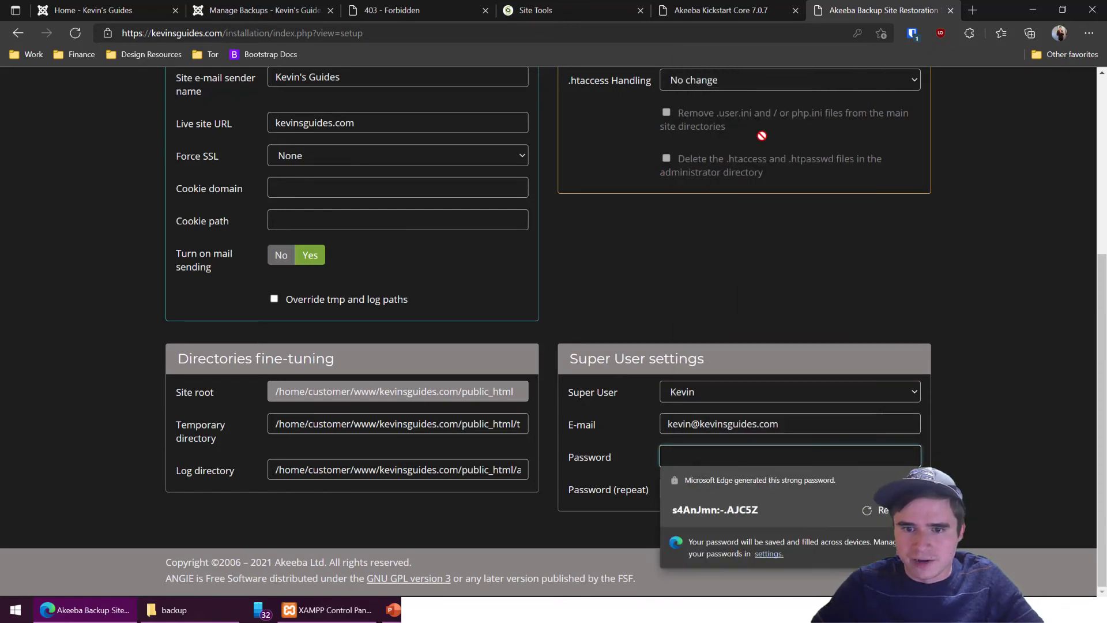
click(714, 509)
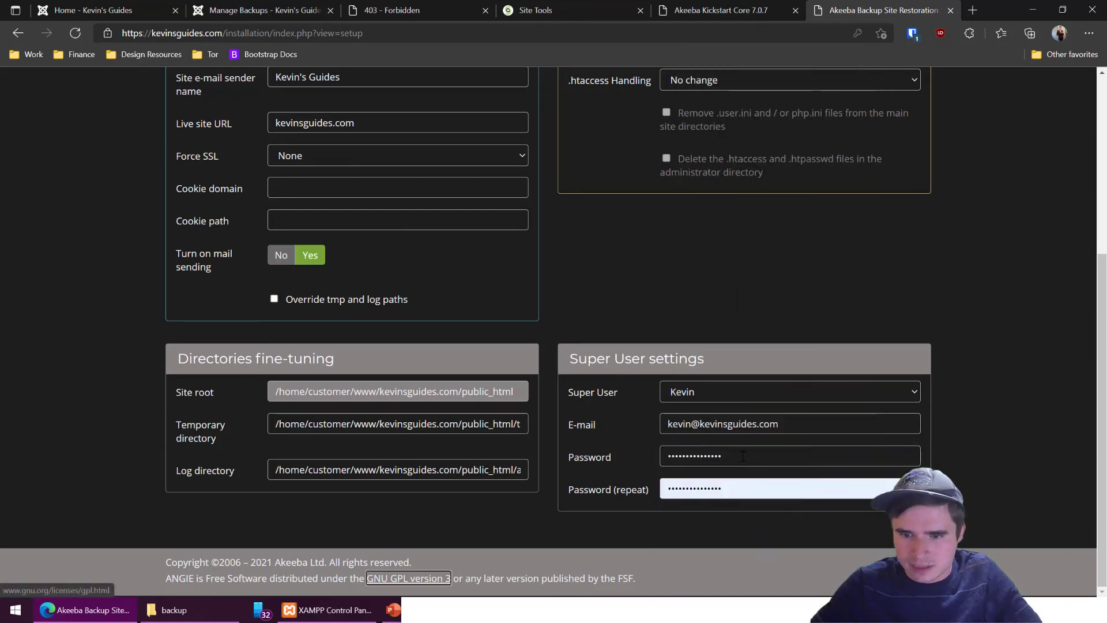
click(789, 455)
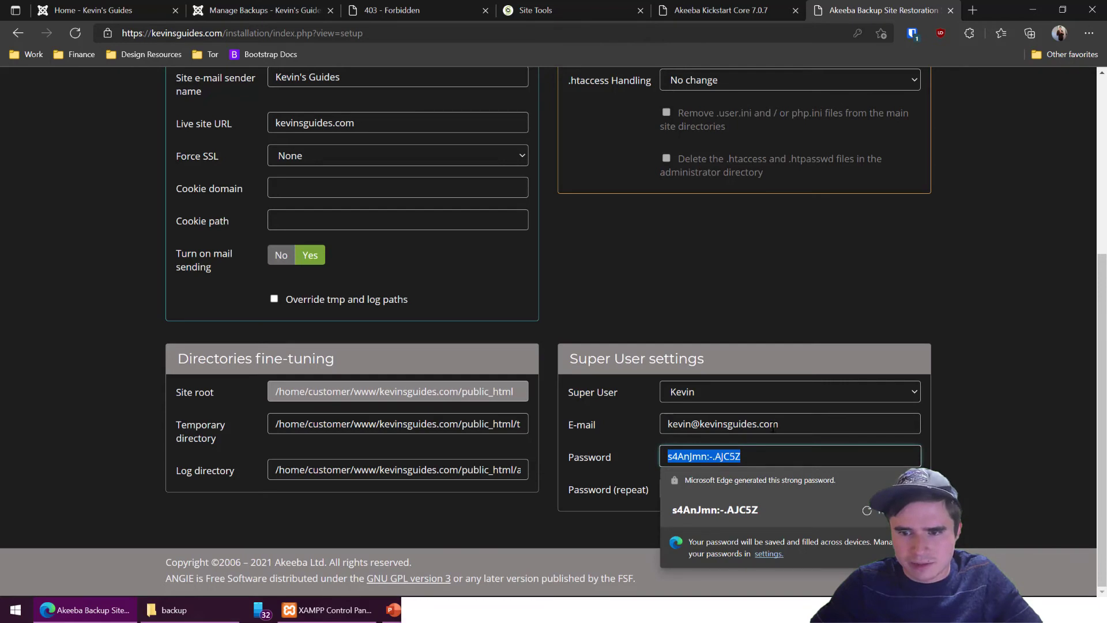
click(776, 423)
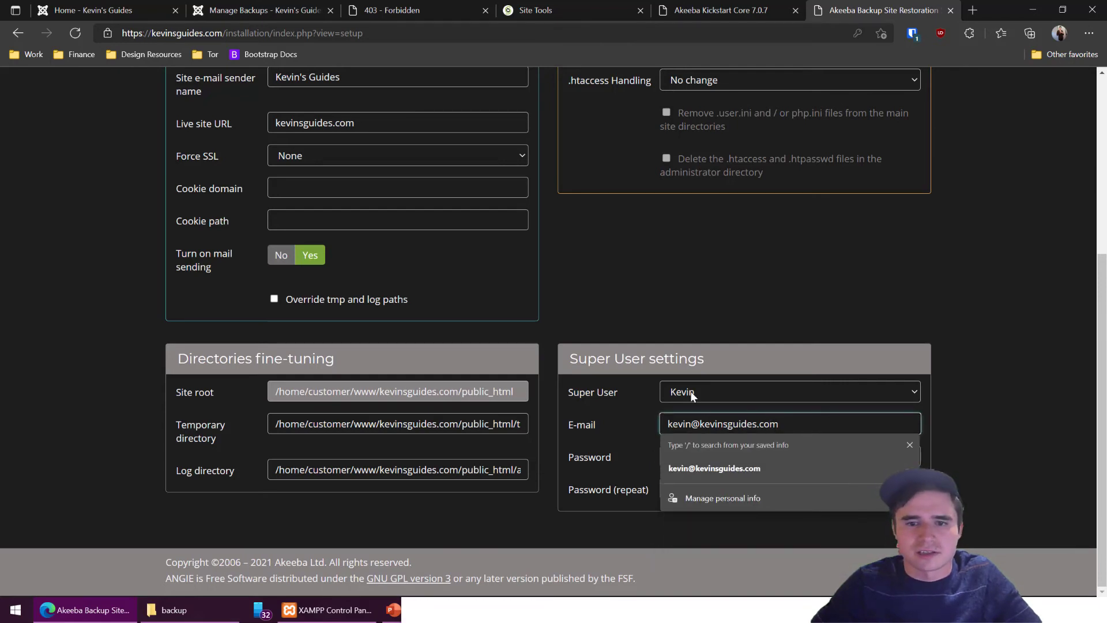
Record username Kevin and the password under a Joomla Install heading in the notes
click(713, 468)
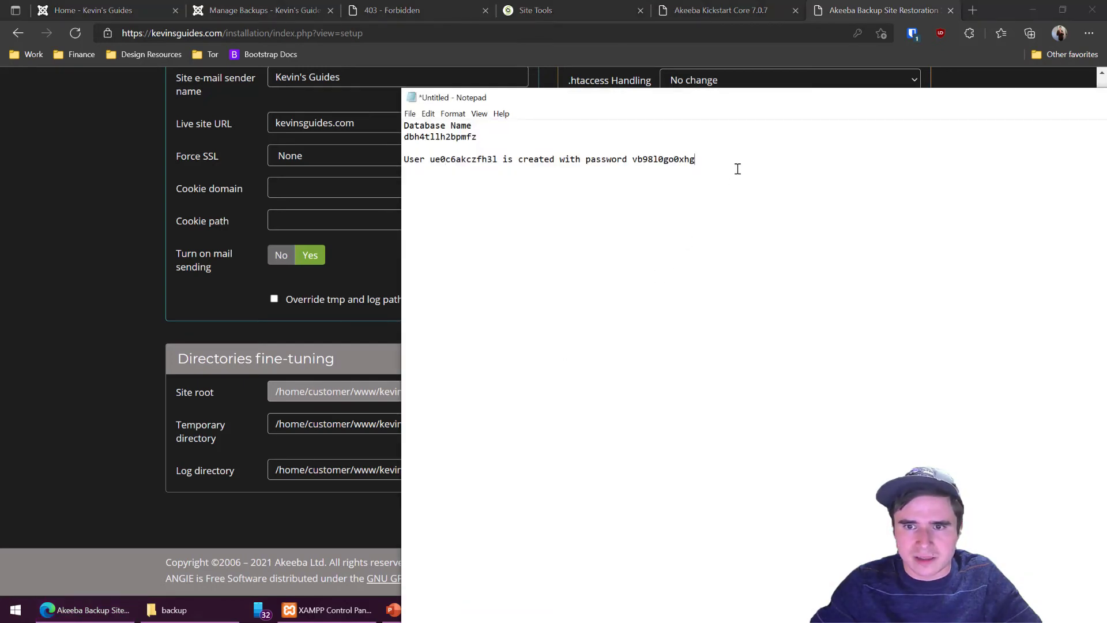
text(Kevni)
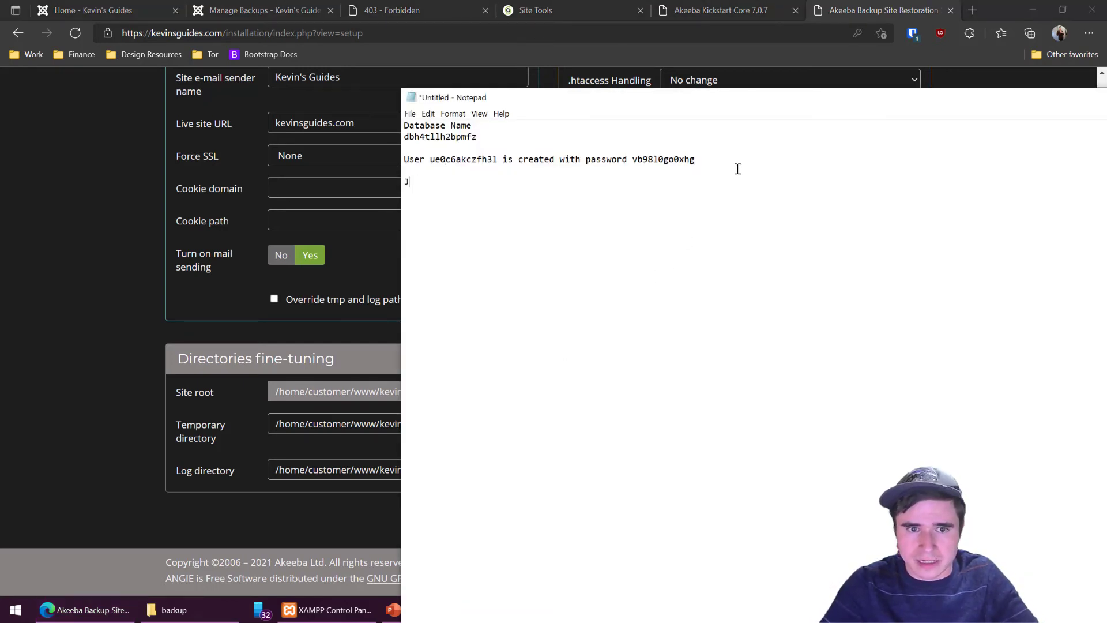
text(Joomla Install)
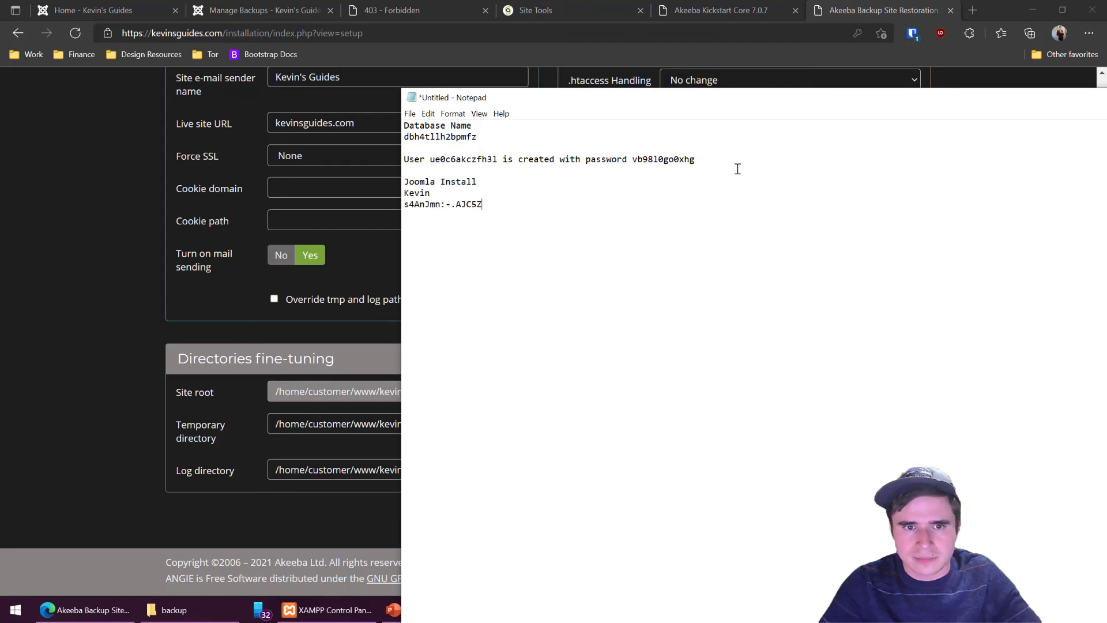
mouse_move(226, 320)
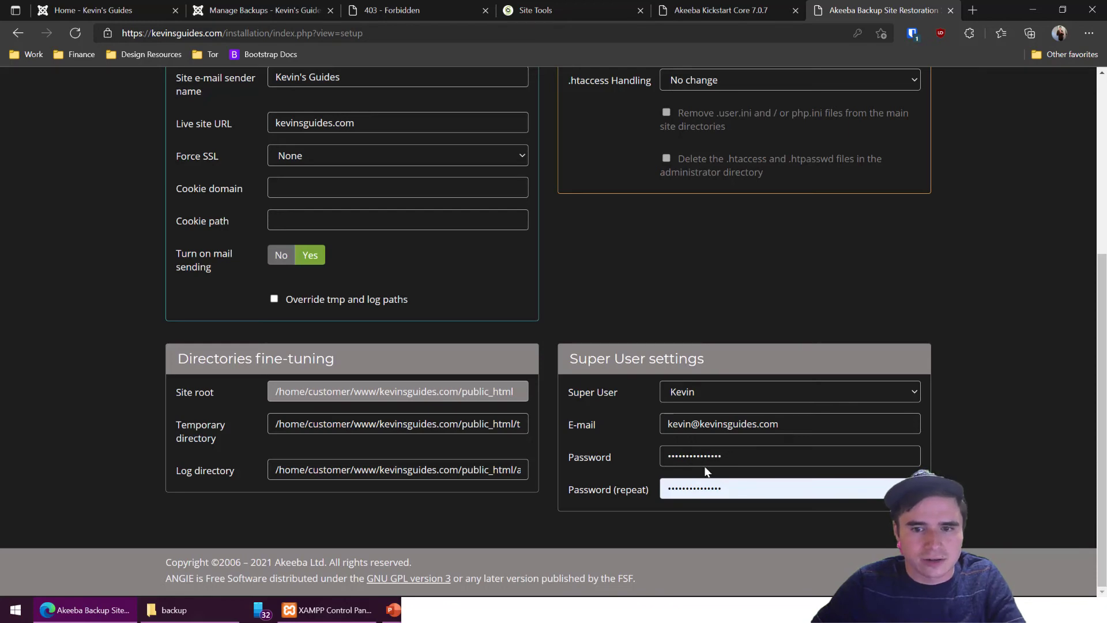
scroll(up, 3)
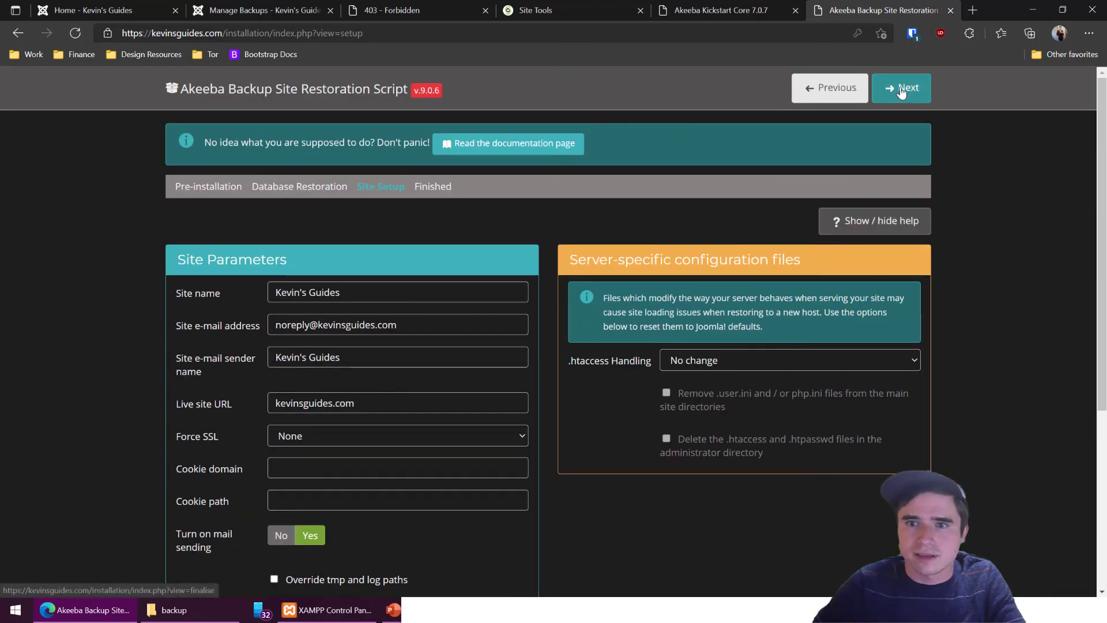
Finish site setup and update the username on Edge's saved login
click(900, 87)
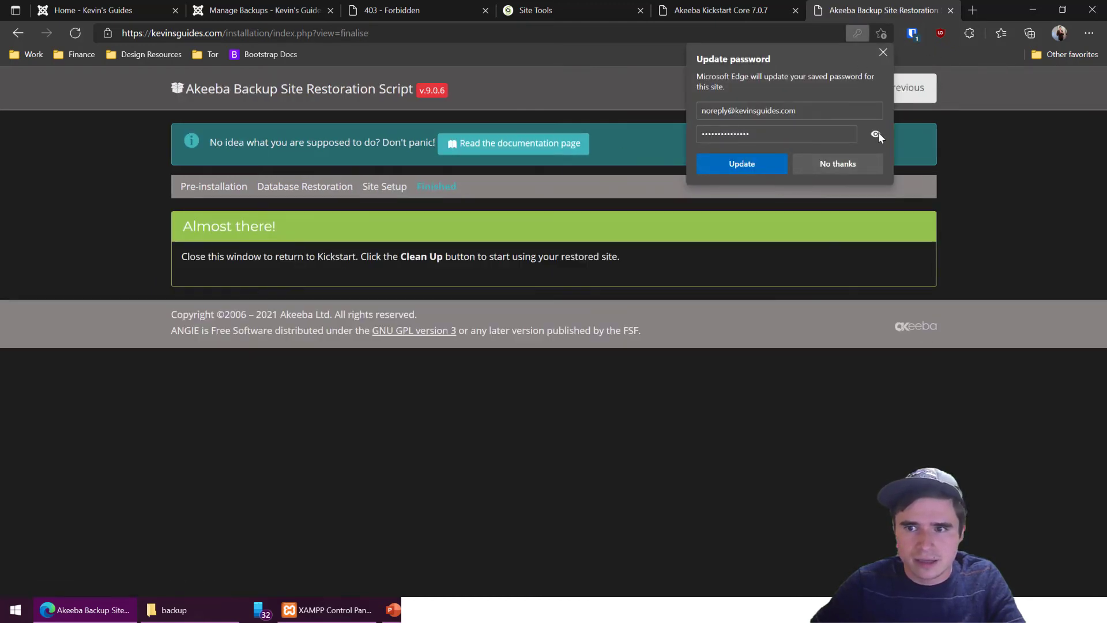
mouse_move(846, 94)
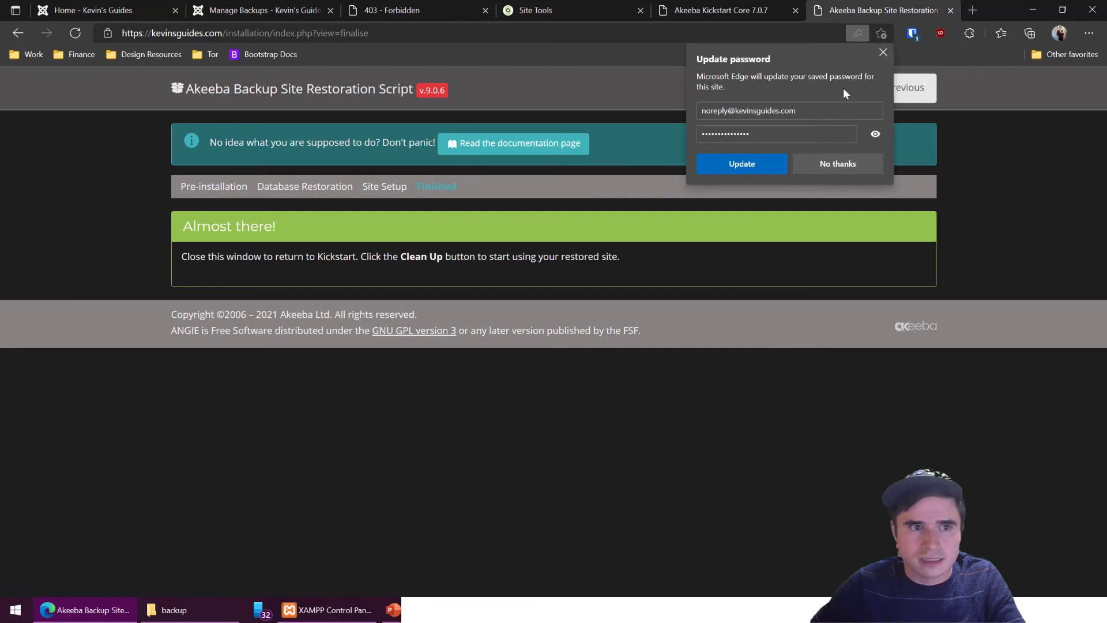
click(875, 133)
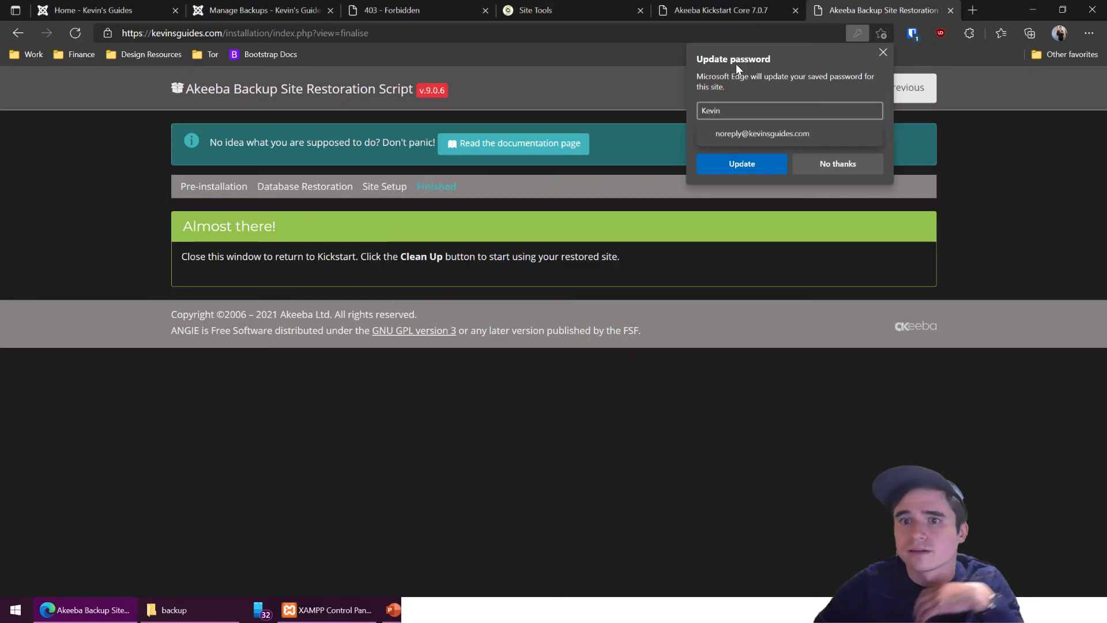
click(837, 163)
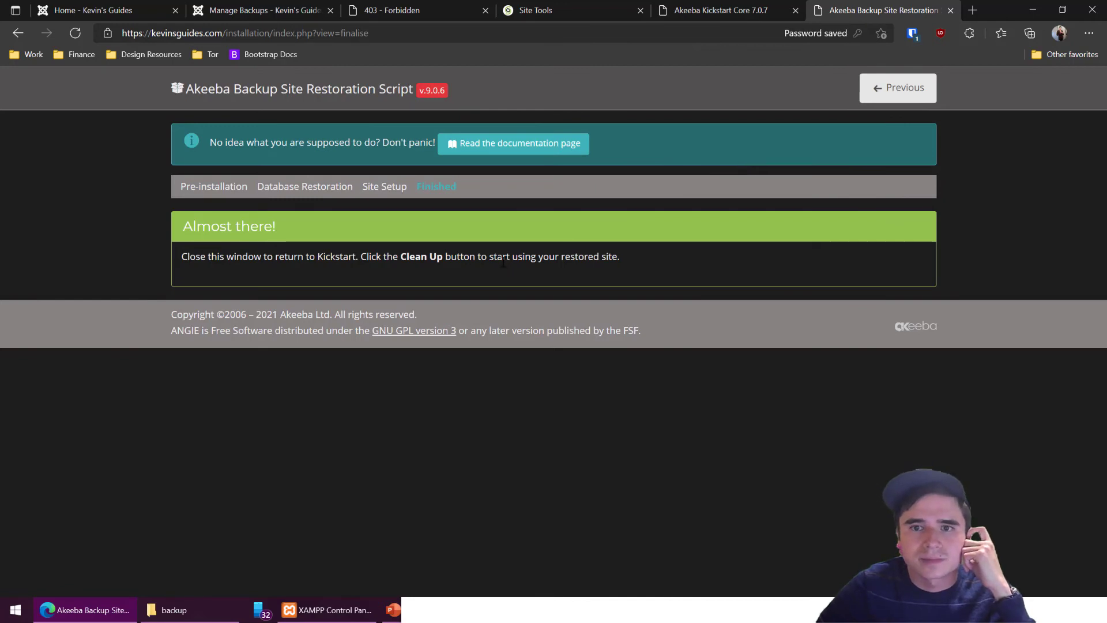
mouse_move(716, 10)
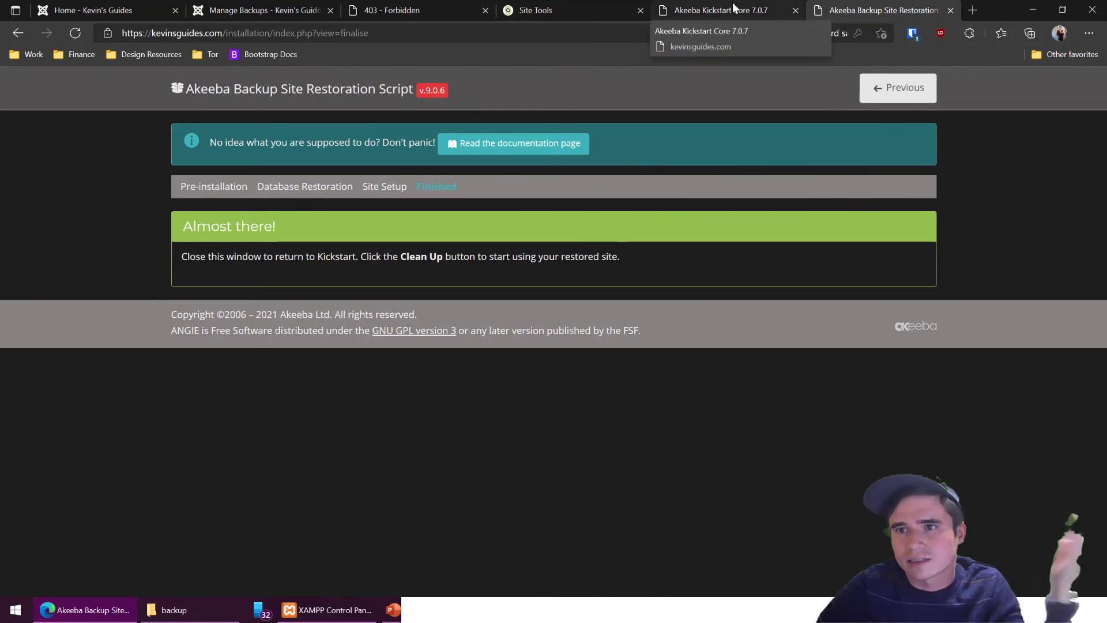
Run Kickstart's clean-up of restoration files, then reload the kickstart.php page
click(716, 10)
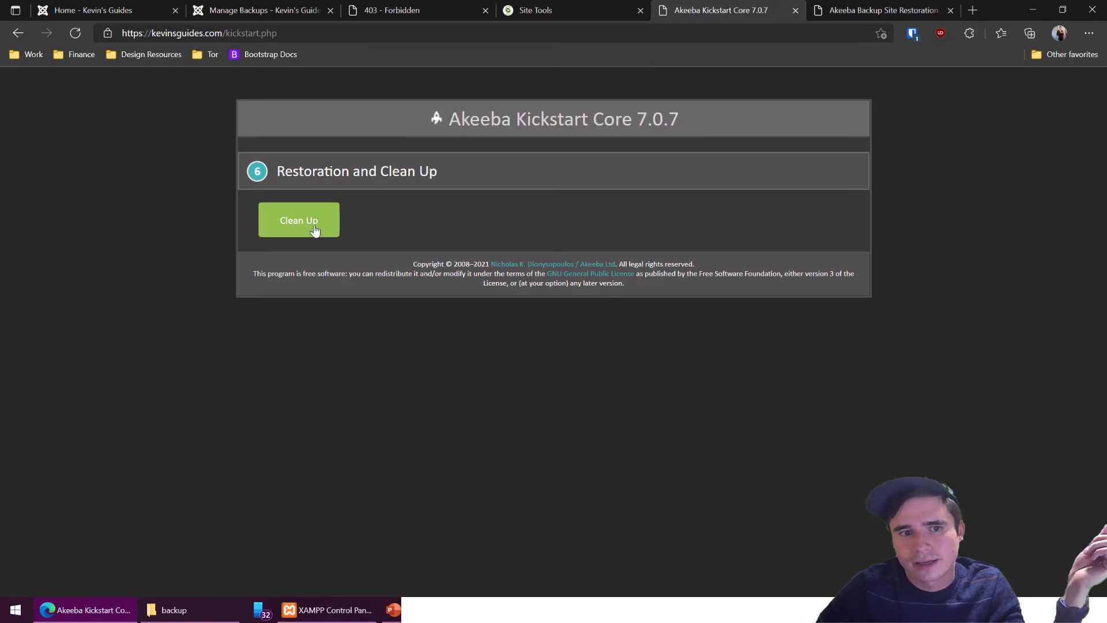
mouse_move(309, 222)
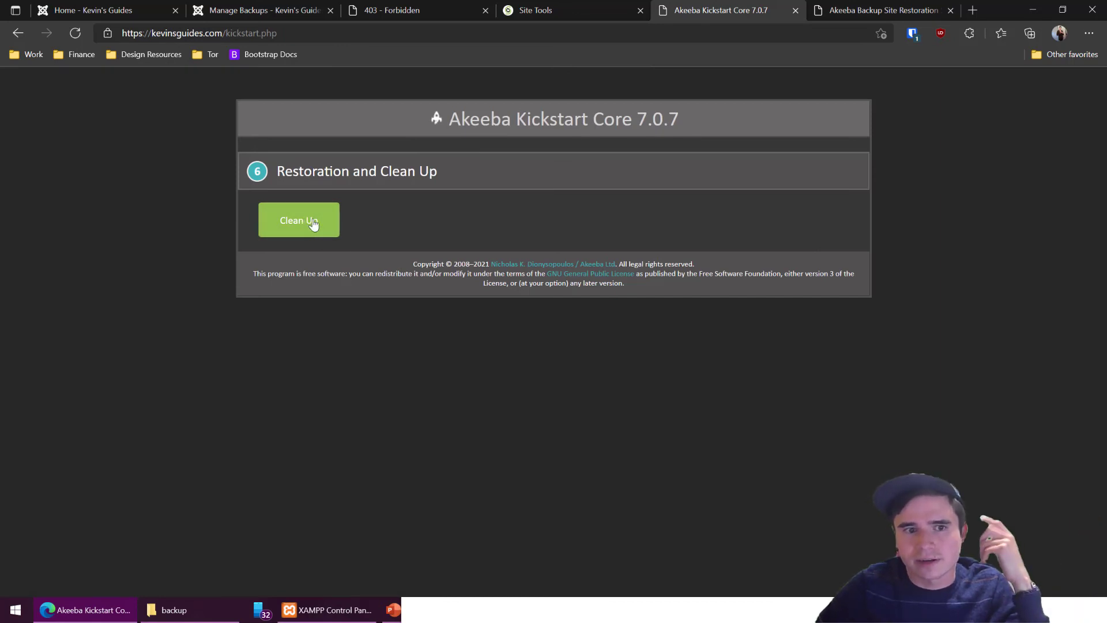
click(298, 219)
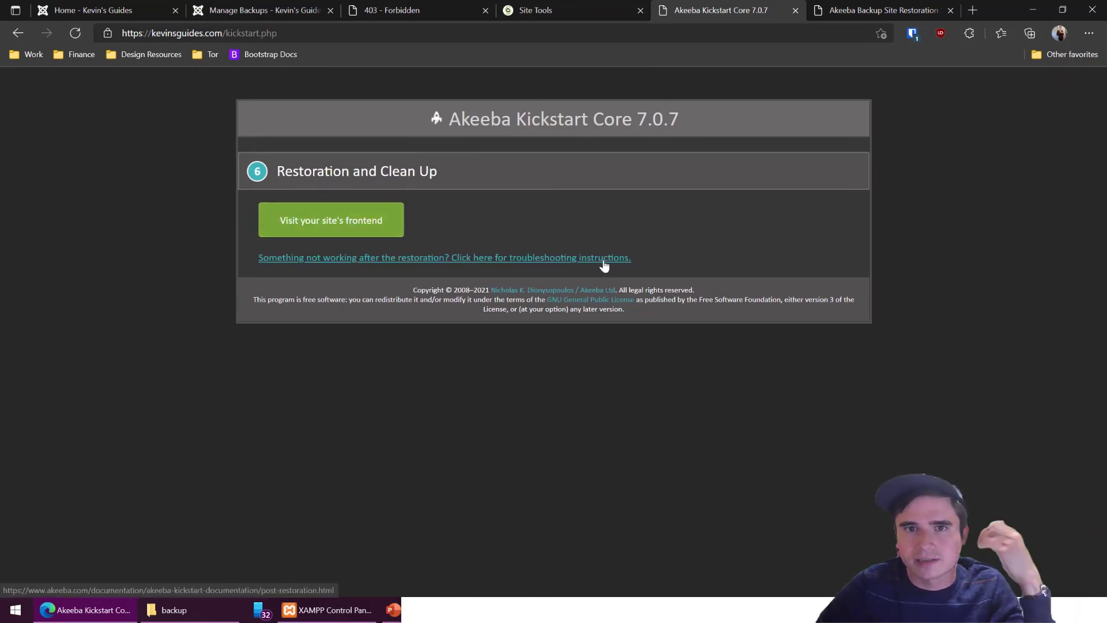
mouse_move(393, 101)
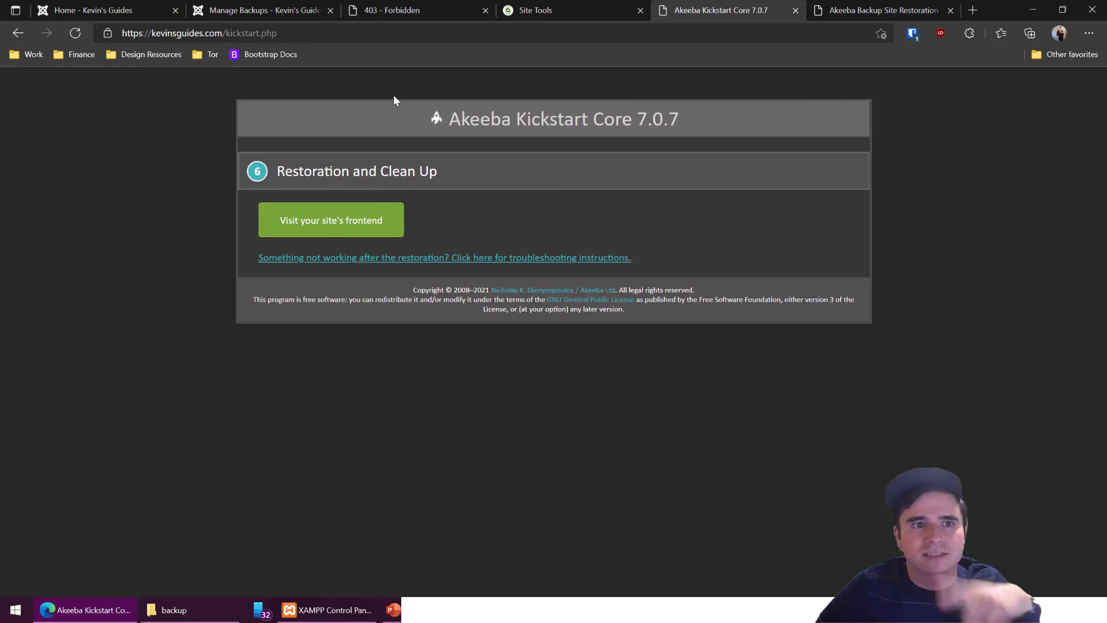
click(211, 33)
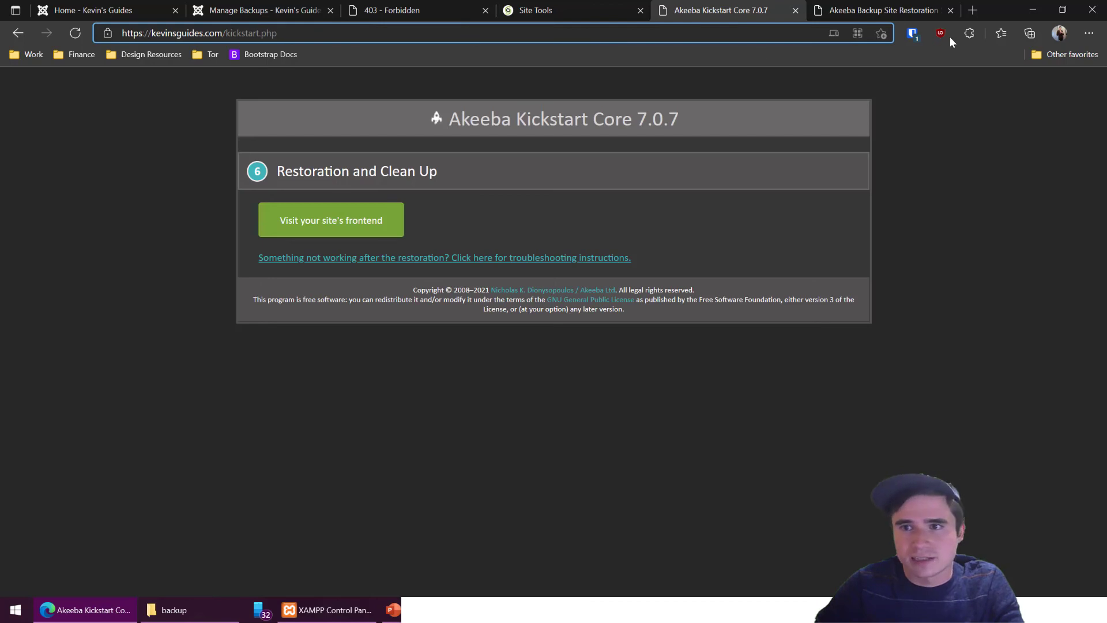
mouse_move(703, 89)
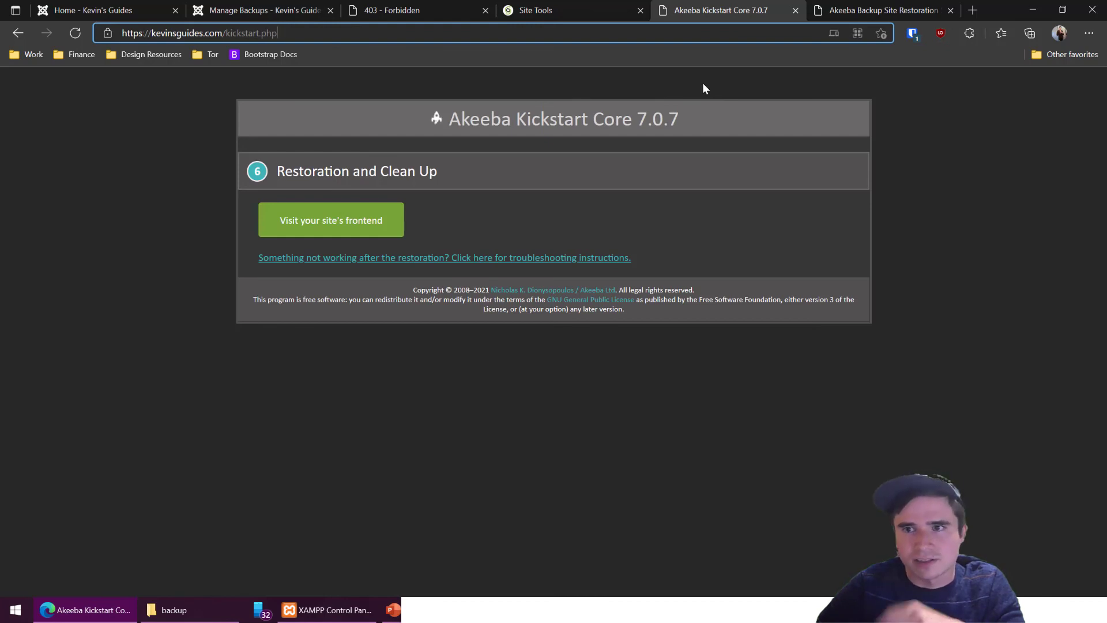
mouse_move(718, 91)
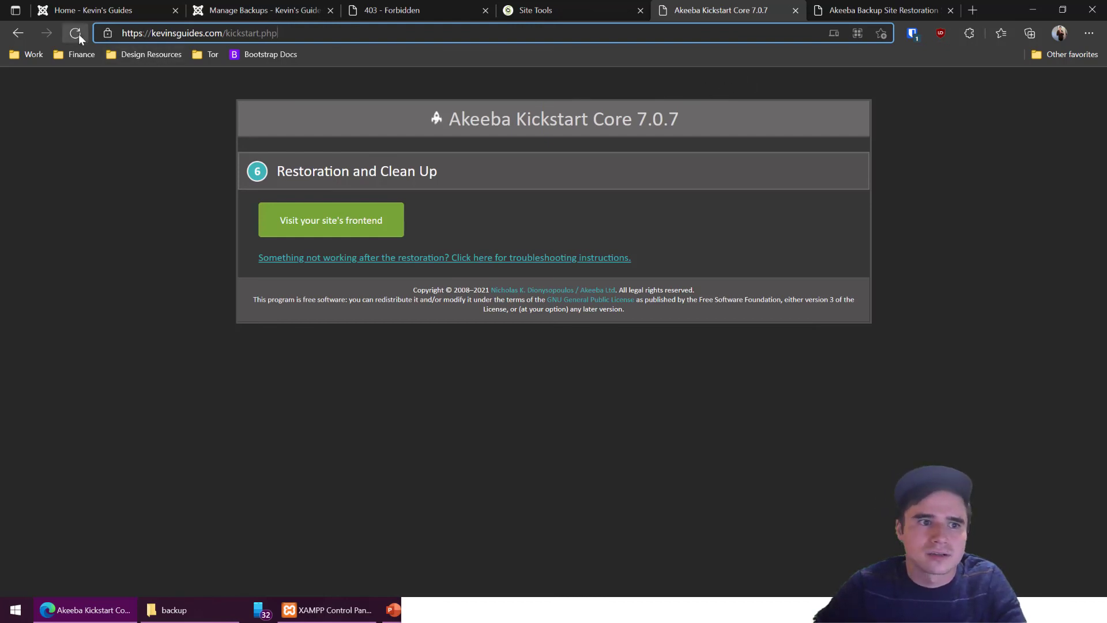
click(75, 34)
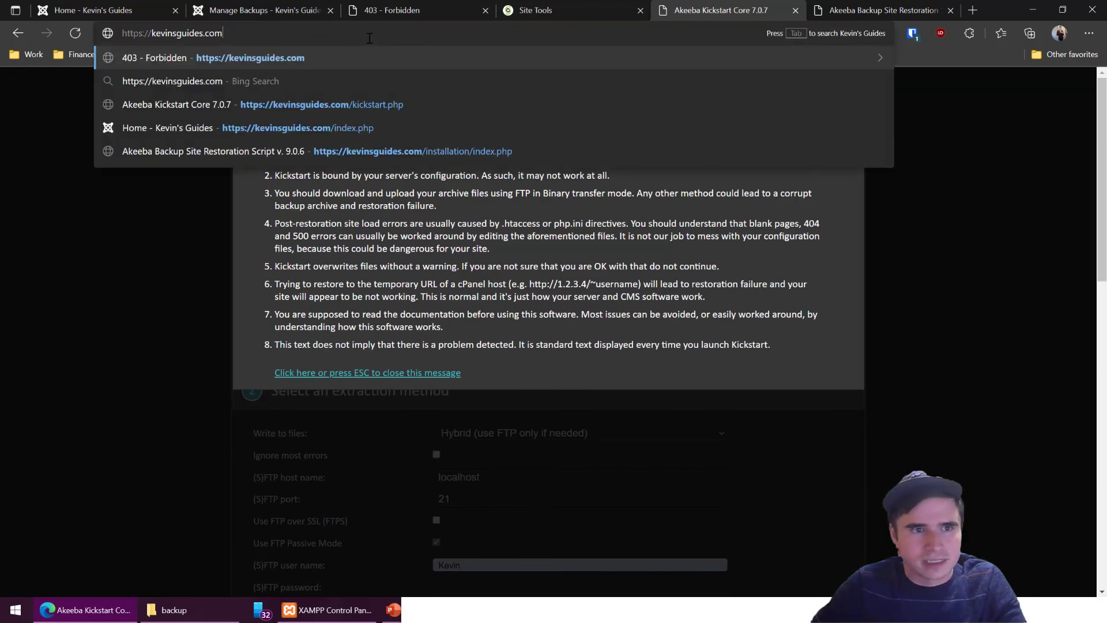
Load kevinsguides.com and close the localhost Home and Manage Backups tabs
key(Return)
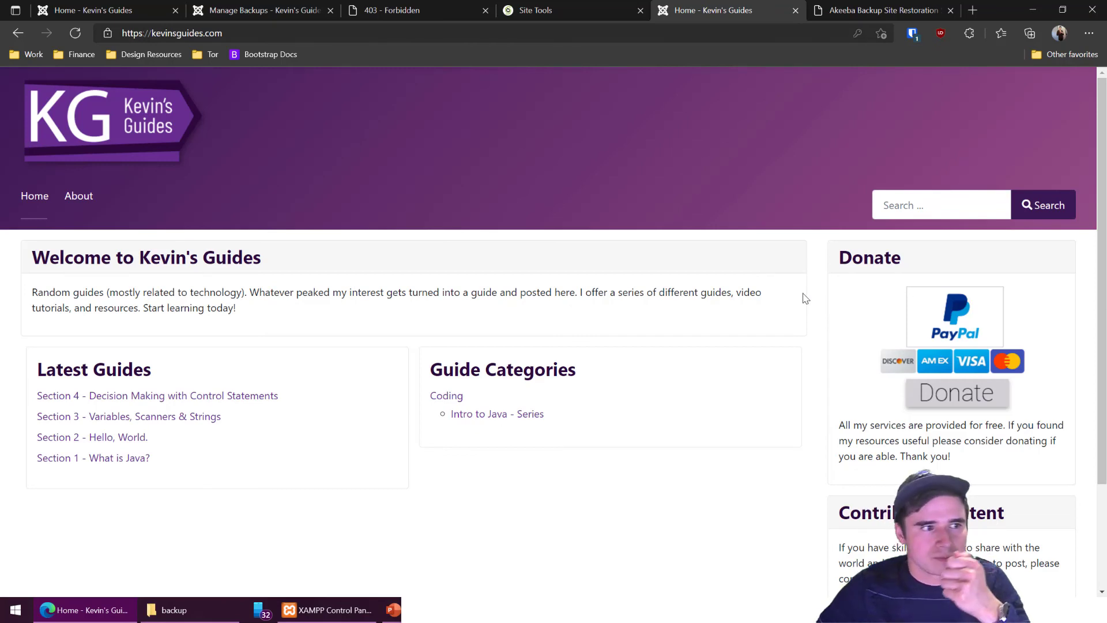
mouse_move(627, 47)
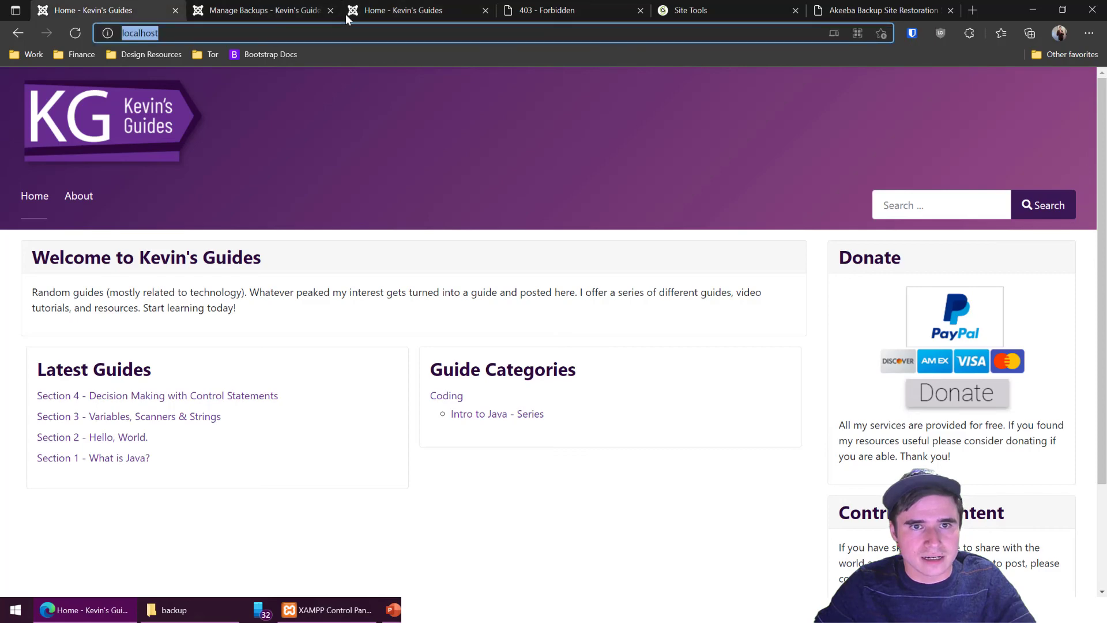
click(175, 10)
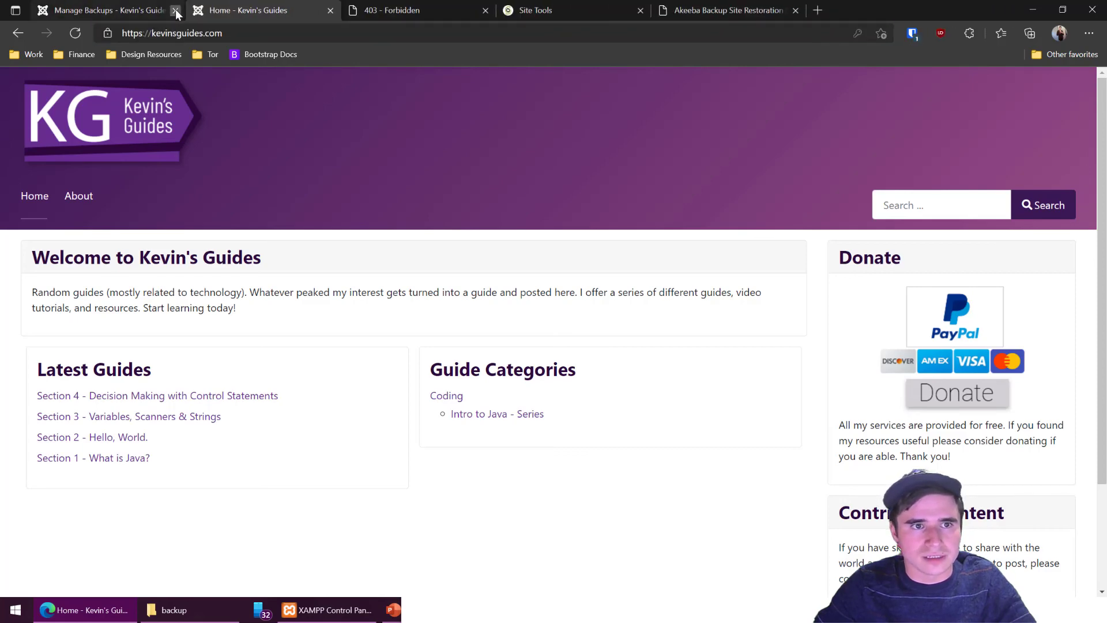
click(175, 10)
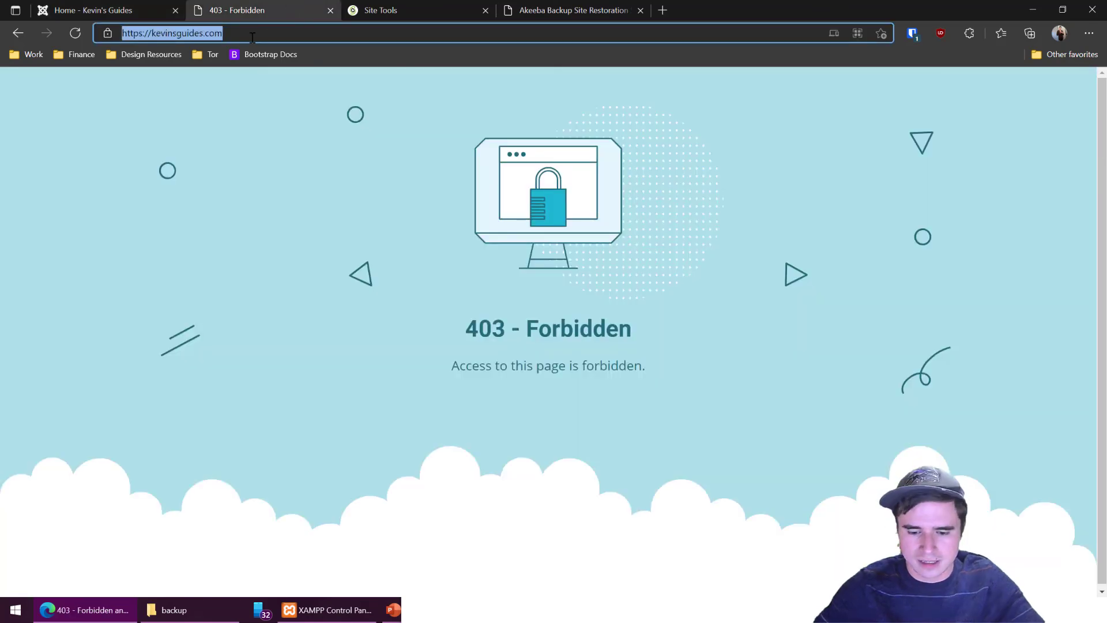
Log in at kevinsguides.com/administrator and expand the Components sidebar menu
text(/adminis)
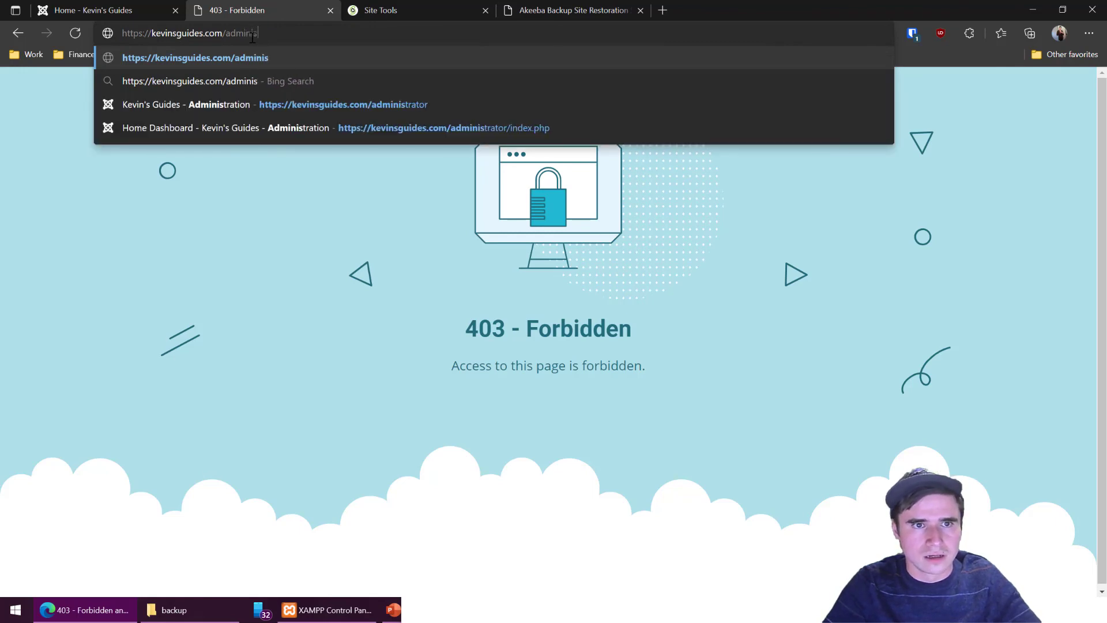
click(275, 104)
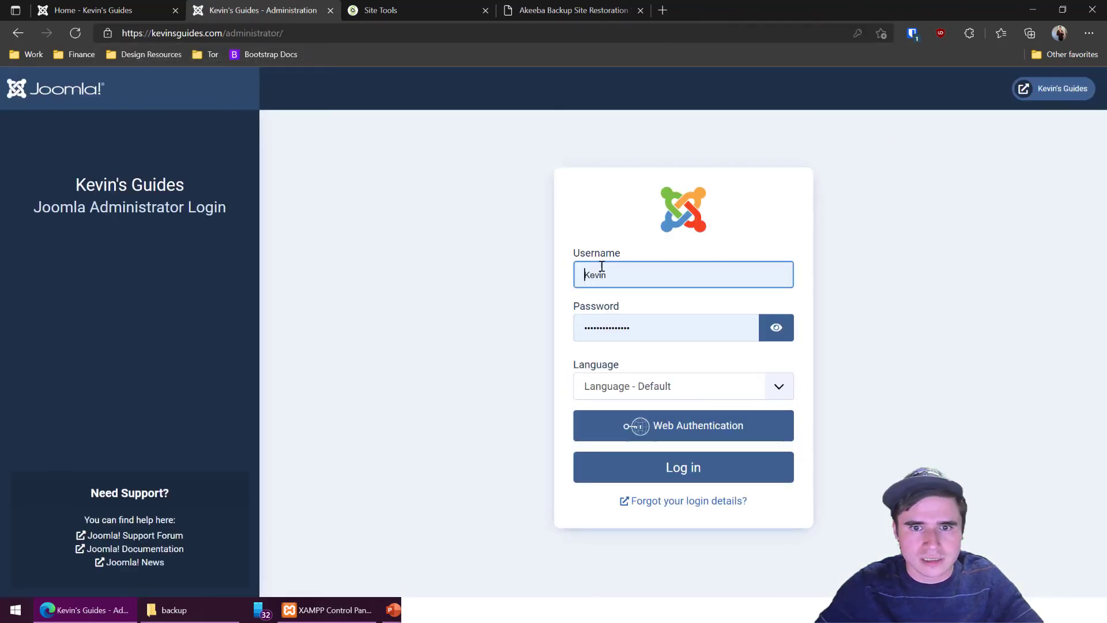
click(682, 466)
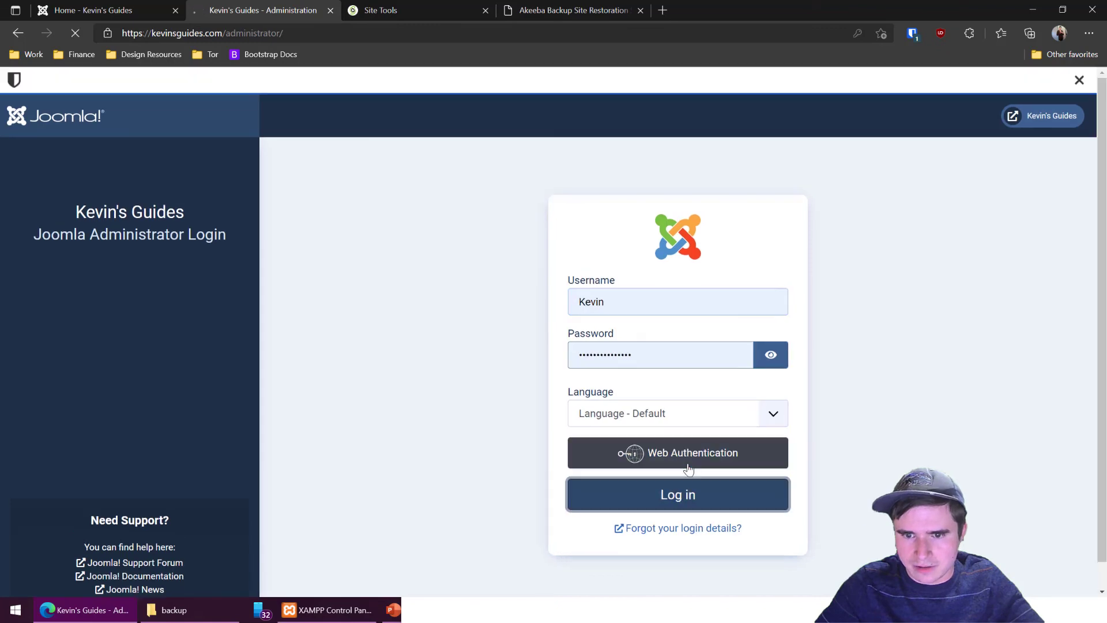
click(676, 494)
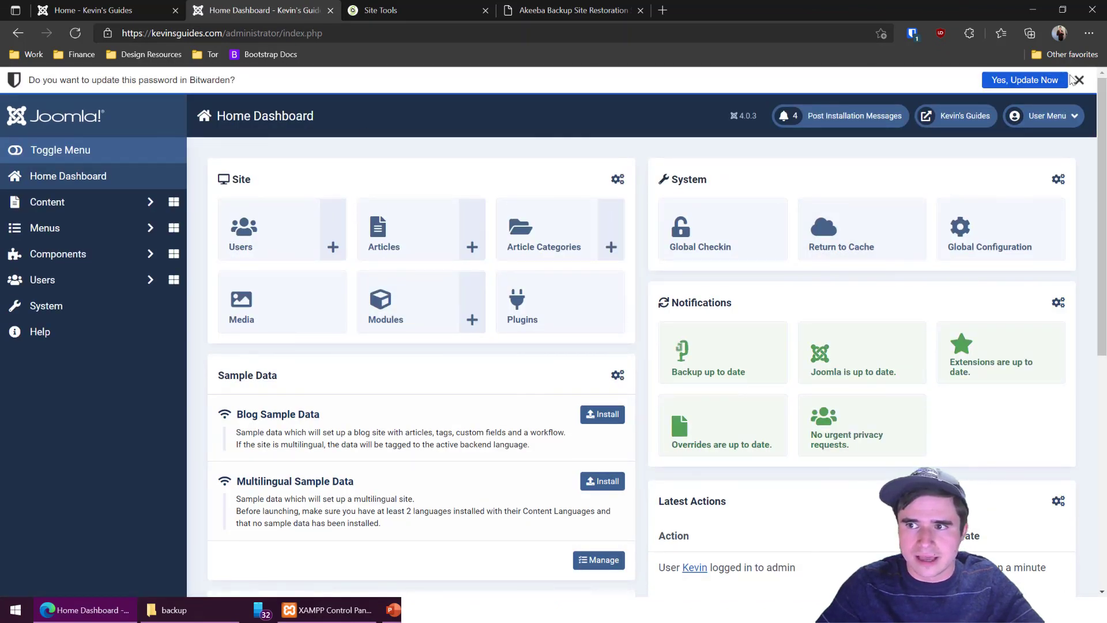
click(1078, 79)
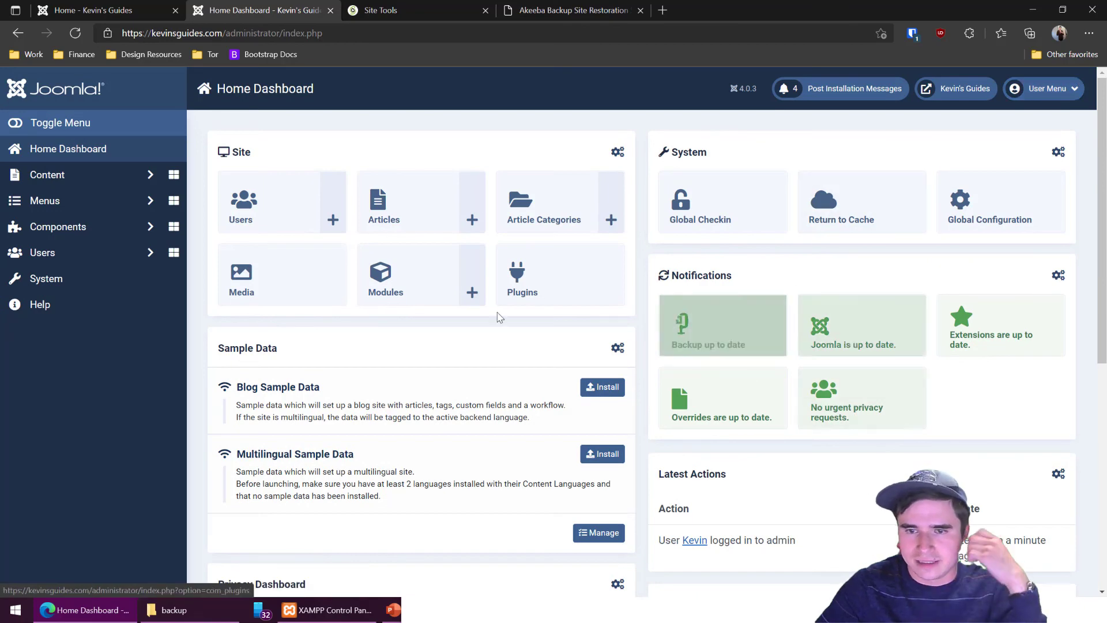
click(58, 226)
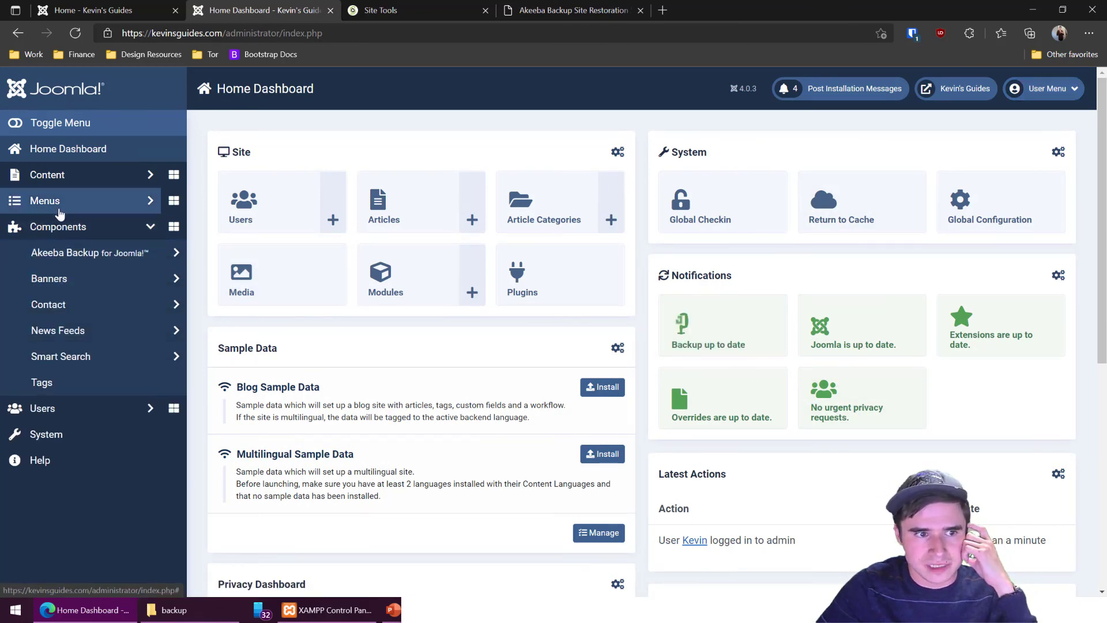
scroll(down, 3)
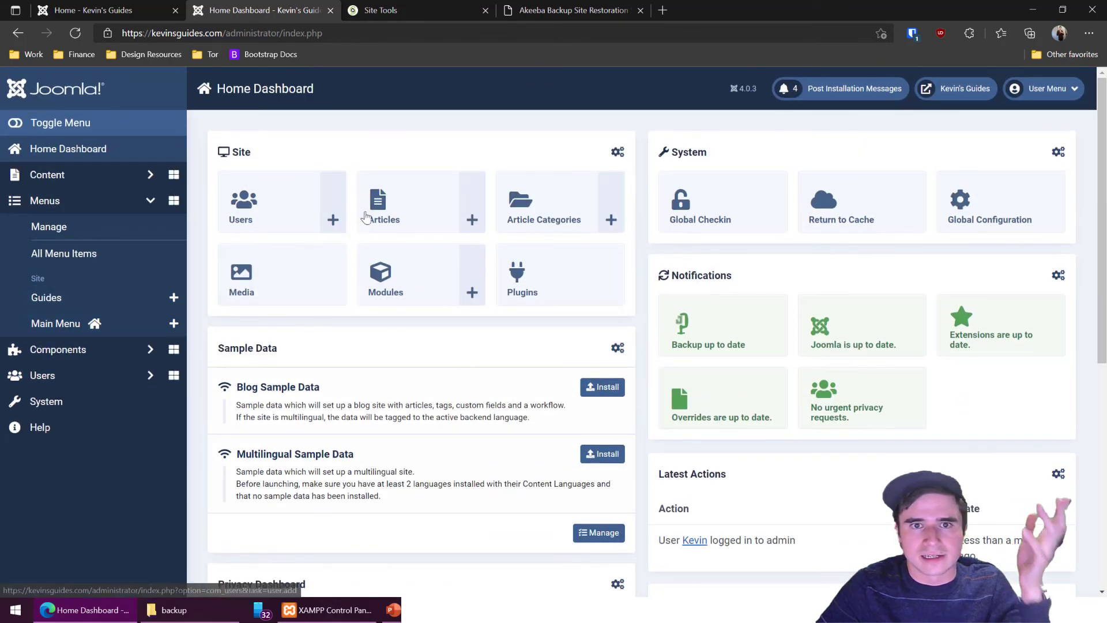
Browse public_html in File Manager to confirm no Kickstart files remain, then recheck the restoration page
click(385, 10)
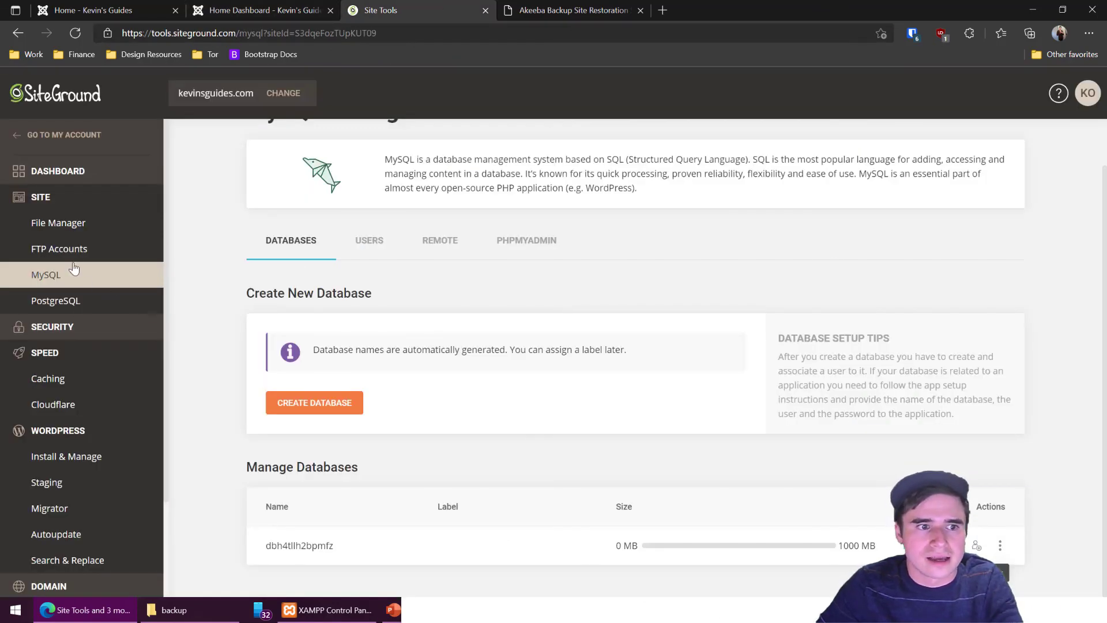
click(58, 223)
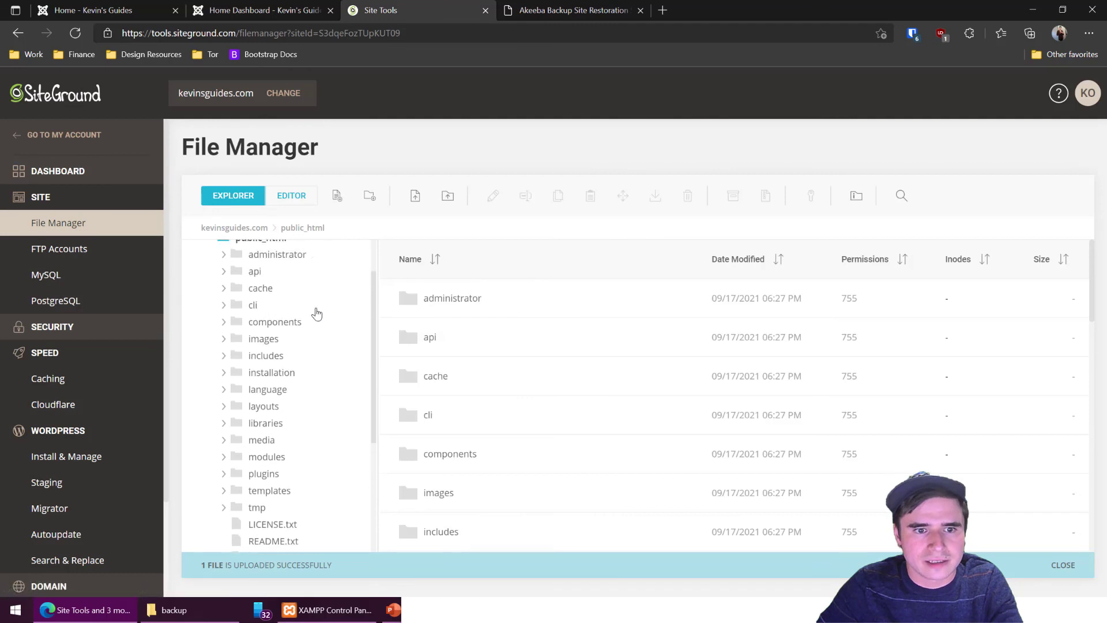
click(234, 227)
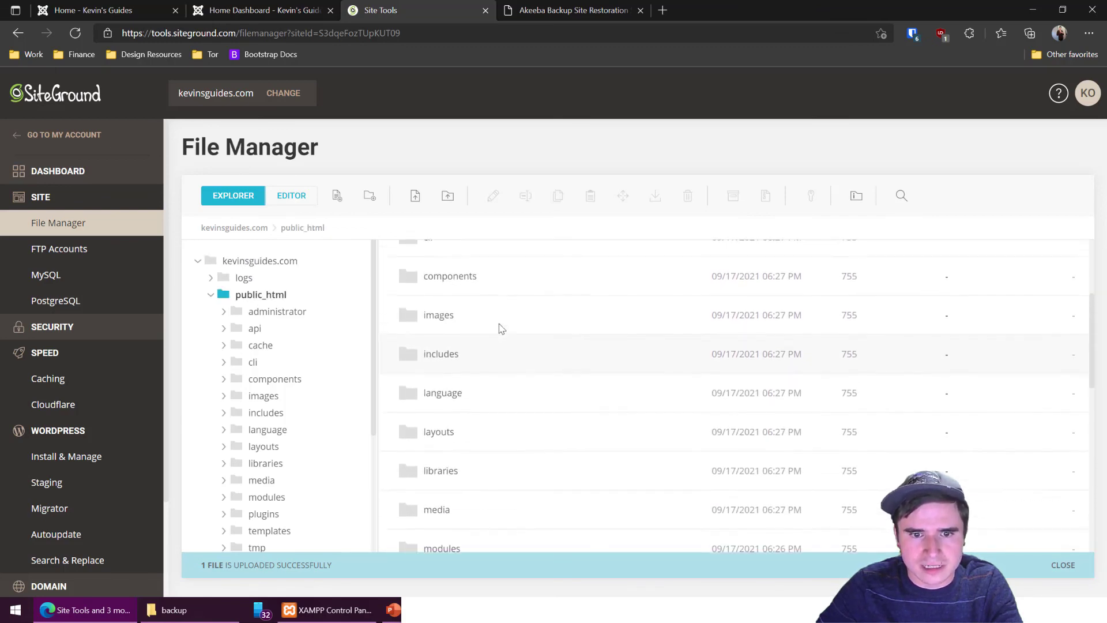
scroll(down, 3)
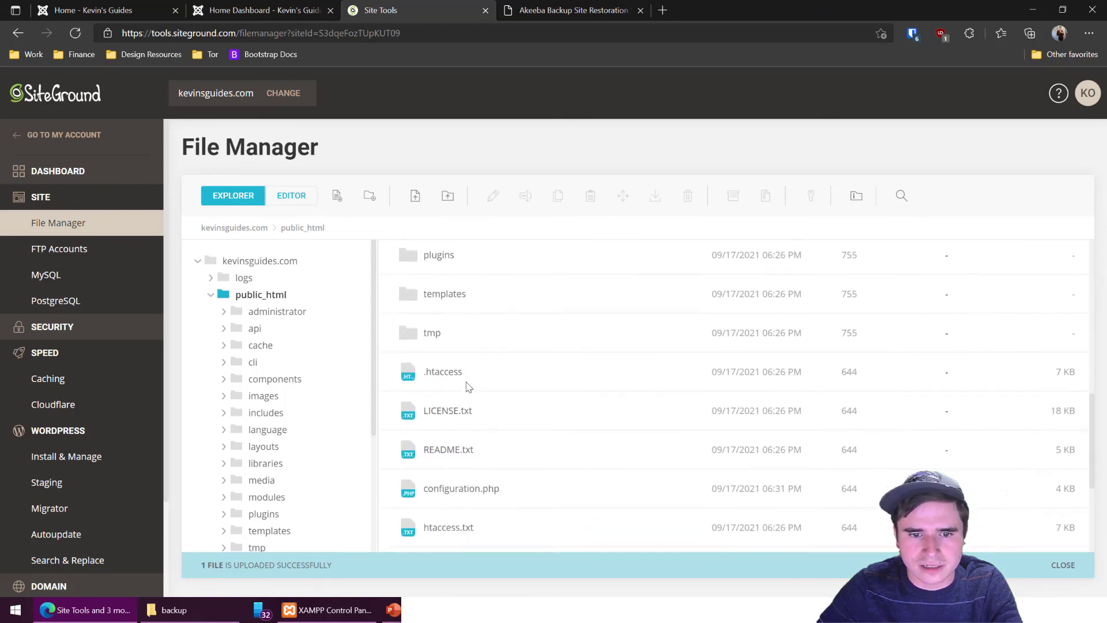
scroll(down, 3)
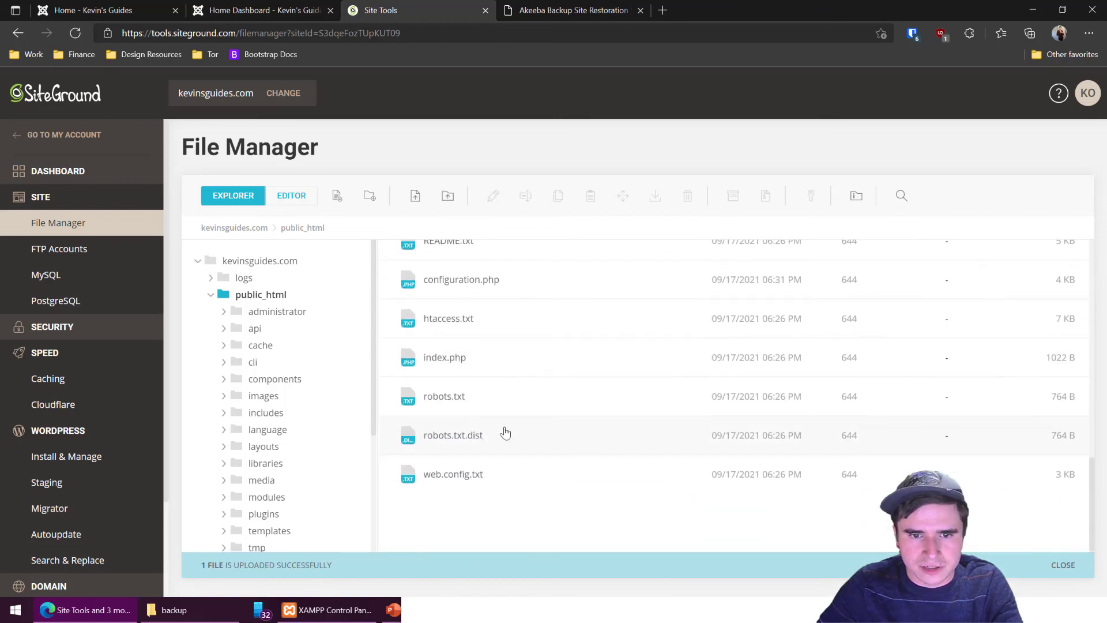
scroll(up, 3)
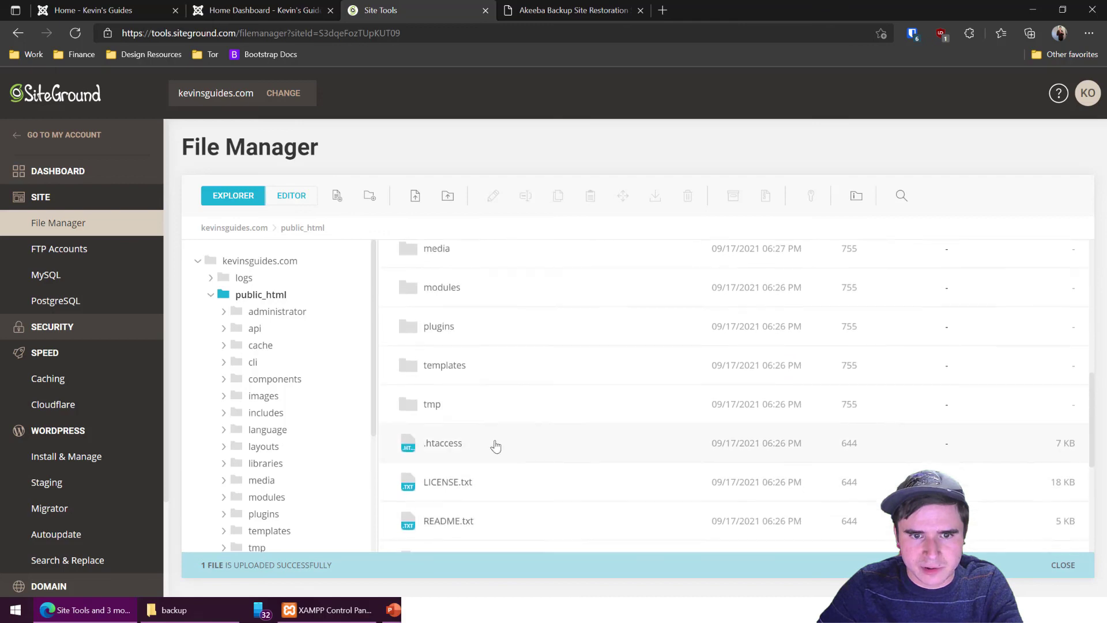
scroll(down, 3)
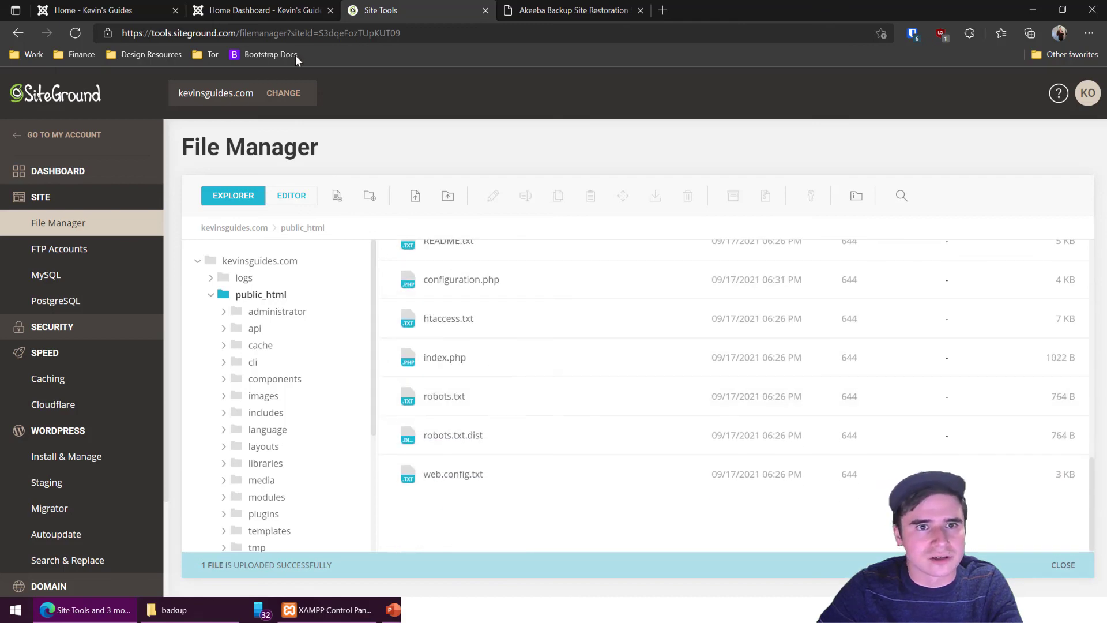
click(572, 10)
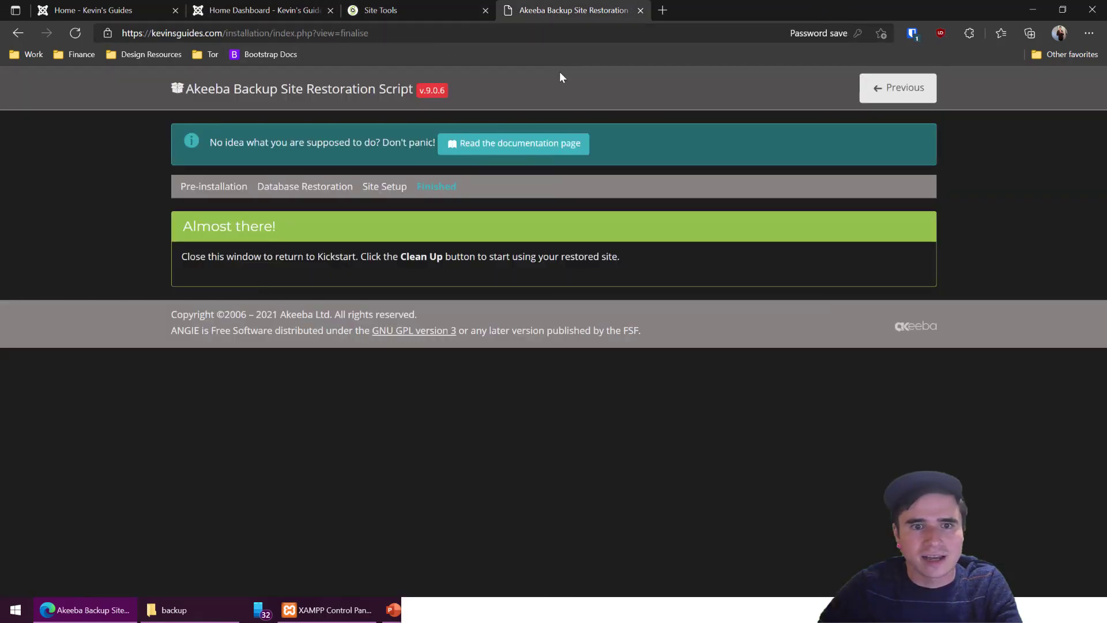
click(243, 32)
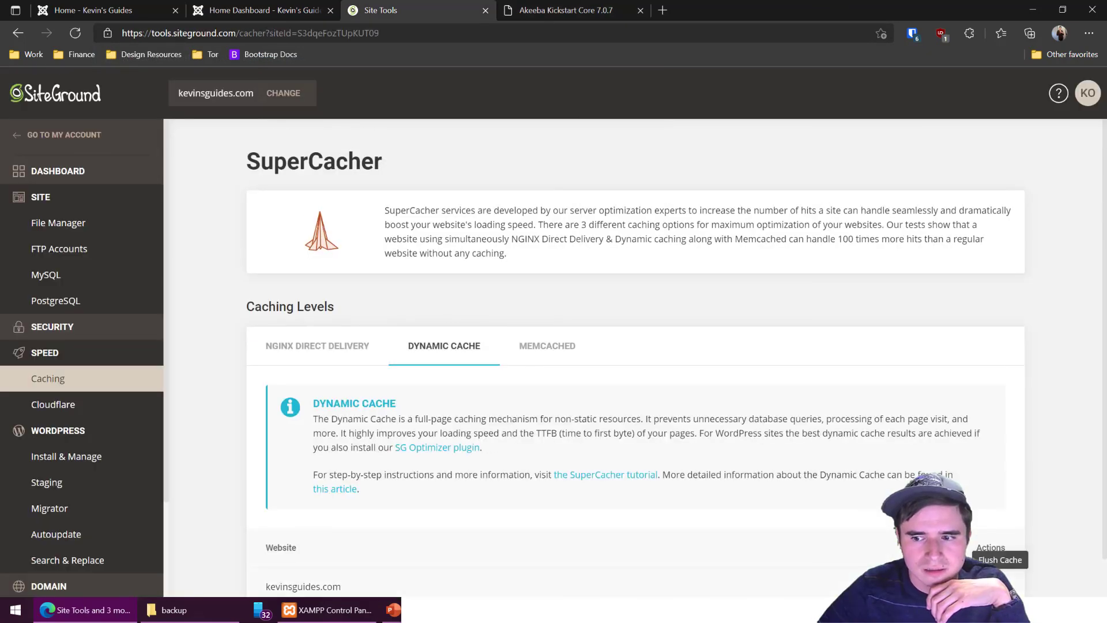
Reload kickstart.php to confirm it now returns a 404 page, then close DevTools
click(565, 10)
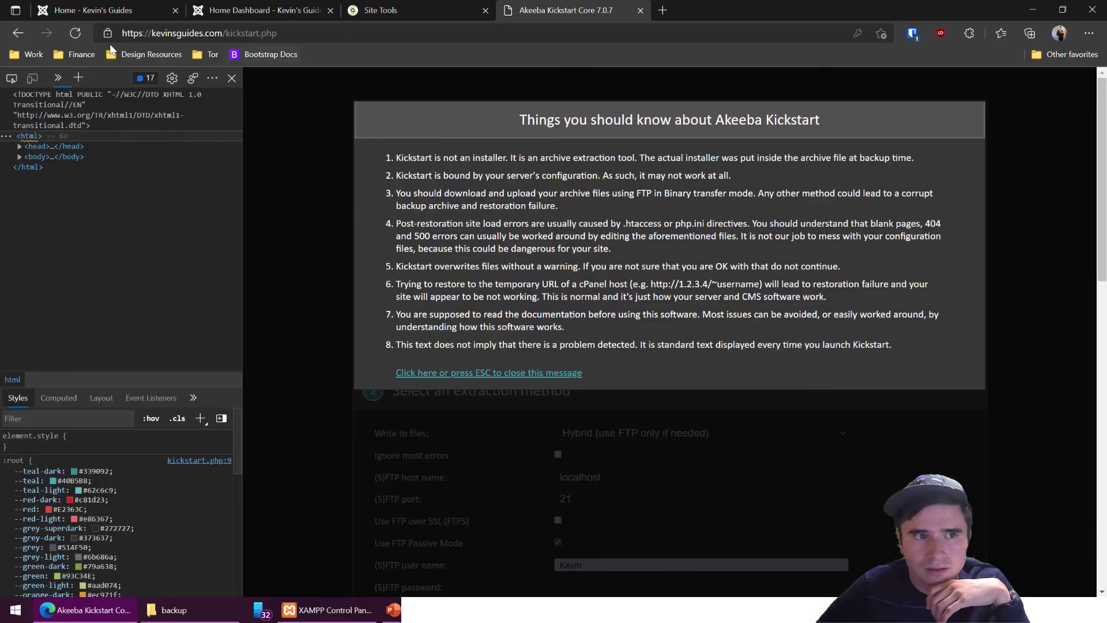
click(75, 34)
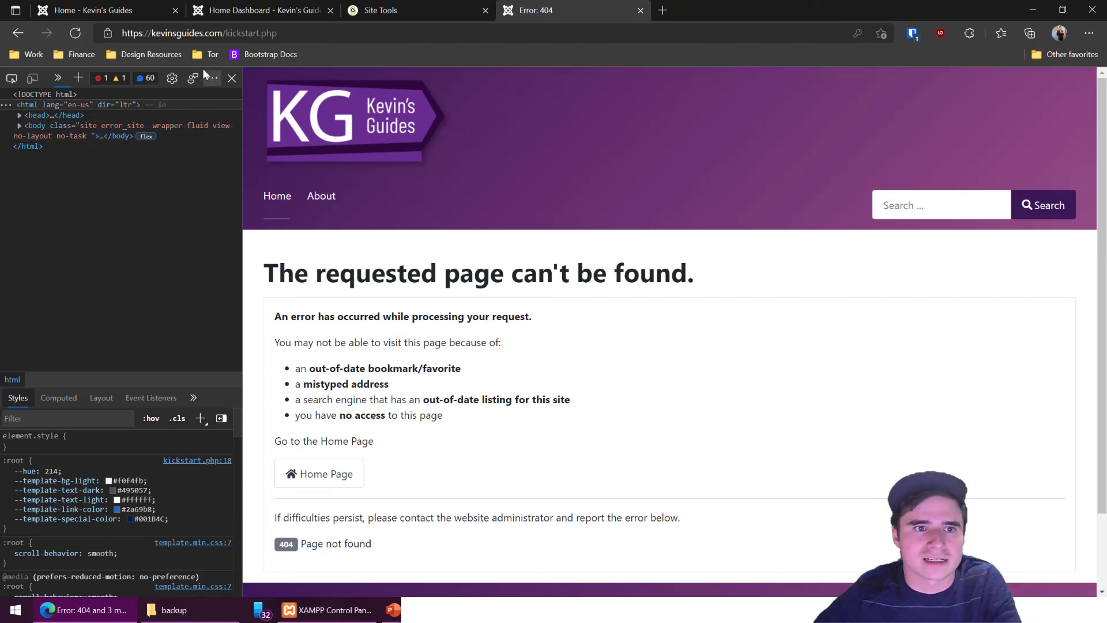
click(231, 78)
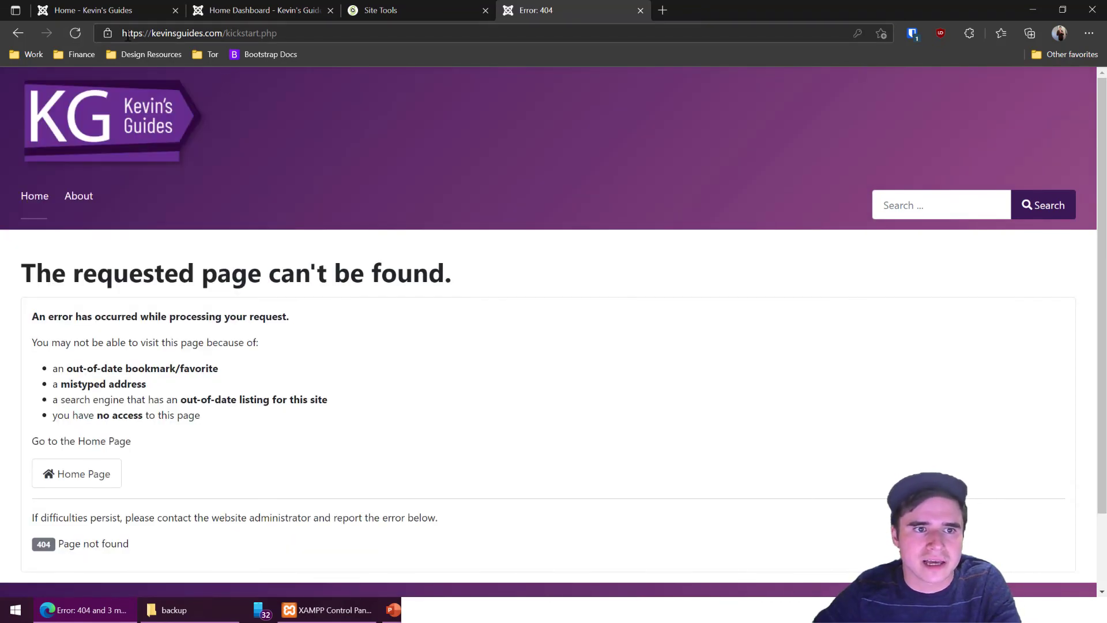
mouse_move(518, 464)
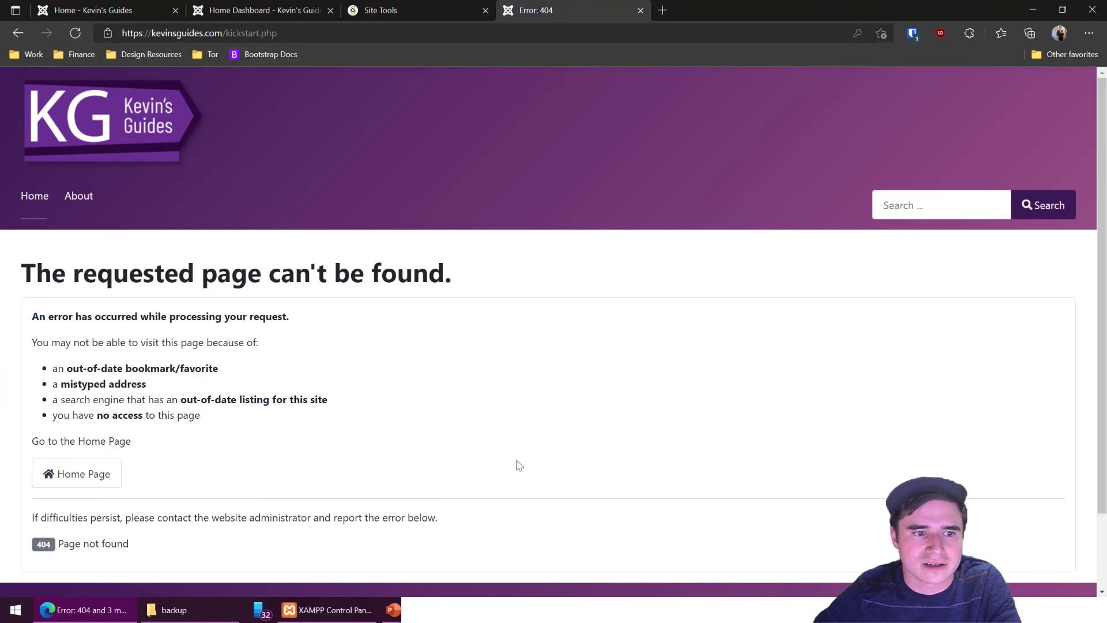
mouse_move(16, 192)
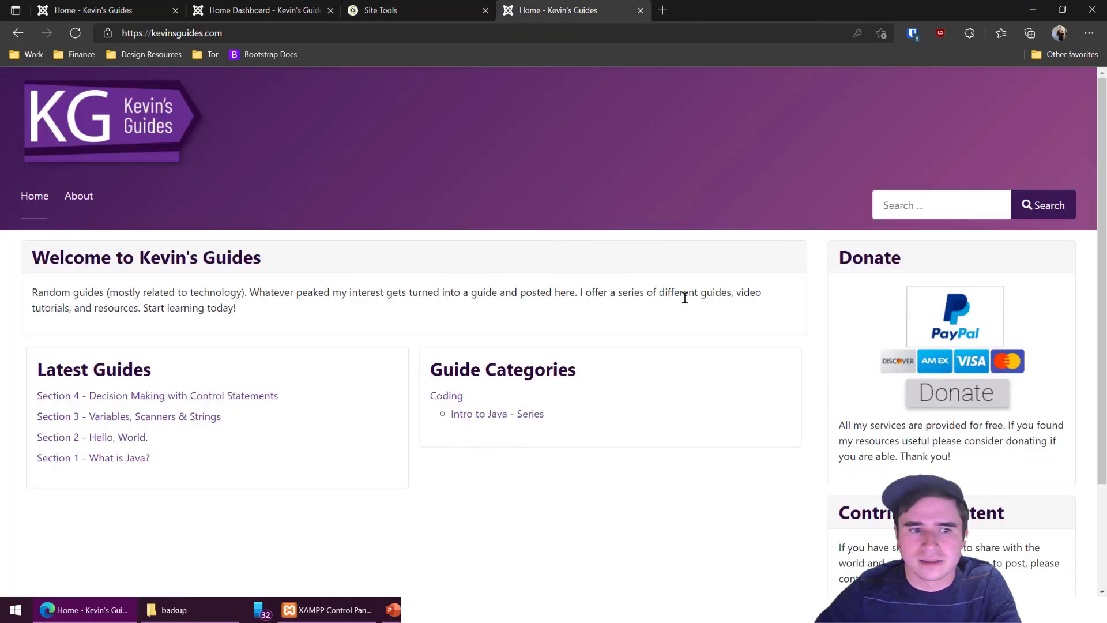
mouse_move(403, 219)
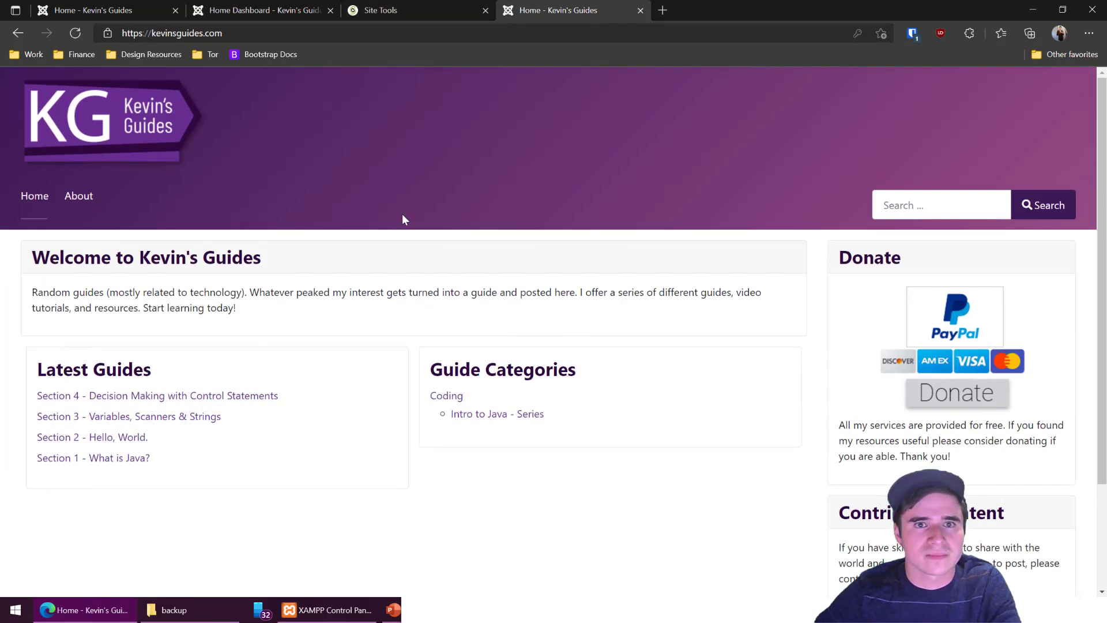
mouse_move(481, 254)
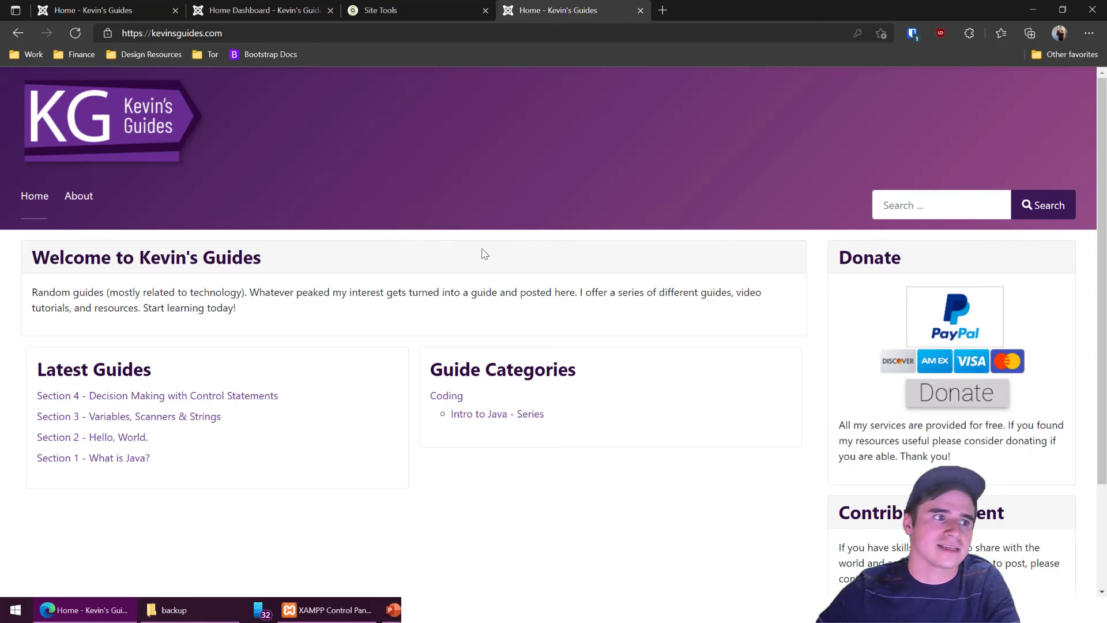